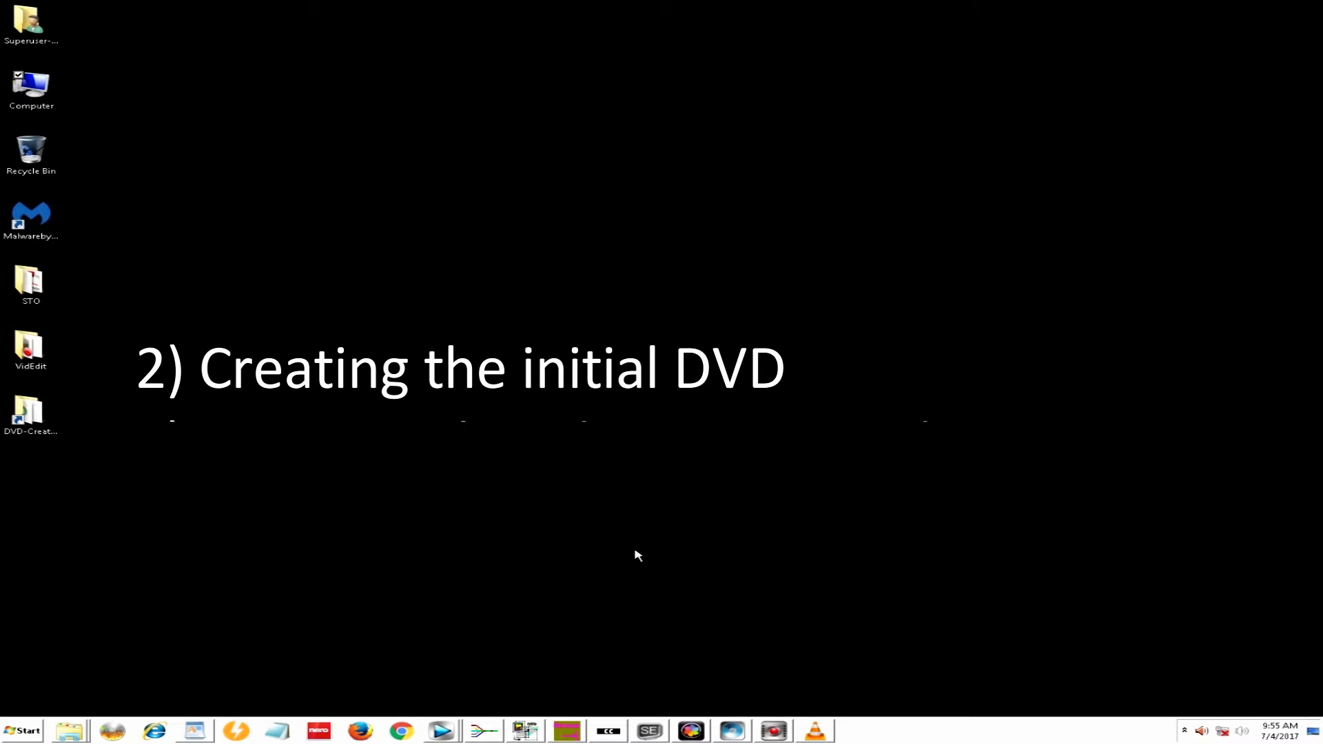
{"action": "mouse_move", "coordinate": [574, 569]}
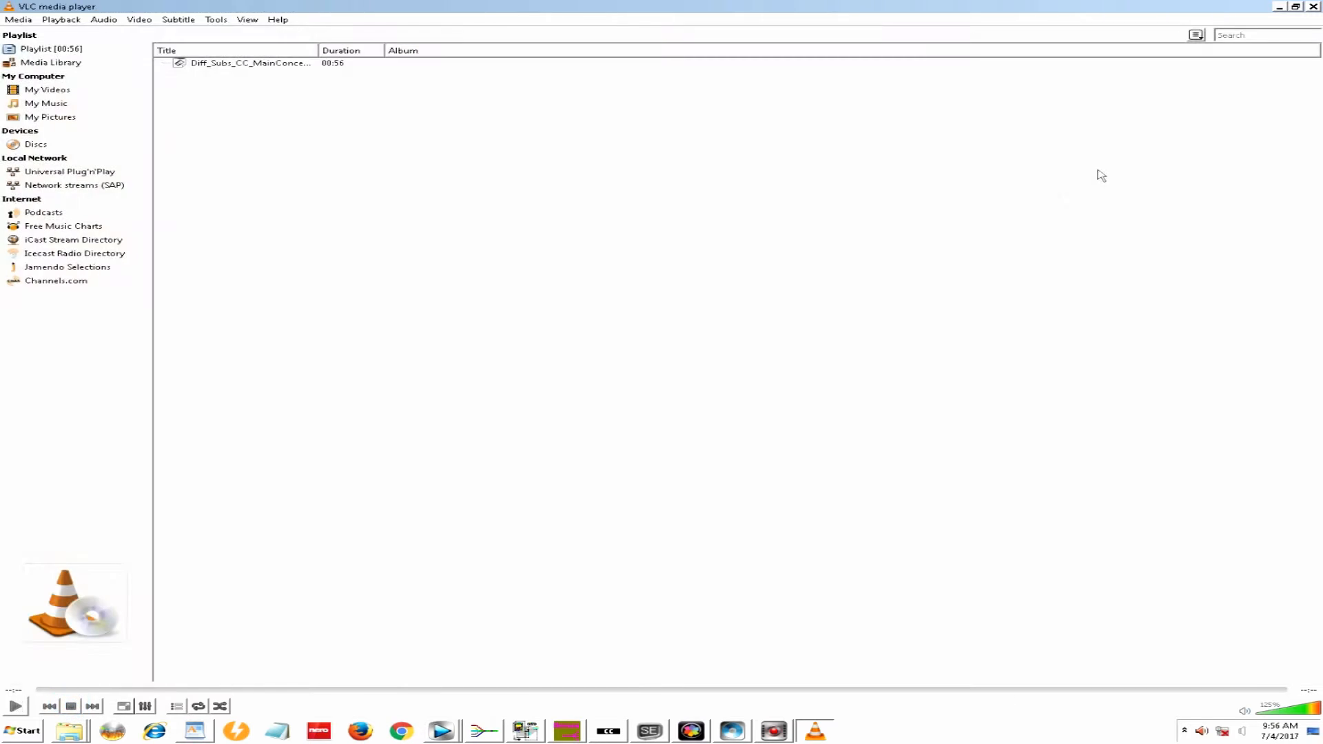
- Close VLC, show the synced subtitles in Subtitle Edit, and browse DVD-Shrink-Workspace
{"action": "left_click", "coordinate": [1311, 7]}
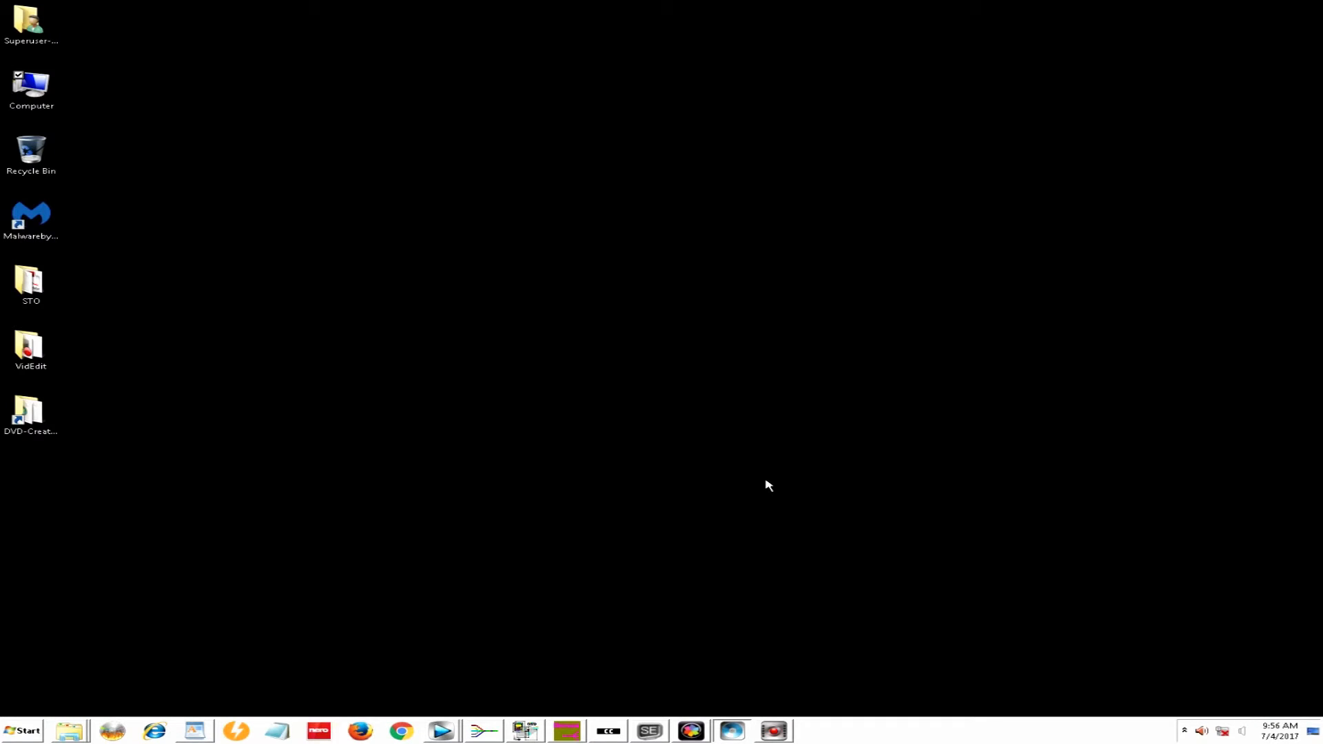
{"action": "mouse_move", "coordinate": [813, 479]}
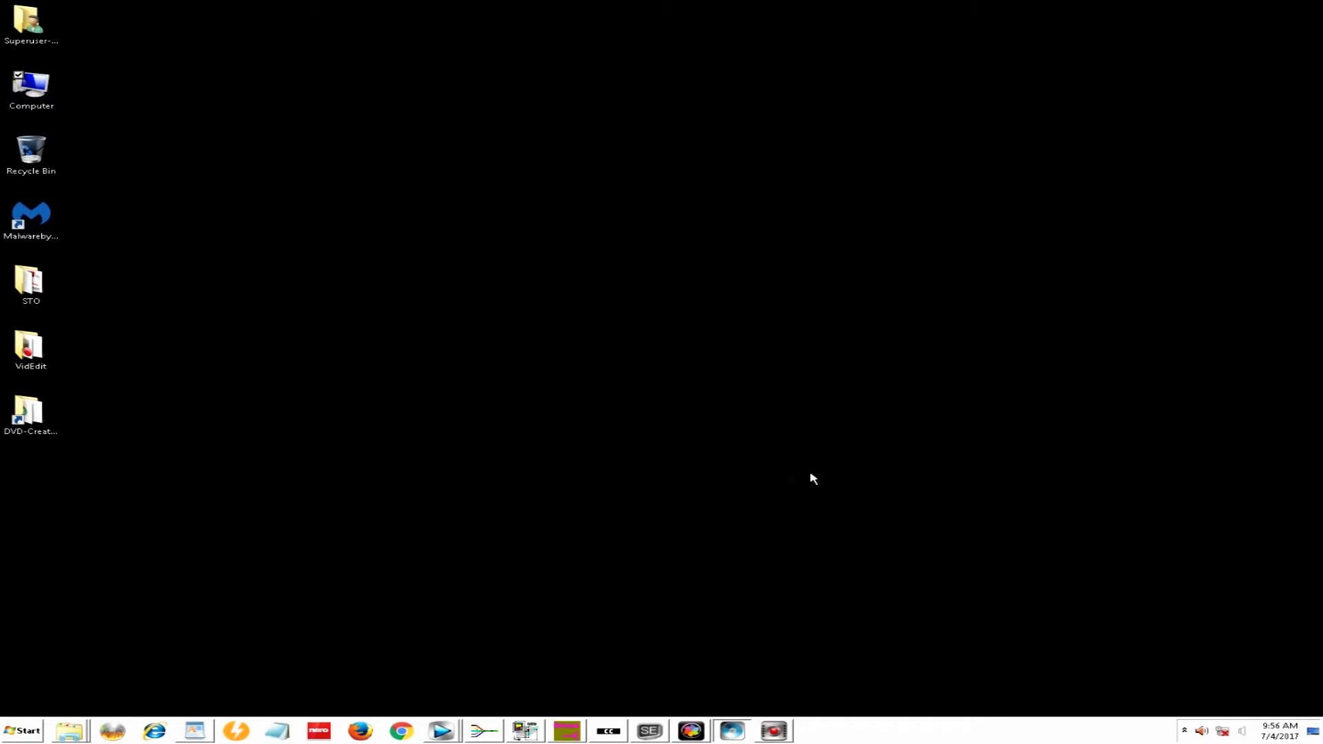
{"action": "mouse_move", "coordinate": [686, 548]}
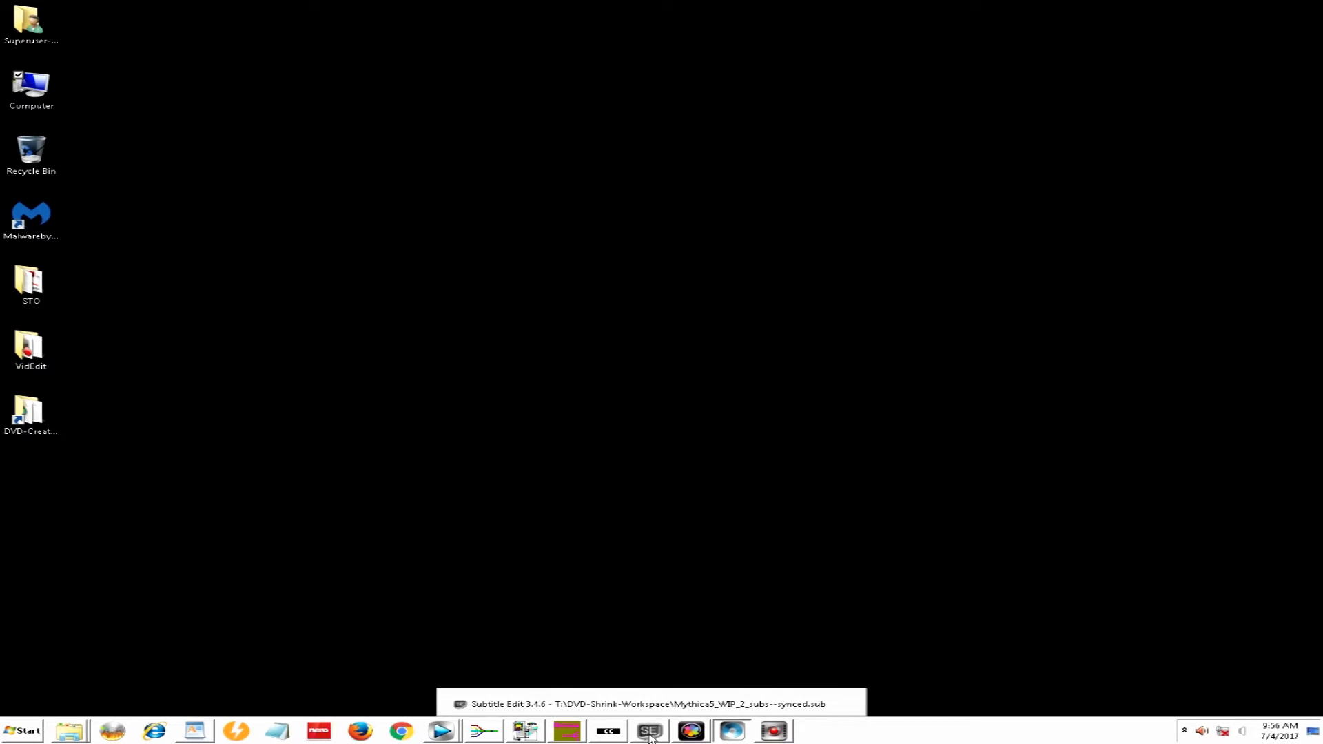
{"action": "left_click", "coordinate": [651, 730]}
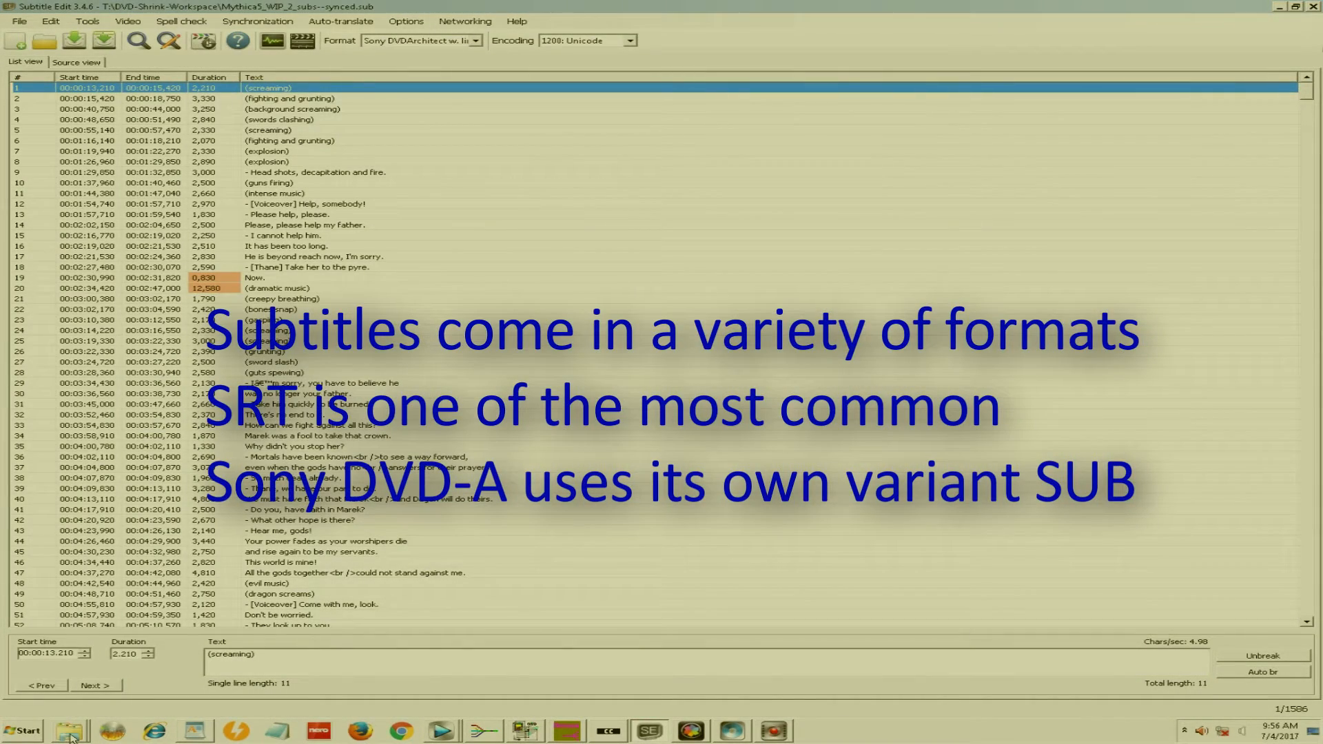
{"action": "left_click", "coordinate": [67, 728]}
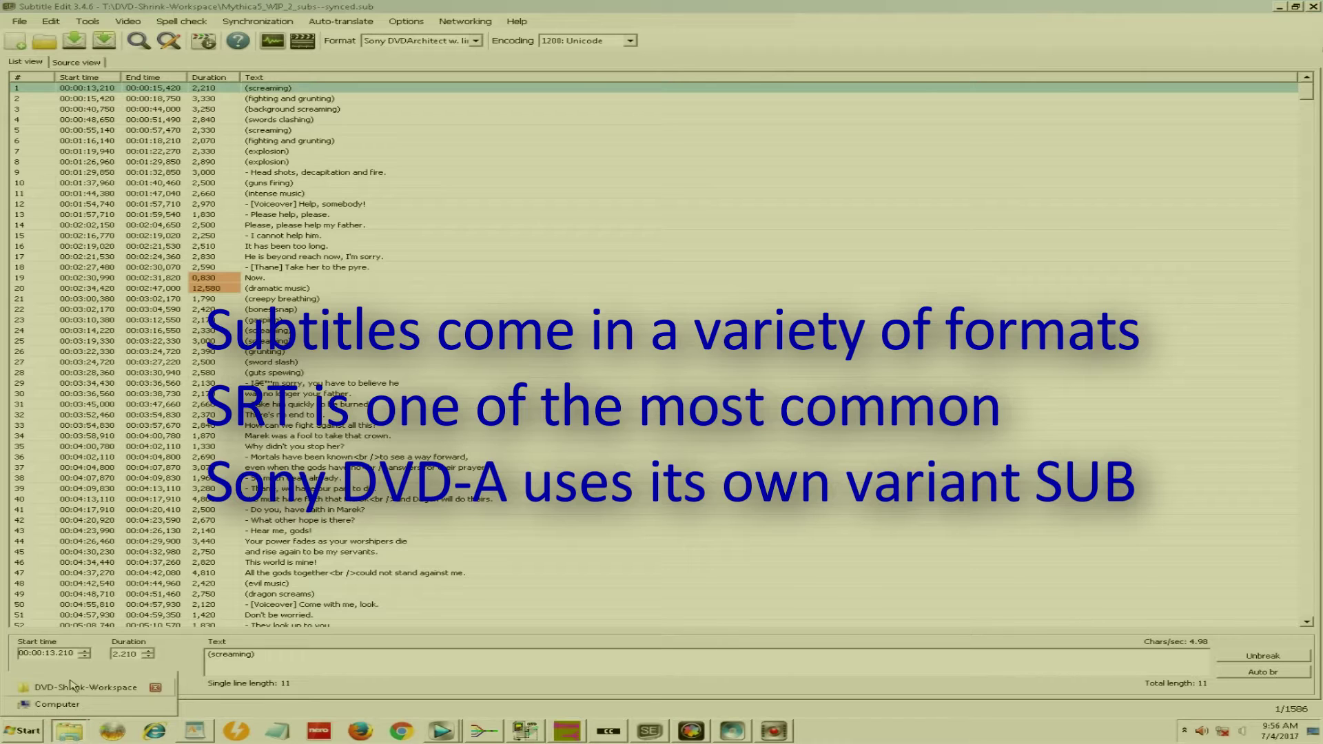
{"action": "left_click", "coordinate": [74, 687]}
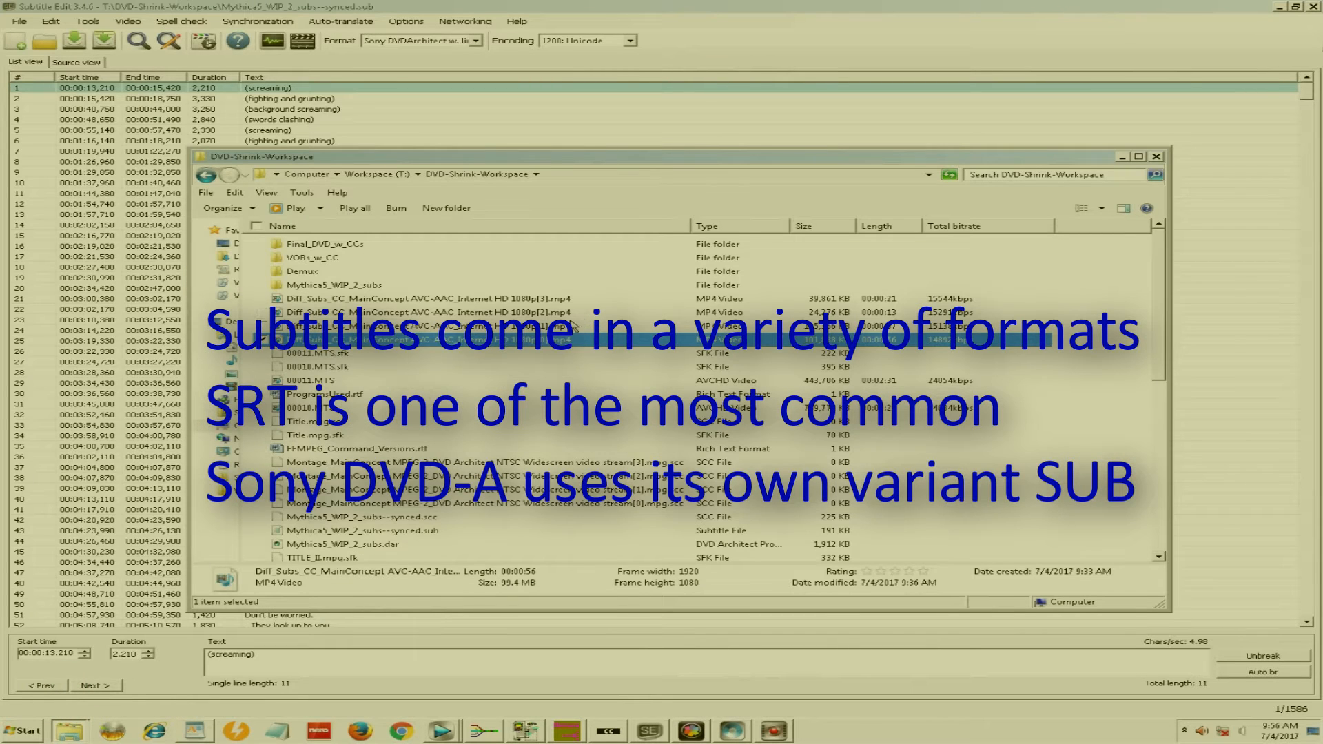
{"action": "scroll", "scroll_direction": "down", "scroll_amount": 3}
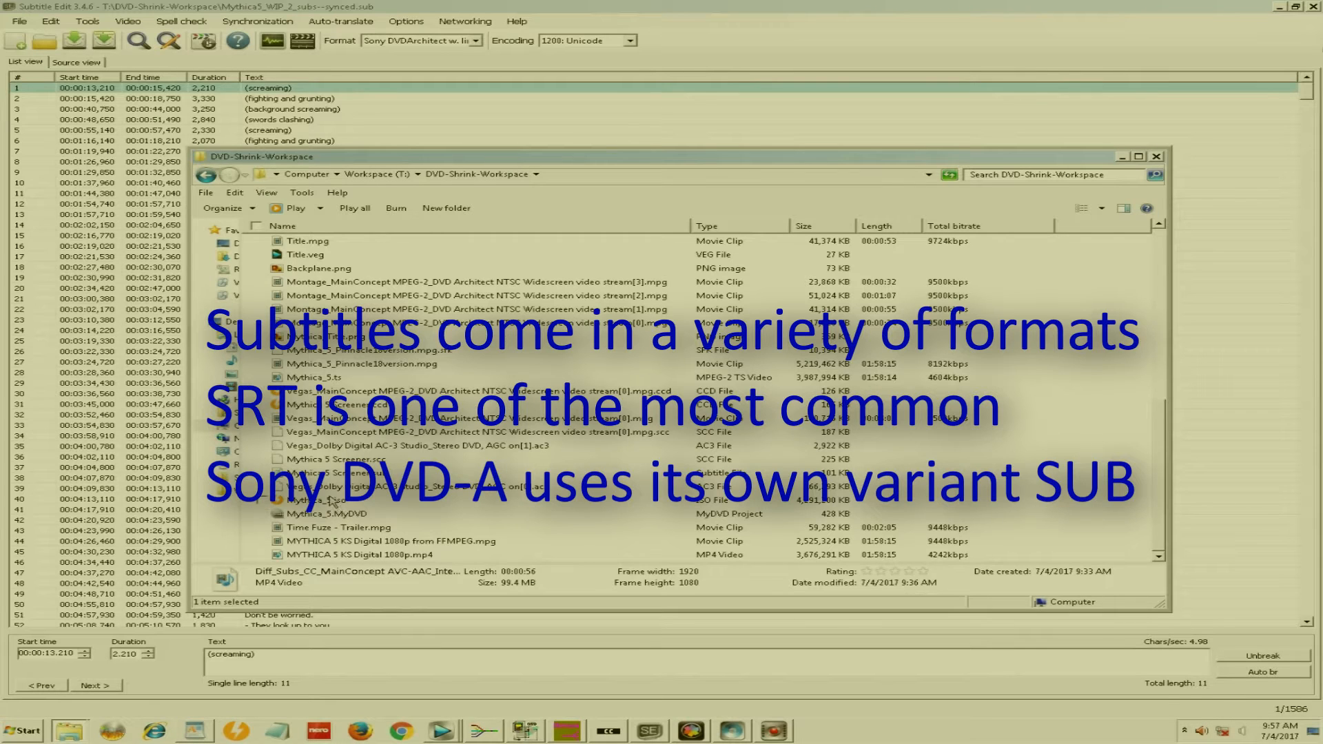
{"action": "mouse_move", "coordinate": [337, 480]}
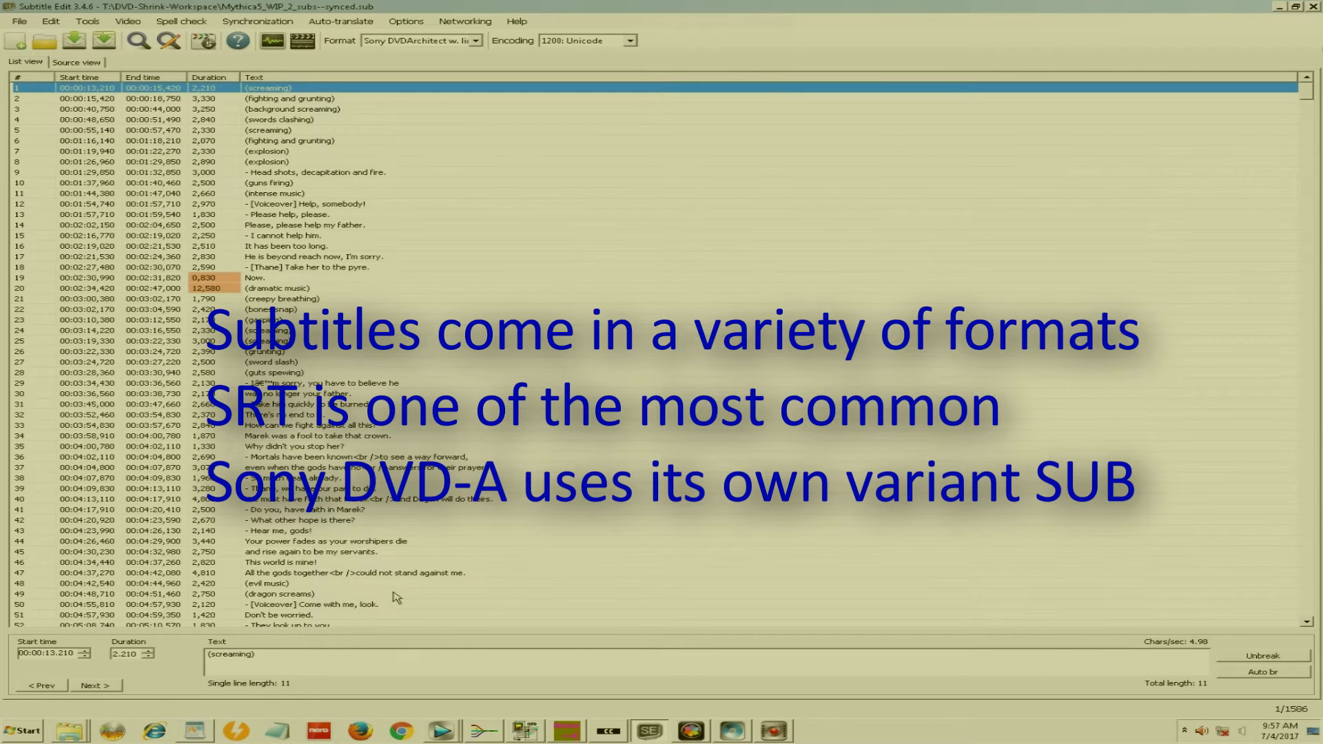
{"action": "mouse_move", "coordinate": [298, 438]}
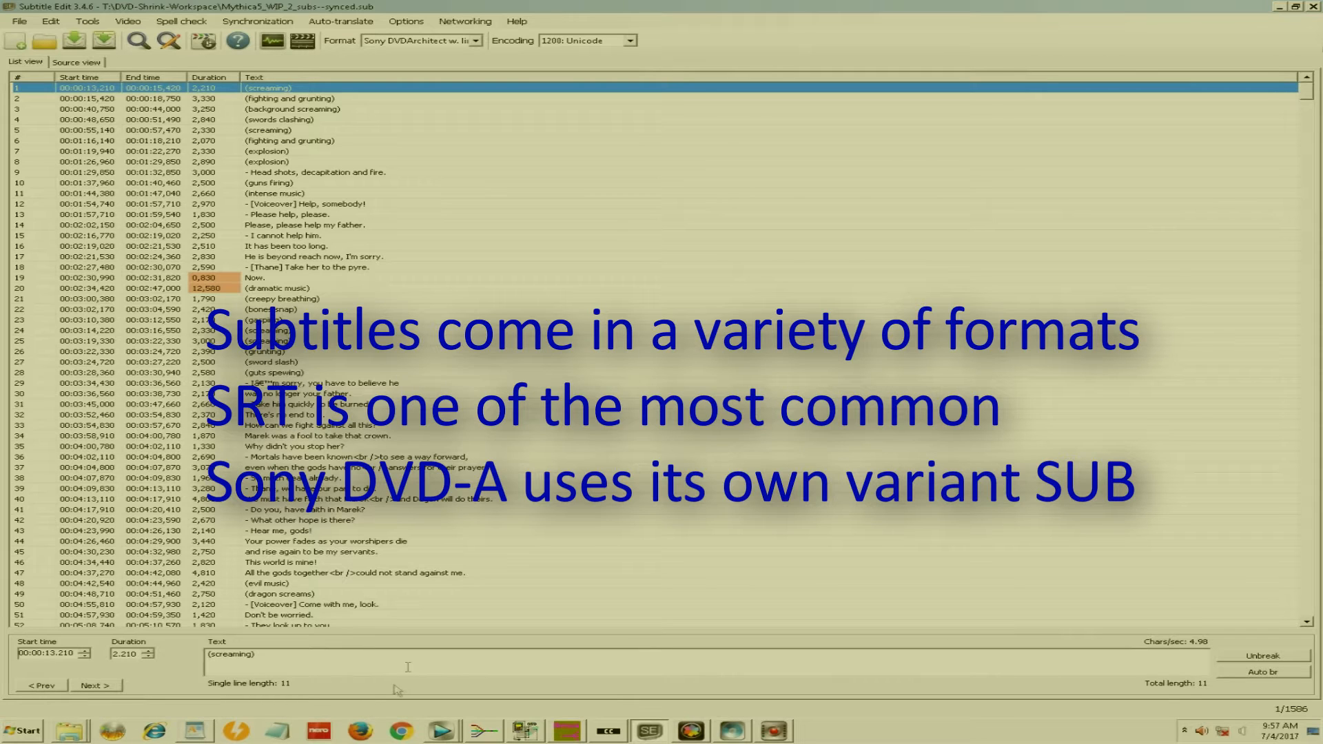
{"action": "mouse_move", "coordinate": [550, 688]}
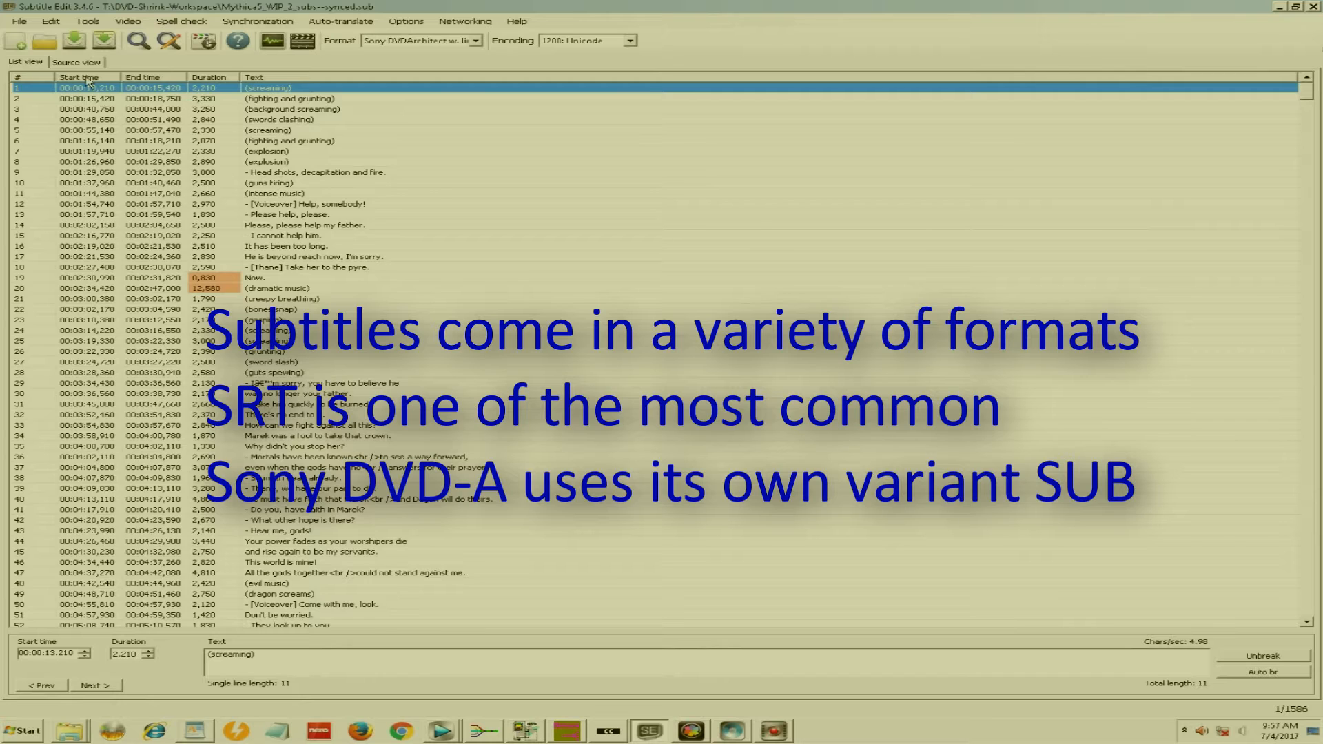
{"action": "left_click", "coordinate": [15, 26]}
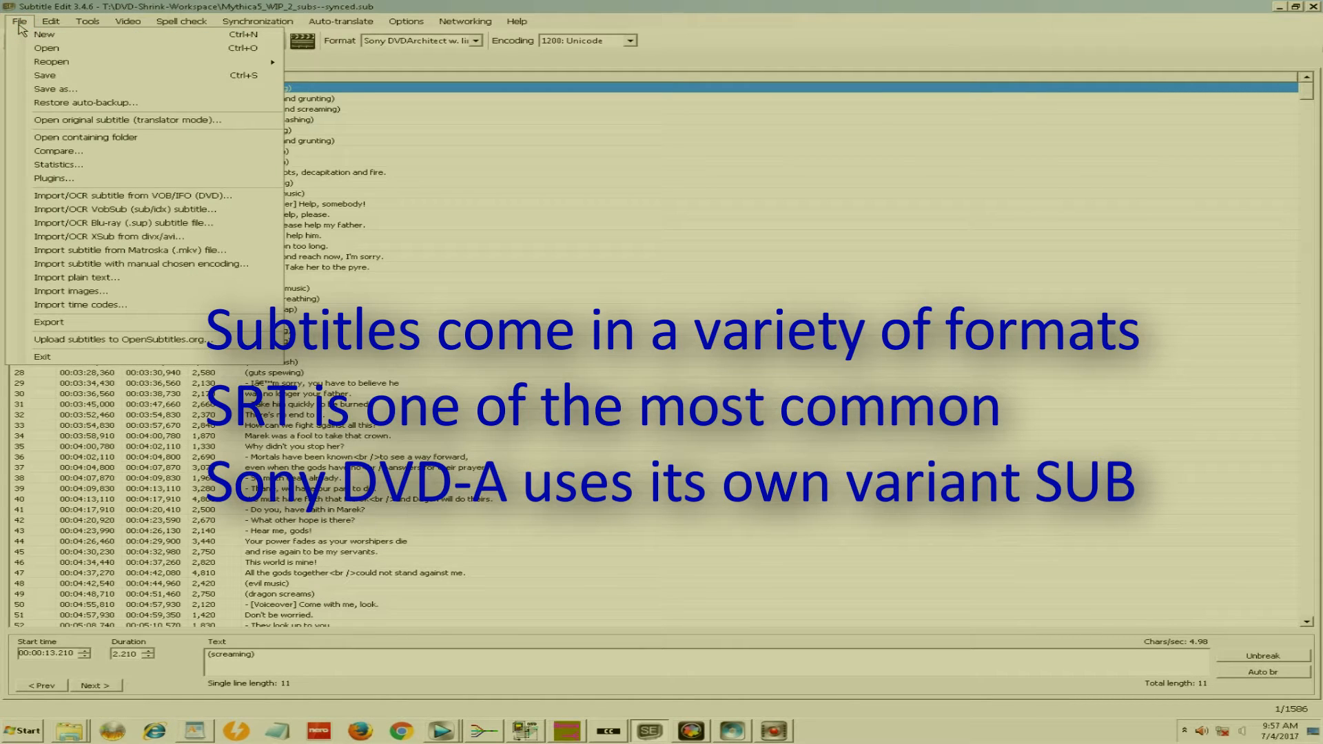
{"action": "mouse_move", "coordinate": [47, 47]}
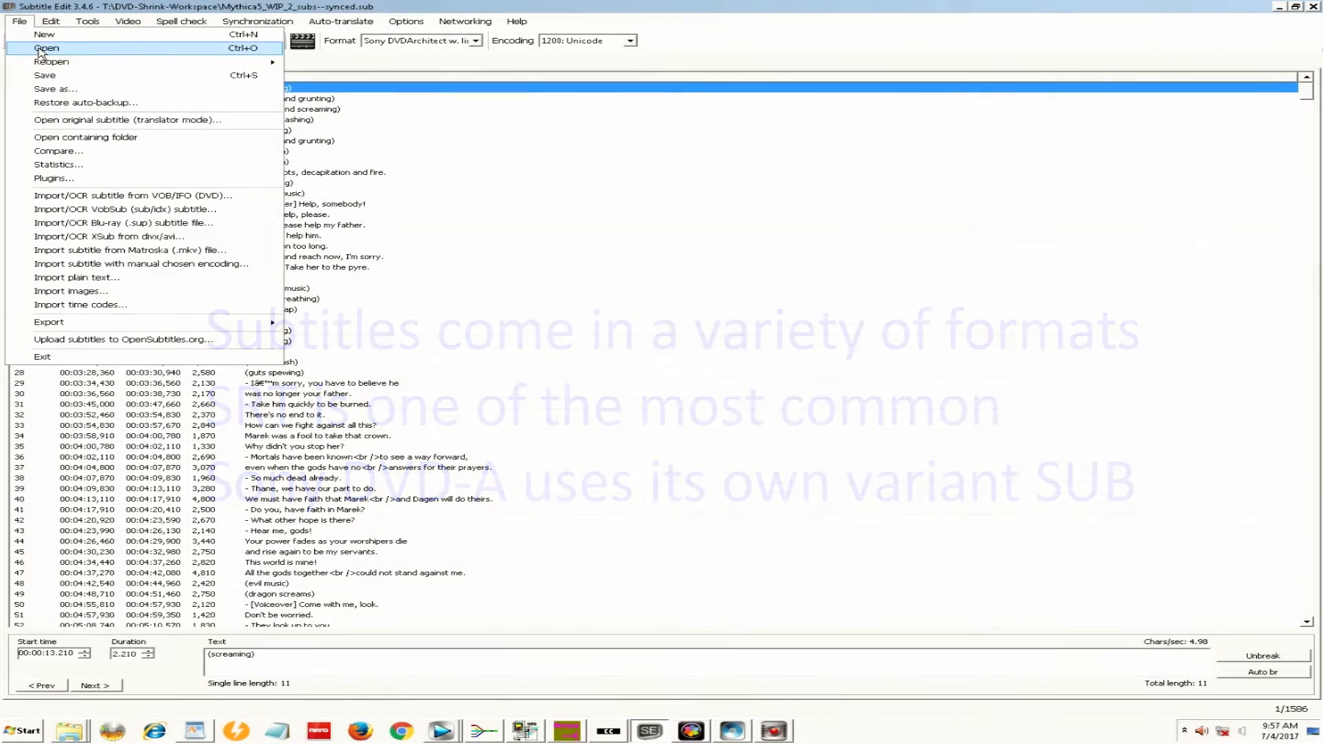
{"action": "mouse_move", "coordinate": [53, 88]}
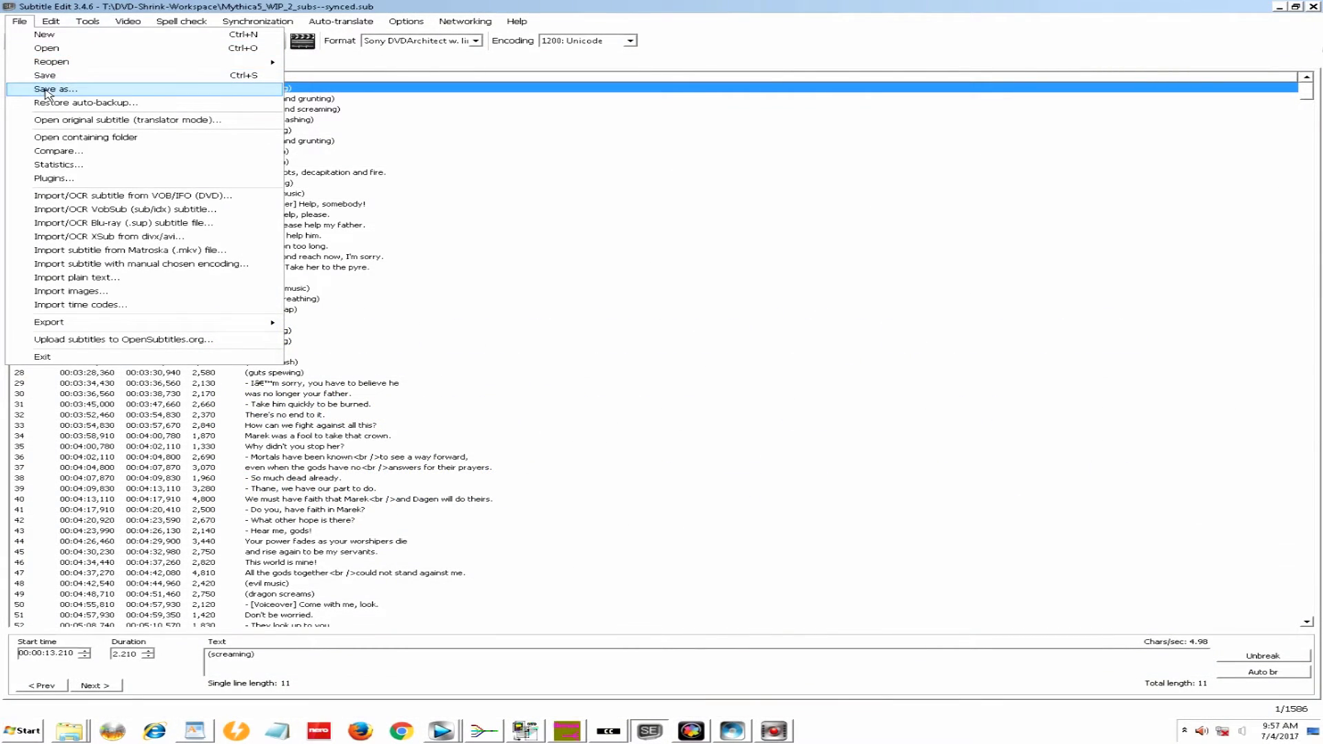
{"action": "left_click", "coordinate": [51, 88]}
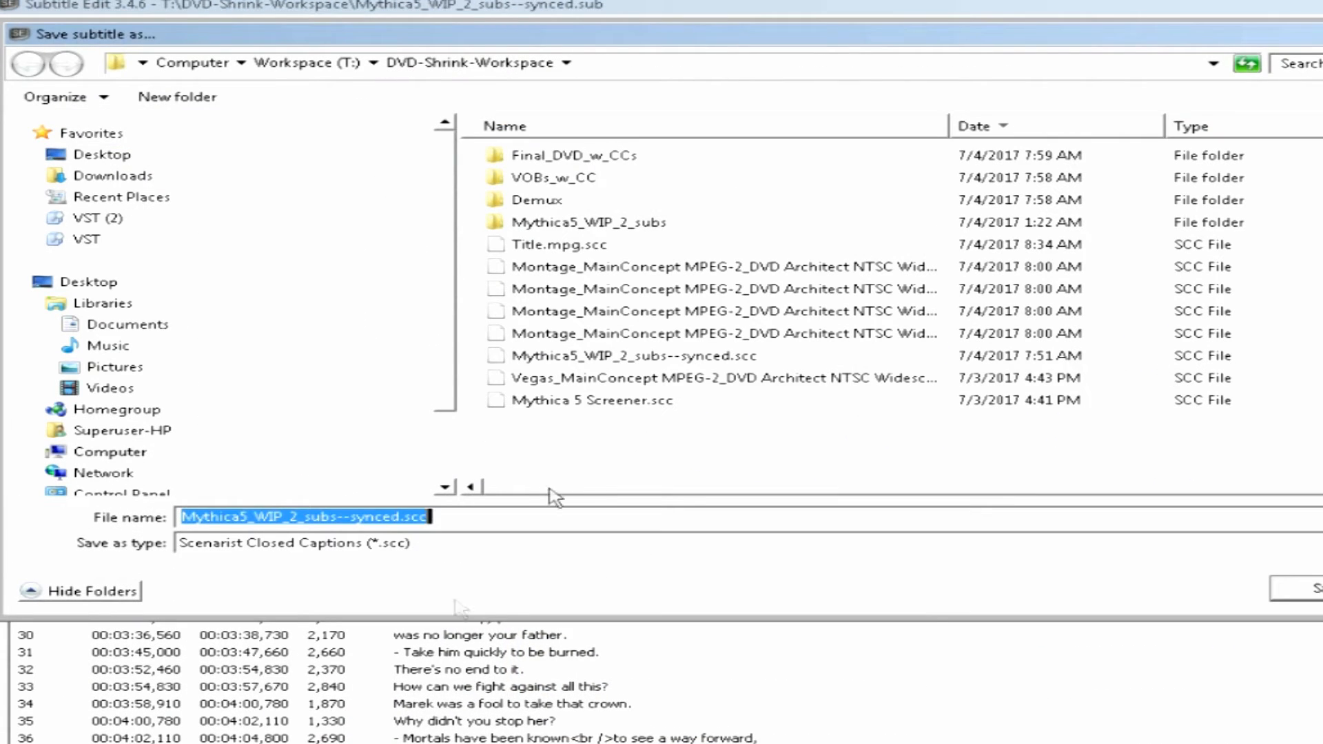
{"action": "left_click", "coordinate": [295, 543]}
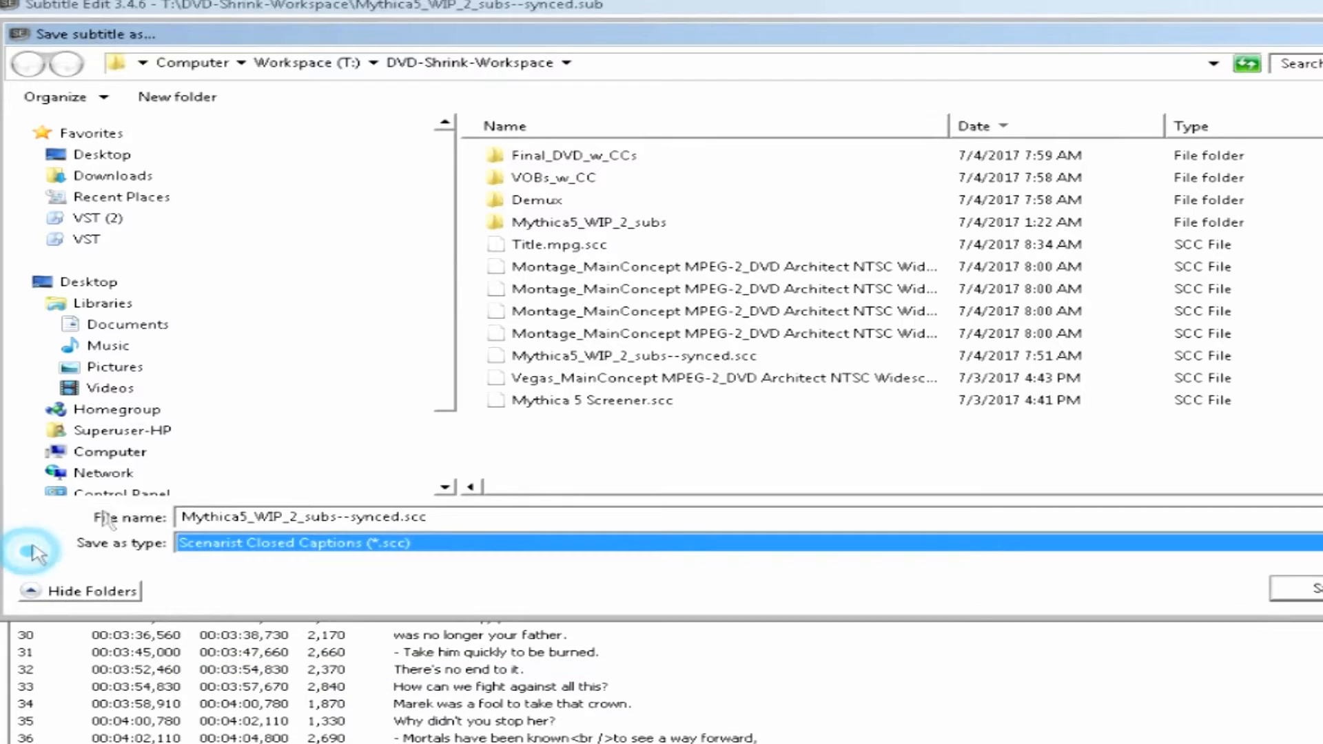
{"action": "mouse_move", "coordinate": [27, 550]}
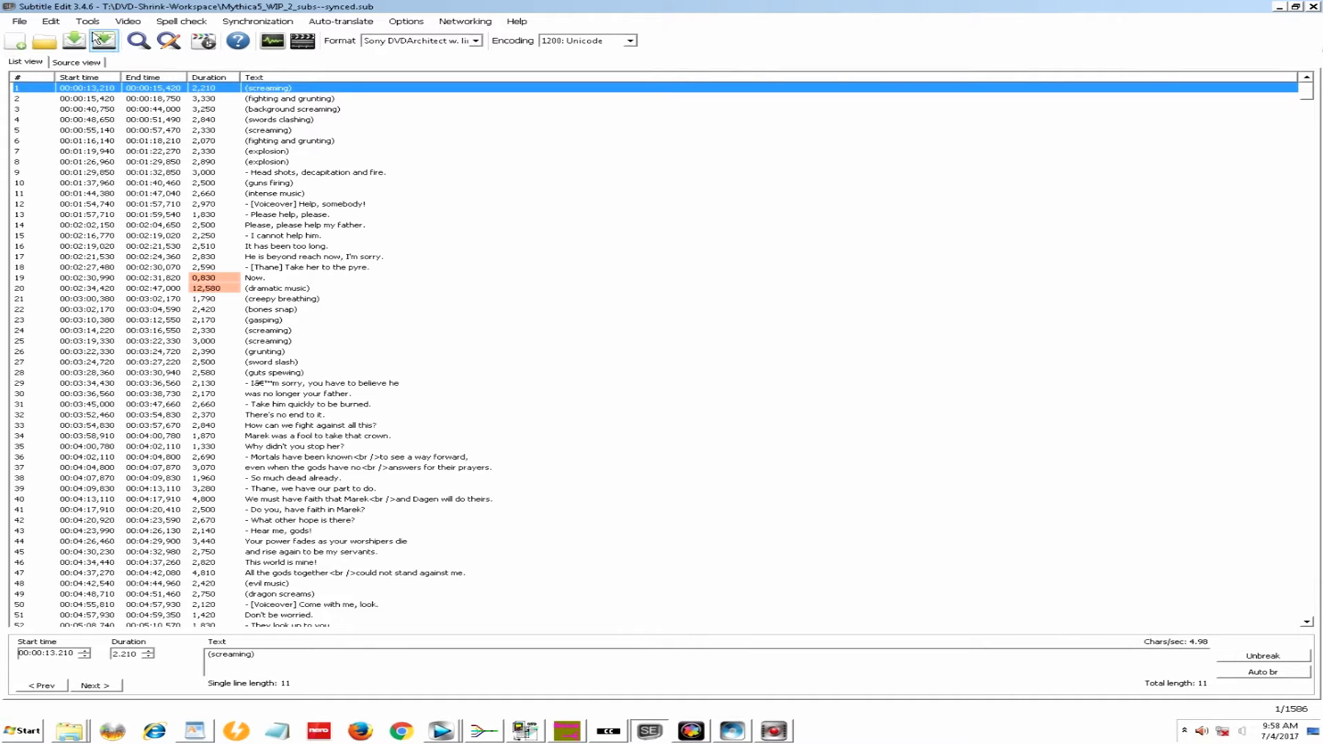
{"action": "left_click", "coordinate": [83, 21]}
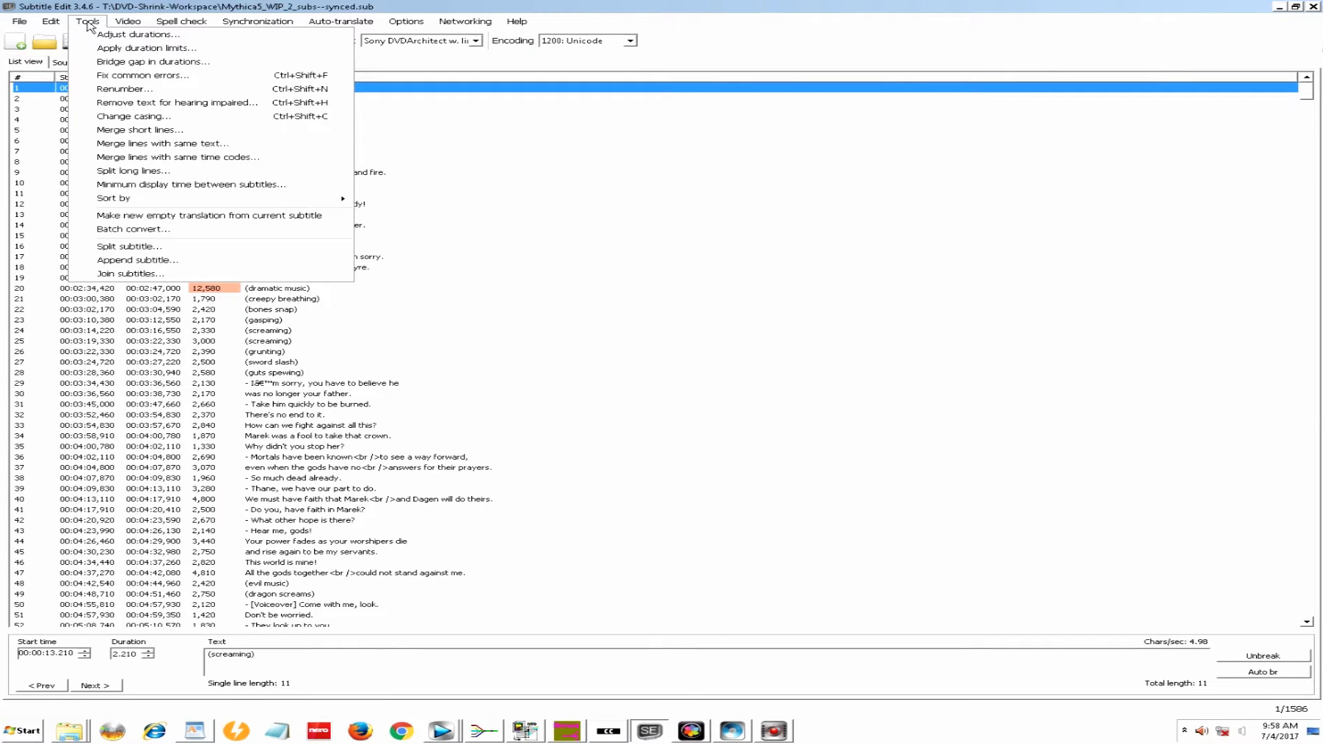
{"action": "mouse_move", "coordinate": [135, 170]}
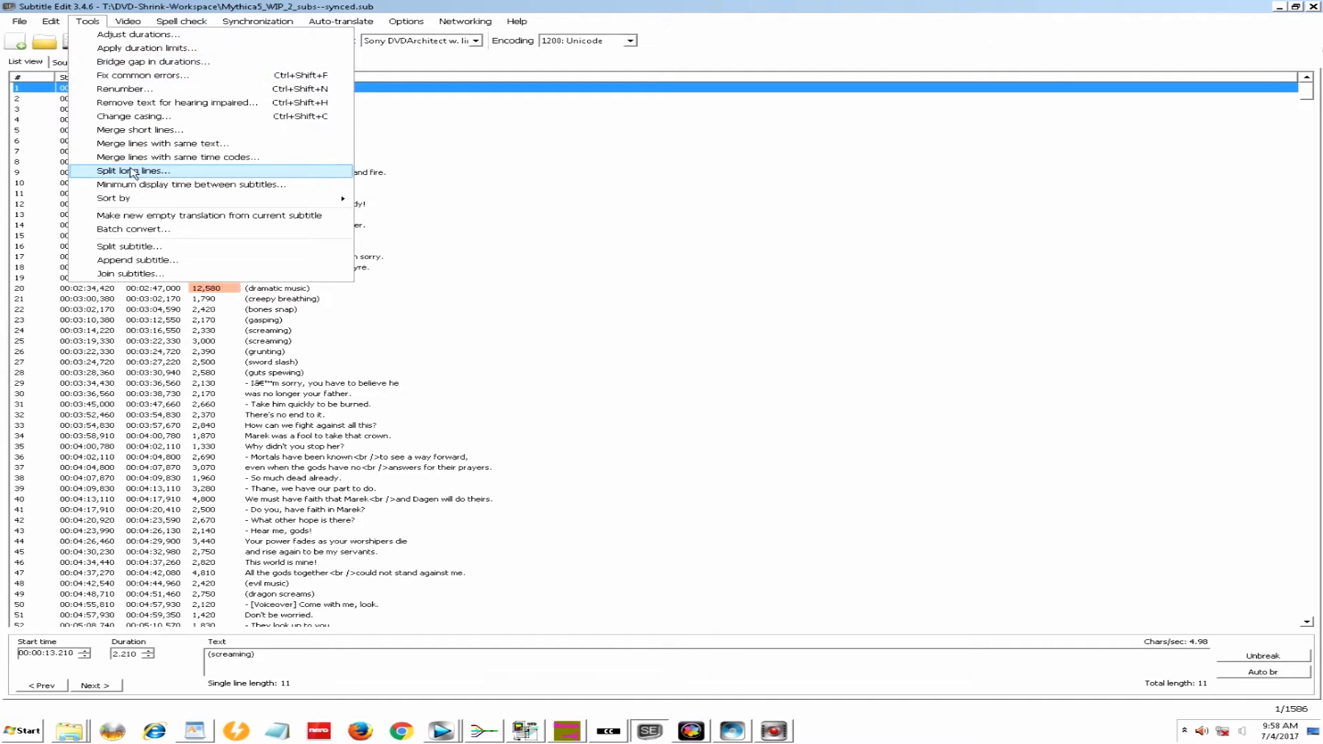
{"action": "mouse_move", "coordinate": [131, 174]}
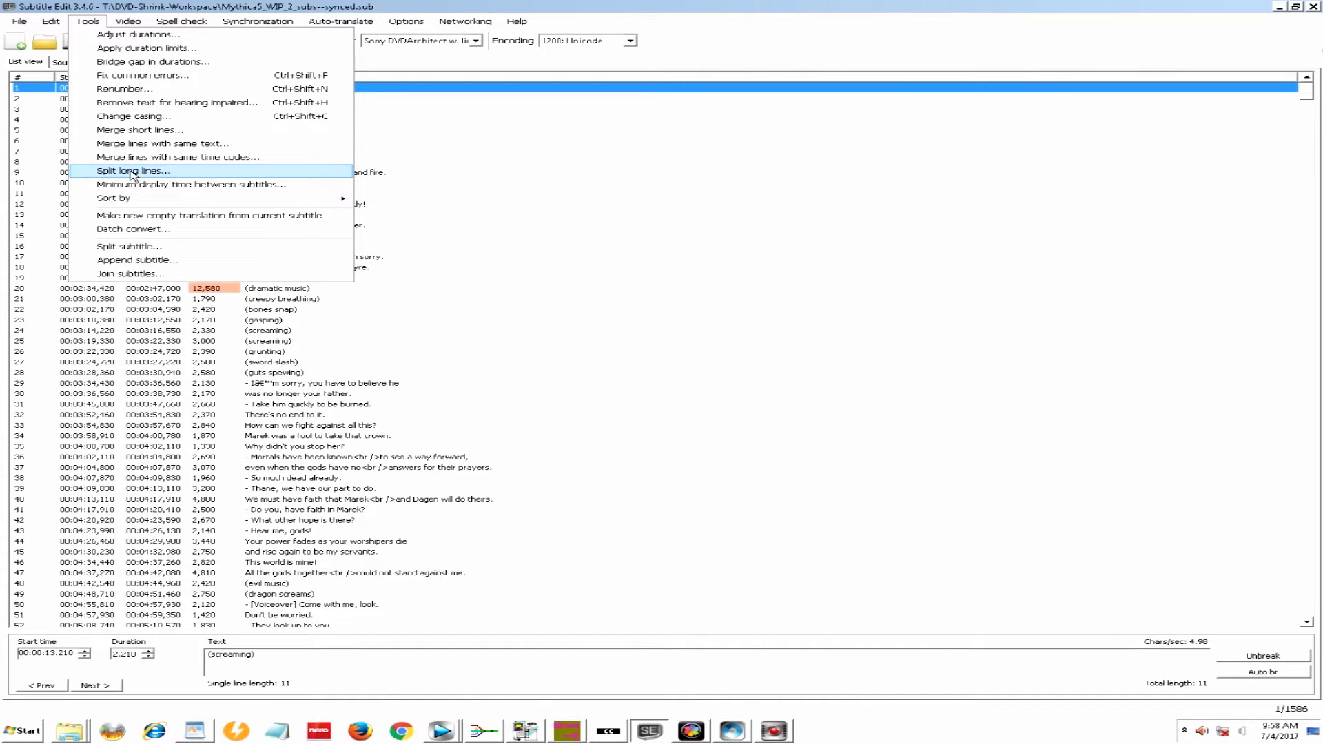
{"action": "left_click", "coordinate": [134, 171]}
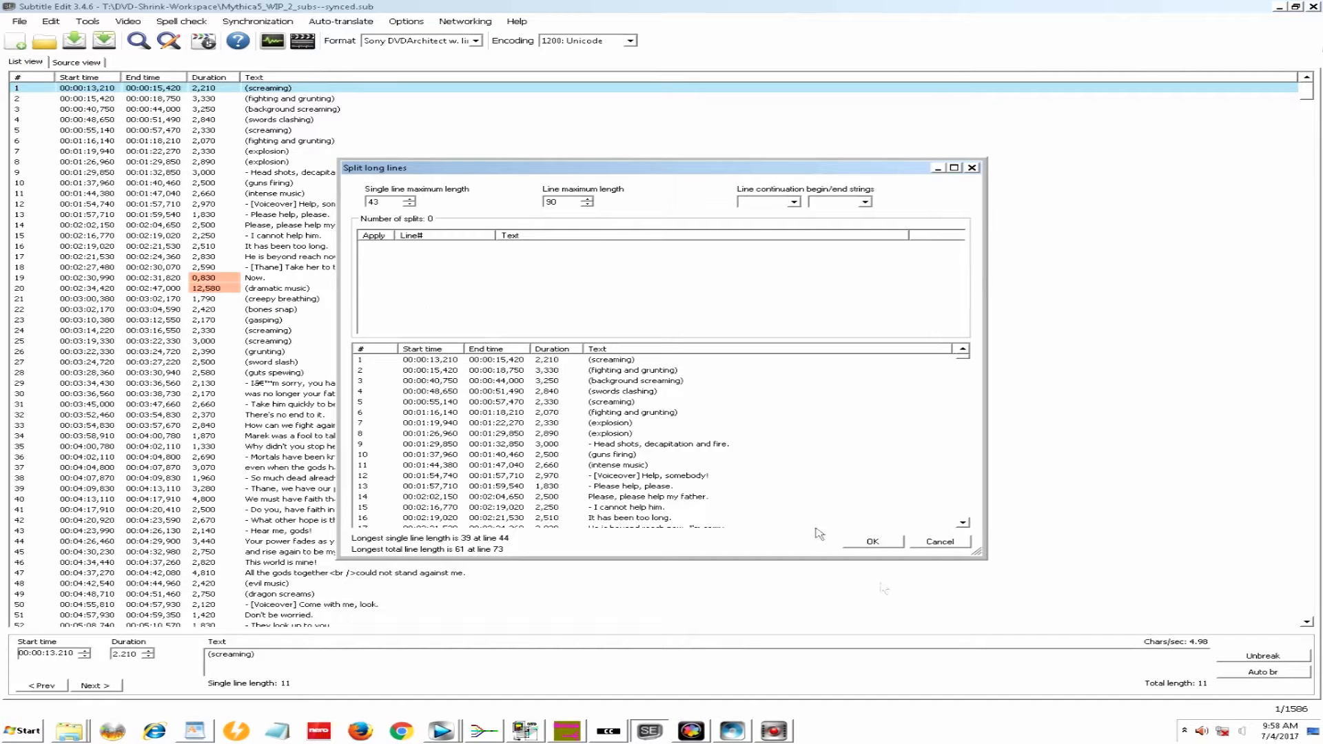
{"action": "left_click", "coordinate": [941, 542]}
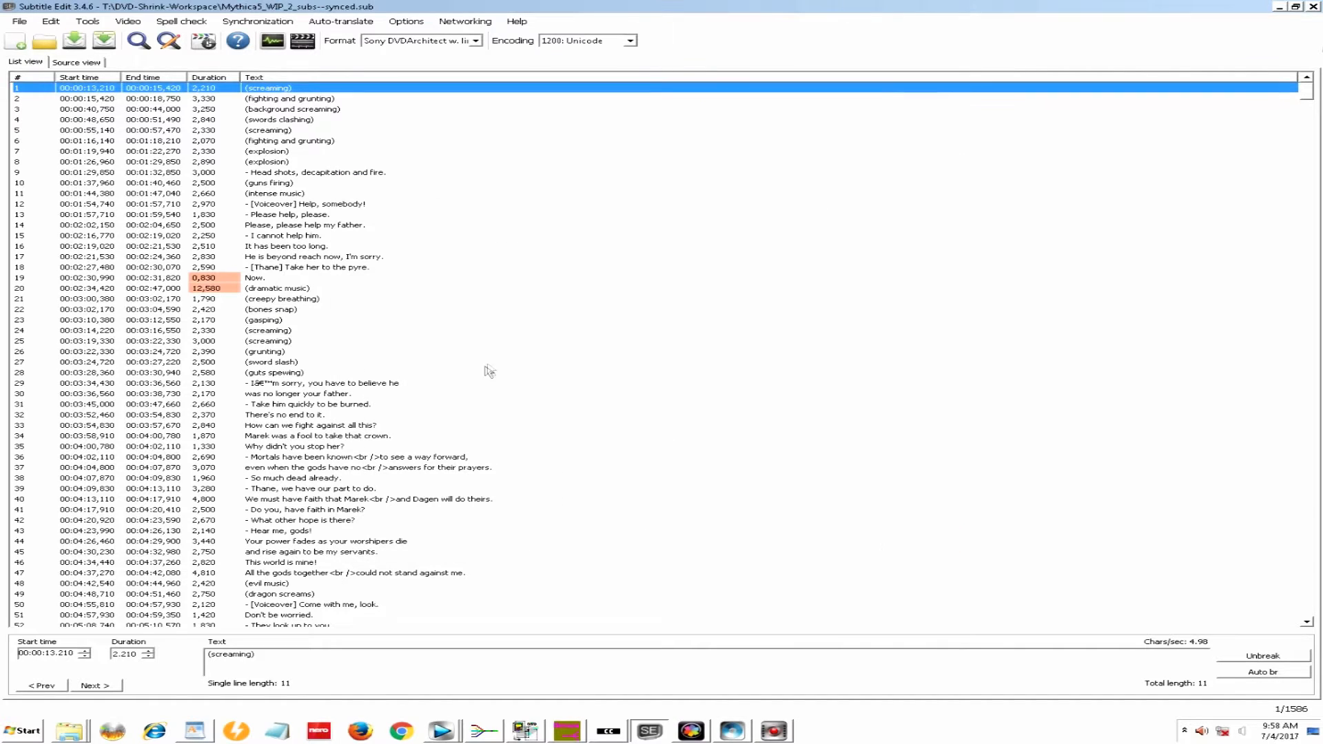
{"action": "mouse_move", "coordinate": [239, 190]}
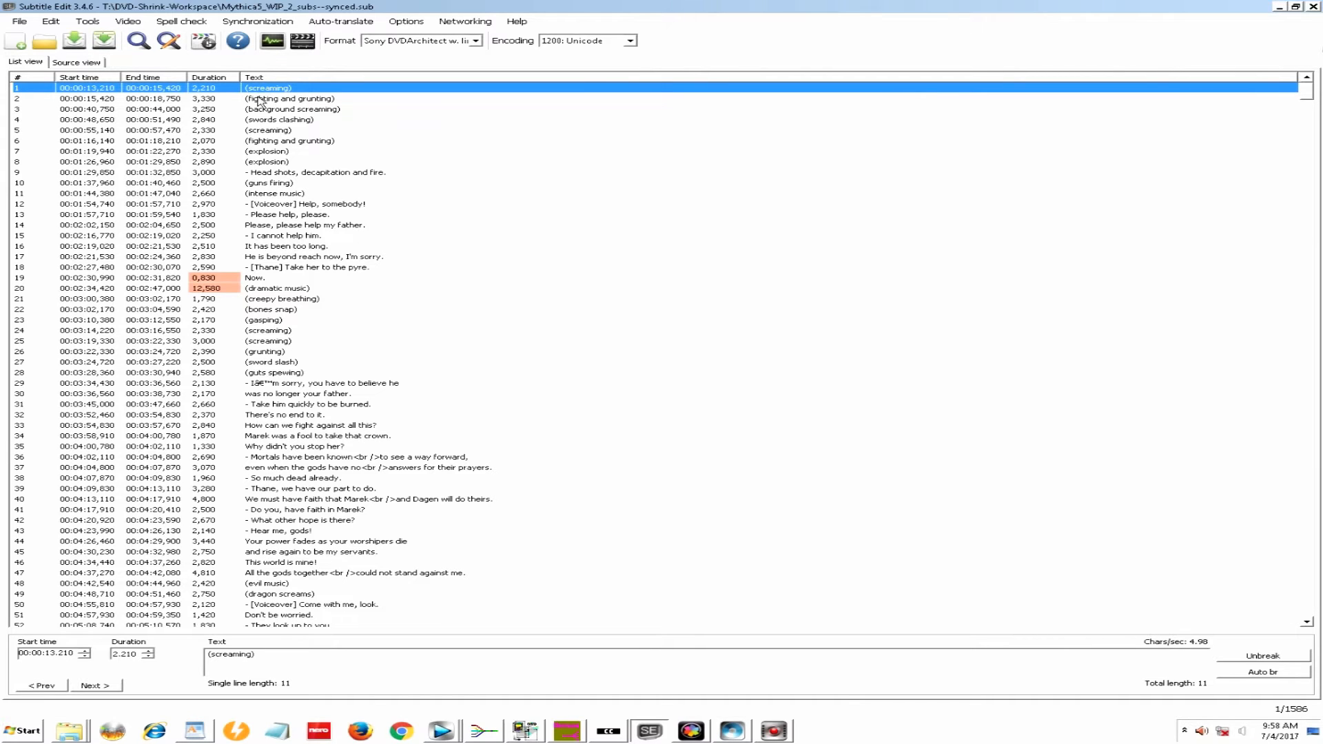
{"action": "mouse_move", "coordinate": [310, 439]}
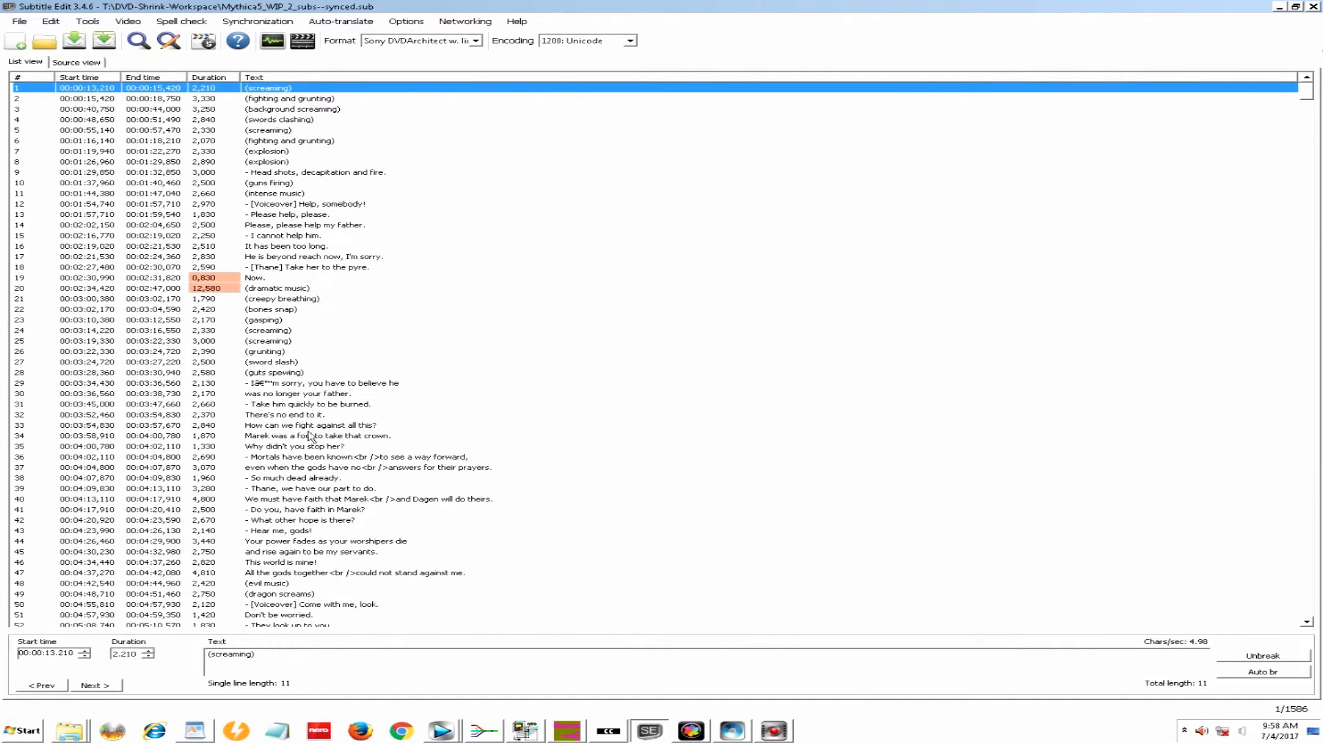
{"action": "mouse_move", "coordinate": [1297, 115]}
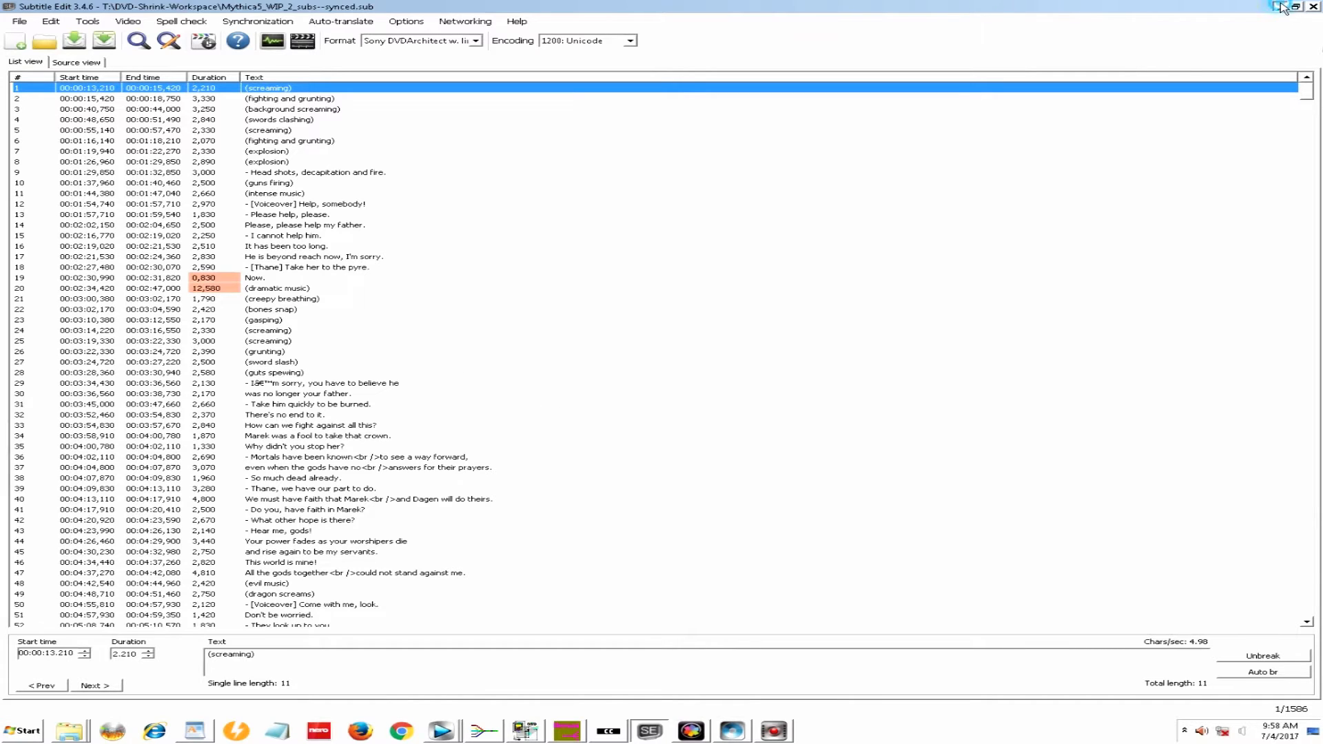
- Minimize Subtitle Edit to the desktop, then restore its 1586-line synced subtitle list
{"action": "left_click", "coordinate": [1315, 7]}
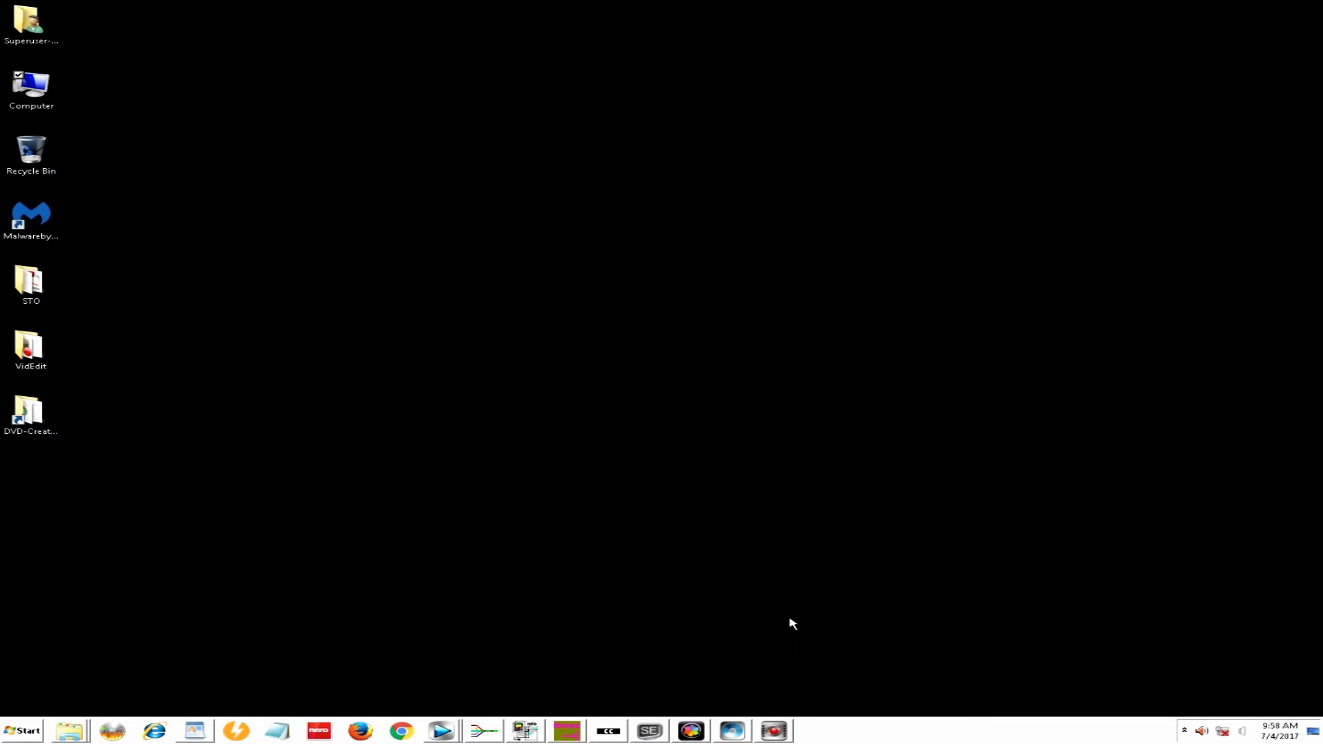
{"action": "mouse_move", "coordinate": [573, 717]}
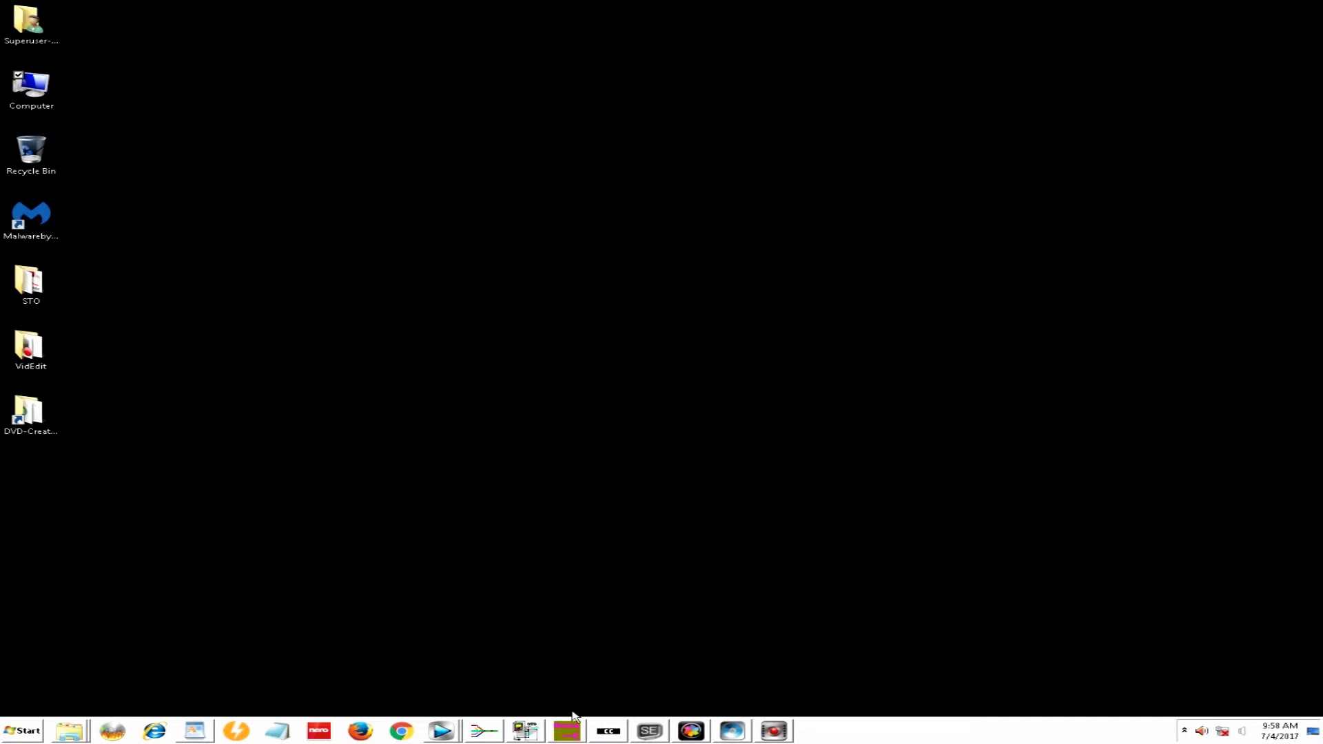
{"action": "mouse_move", "coordinate": [683, 686]}
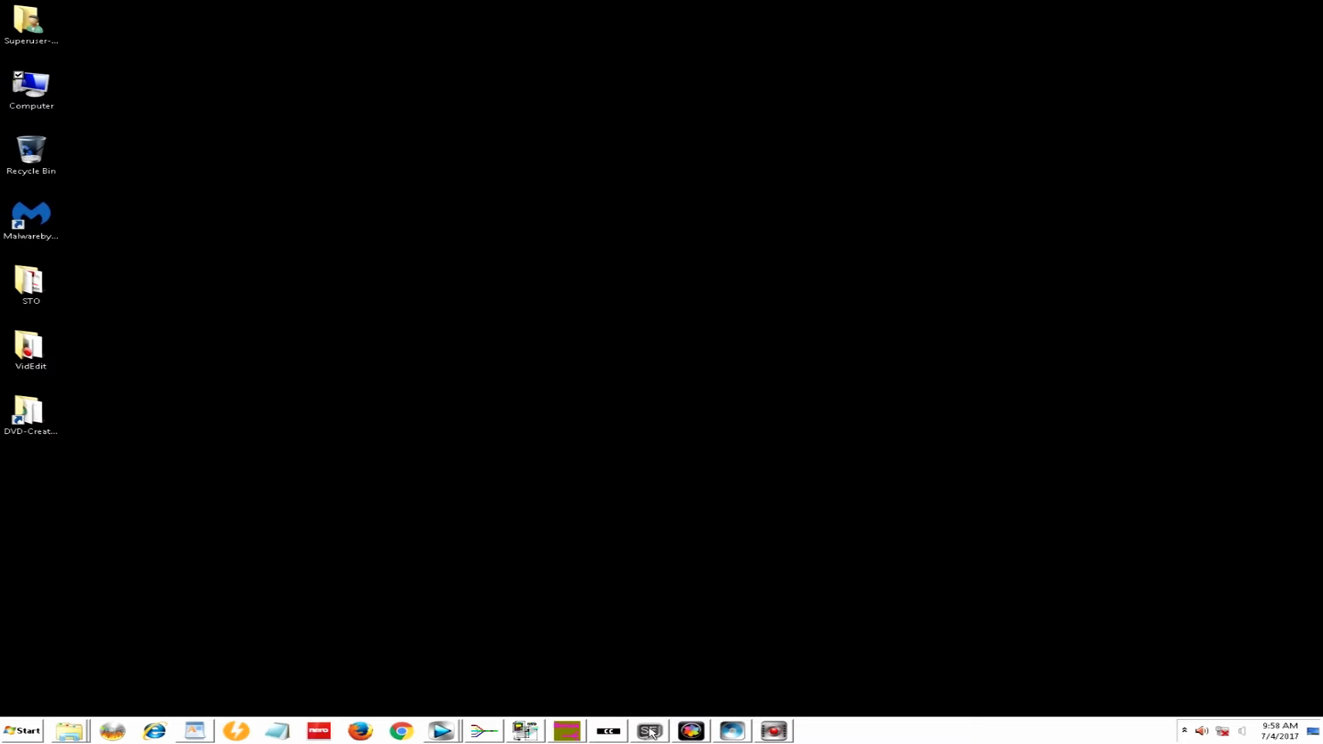
{"action": "left_click", "coordinate": [650, 732]}
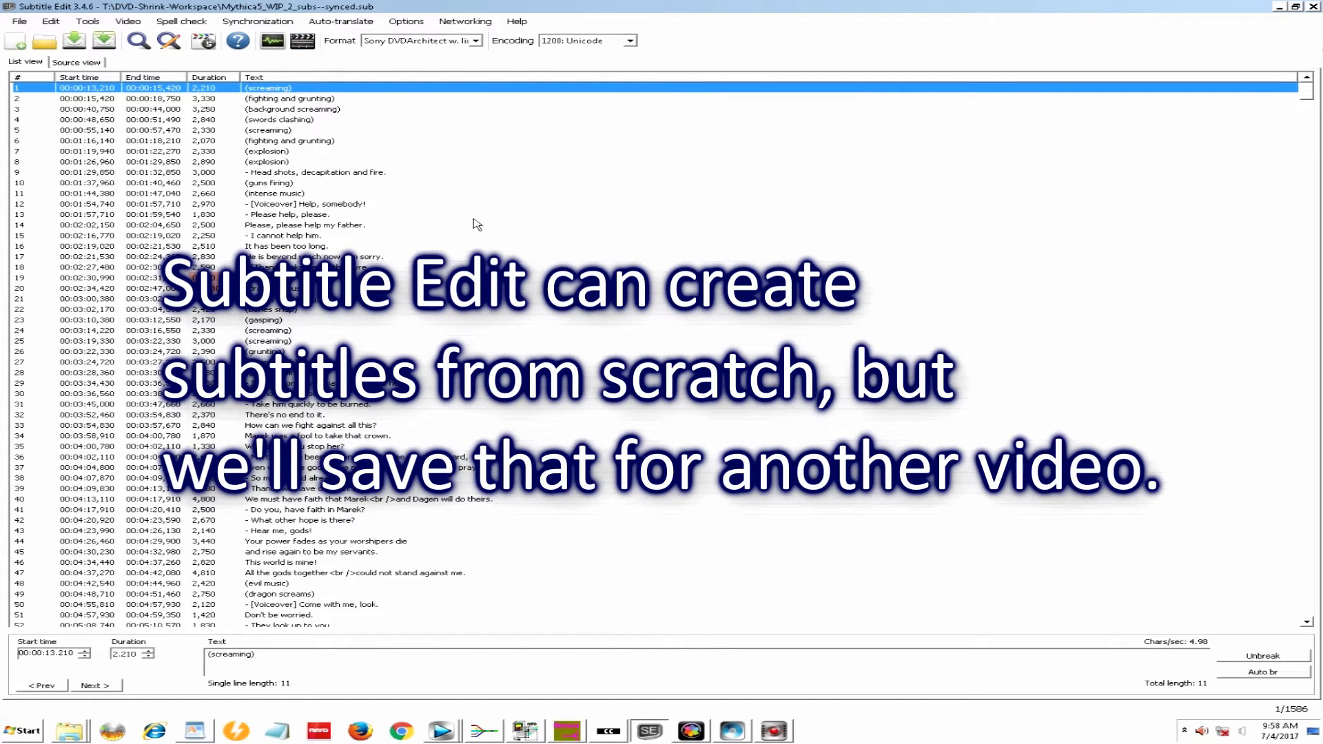
{"action": "mouse_move", "coordinate": [472, 210]}
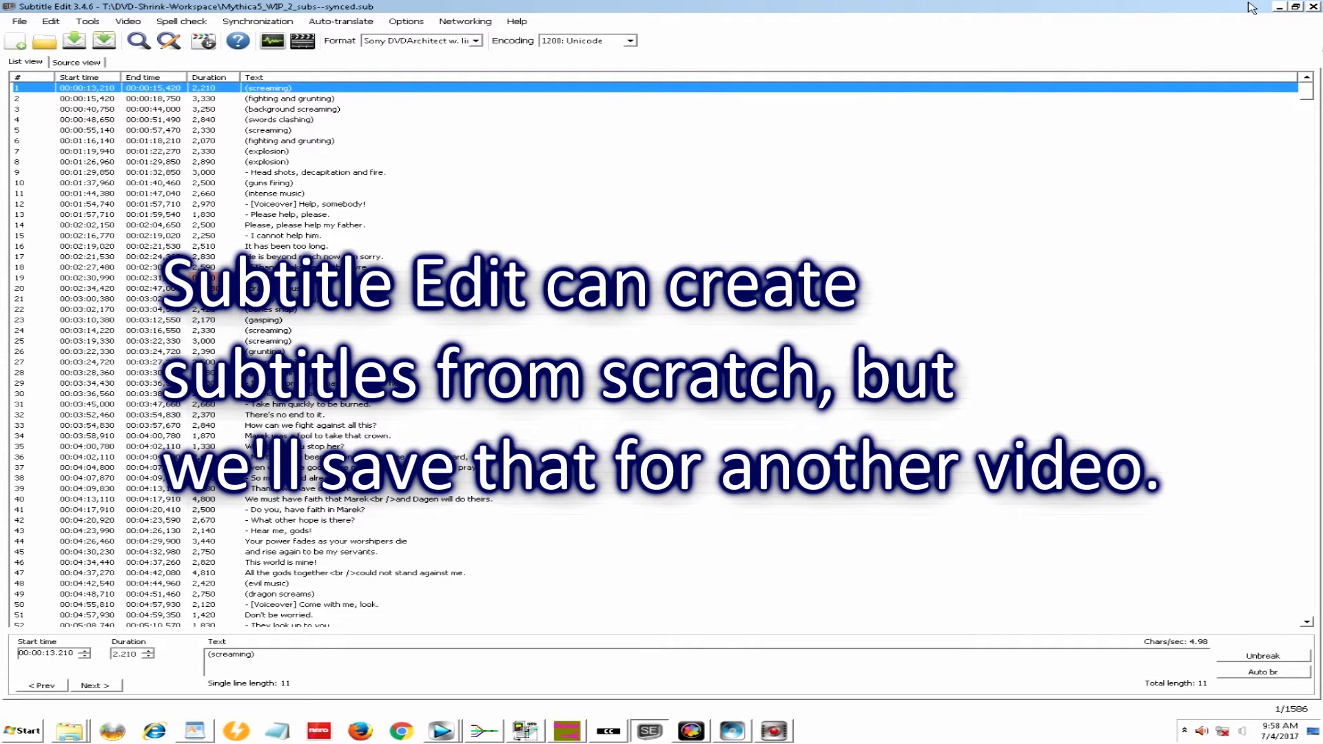
{"action": "mouse_move", "coordinate": [945, 72]}
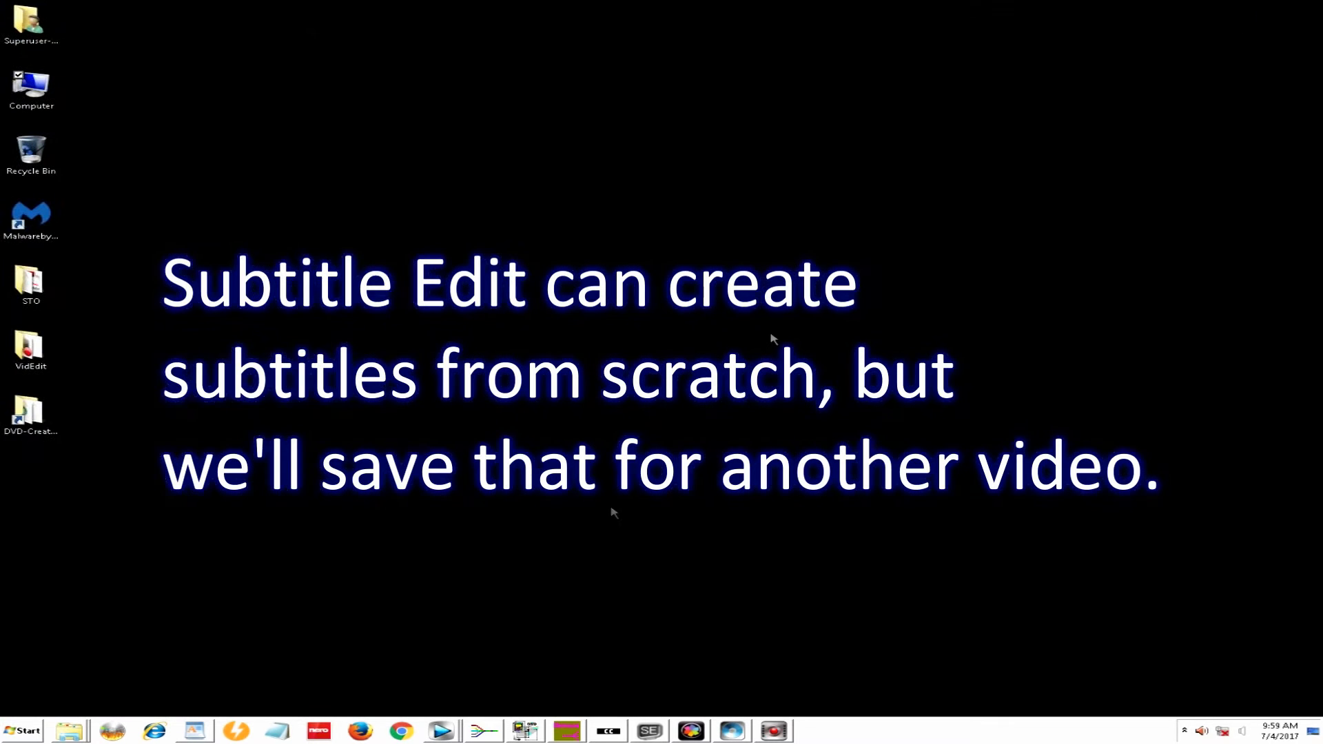
{"action": "mouse_move", "coordinate": [606, 646]}
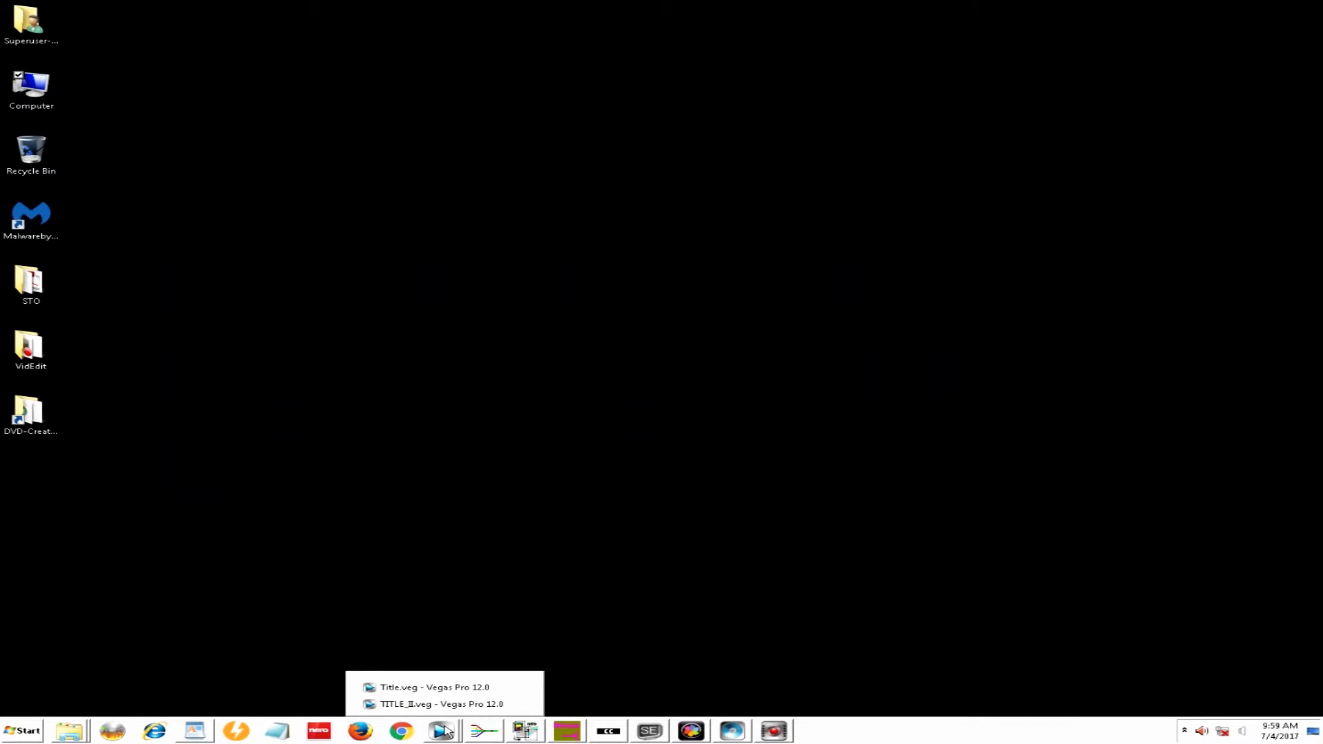
{"action": "mouse_move", "coordinate": [421, 715]}
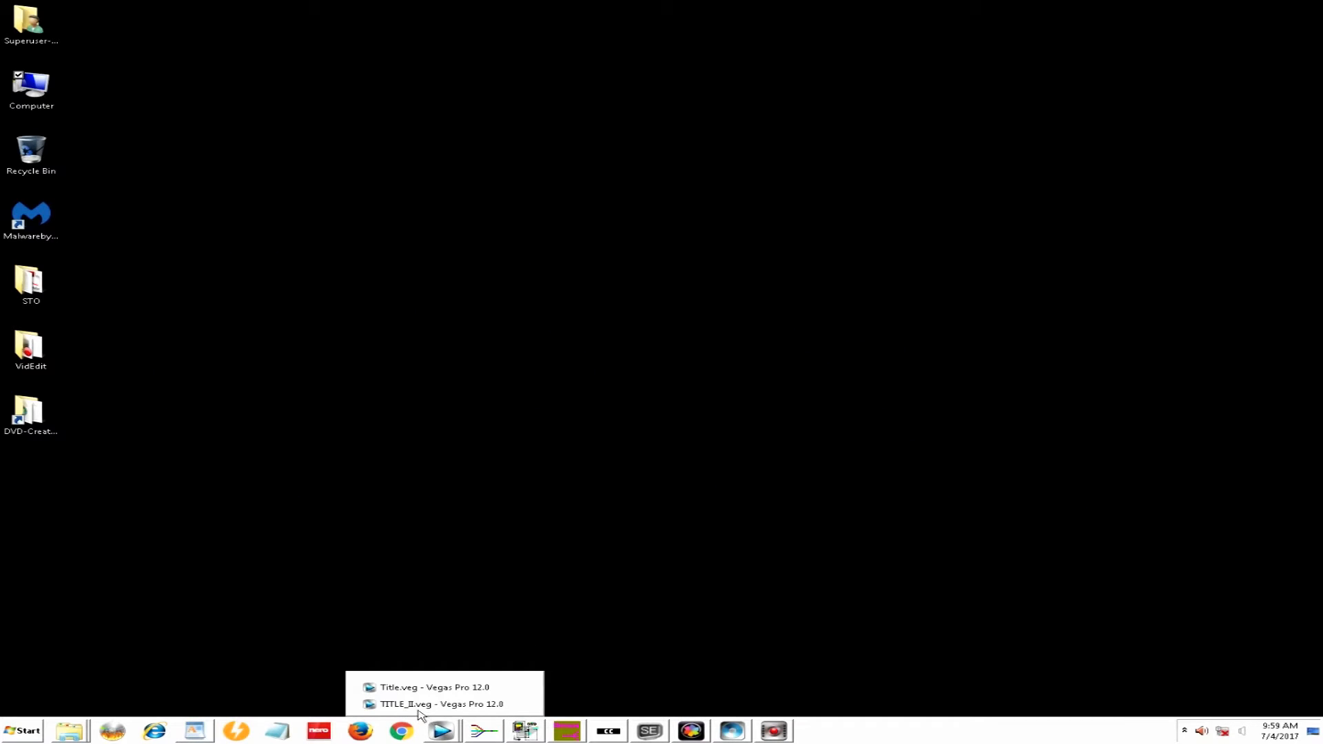
- Bring back Vegas Pro's Title.veg project and stop the Mythica V title playback
{"action": "left_click", "coordinate": [423, 687]}
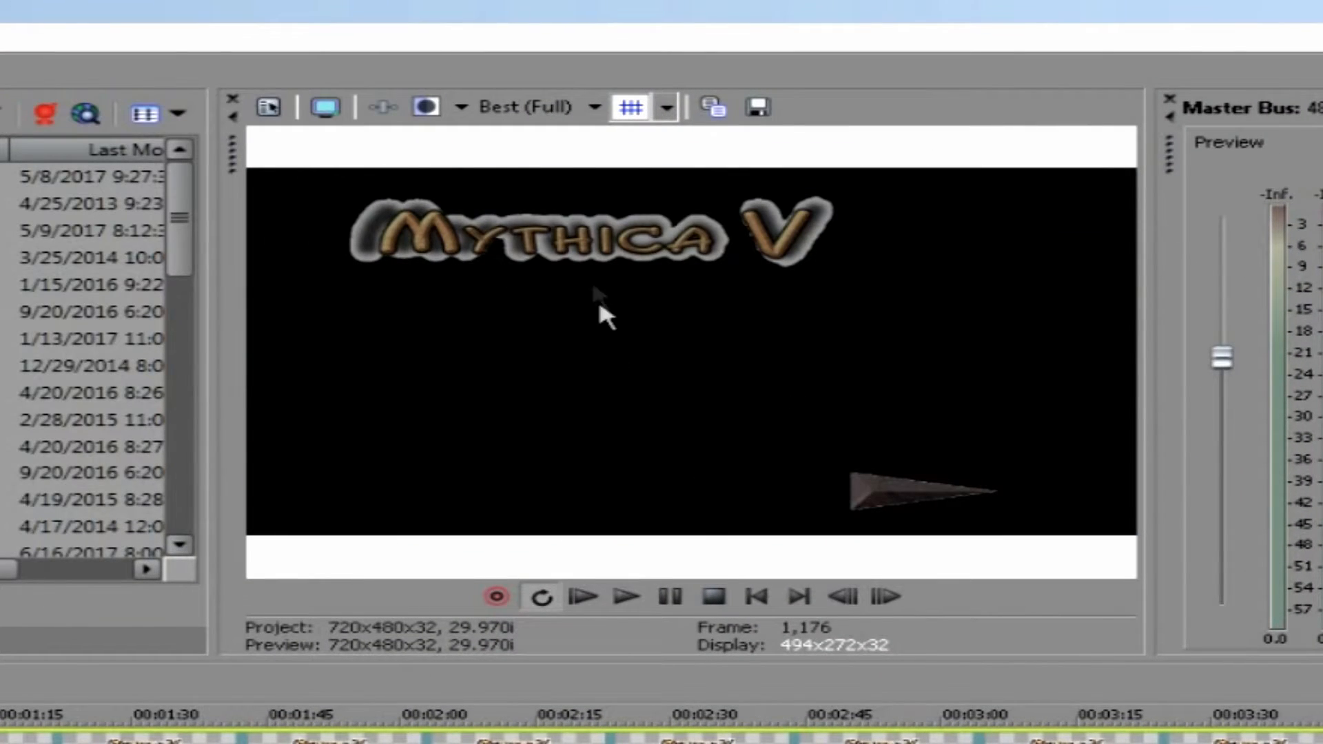
{"action": "mouse_move", "coordinate": [490, 220]}
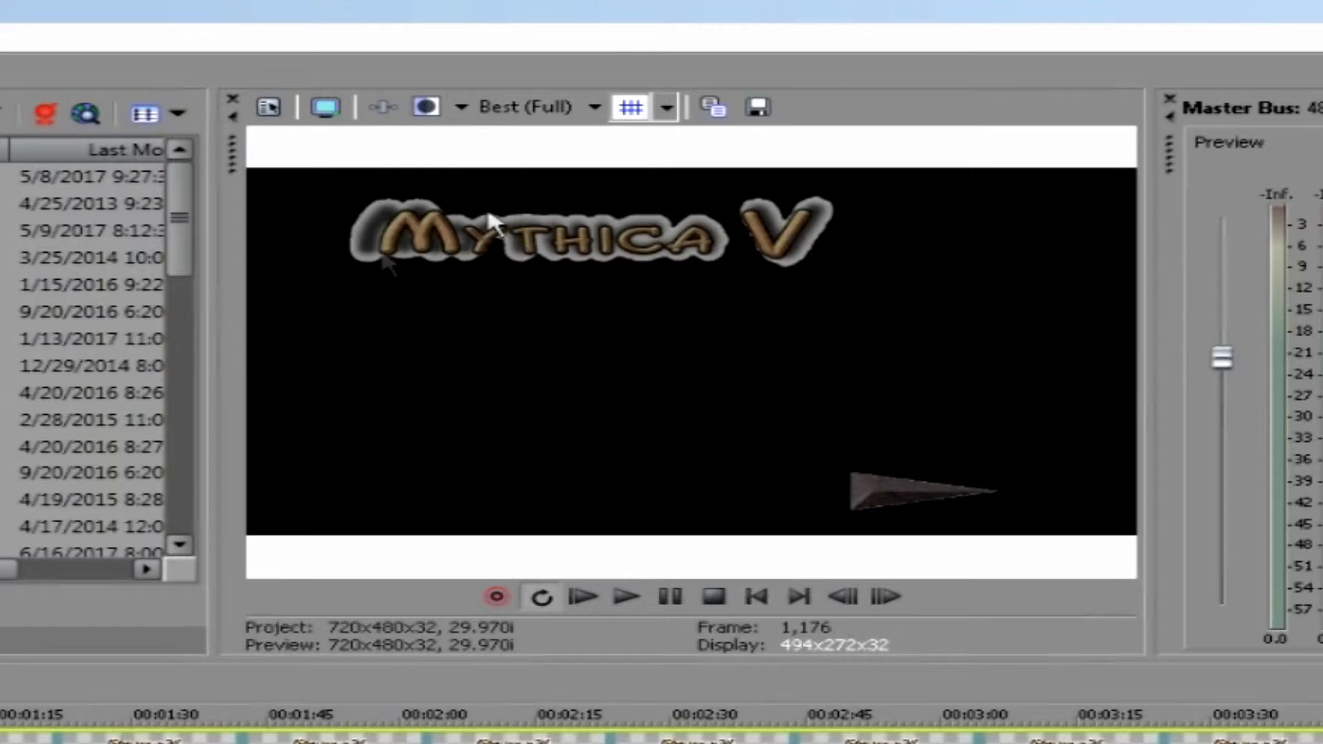
{"action": "mouse_move", "coordinate": [870, 505]}
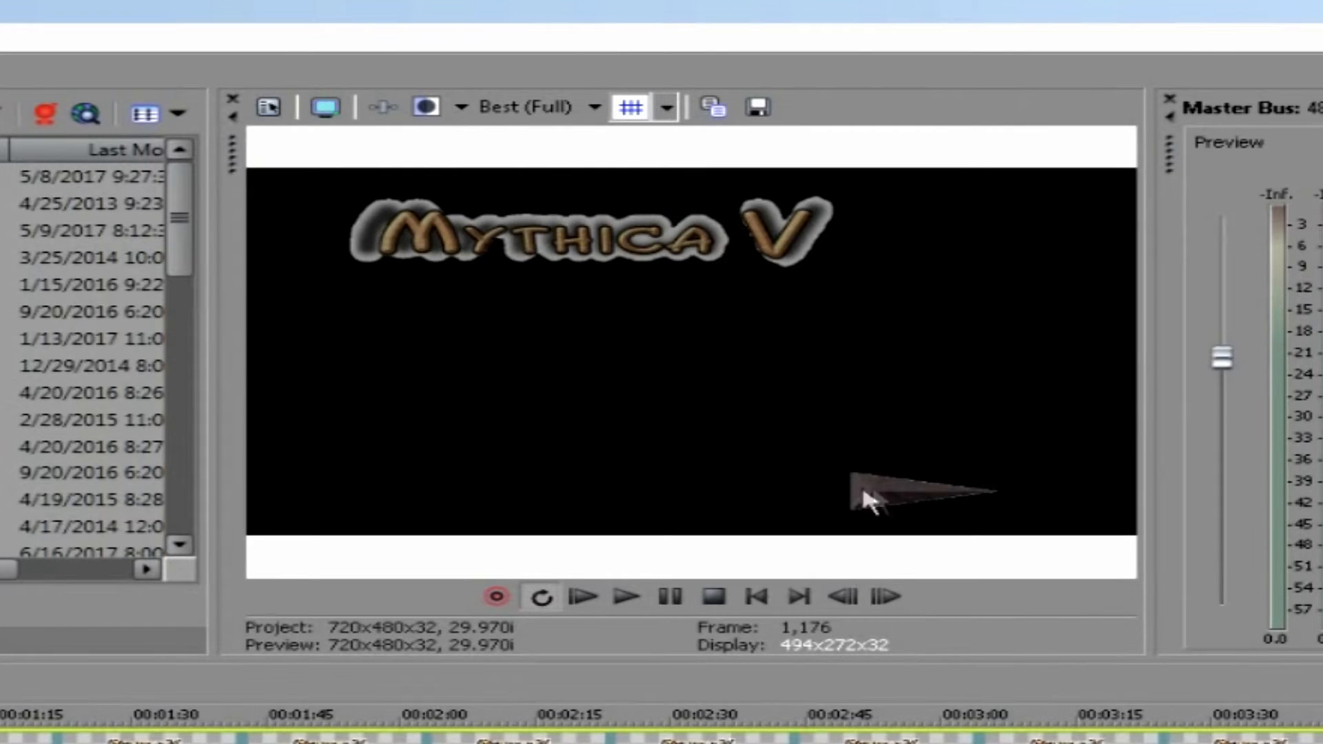
{"action": "mouse_move", "coordinate": [798, 509]}
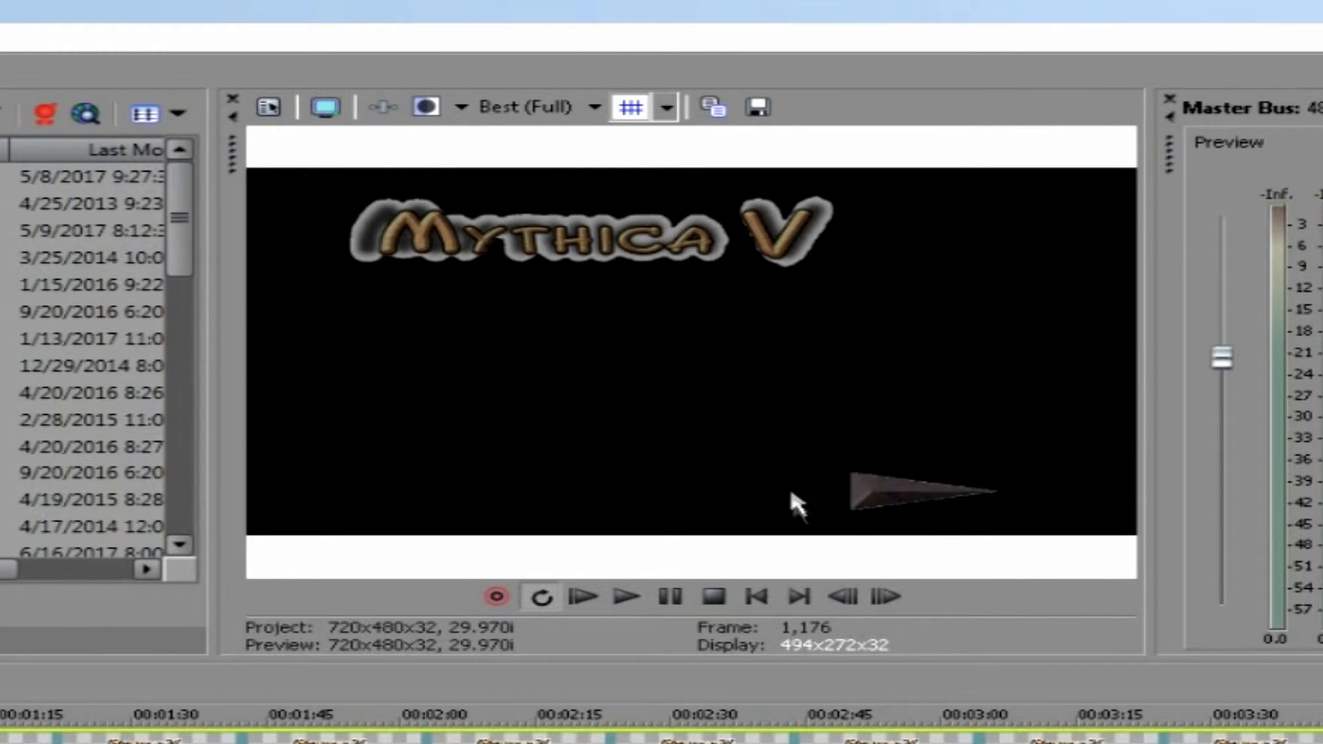
{"action": "mouse_move", "coordinate": [563, 279]}
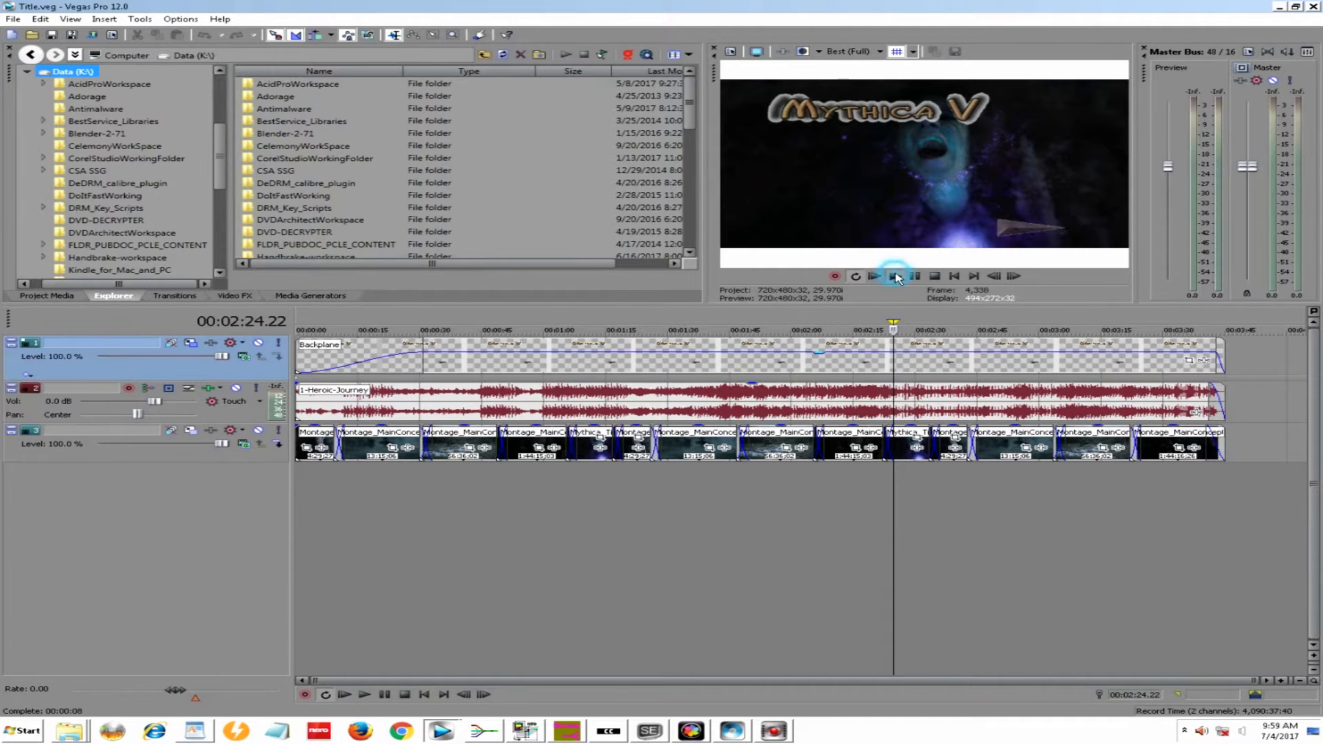
{"action": "left_click", "coordinate": [896, 276]}
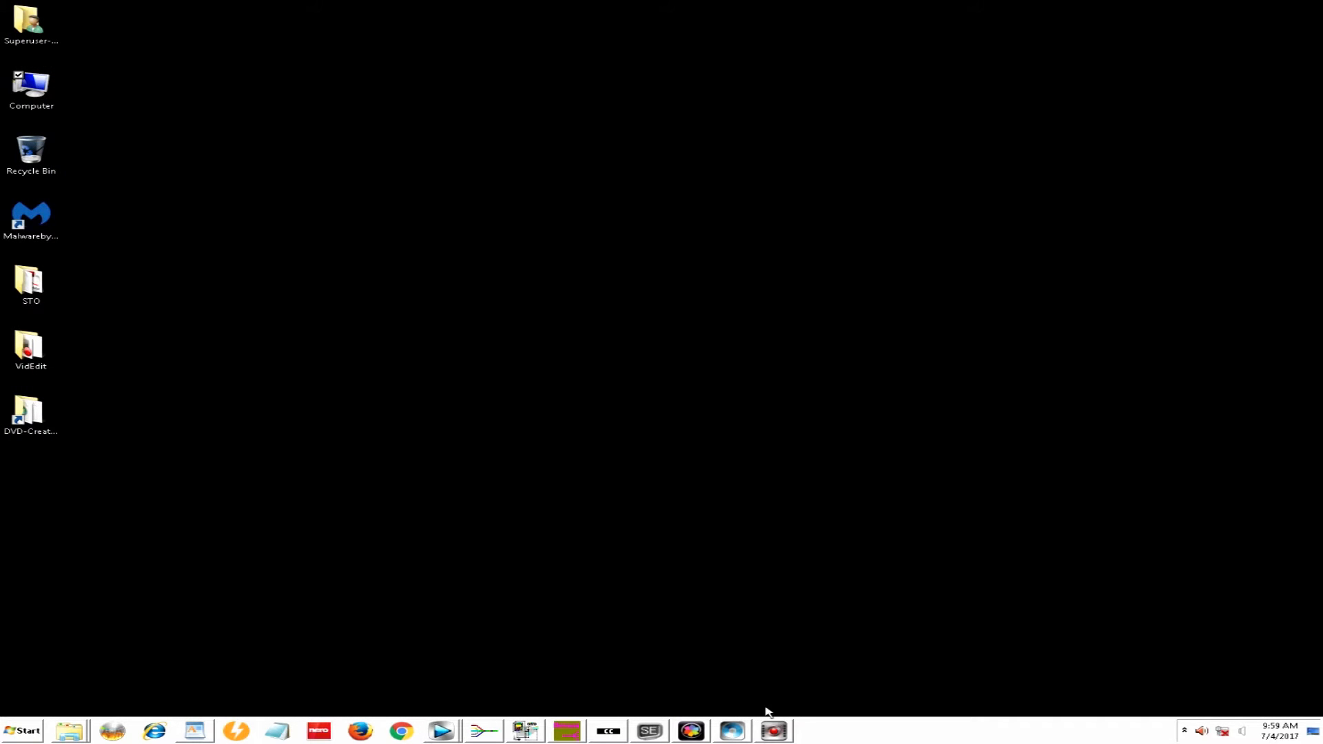
- Switch to DVD Architect Pro showing the Mythica5_WIP_2_subs.dar menu page
{"action": "left_click", "coordinate": [773, 730]}
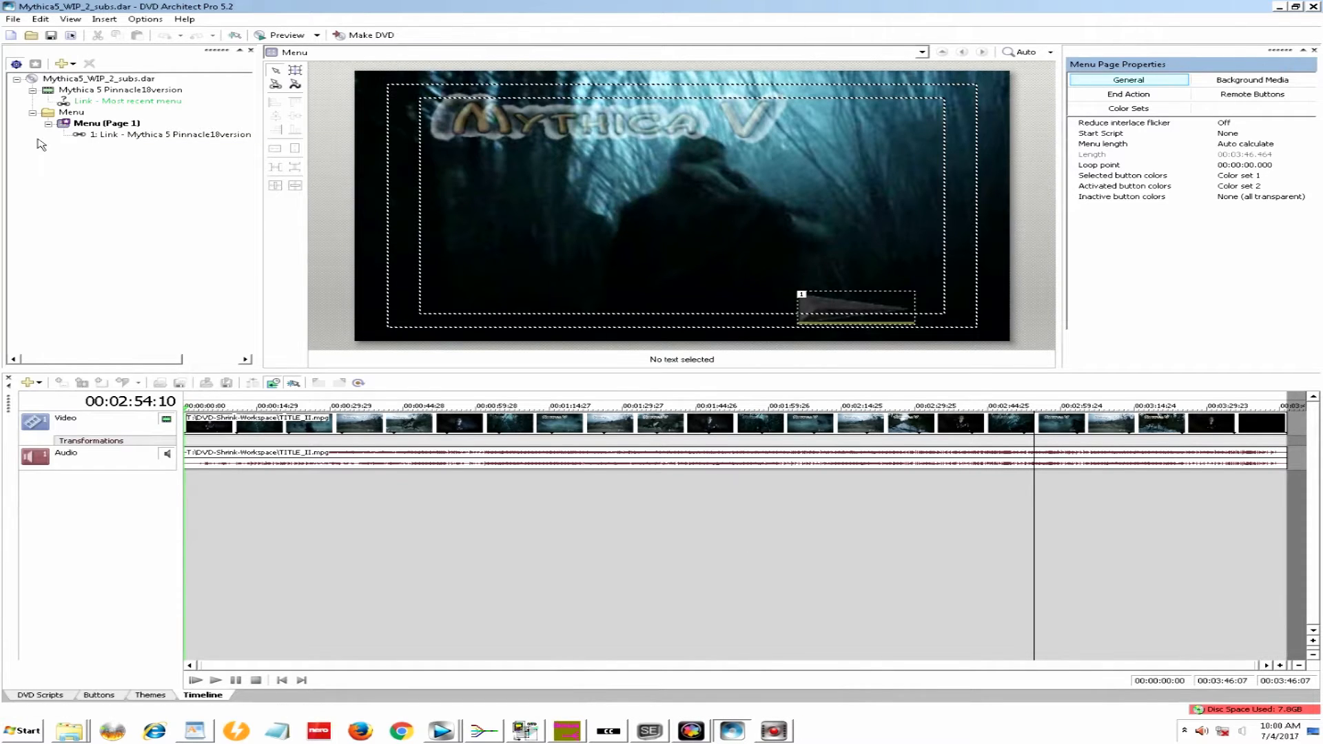
{"action": "left_click", "coordinate": [104, 122]}
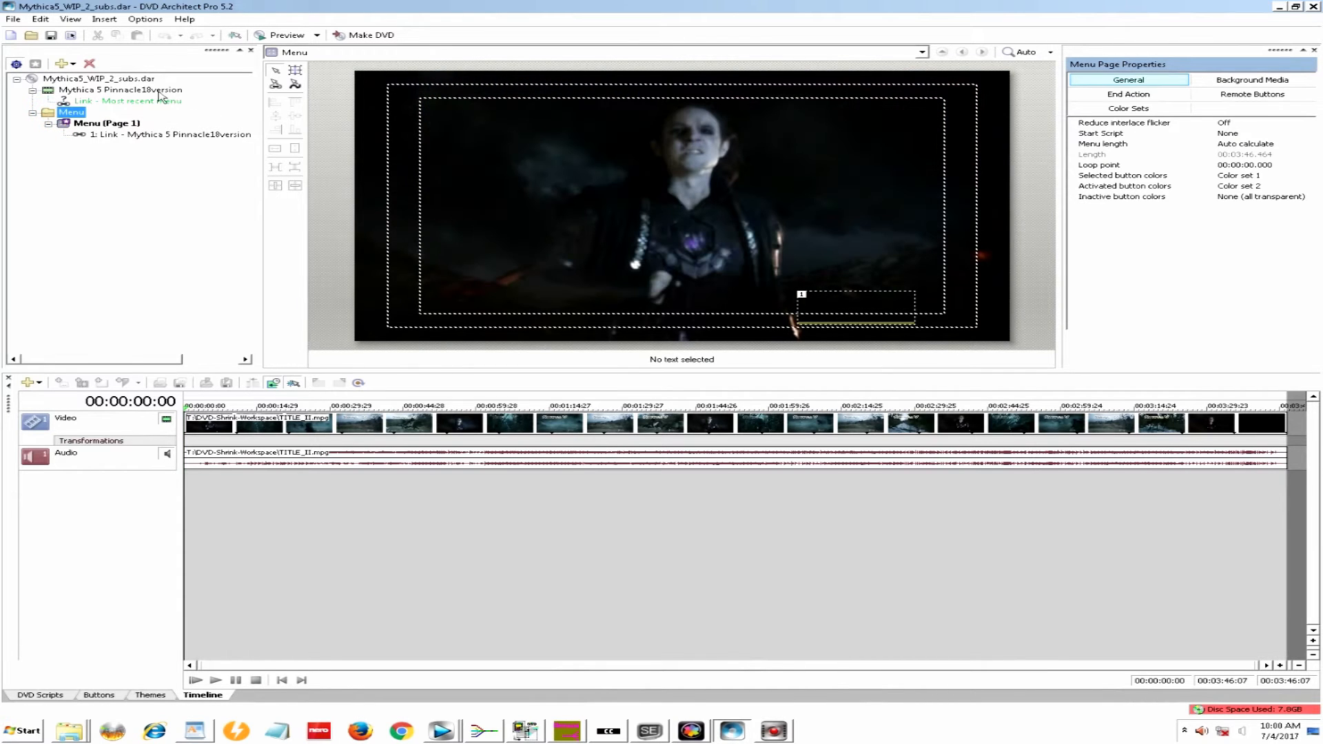
{"action": "left_click", "coordinate": [9, 18]}
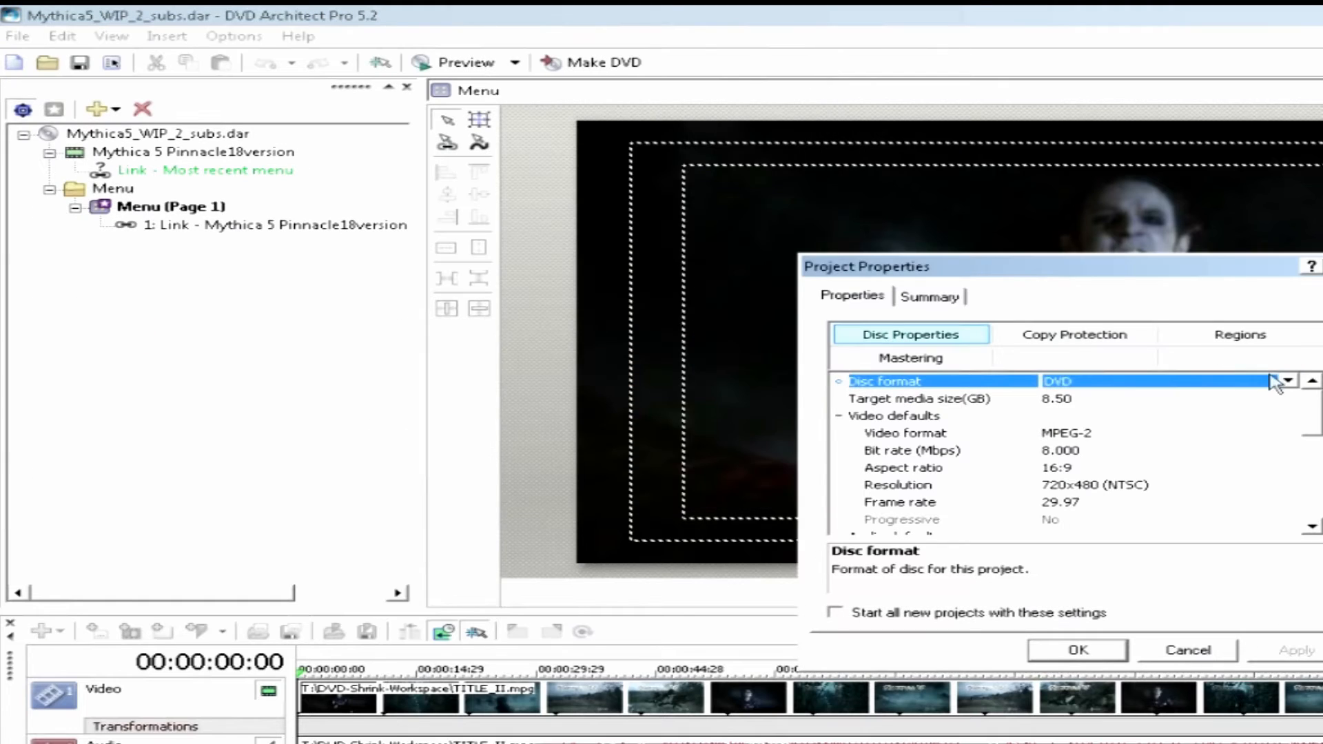
{"action": "mouse_move", "coordinate": [871, 408]}
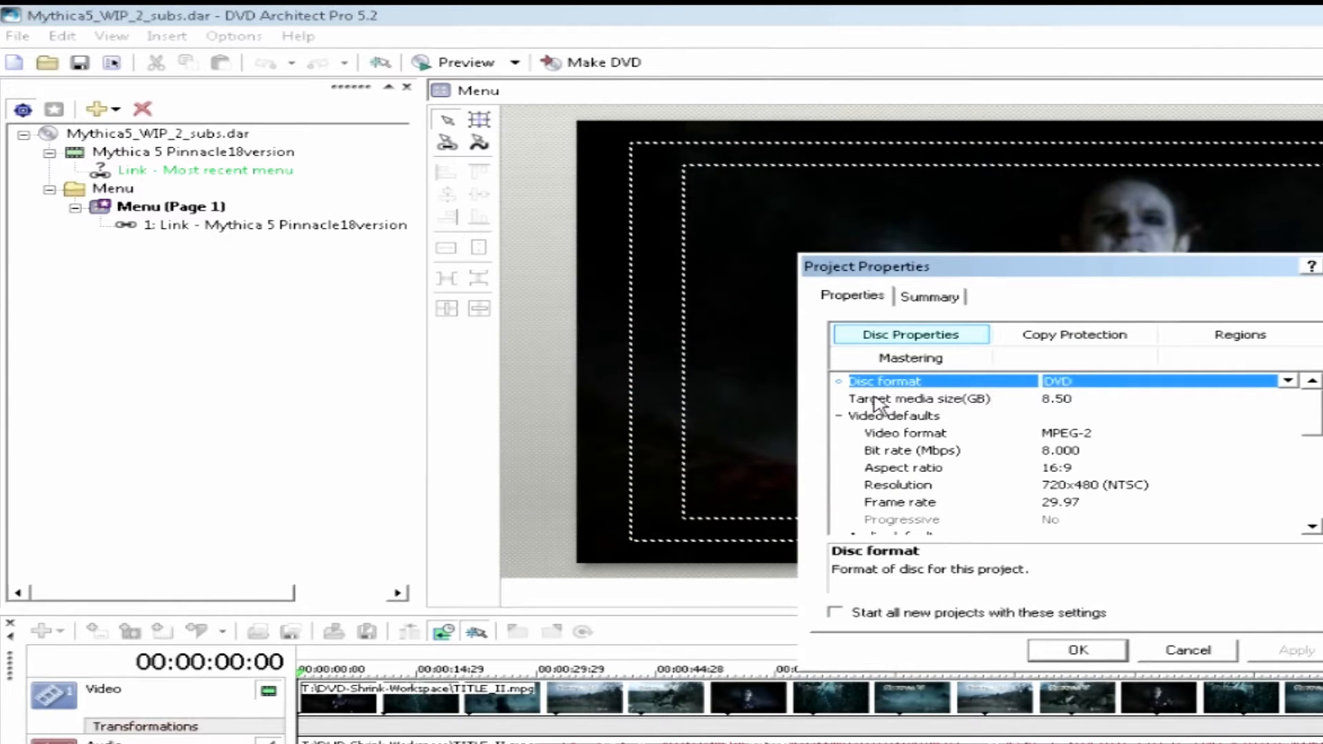
{"action": "left_click", "coordinate": [915, 400]}
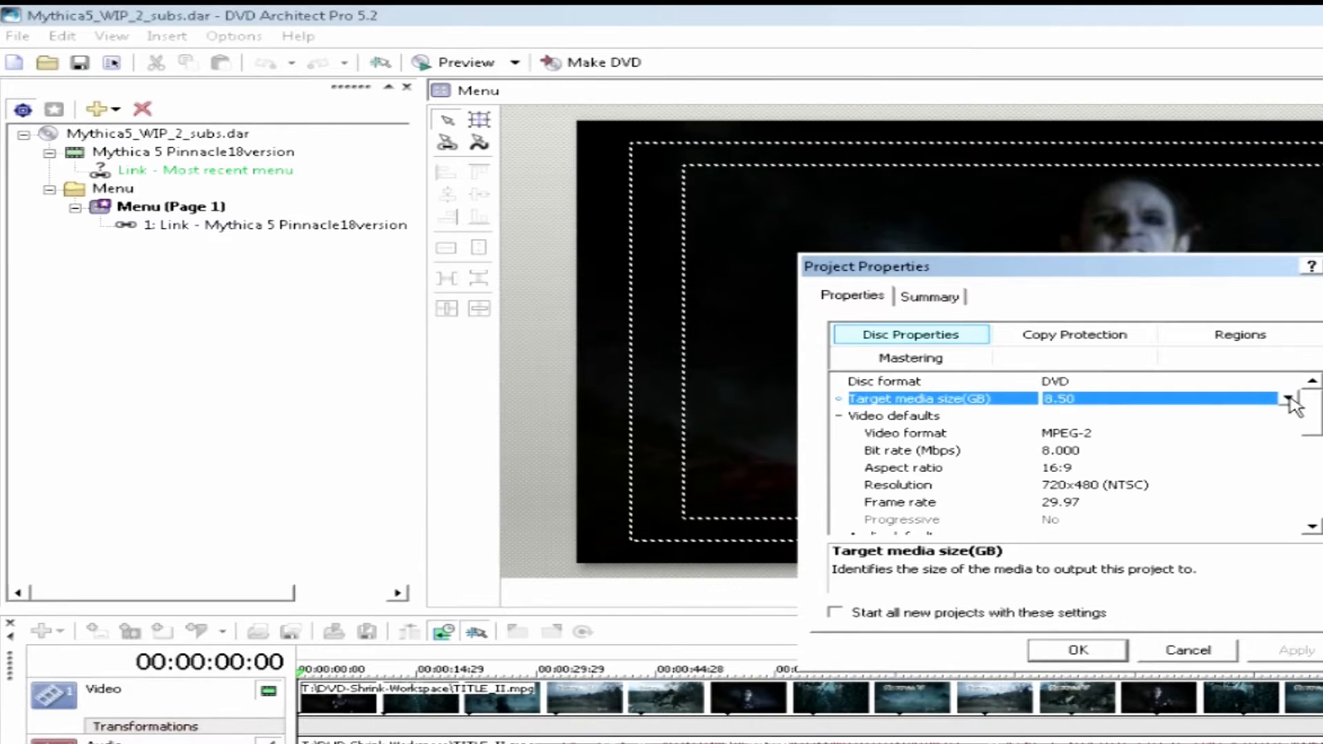
{"action": "left_click", "coordinate": [1291, 400]}
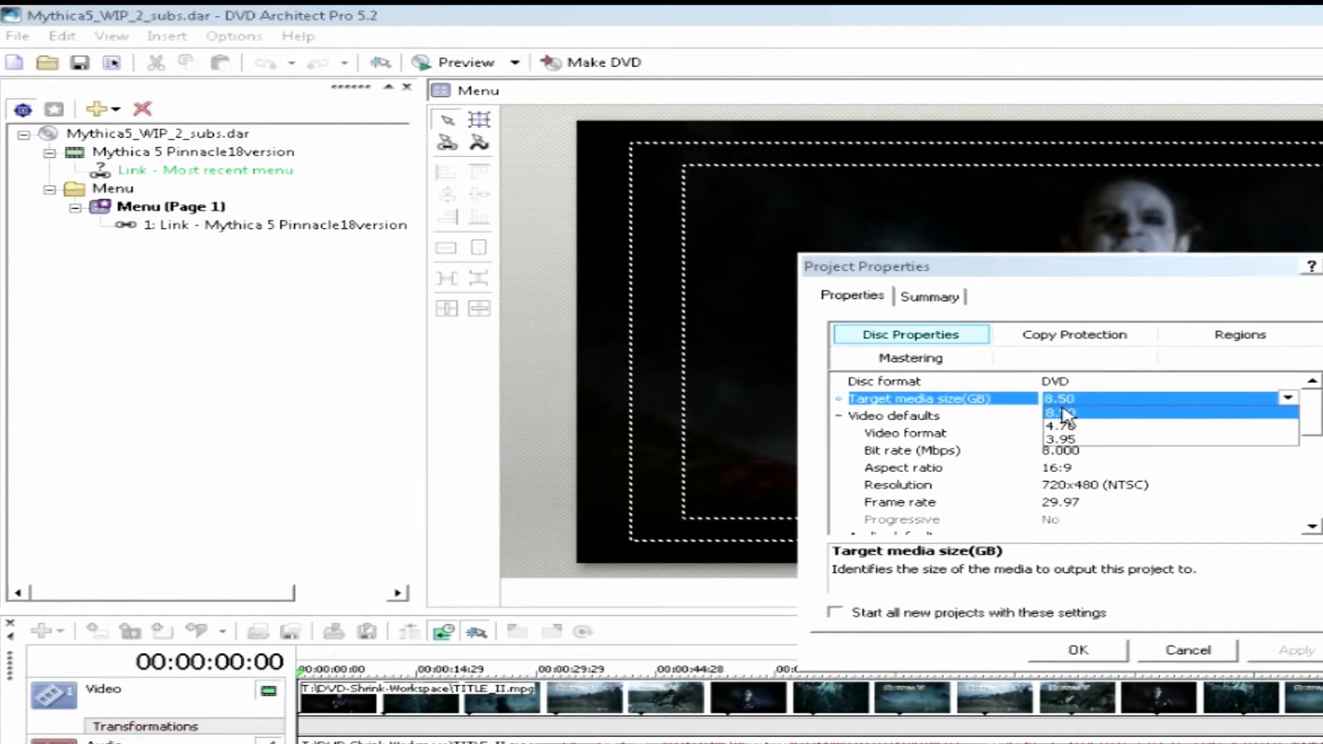
{"action": "left_click", "coordinate": [1069, 412]}
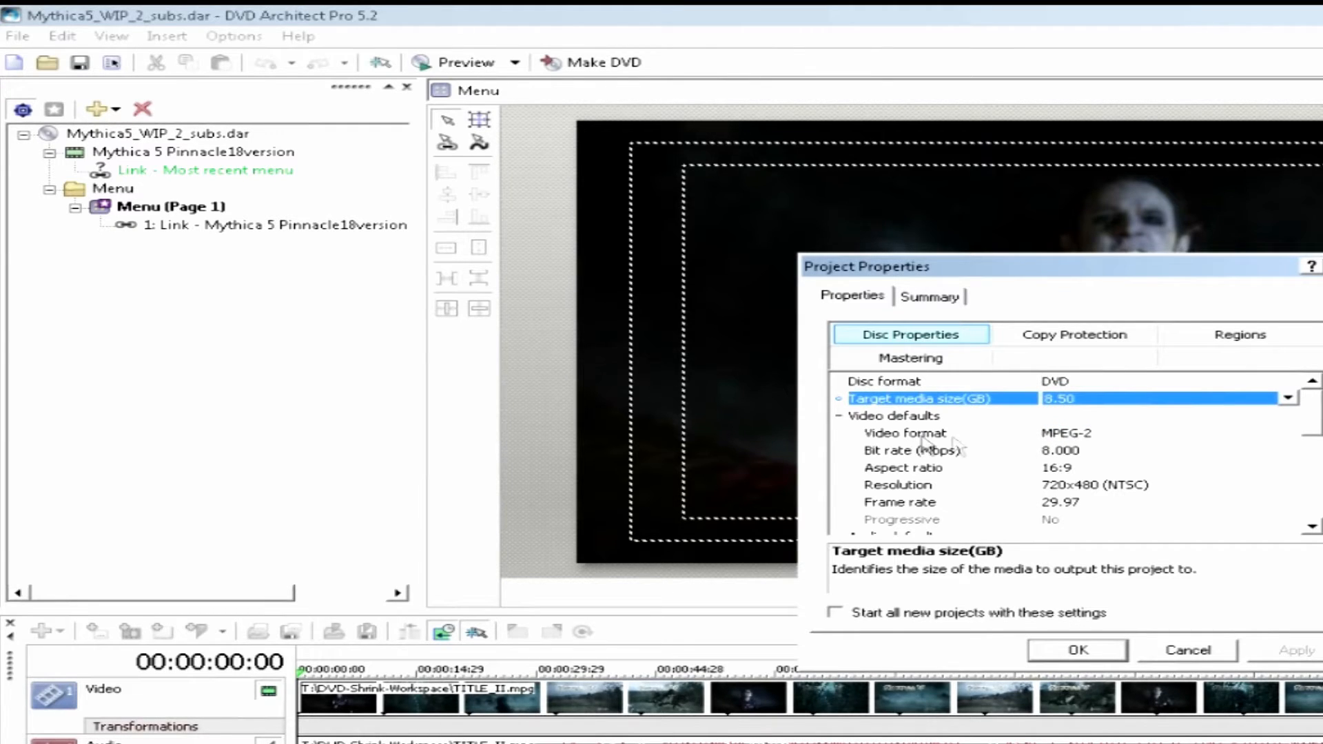
{"action": "mouse_move", "coordinate": [911, 464]}
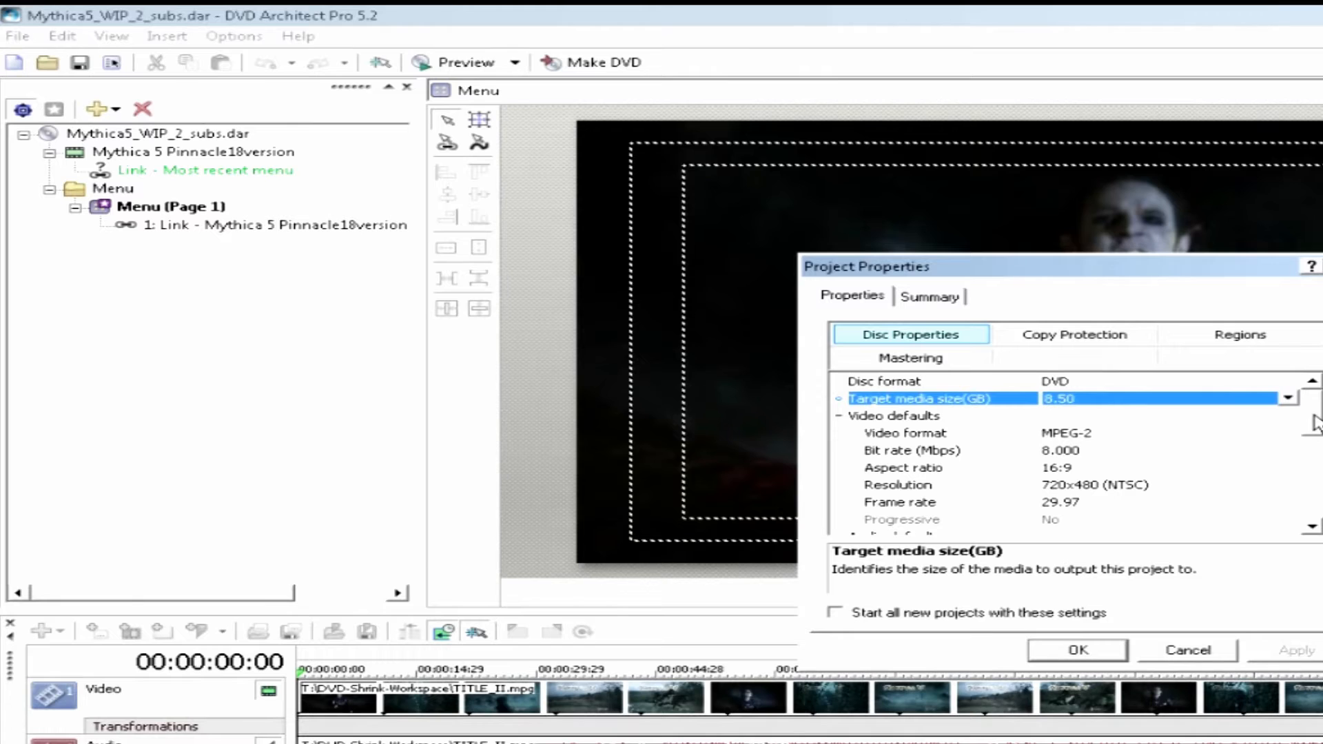
{"action": "scroll", "scroll_direction": "down", "scroll_amount": 3}
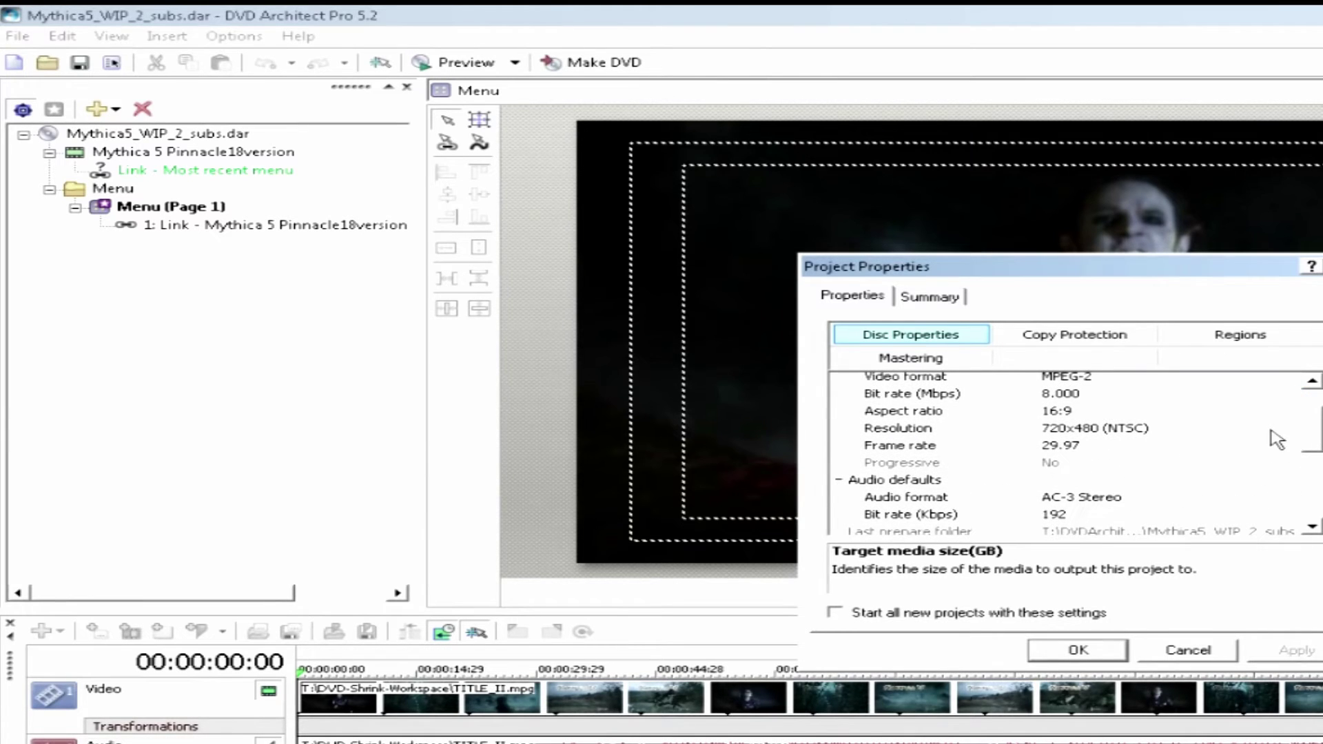
{"action": "mouse_move", "coordinate": [1260, 431]}
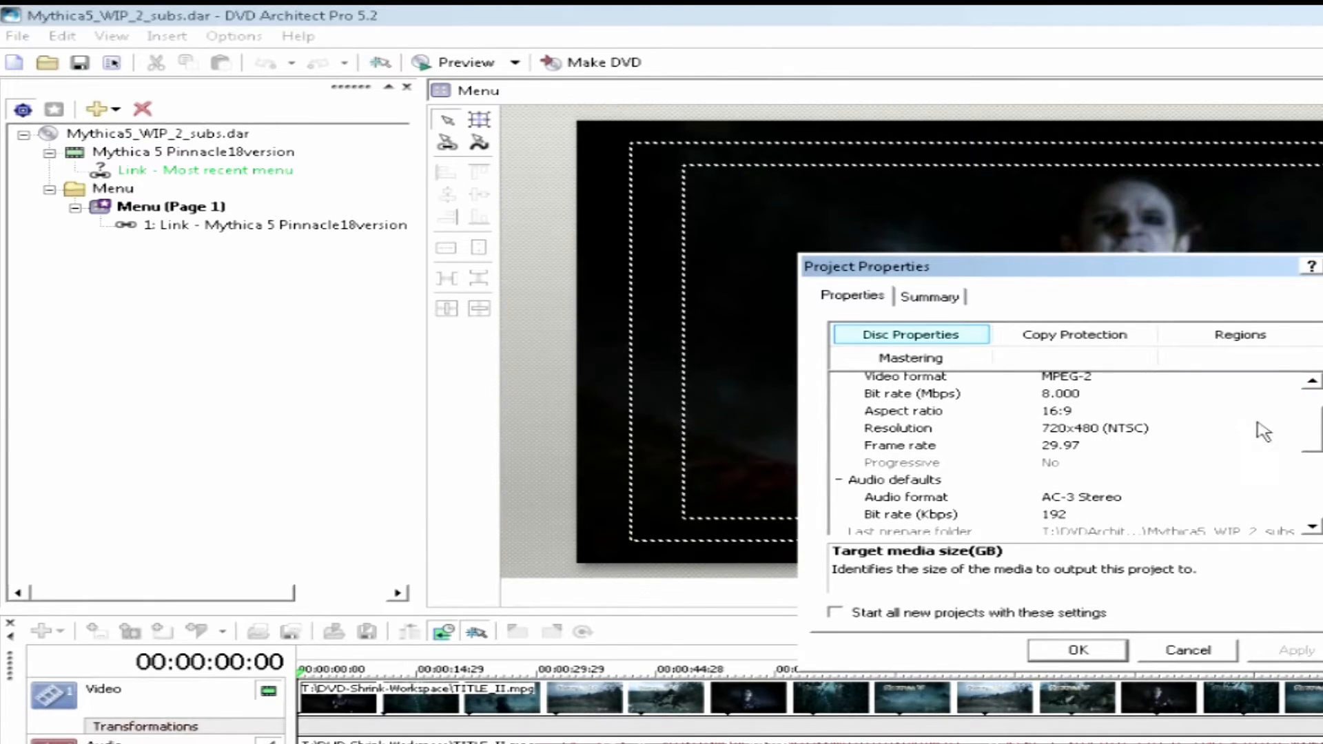
{"action": "mouse_move", "coordinate": [1082, 464]}
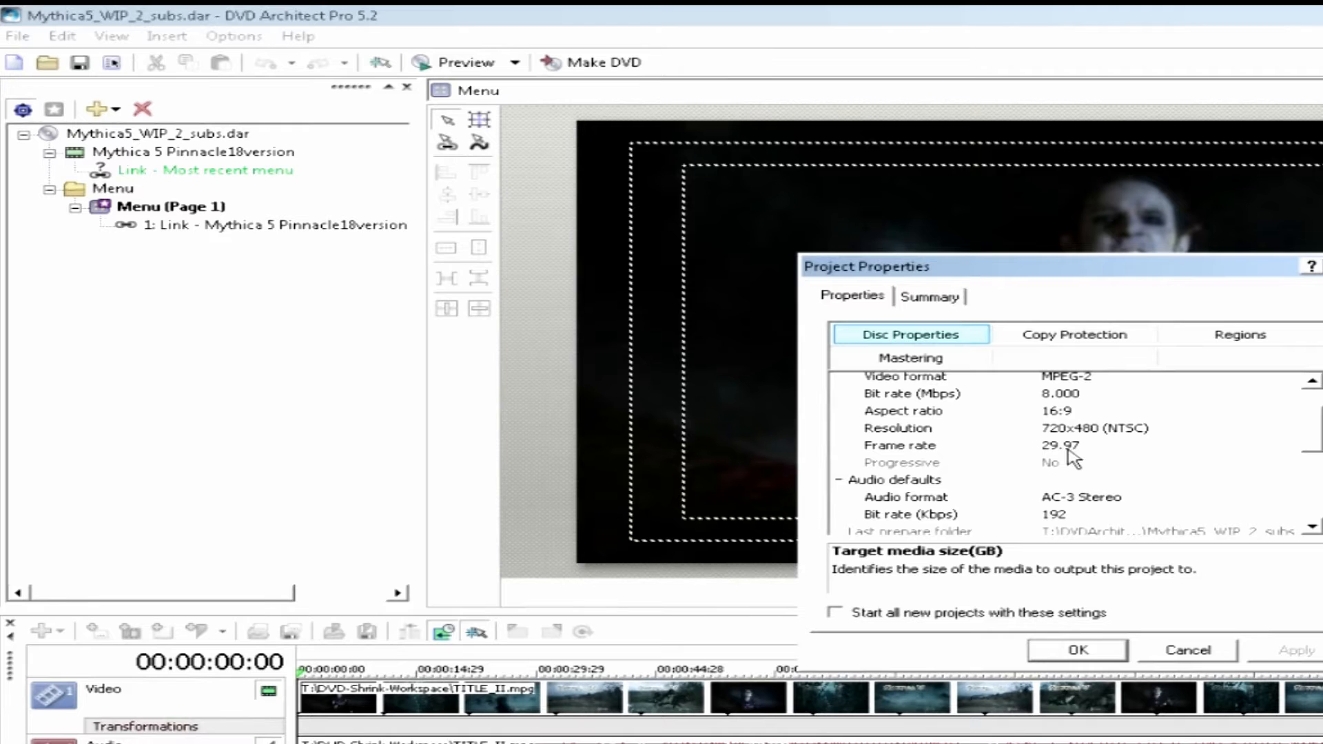
{"action": "mouse_move", "coordinate": [1305, 422]}
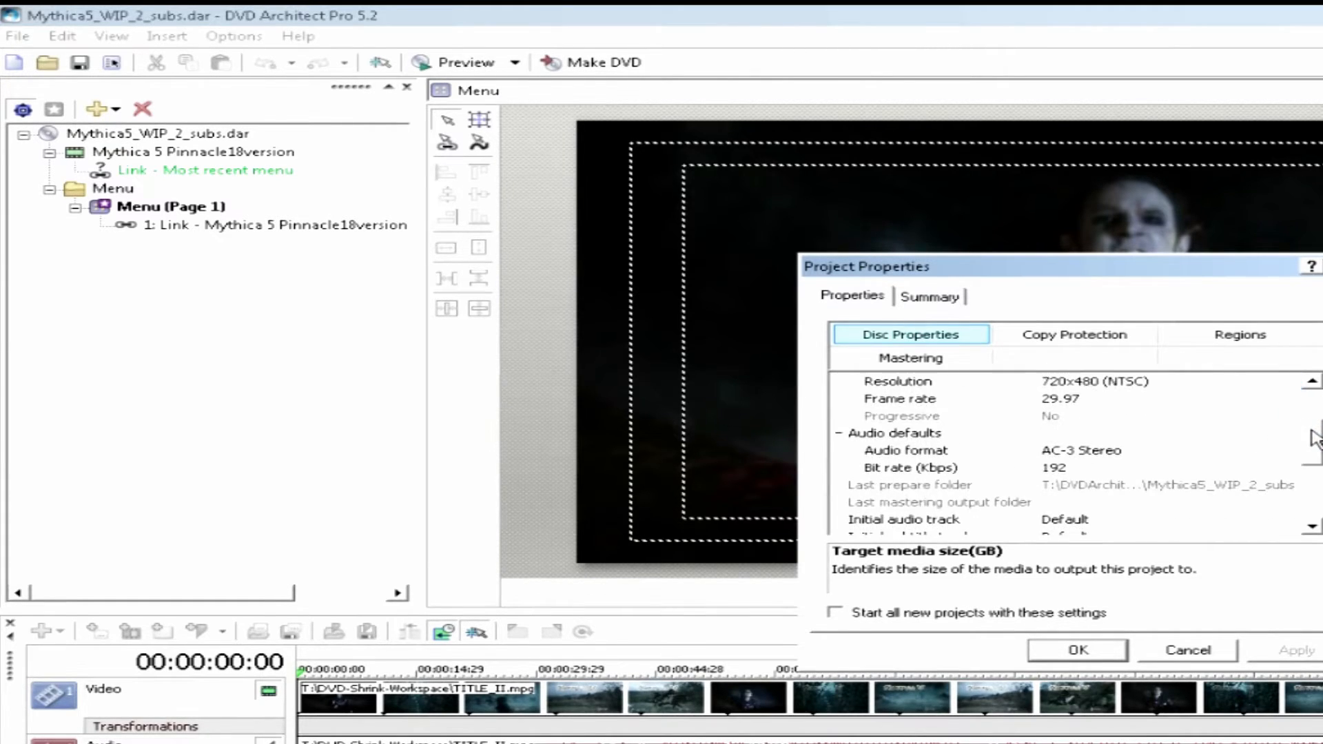
{"action": "left_click", "coordinate": [1158, 399]}
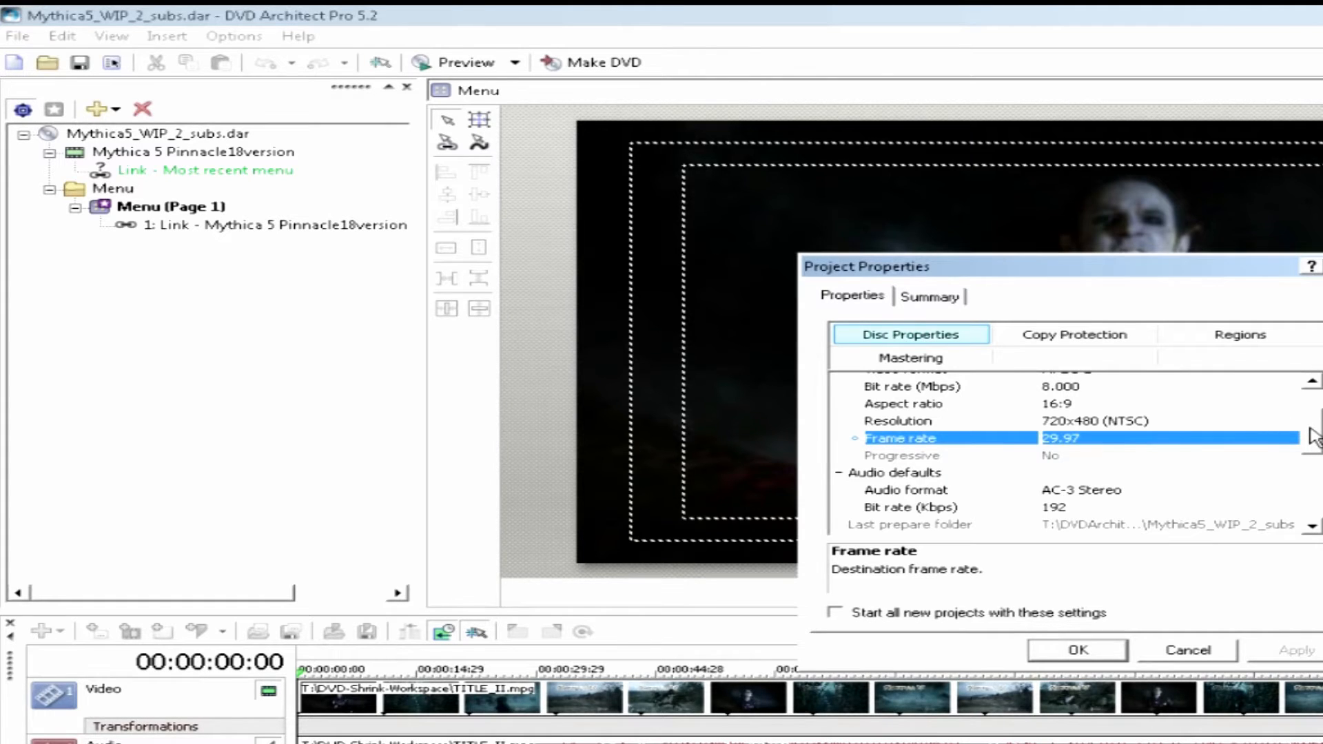
{"action": "scroll", "scroll_direction": "down", "scroll_amount": 3}
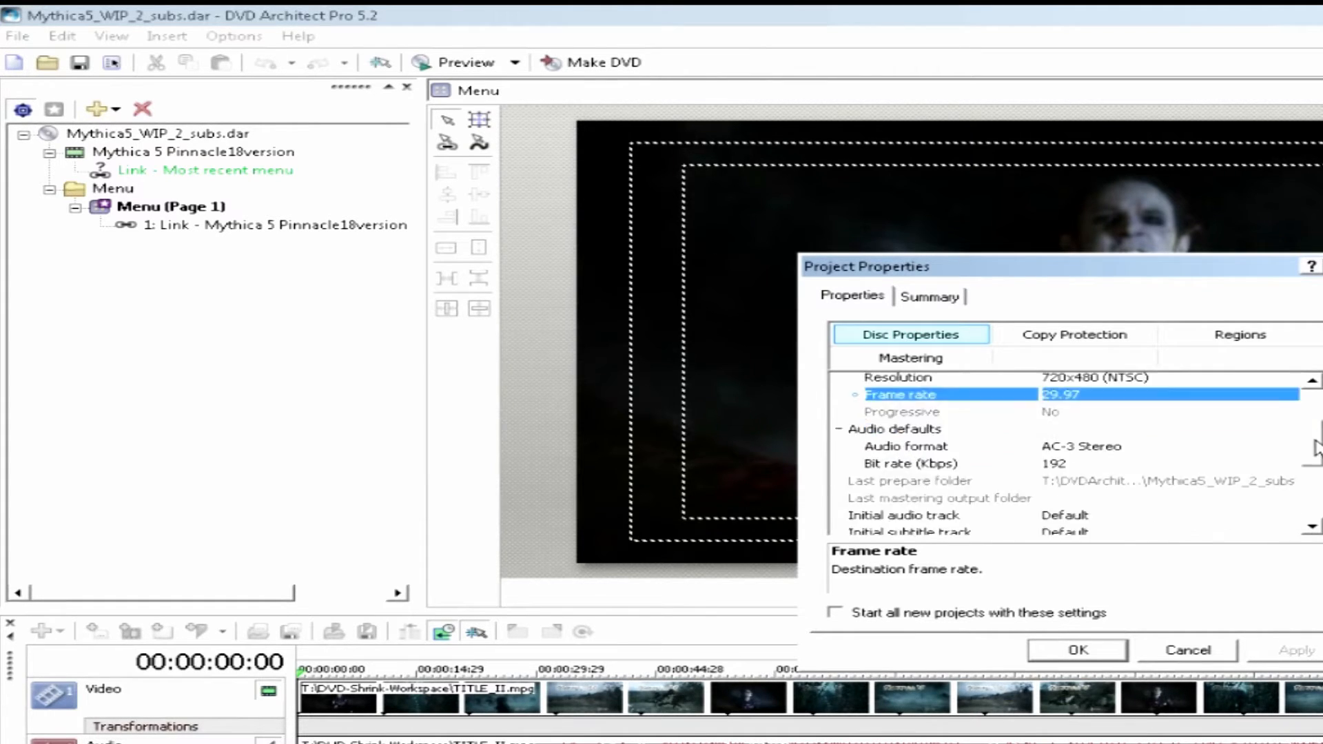
{"action": "scroll", "scroll_direction": "down", "scroll_amount": 3}
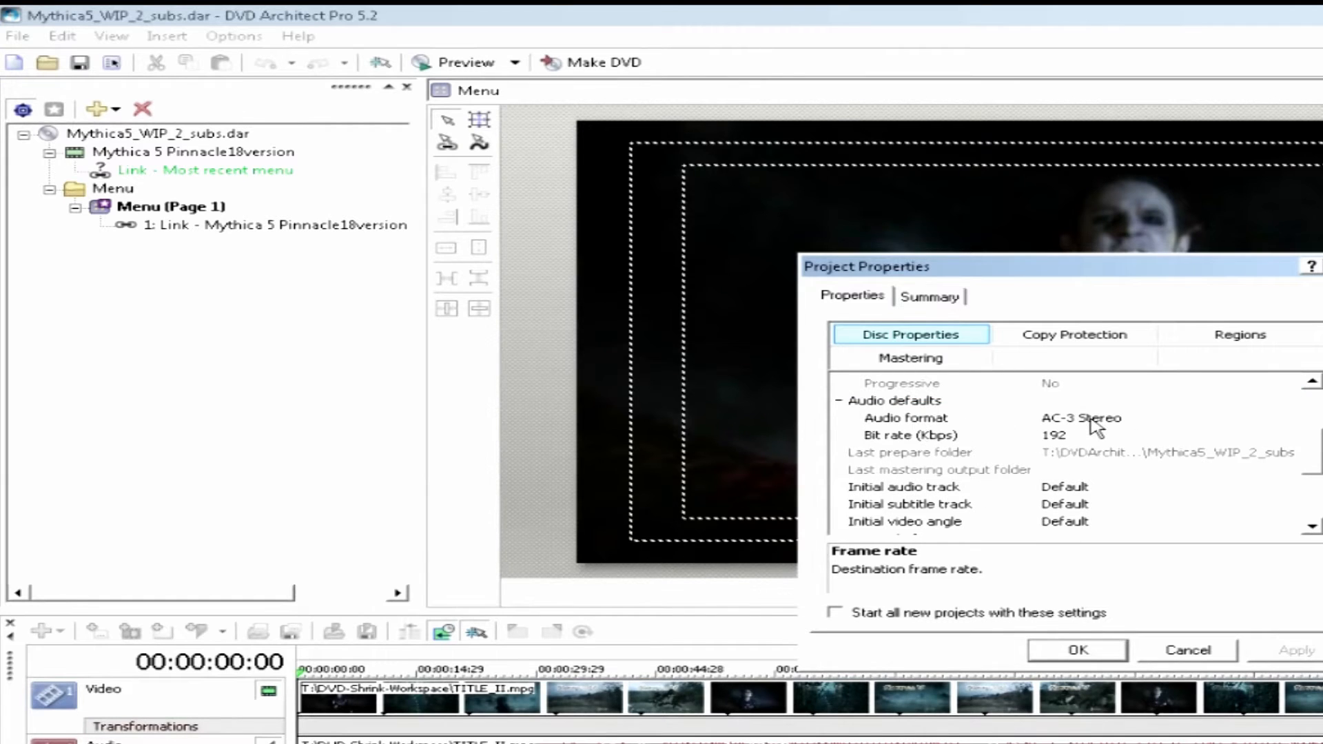
{"action": "mouse_move", "coordinate": [1094, 427]}
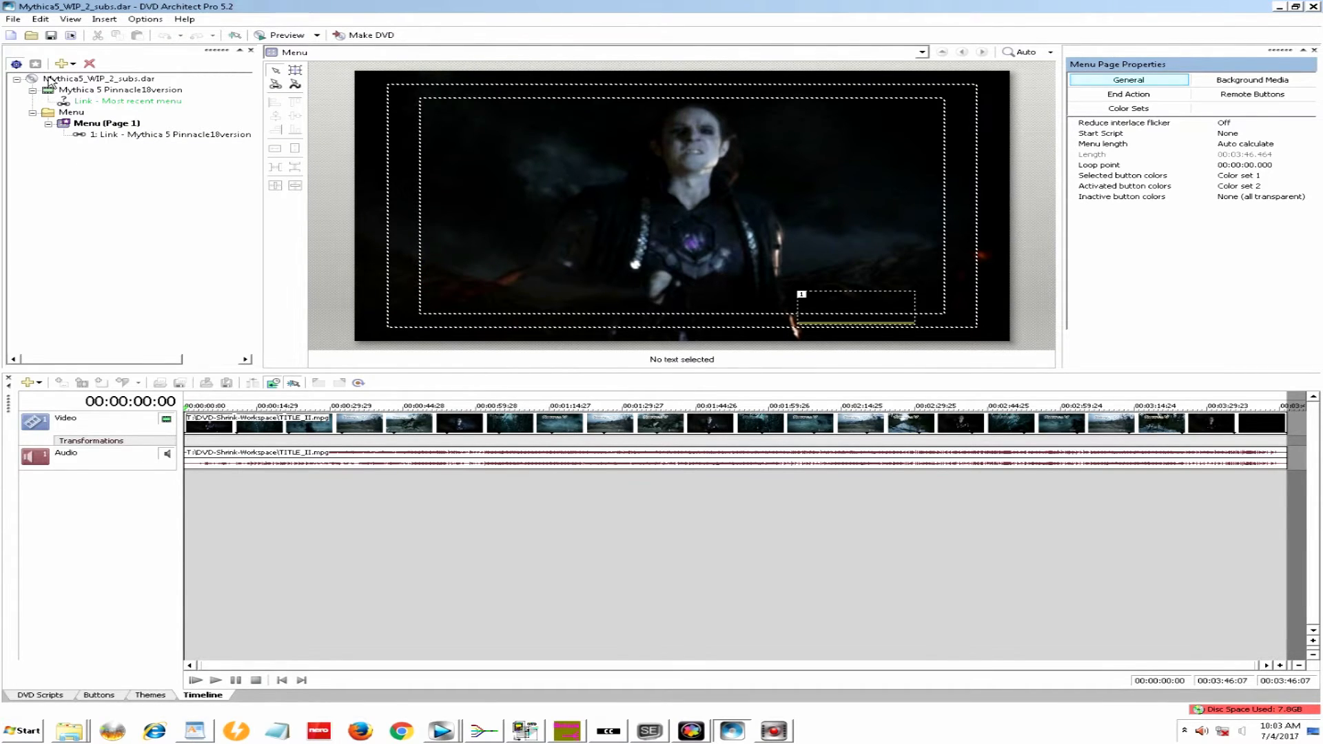
- Select the Mythica5_WIP_2_subs.dar project and dismiss the Insert menu without adding anything
{"action": "left_click", "coordinate": [105, 123]}
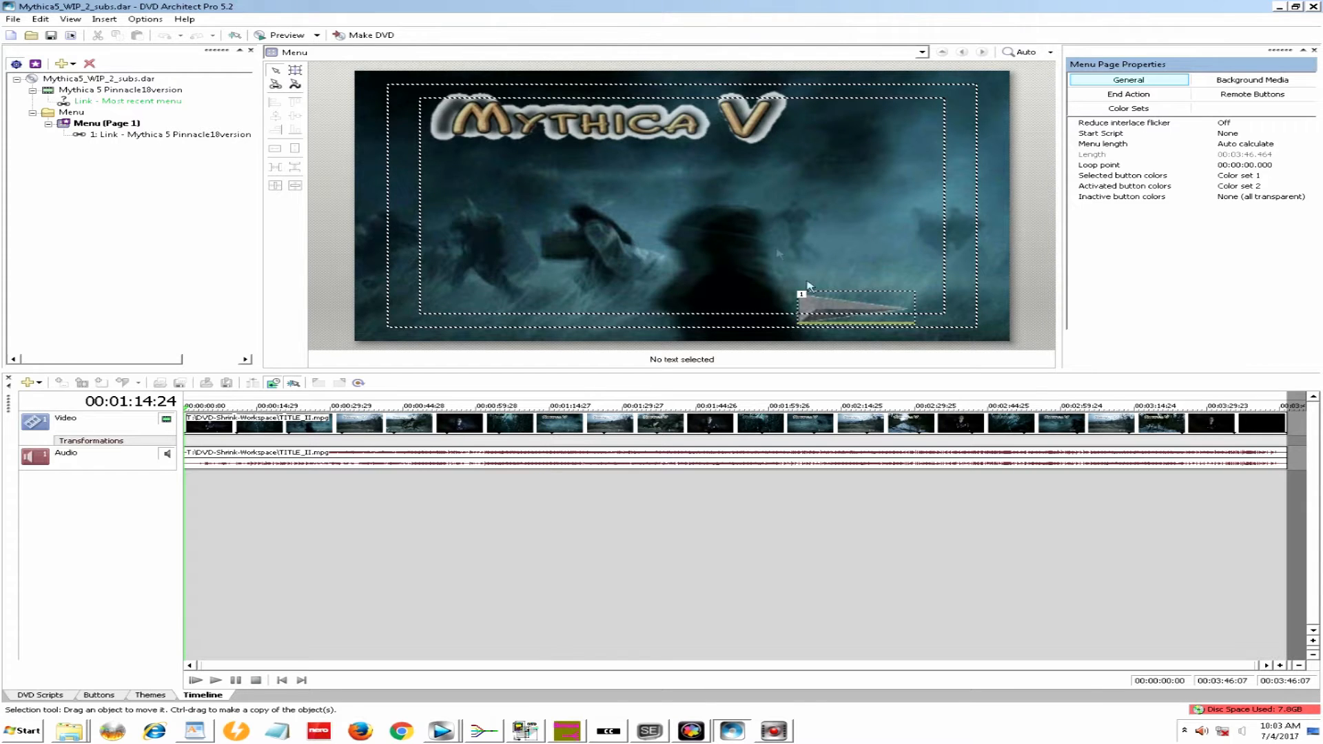
{"action": "left_click", "coordinate": [106, 19]}
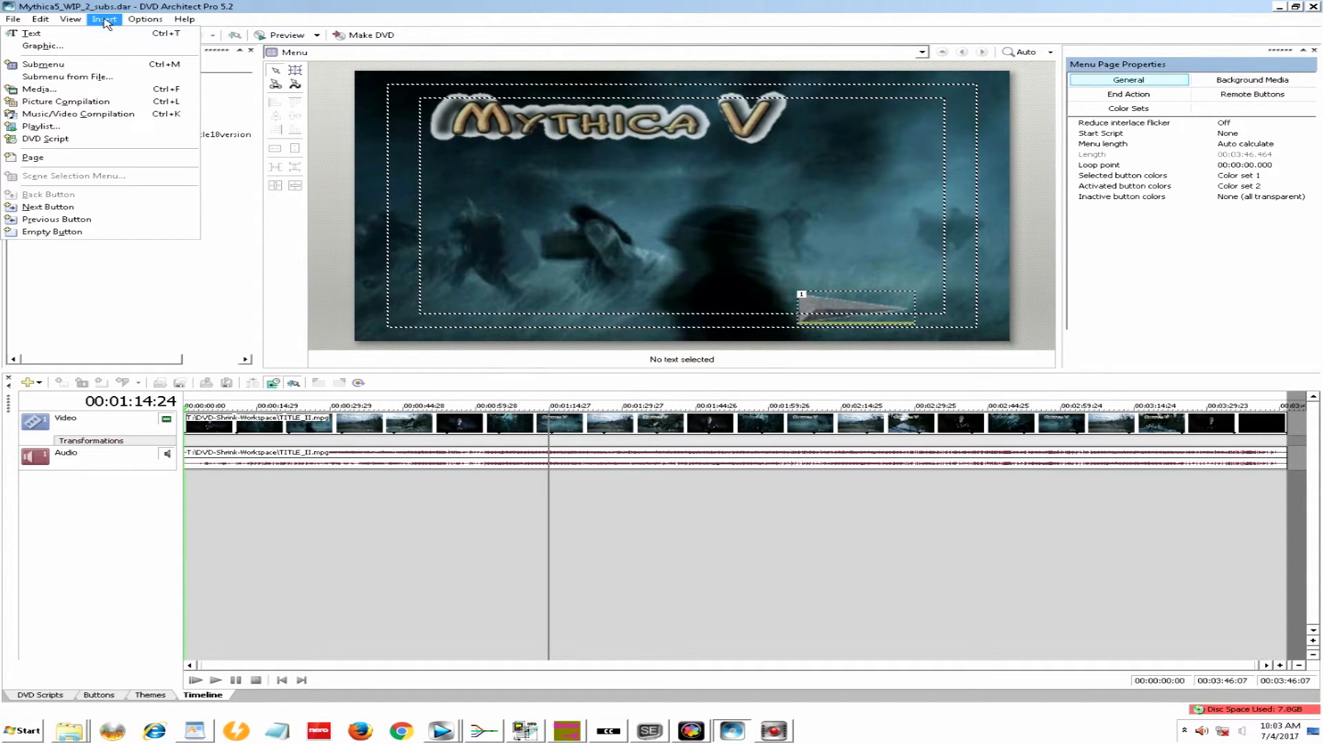
{"action": "mouse_move", "coordinate": [118, 232]}
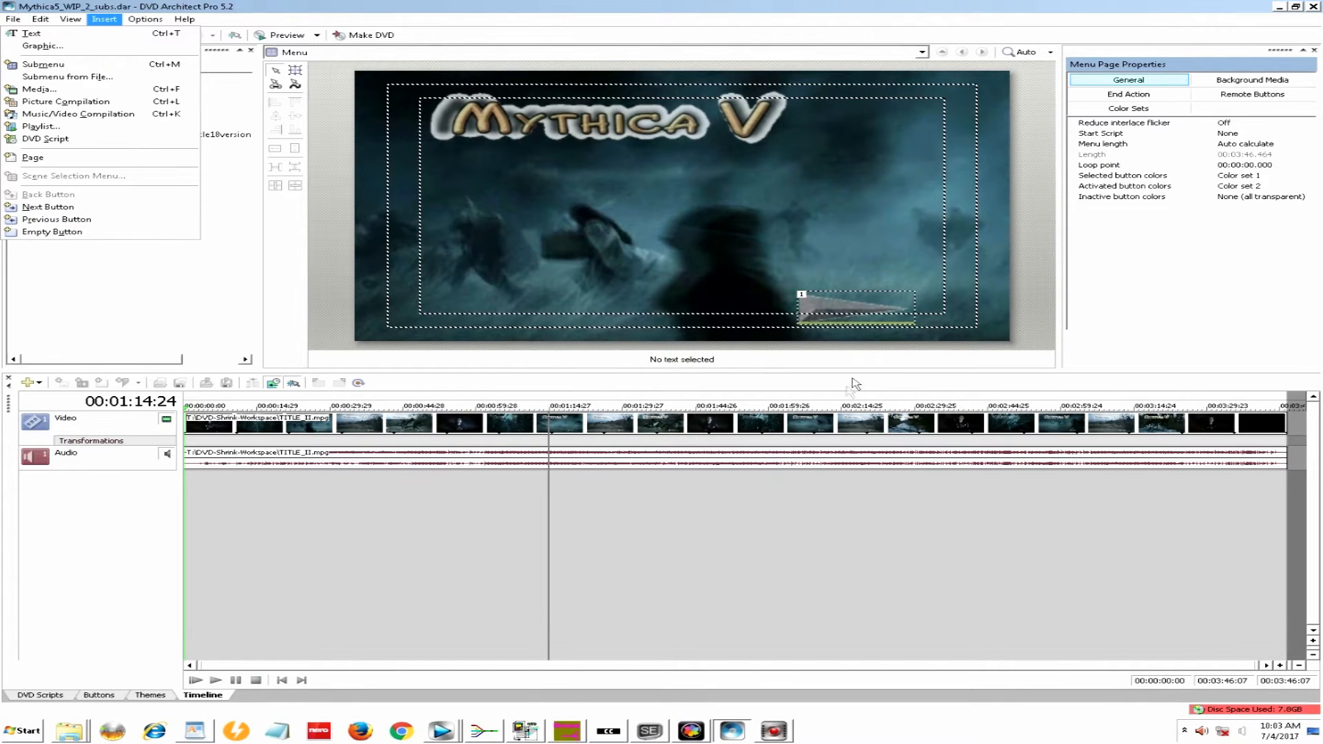
{"action": "mouse_move", "coordinate": [689, 284]}
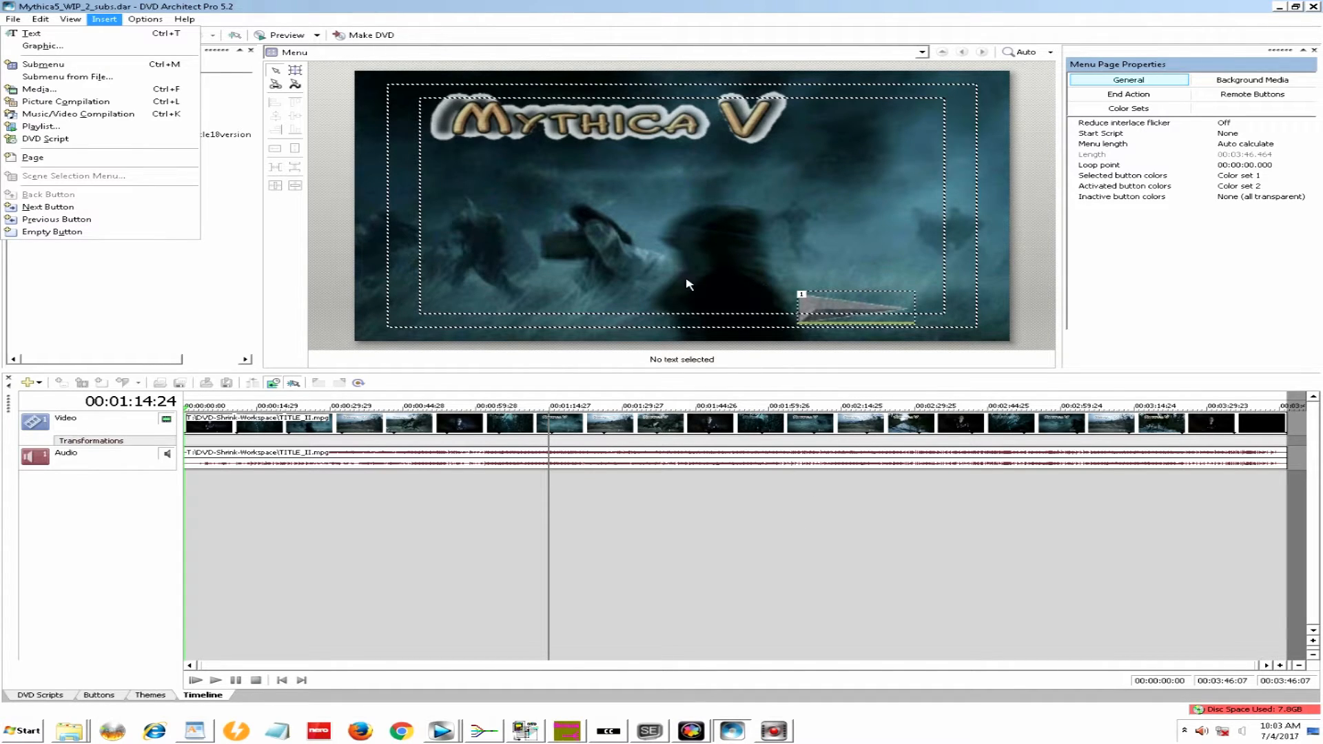
{"action": "left_click", "coordinate": [830, 311]}
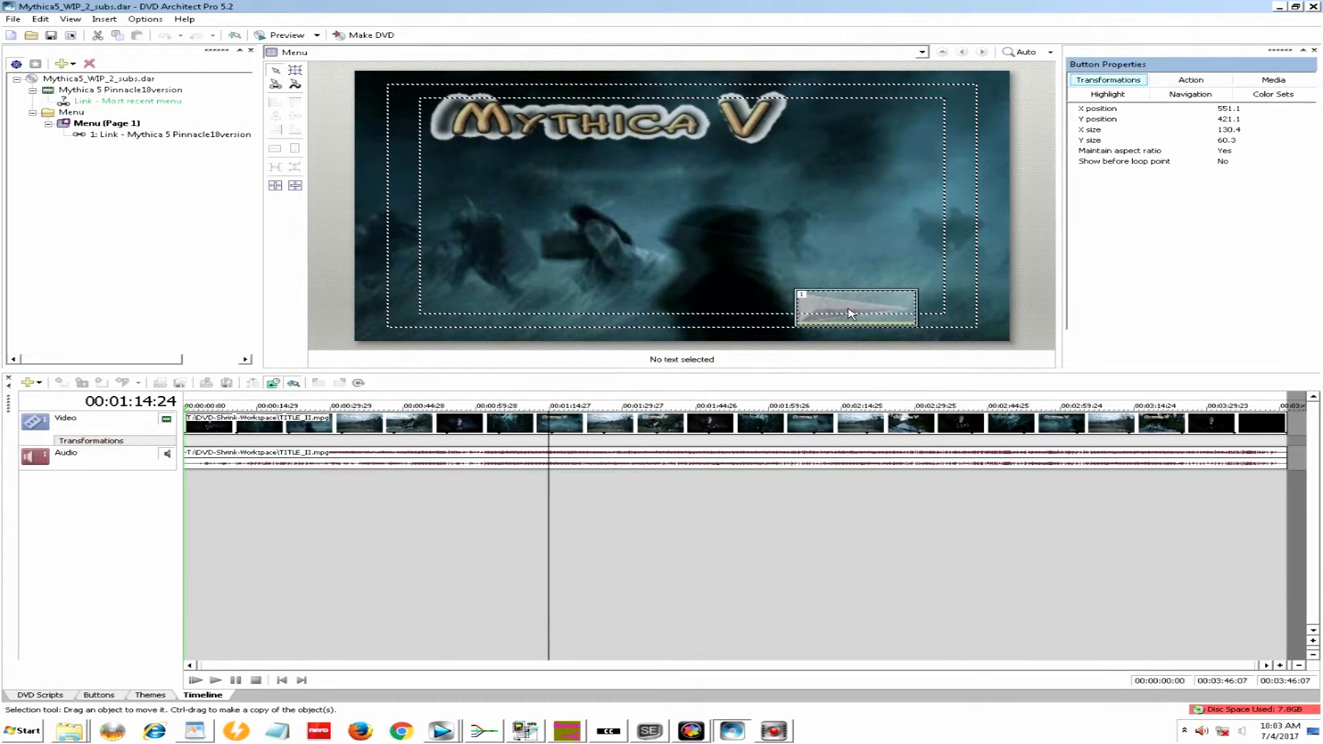
- Nudge the link button to 546.6, 424.4 and review its Highlight and Media settings
{"action": "left_click_drag", "start_coordinate": [855, 309], "coordinate": [848, 306]}
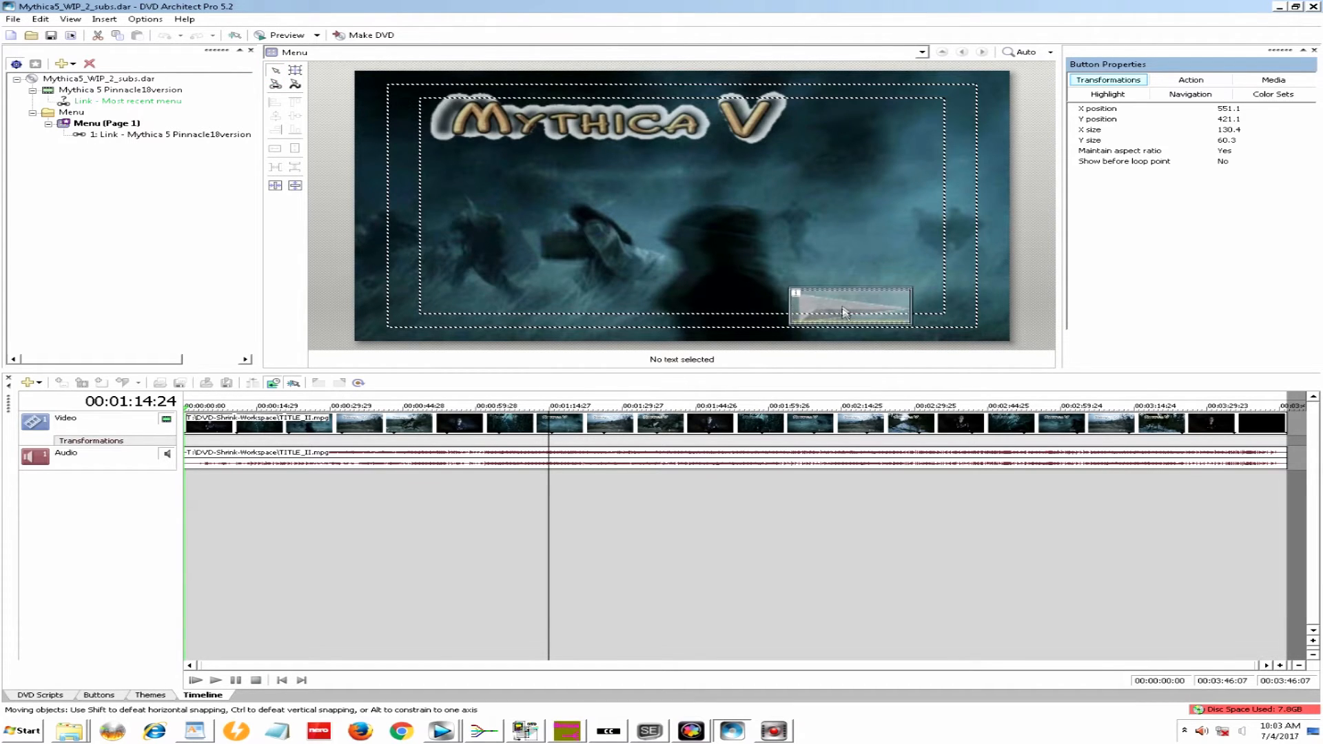
{"action": "left_click_drag", "start_coordinate": [844, 308], "coordinate": [849, 315]}
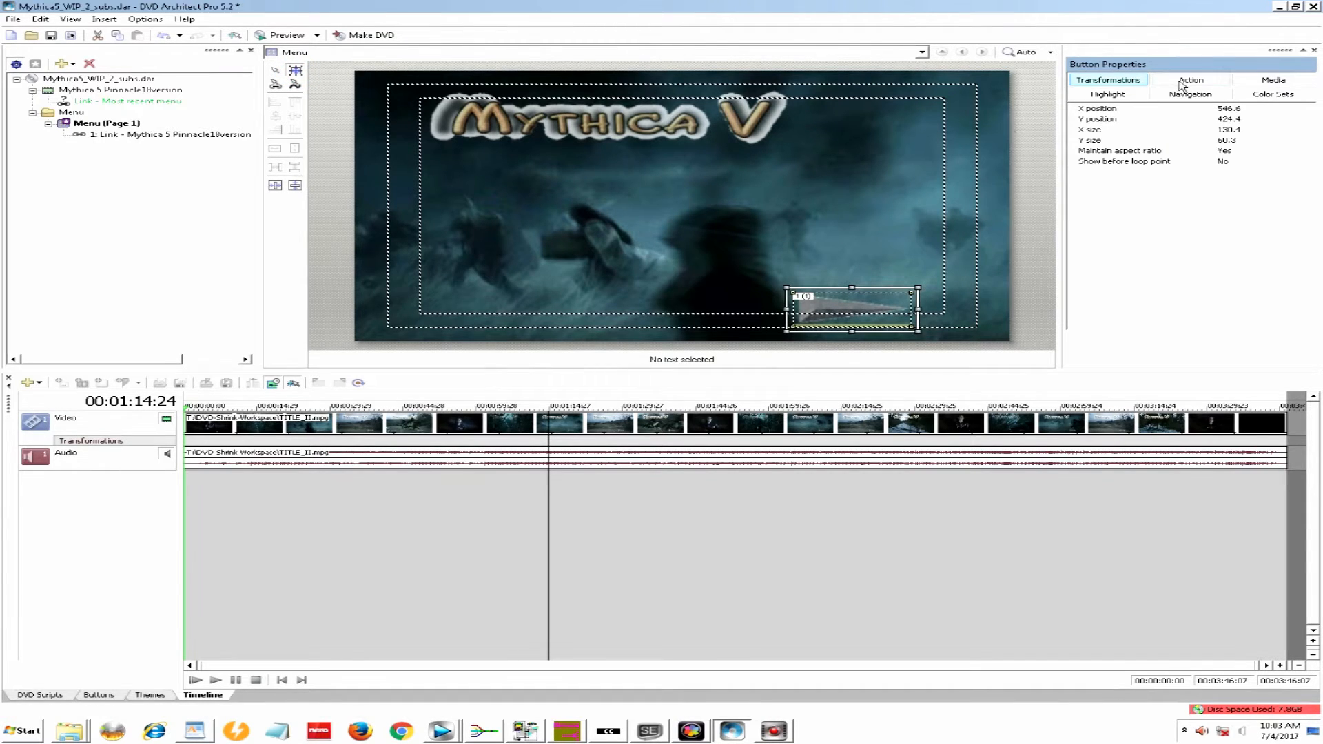
{"action": "left_click", "coordinate": [1107, 95]}
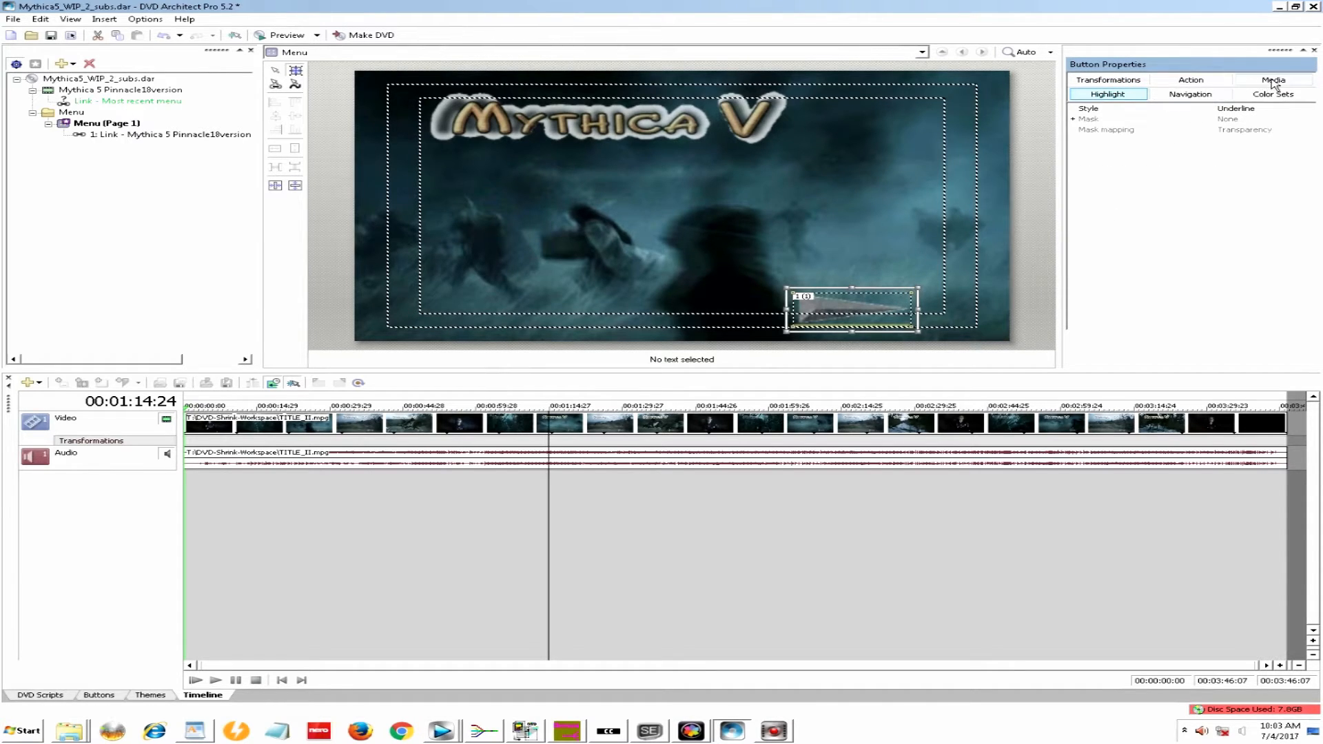
{"action": "left_click", "coordinate": [1271, 80]}
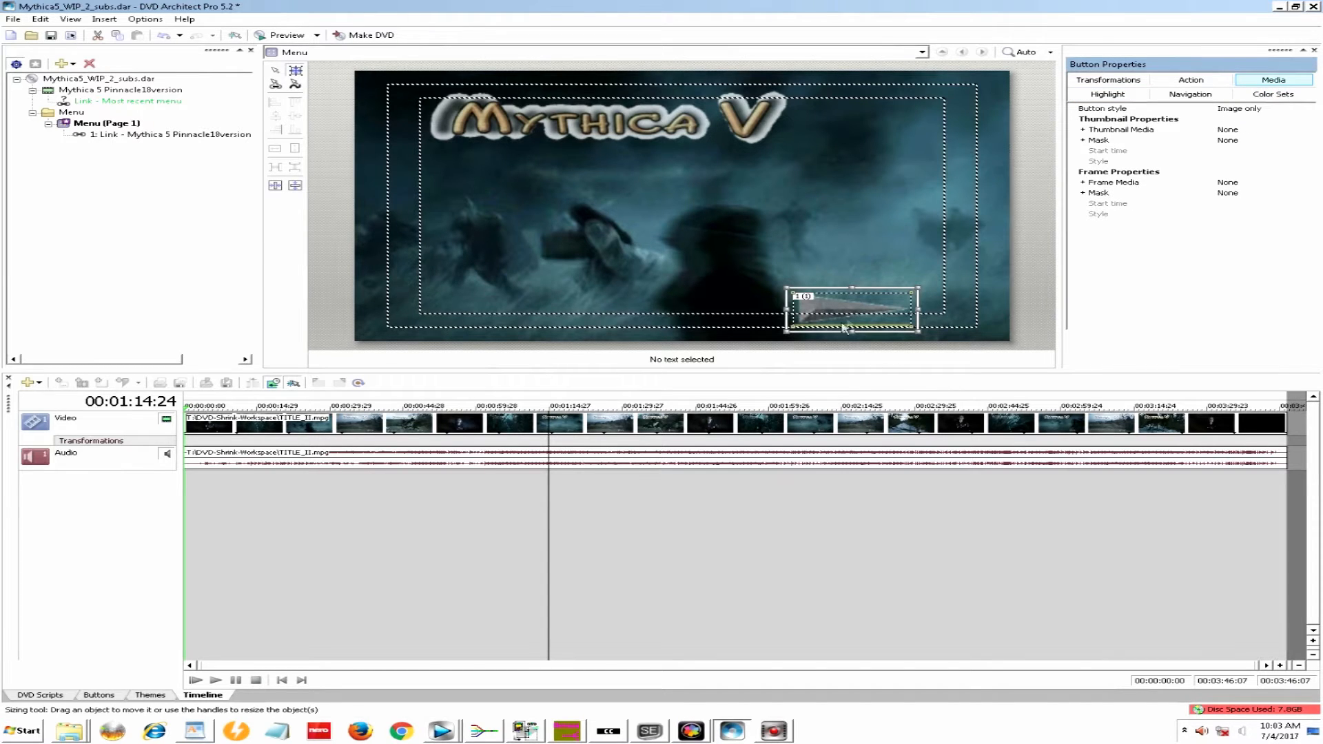
{"action": "left_click", "coordinate": [898, 199]}
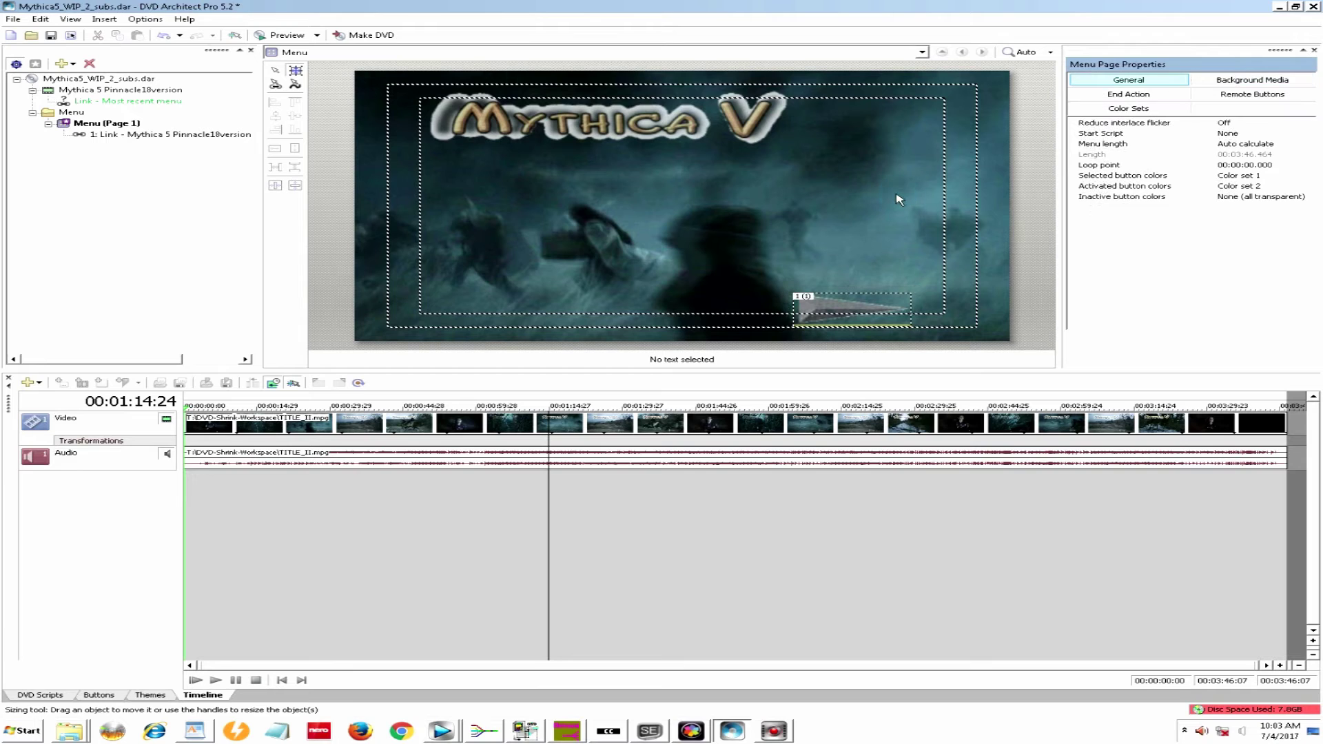
- Select the Menu and view its background media: TITLE_II.mpg video and audio
{"action": "left_click", "coordinate": [65, 111]}
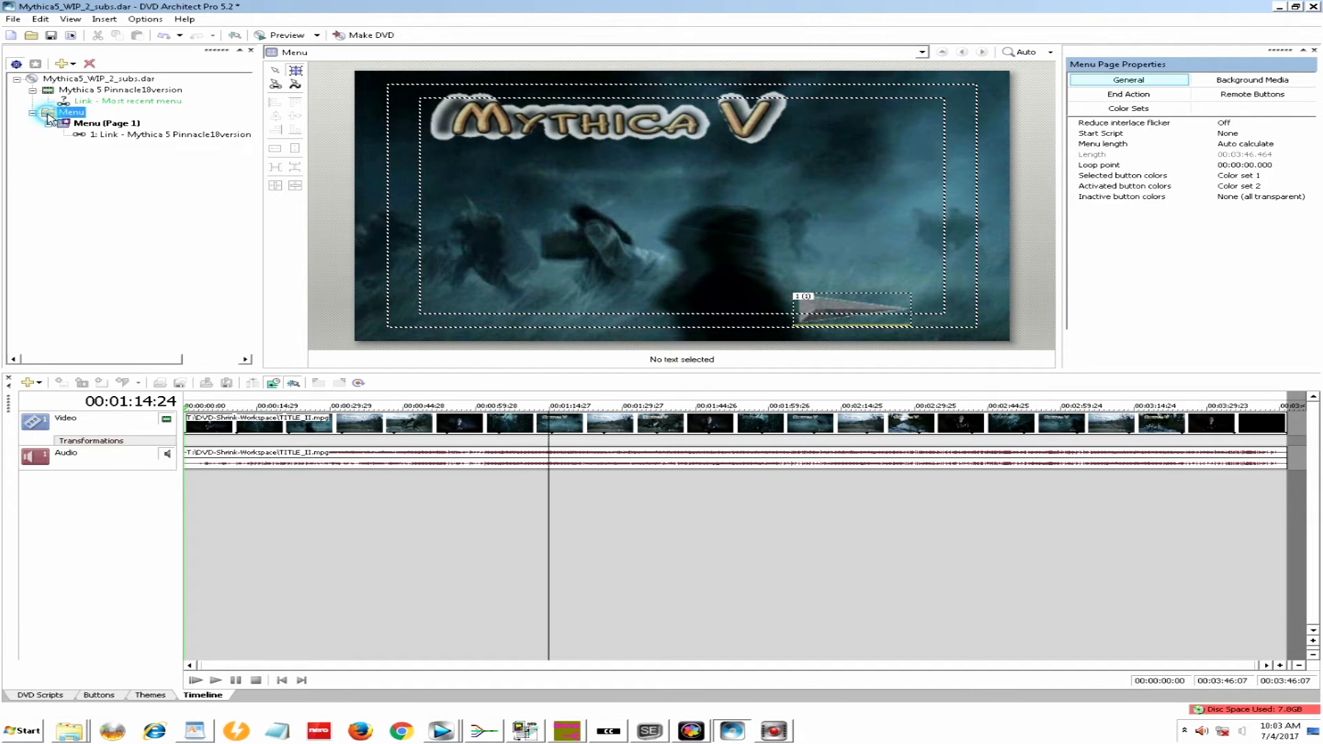
{"action": "left_click", "coordinate": [540, 505]}
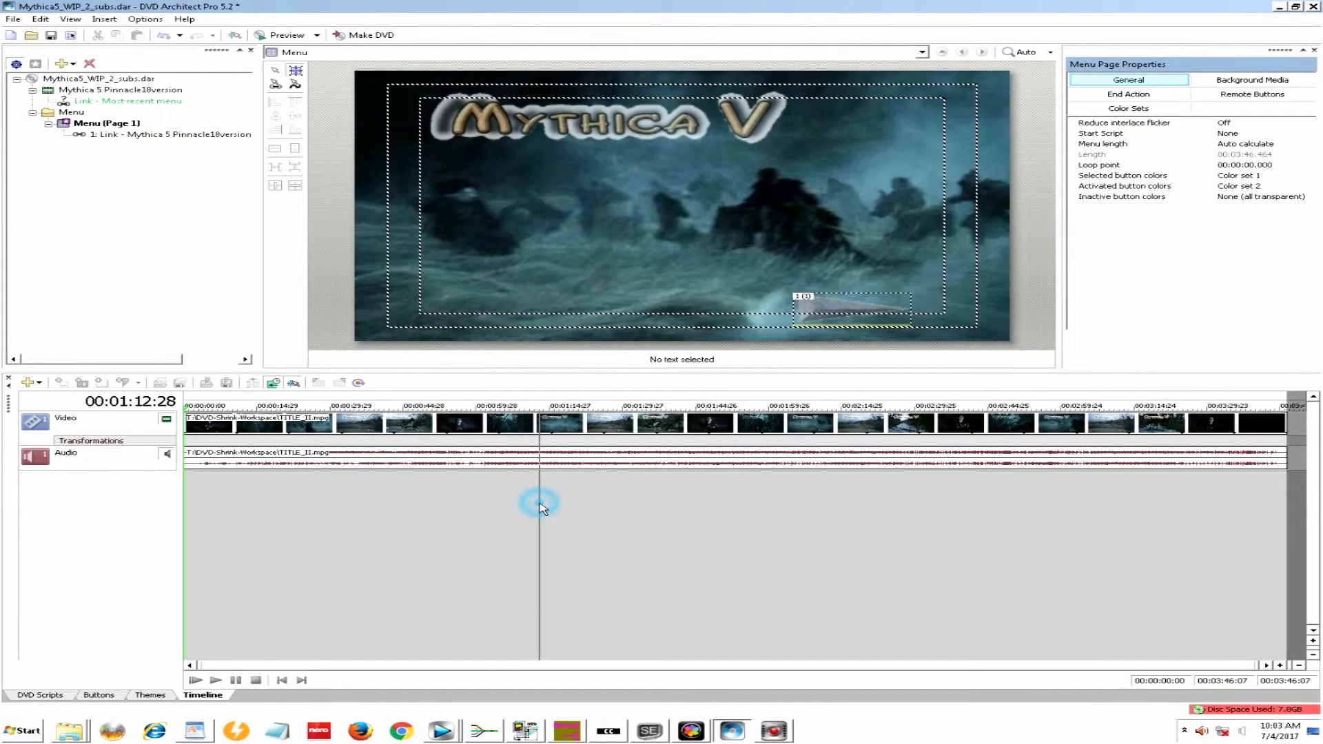
{"action": "left_click", "coordinate": [1255, 79]}
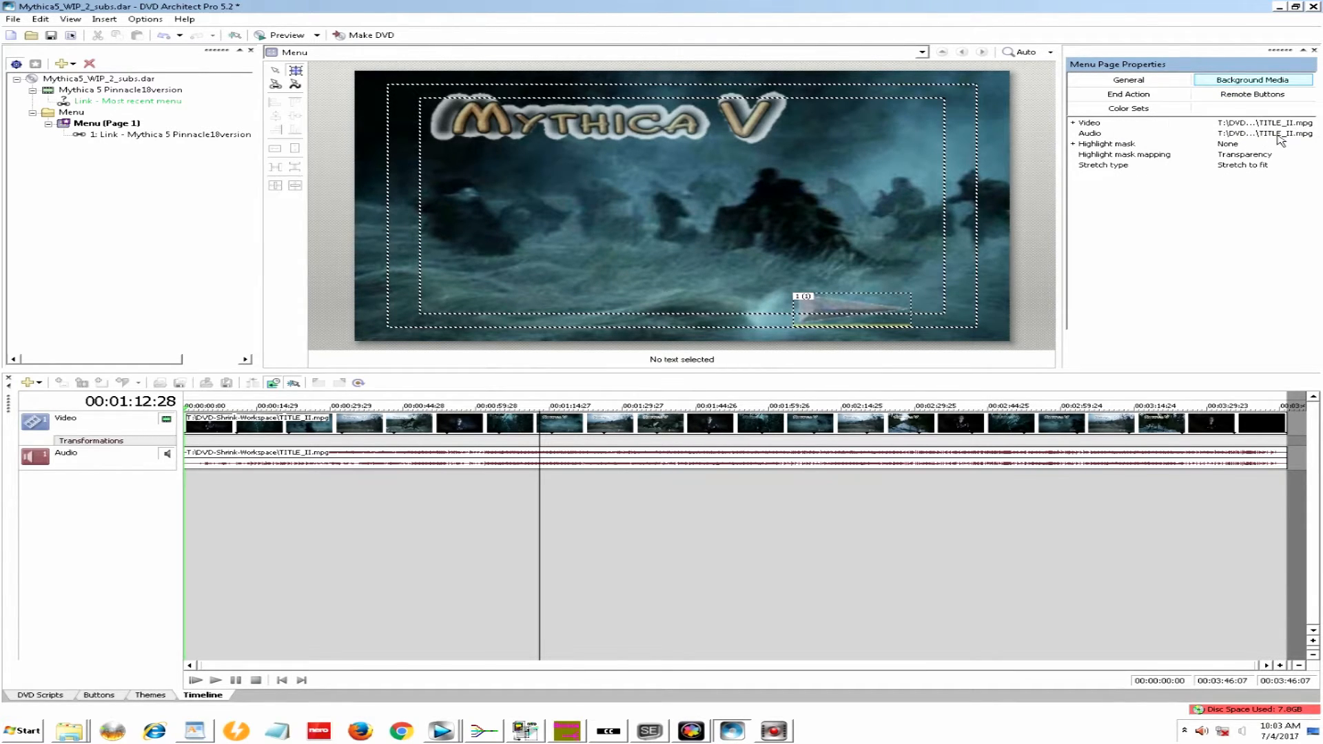
{"action": "left_click", "coordinate": [1258, 131]}
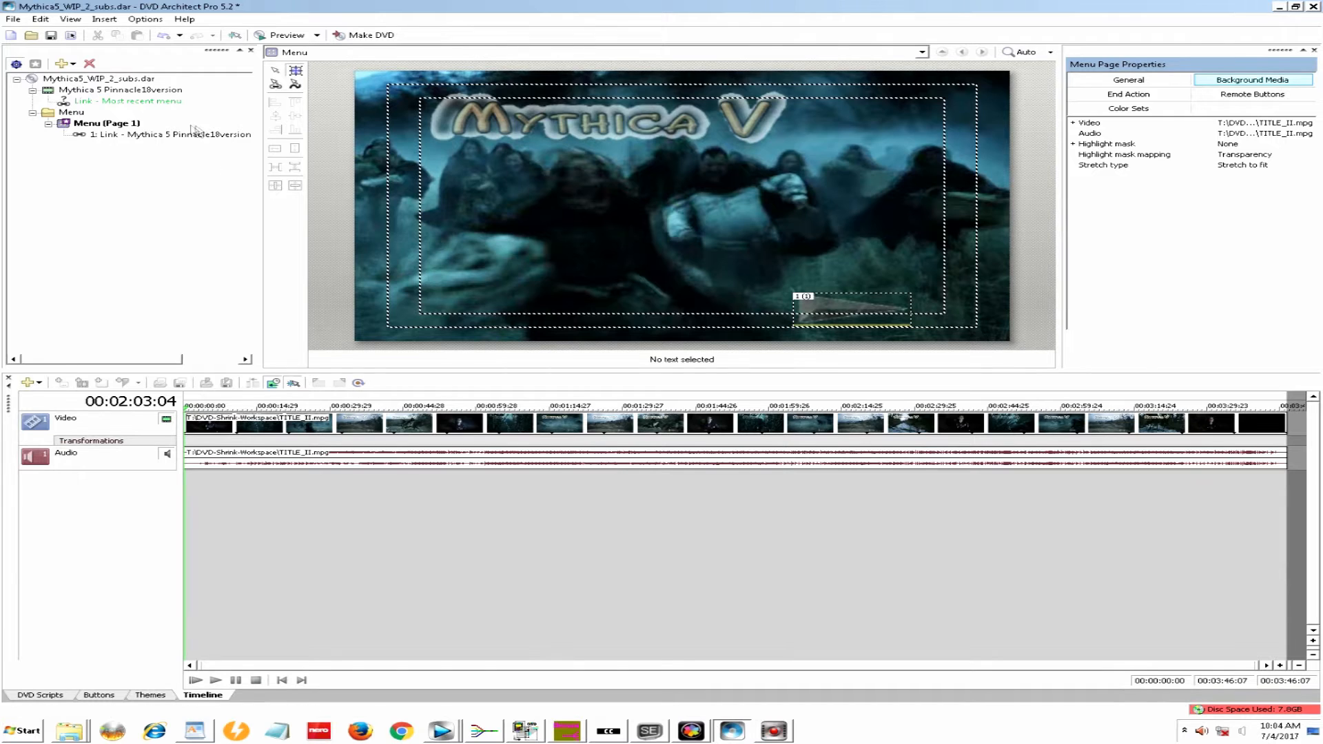
- Open the Mythica 5 Pinnacle18version title to see its tracks and chapter markers
{"action": "left_click", "coordinate": [103, 90]}
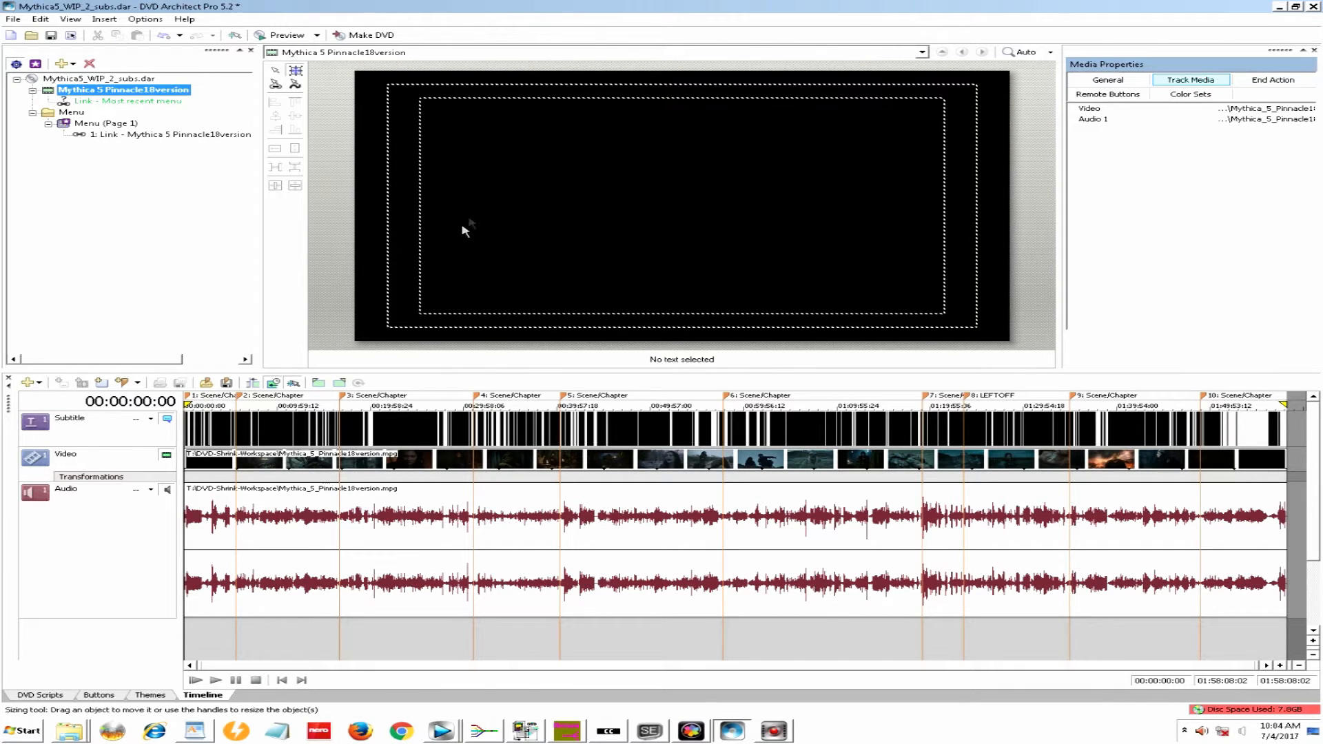
{"action": "mouse_move", "coordinate": [400, 329]}
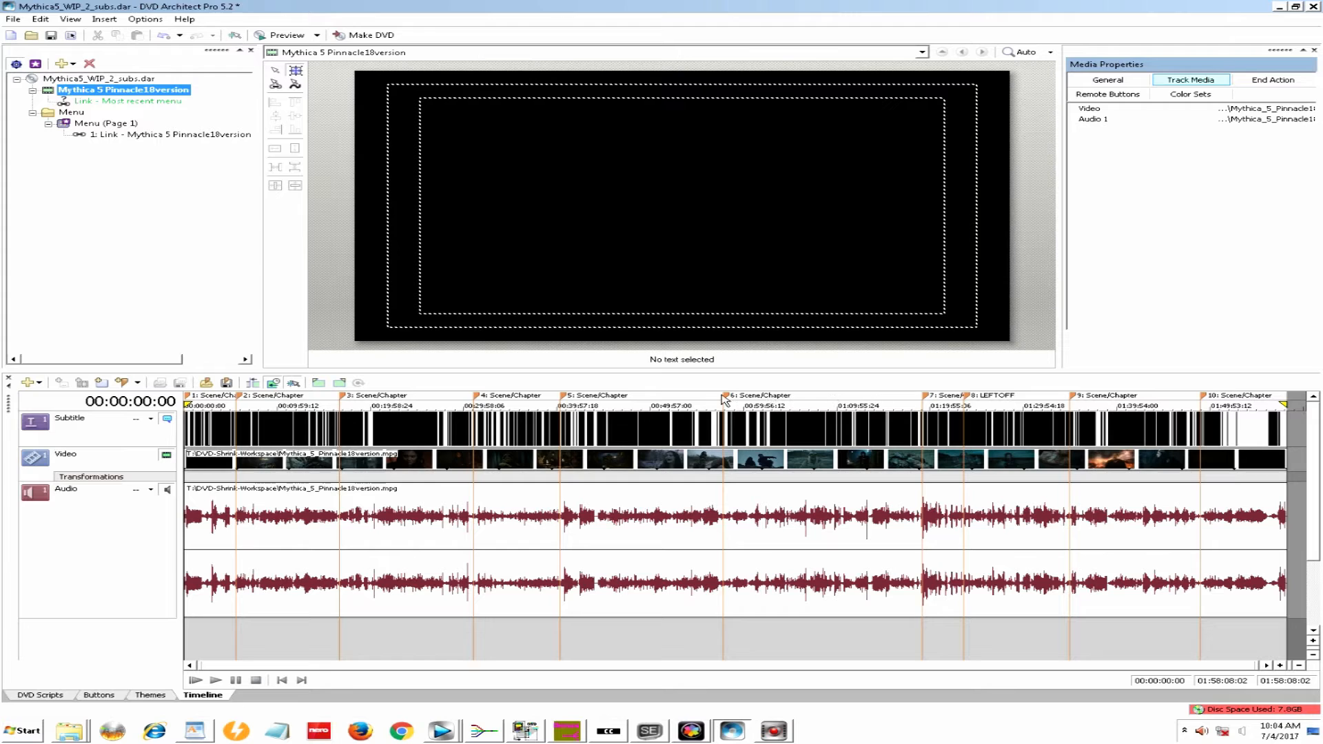
{"action": "mouse_move", "coordinate": [416, 390]}
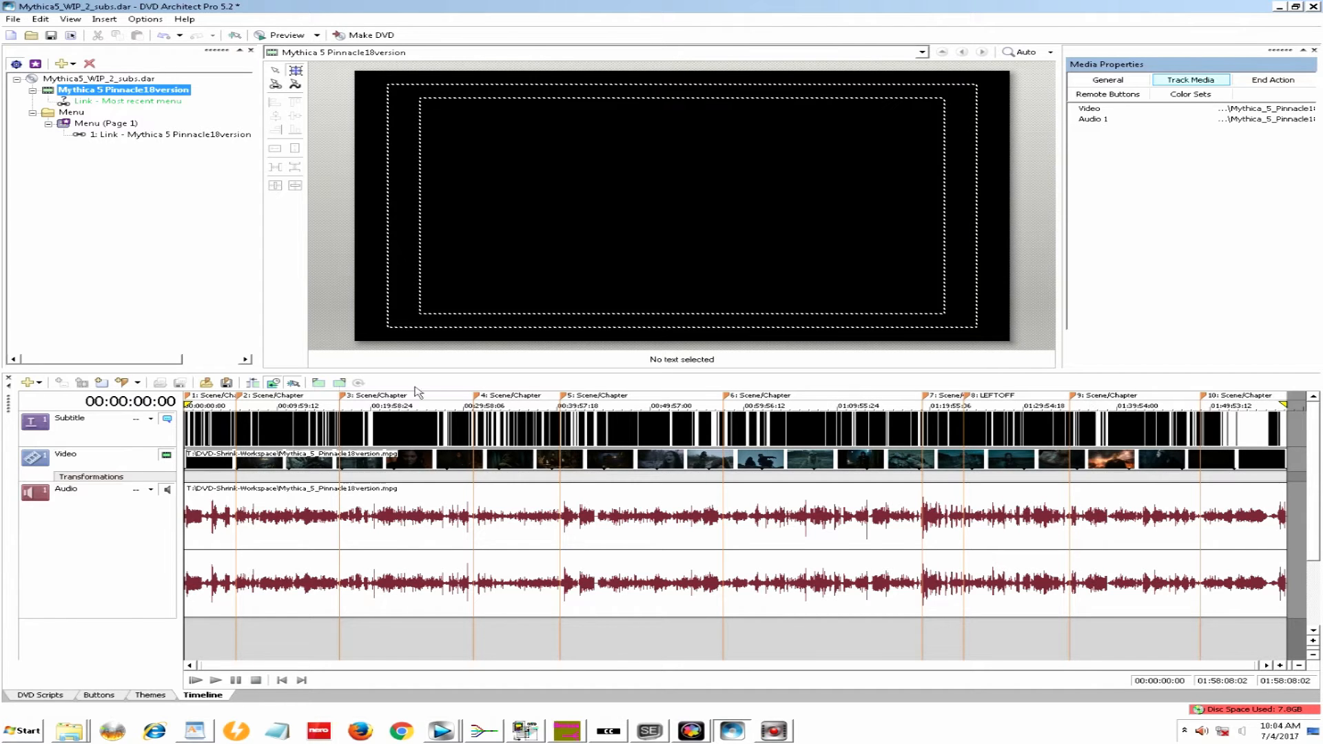
{"action": "mouse_move", "coordinate": [1173, 411]}
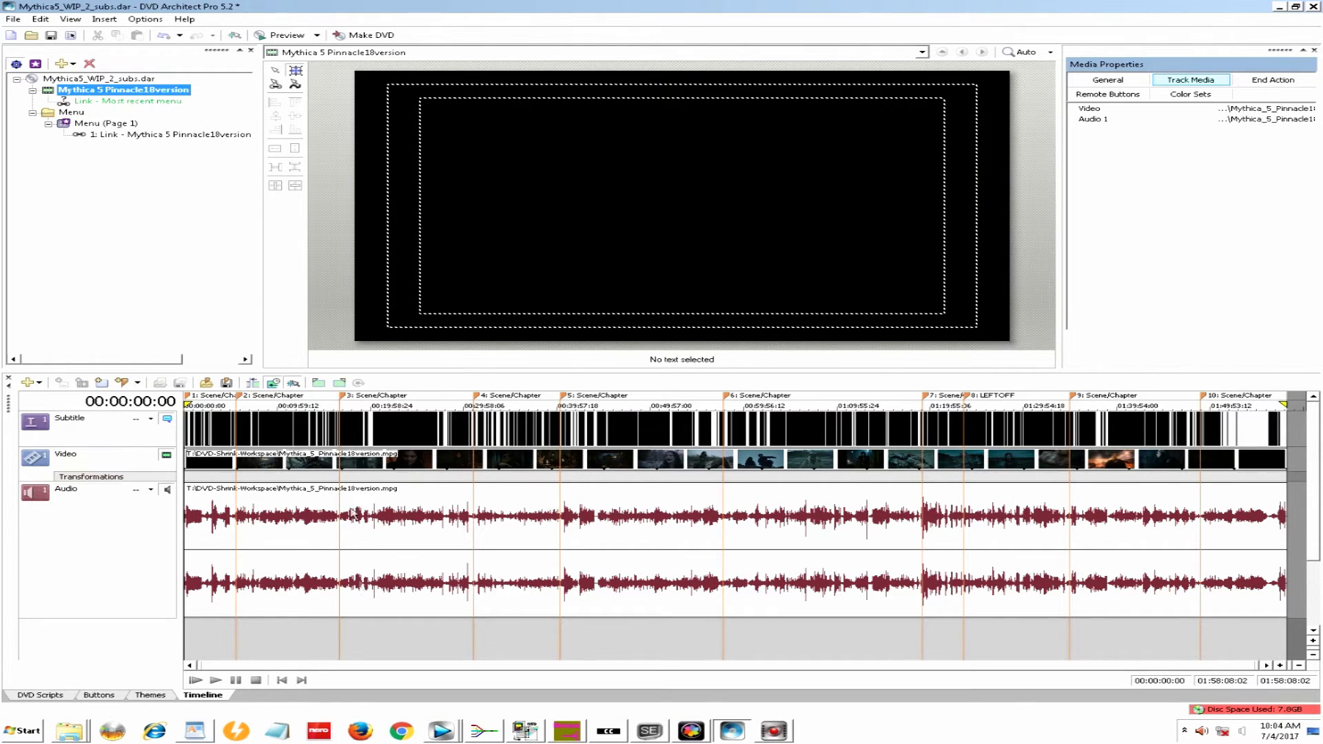
{"action": "mouse_move", "coordinate": [397, 659]}
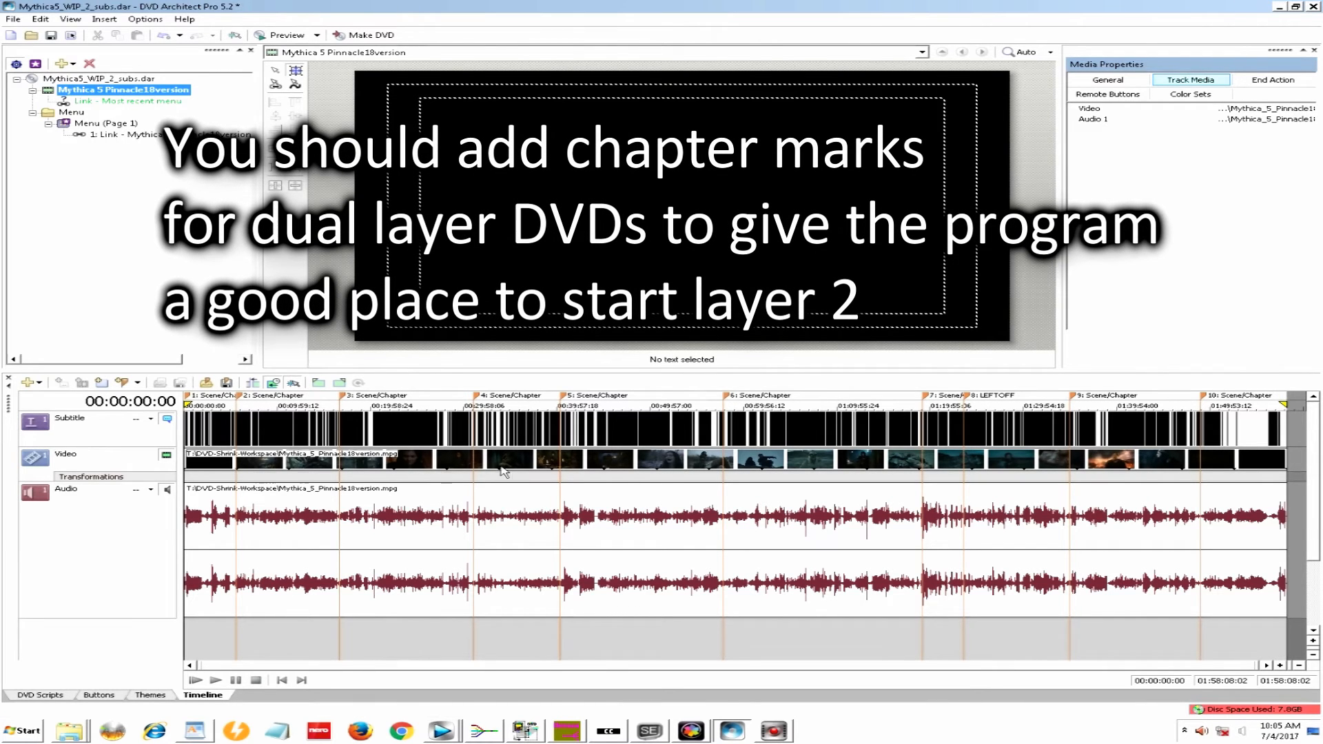
{"action": "mouse_move", "coordinate": [658, 491]}
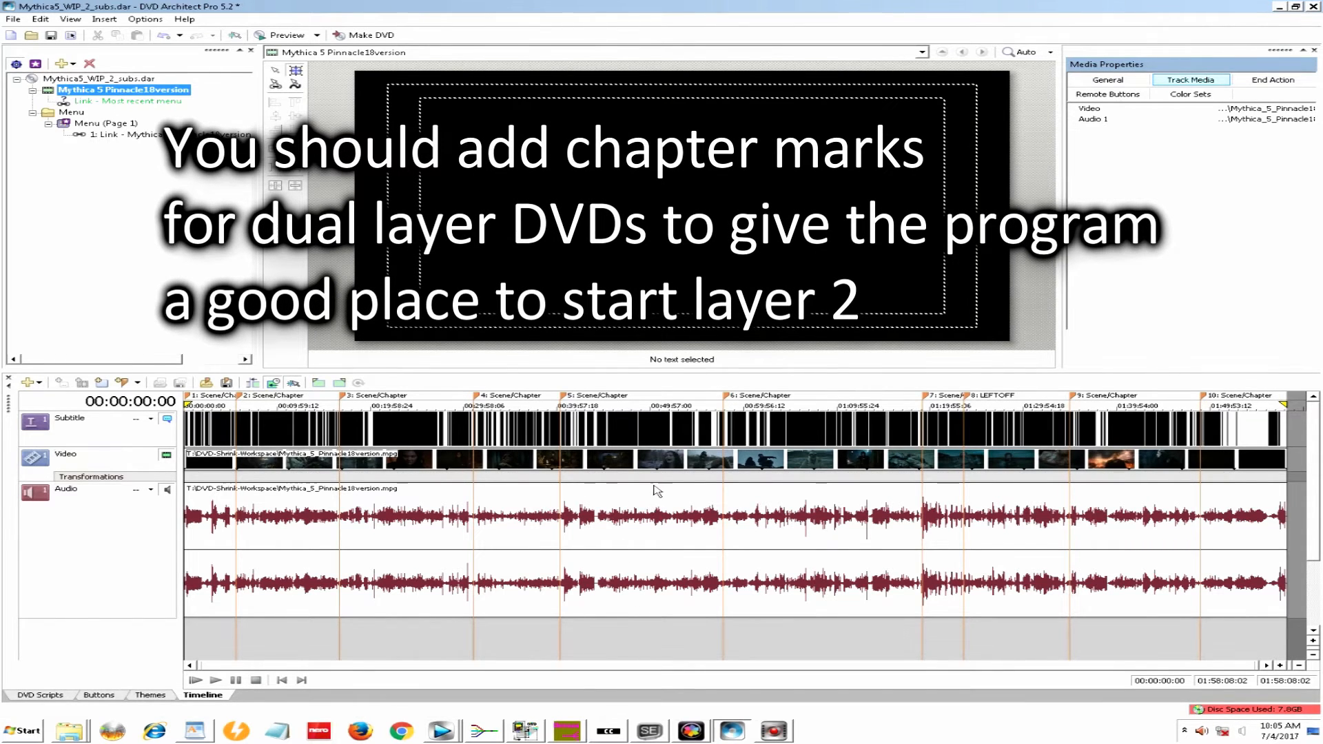
{"action": "mouse_move", "coordinate": [640, 392]}
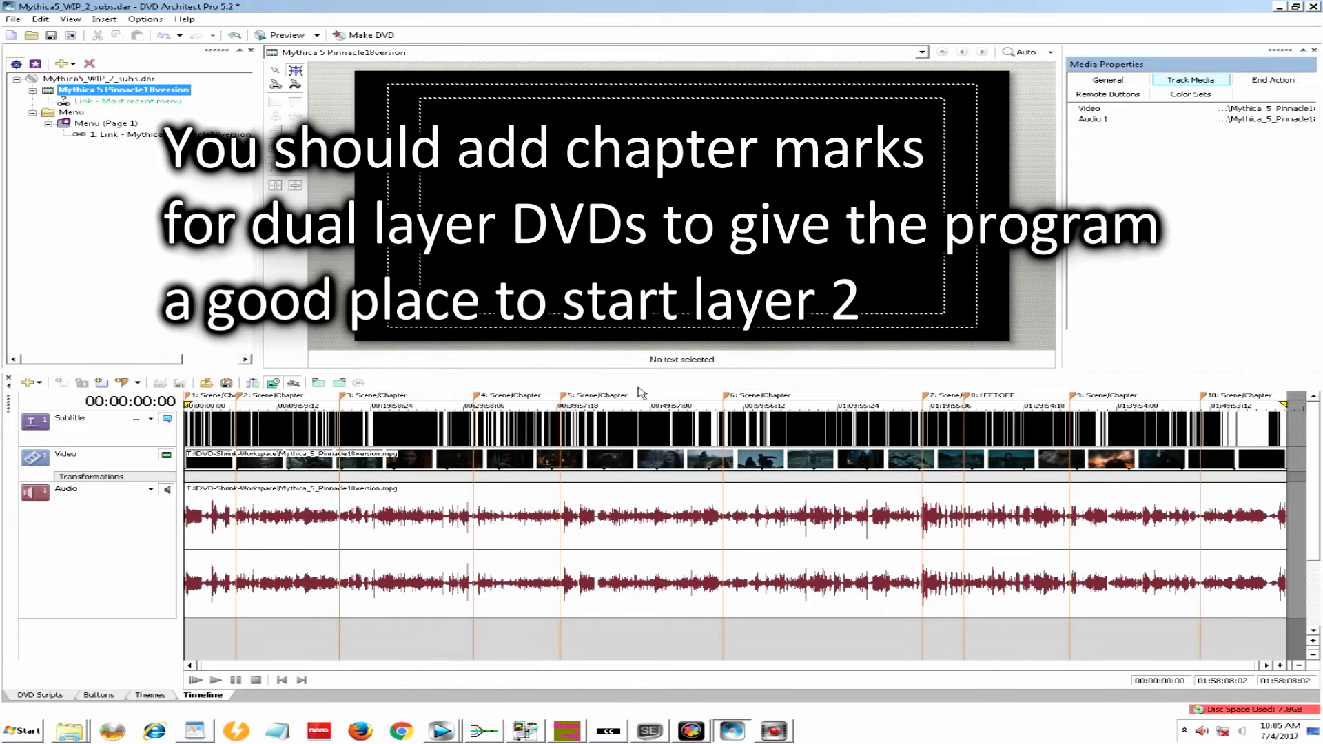
{"action": "mouse_move", "coordinate": [649, 390]}
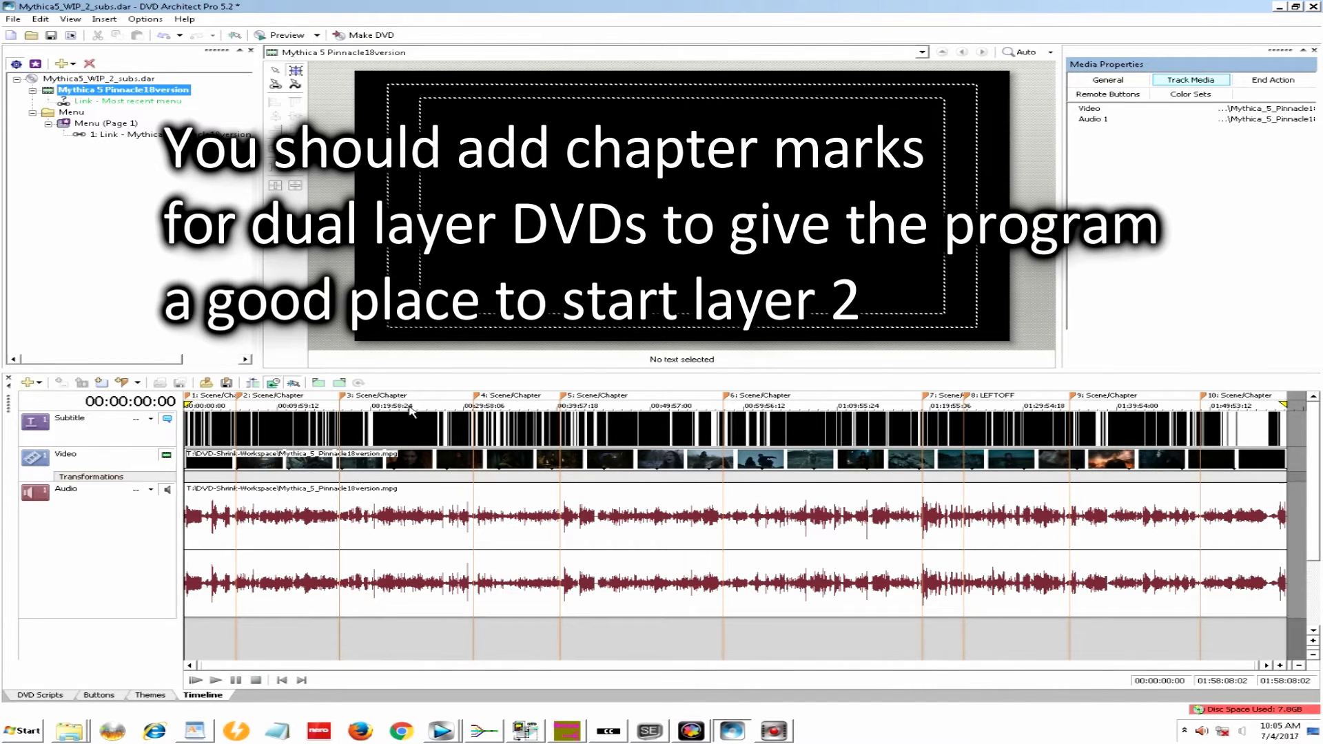
- Move the timeline cursor to around 00:24:33 to inspect individual subtitle captions
{"action": "left_click", "coordinate": [409, 418]}
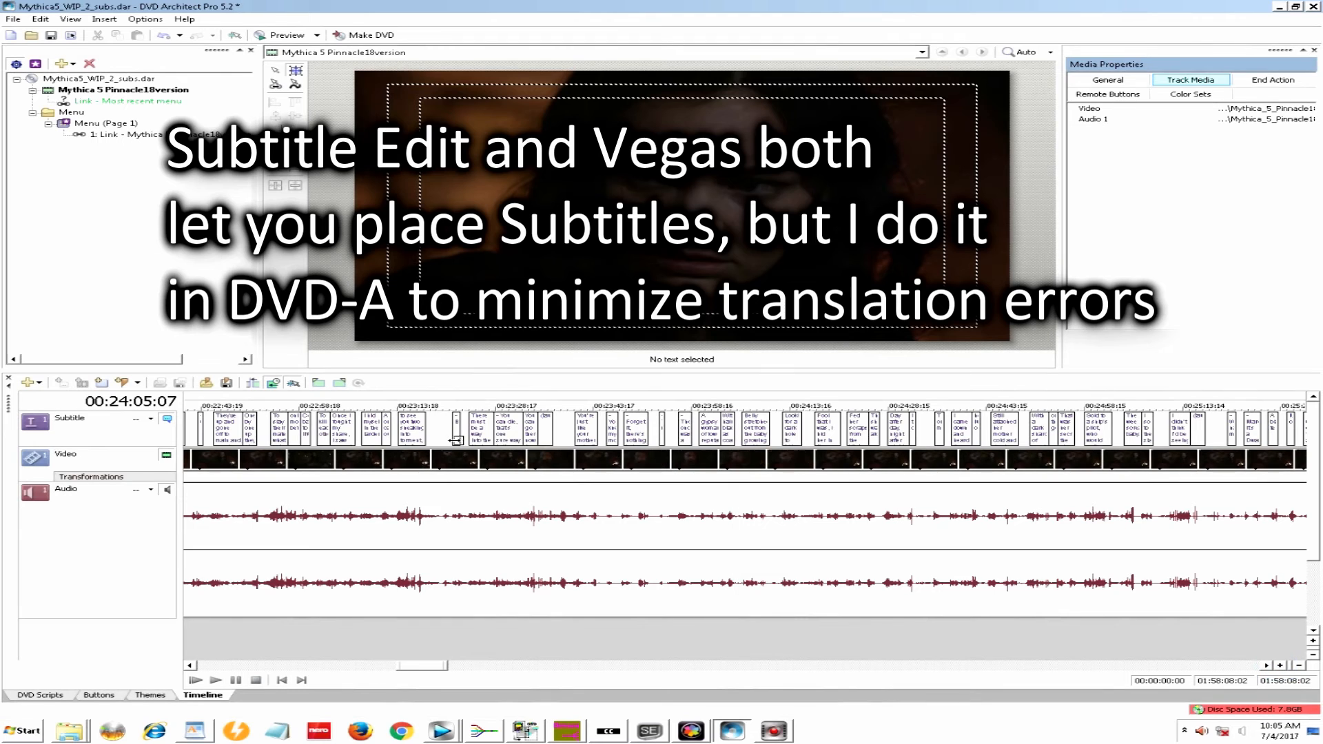
{"action": "left_click", "coordinate": [453, 426]}
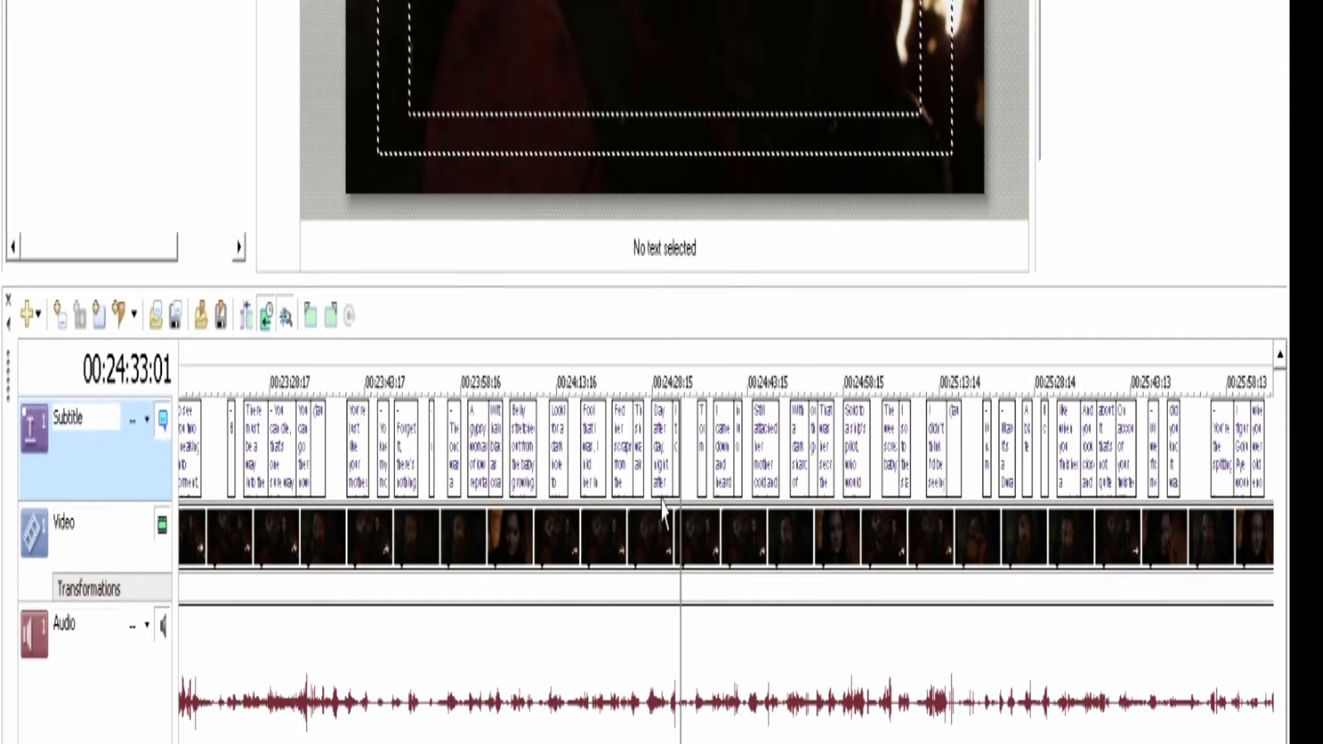
{"action": "mouse_move", "coordinate": [213, 532]}
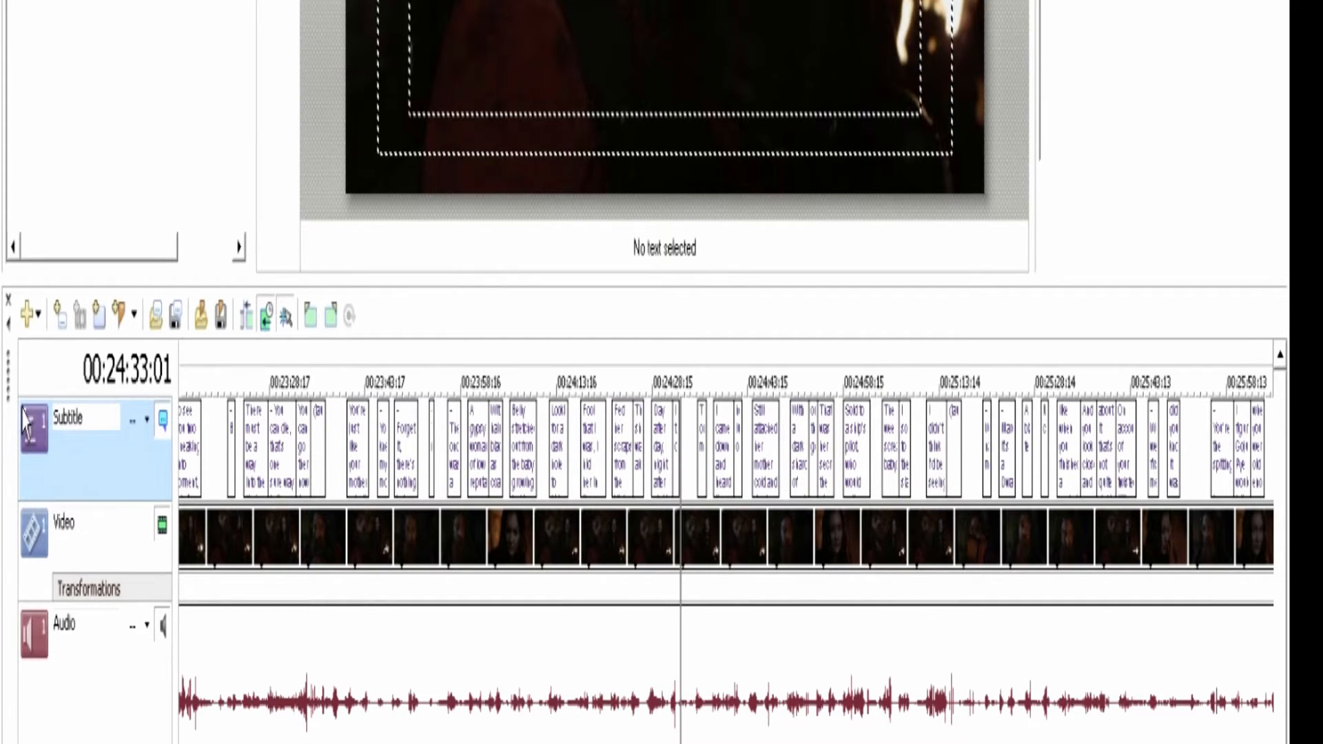
{"action": "mouse_move", "coordinate": [26, 314]}
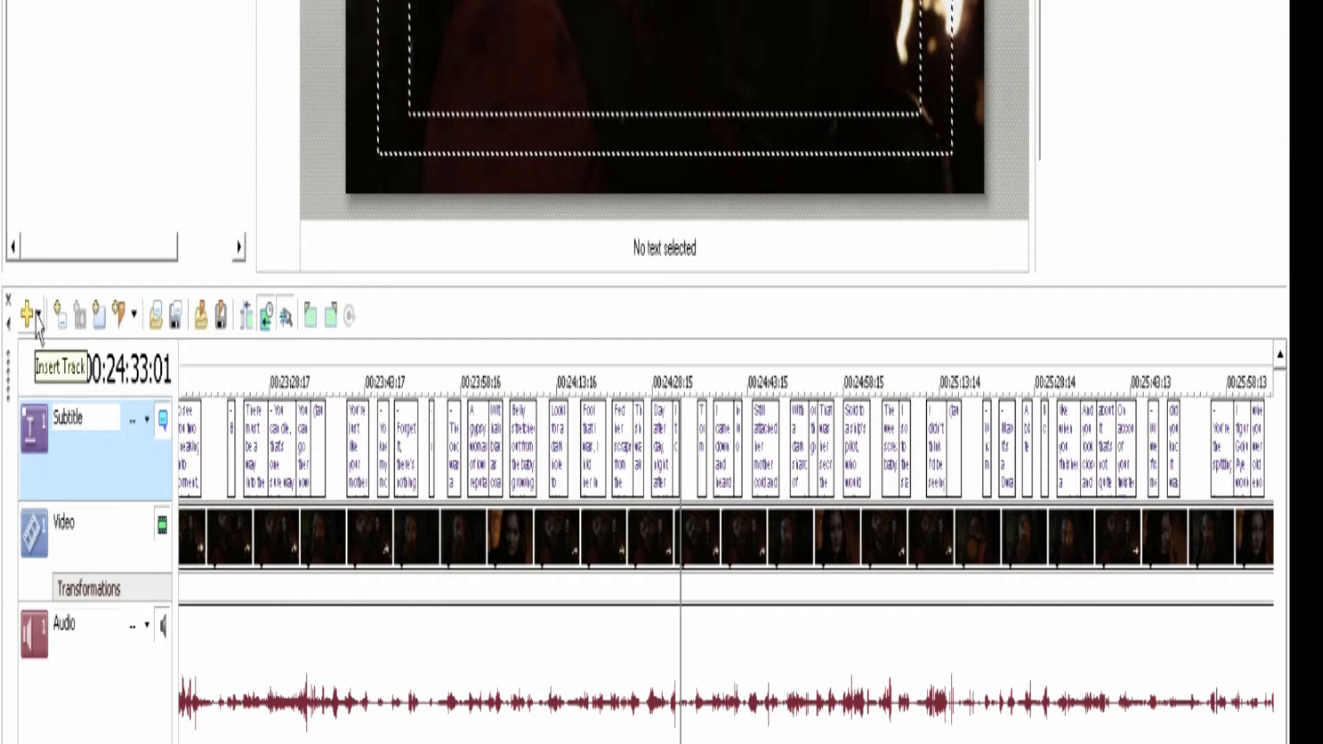
{"action": "left_click", "coordinate": [27, 318]}
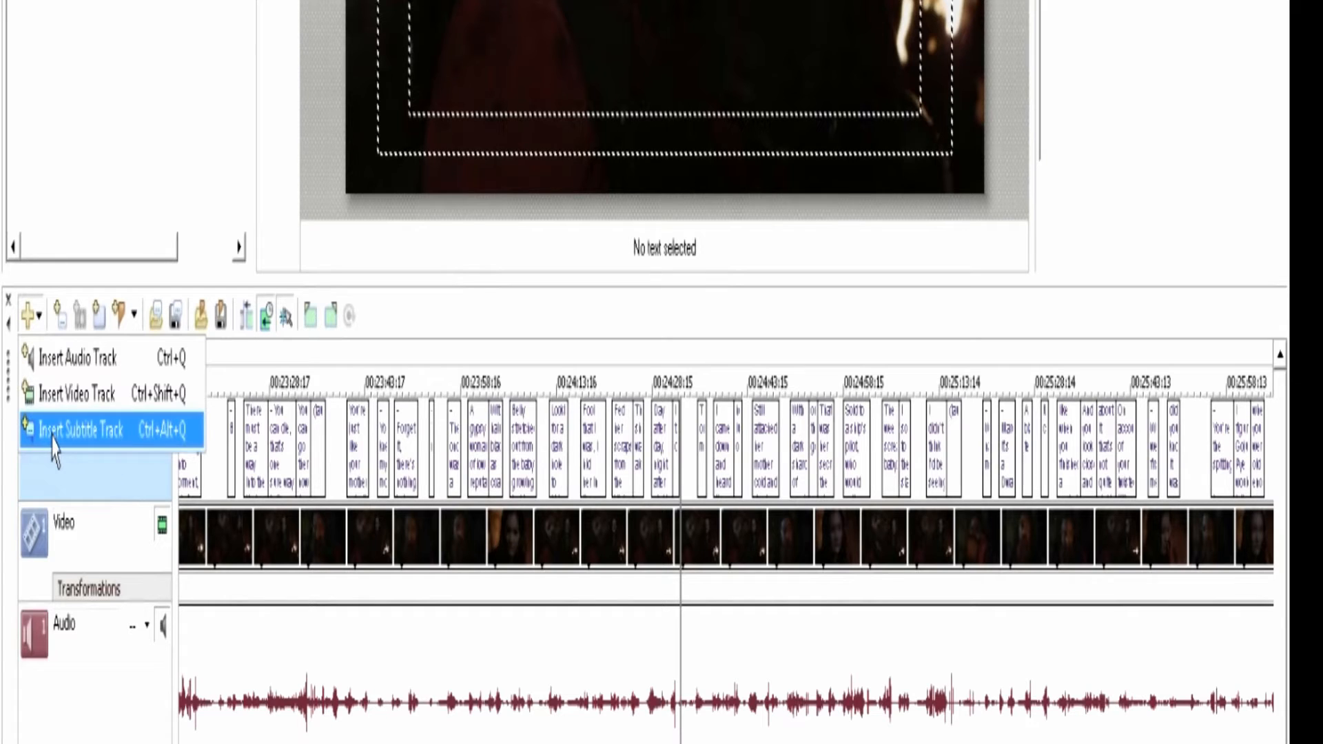
{"action": "left_click", "coordinate": [80, 430]}
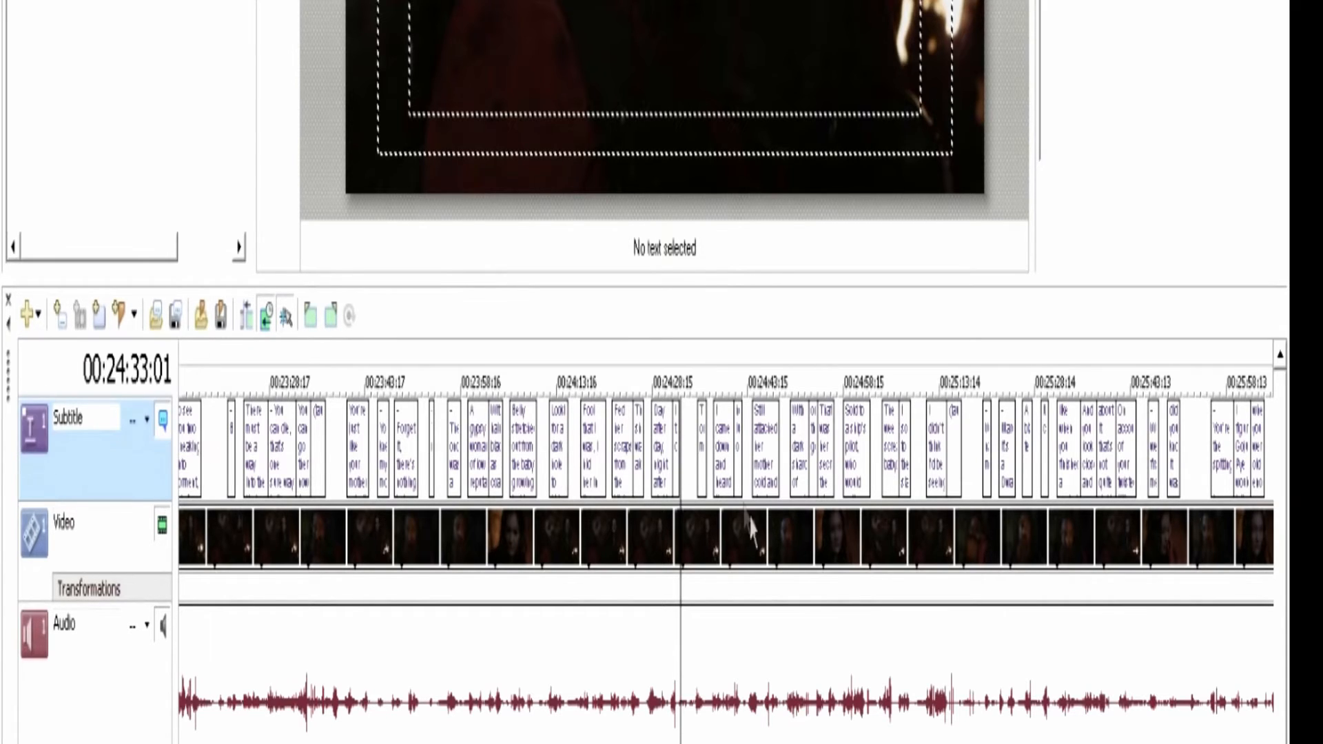
{"action": "right_click", "coordinate": [90, 461]}
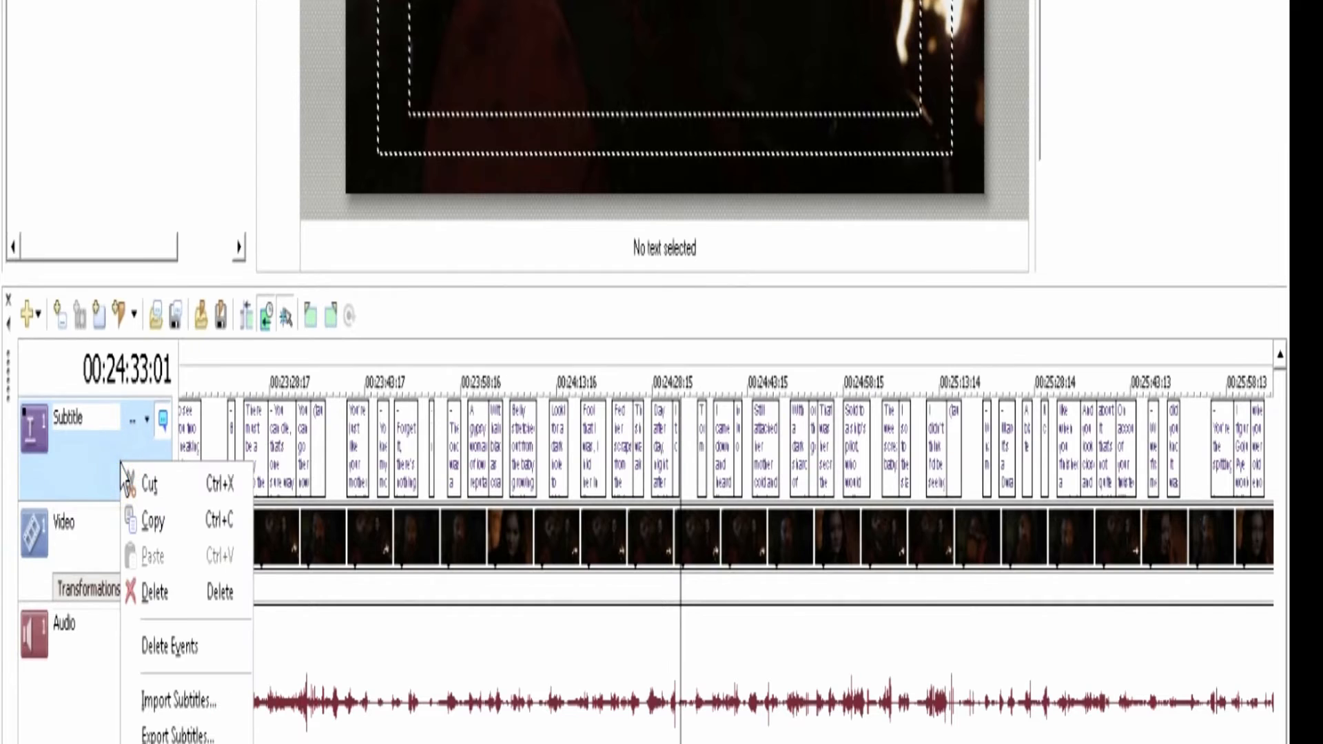
{"action": "mouse_move", "coordinate": [182, 702]}
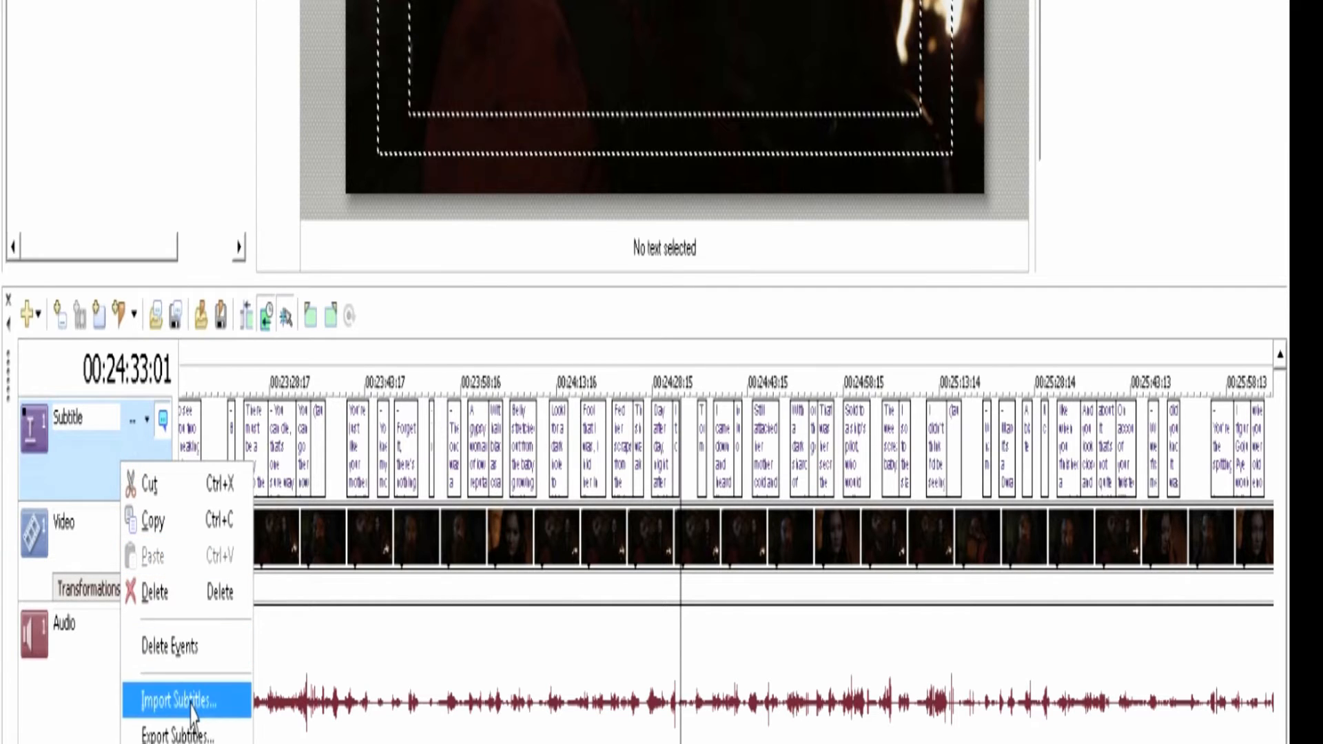
{"action": "left_click", "coordinate": [179, 699]}
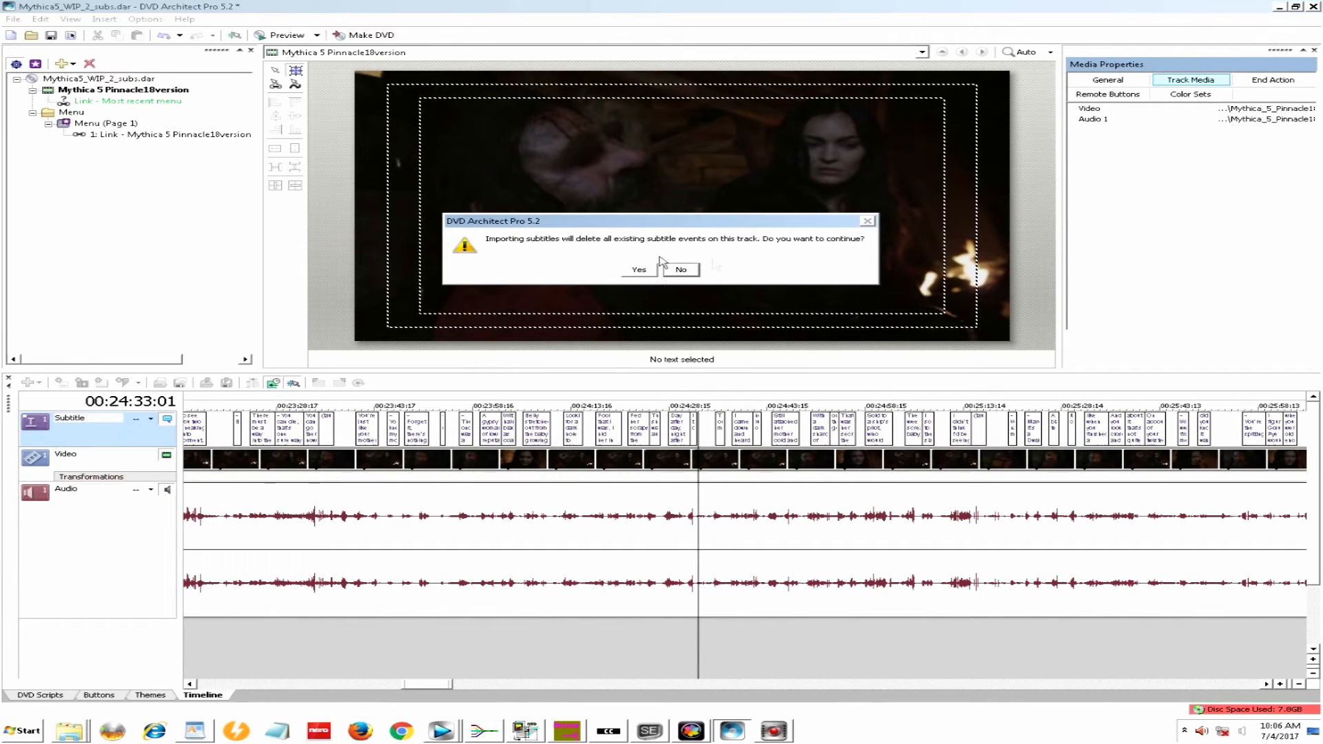
{"action": "left_click", "coordinate": [638, 269]}
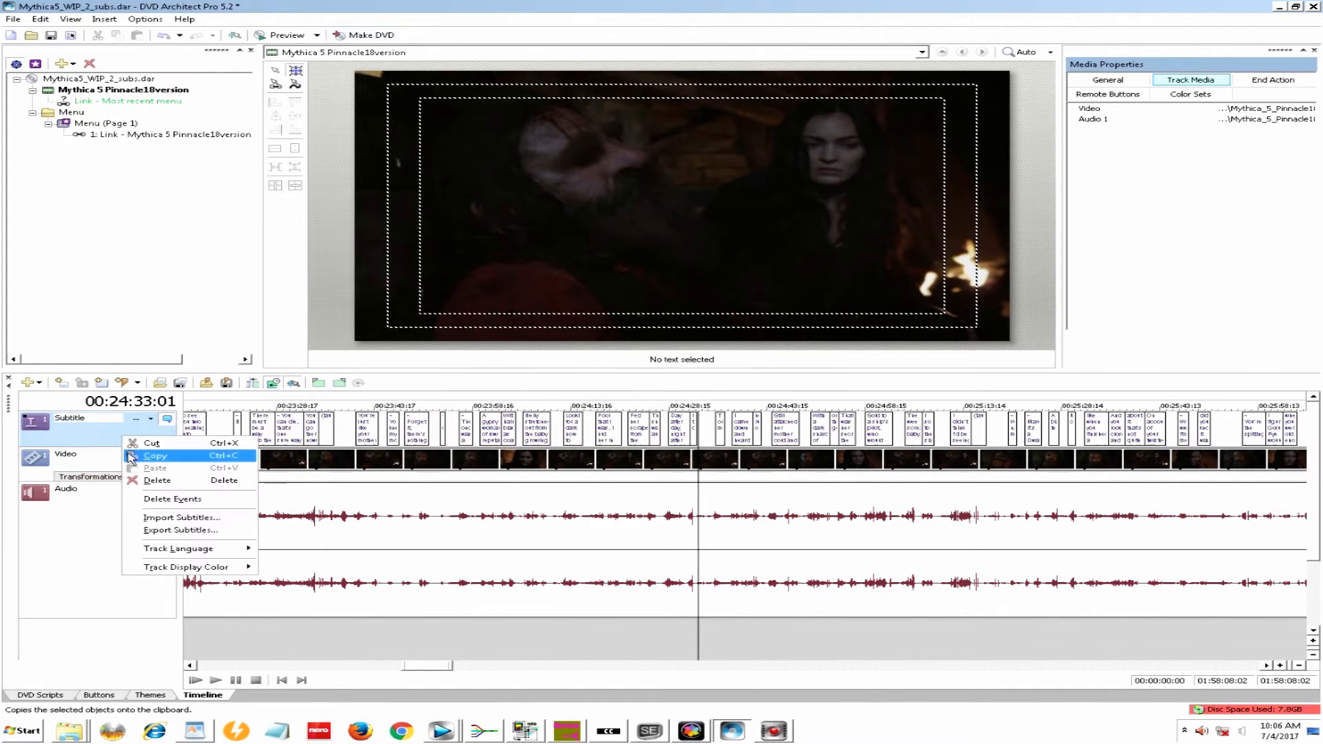
{"action": "mouse_move", "coordinate": [178, 531]}
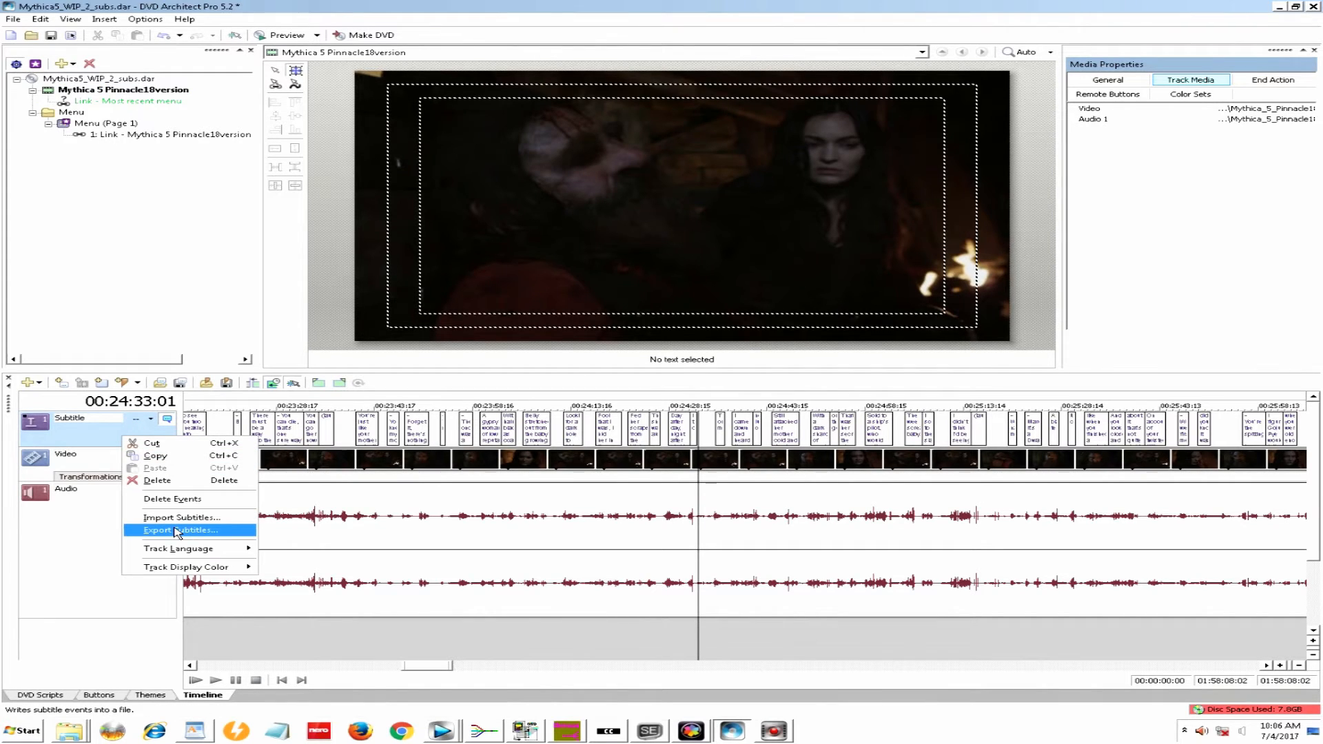
{"action": "mouse_move", "coordinate": [183, 518]}
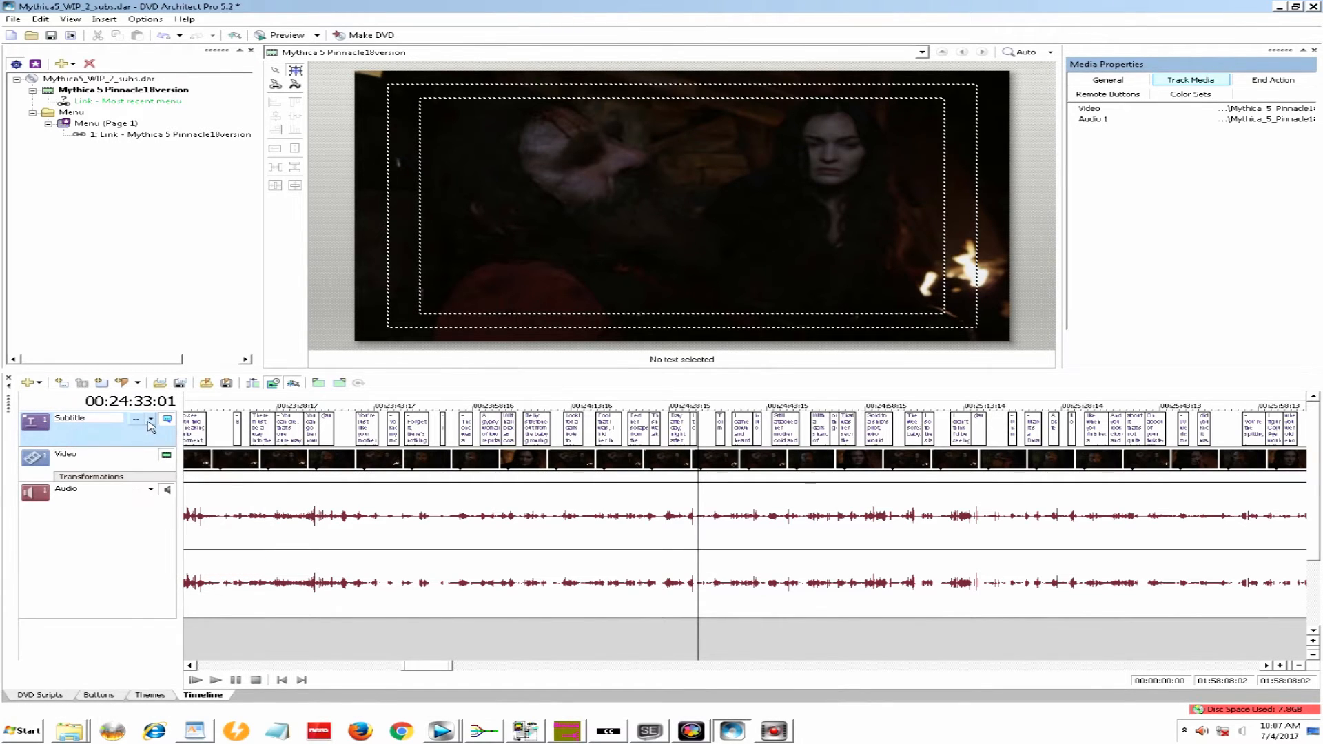
- Tag the title's subtitle track and audio track with English (en)
{"action": "left_click", "coordinate": [151, 419]}
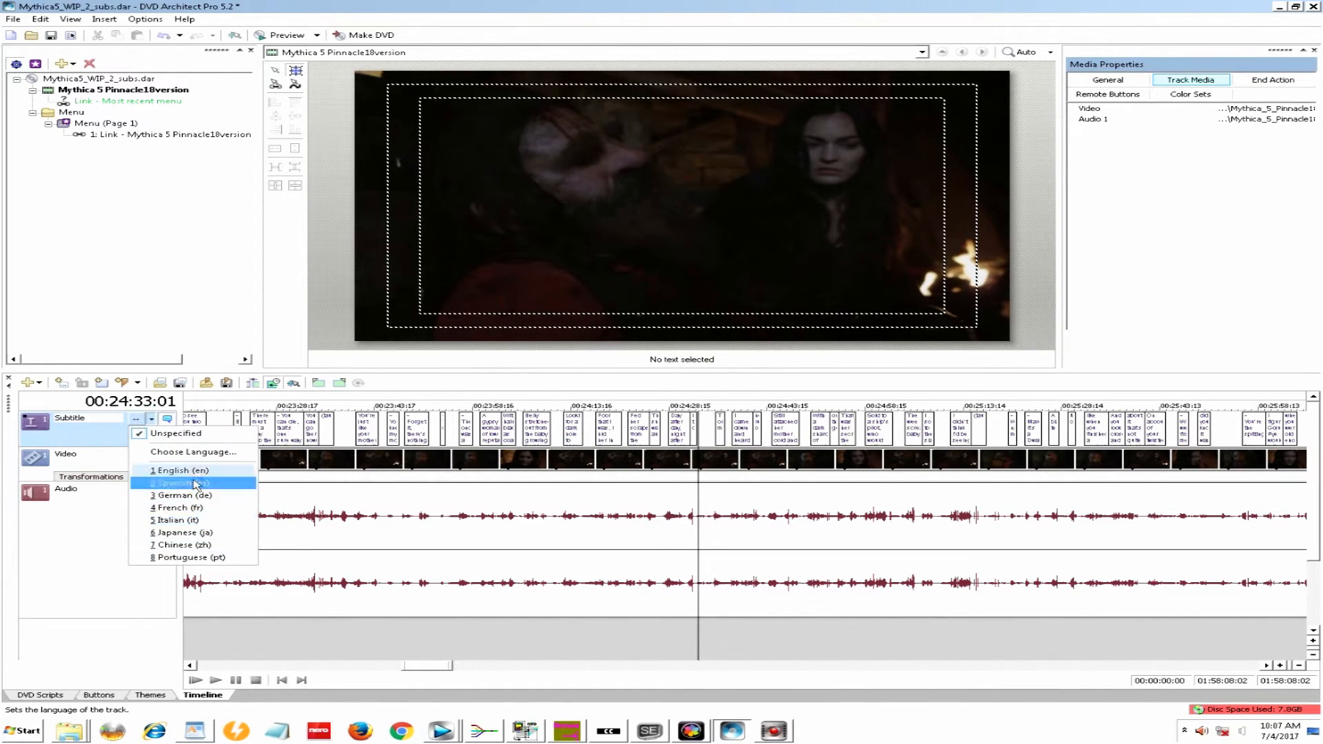
{"action": "left_click", "coordinate": [175, 471]}
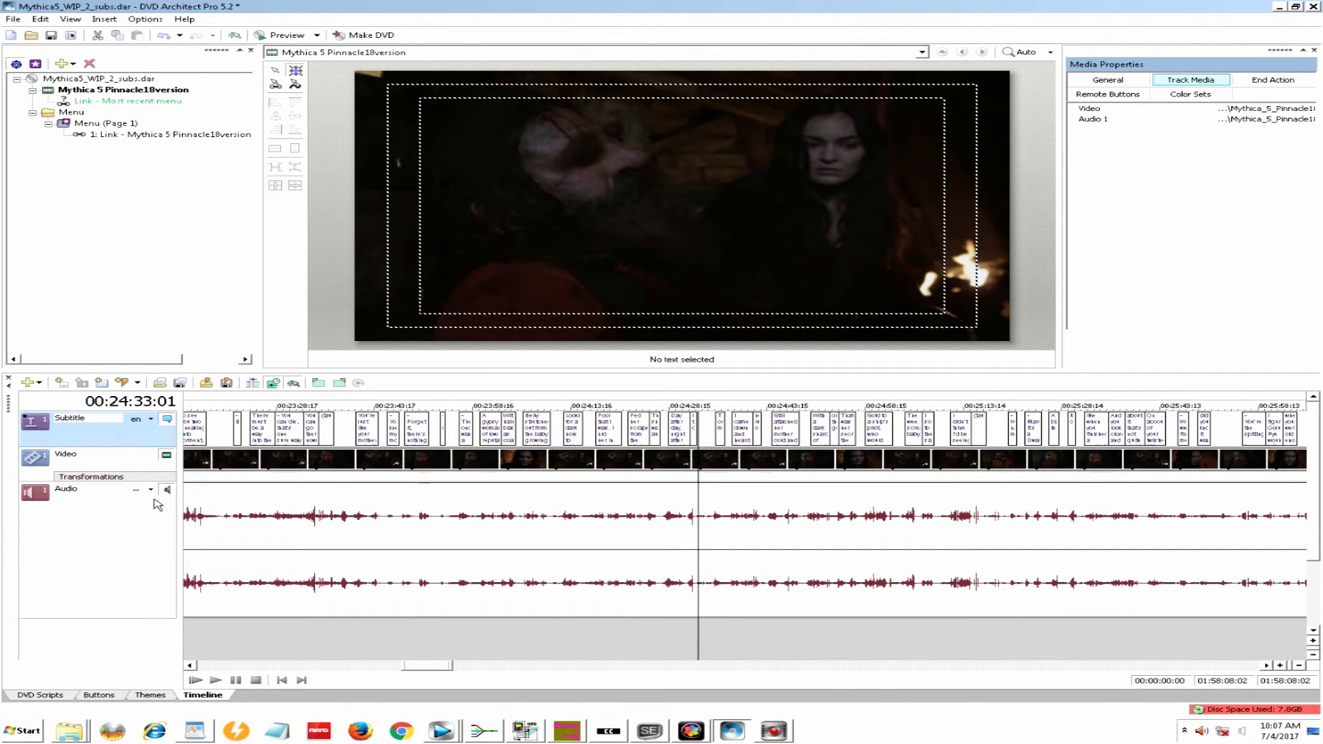
{"action": "left_click", "coordinate": [151, 490]}
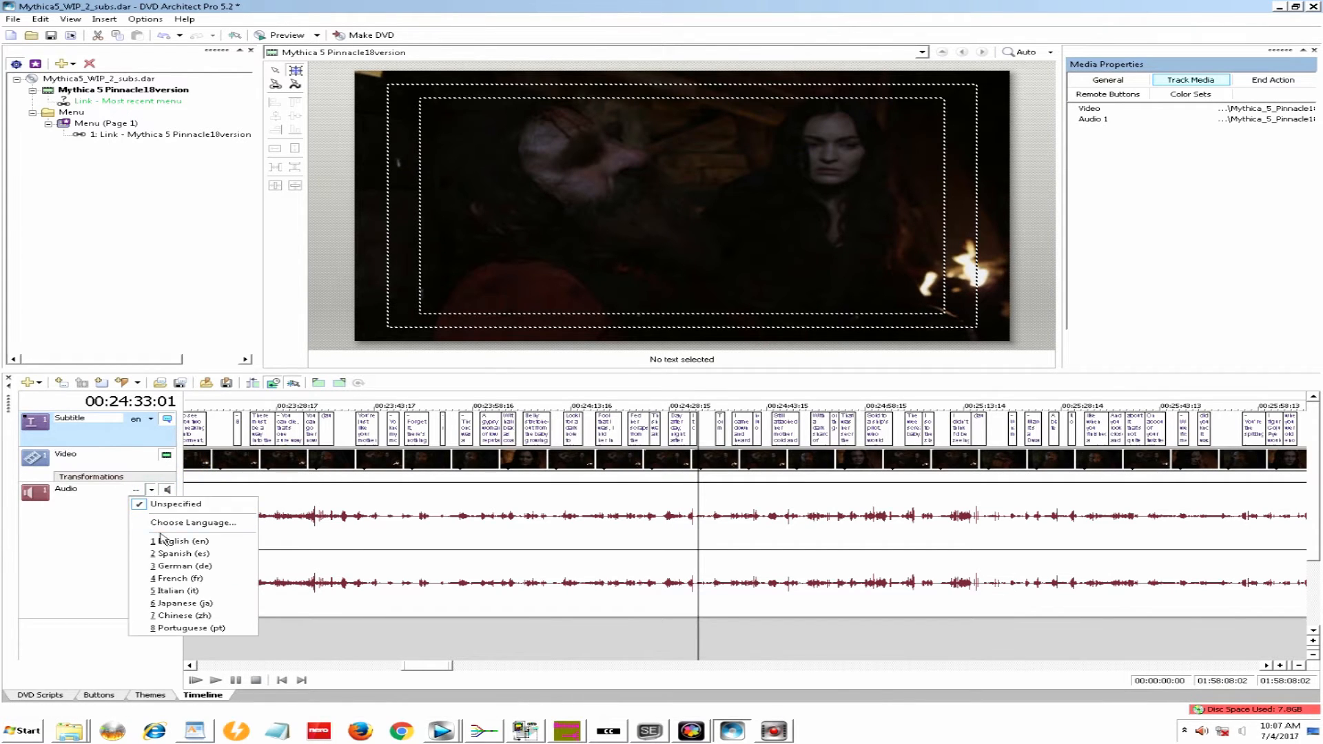
{"action": "left_click", "coordinate": [176, 541]}
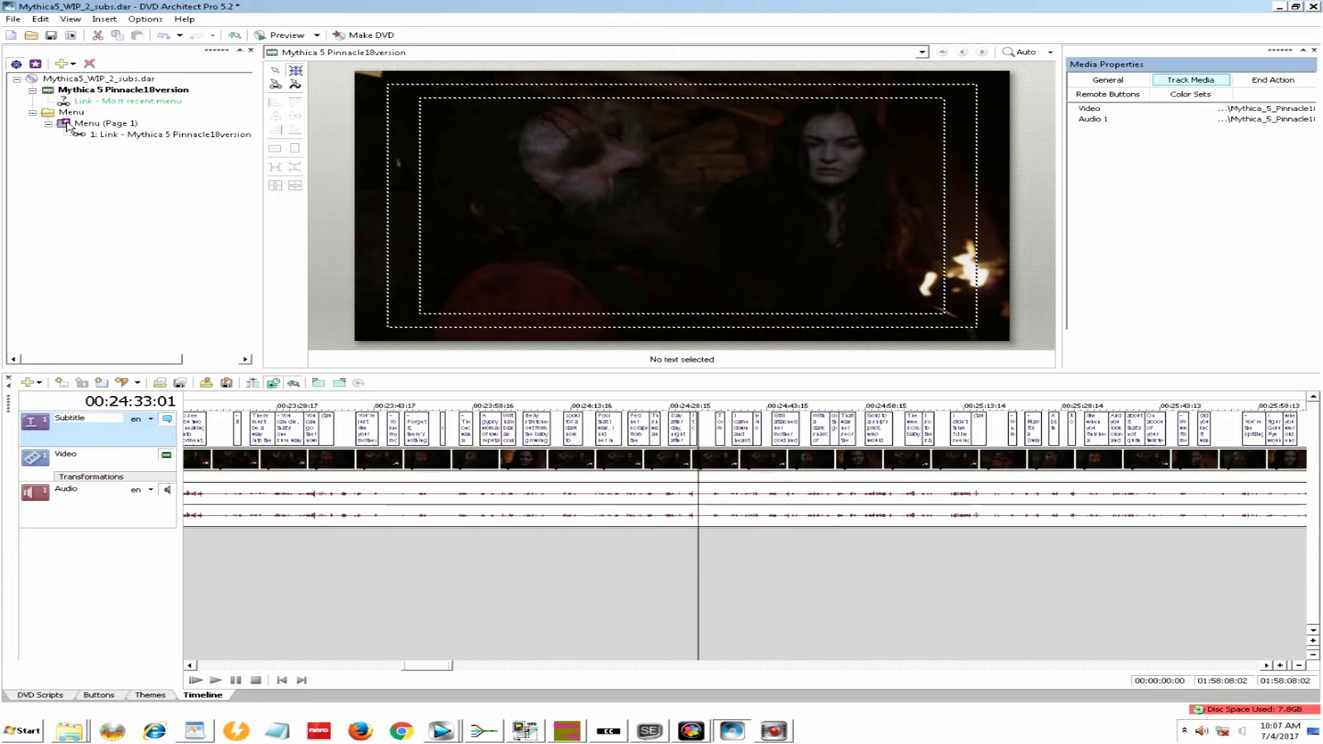
- Open Menu (Page 1) and check the button's English audio and subtitle track actions
{"action": "left_click", "coordinate": [65, 110]}
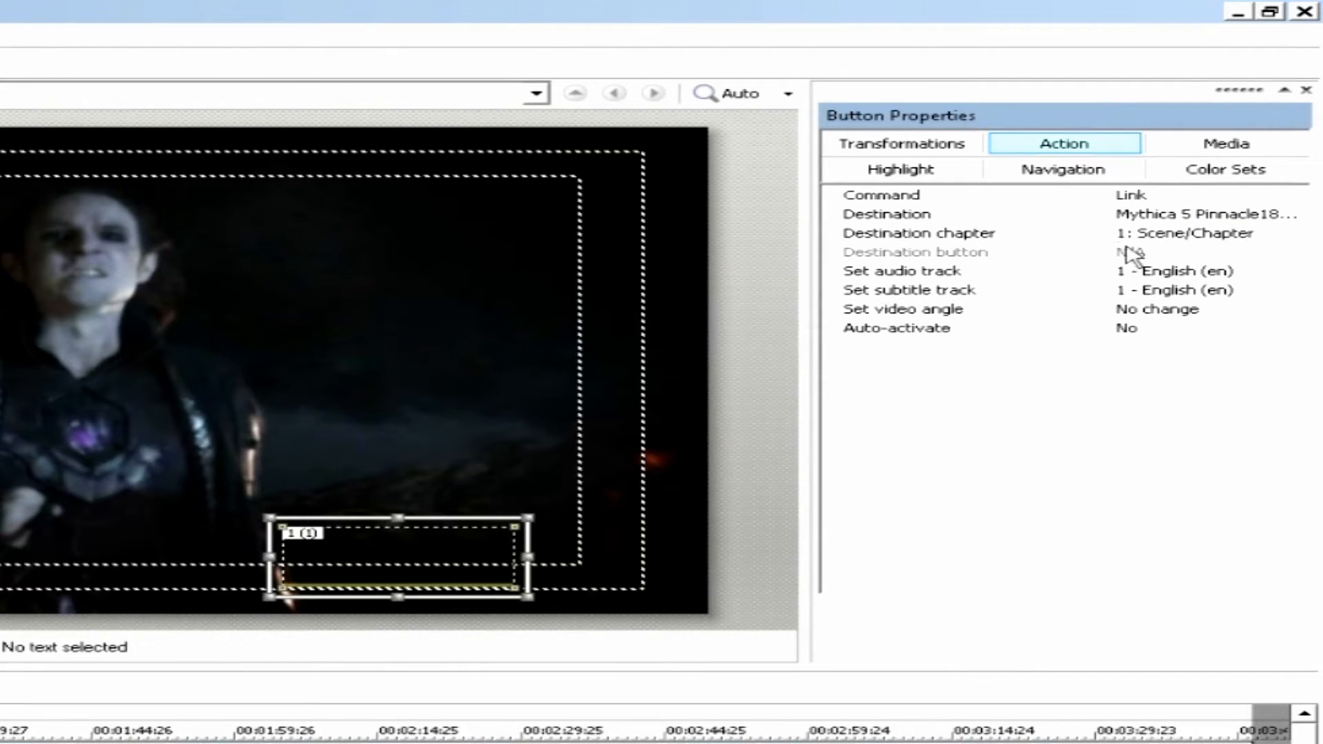
{"action": "mouse_move", "coordinate": [1194, 254]}
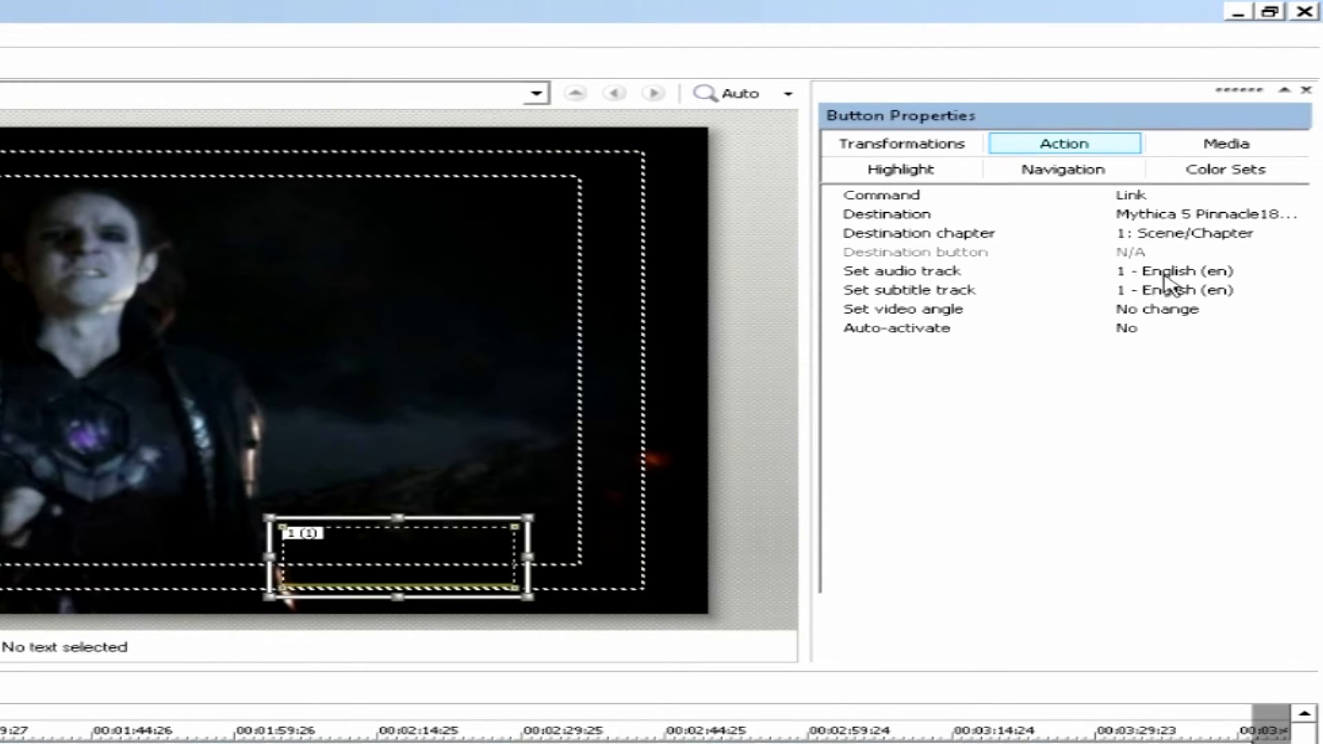
{"action": "mouse_move", "coordinate": [1125, 284]}
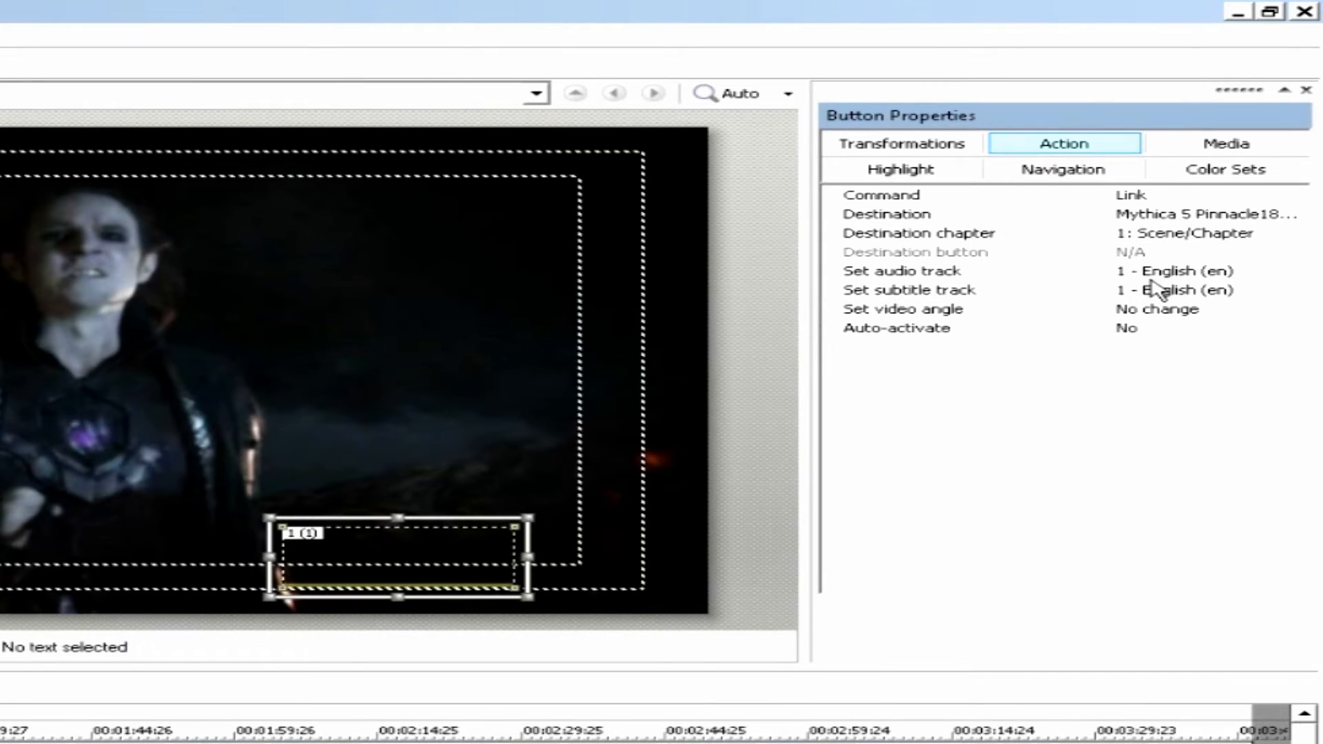
{"action": "mouse_move", "coordinate": [1175, 315]}
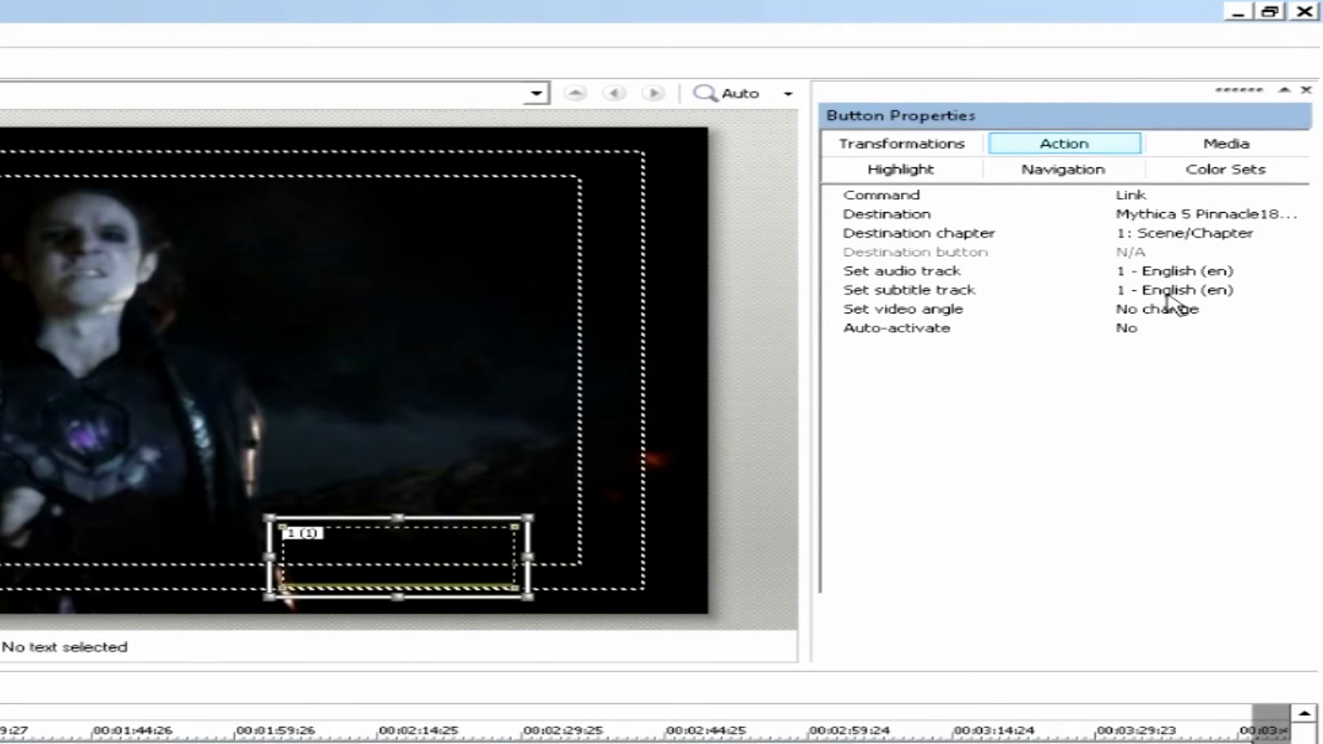
{"action": "mouse_move", "coordinate": [802, 472]}
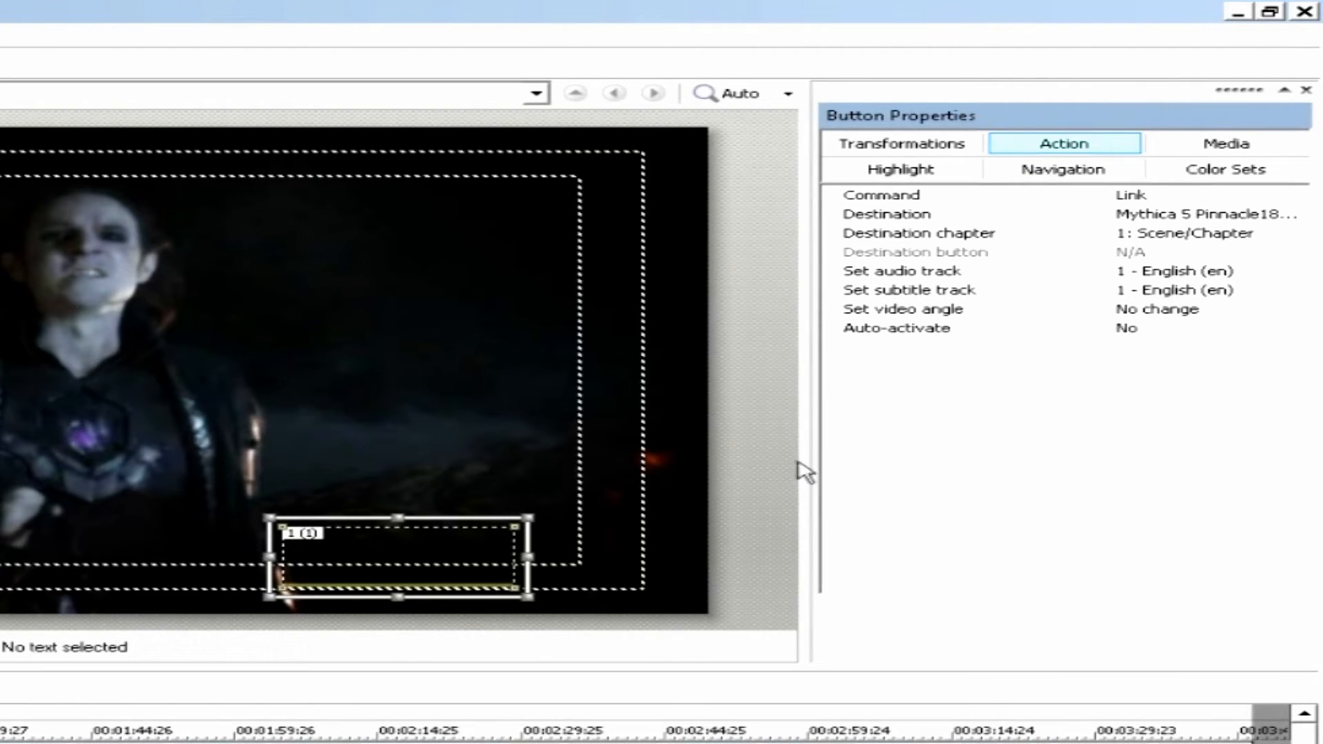
{"action": "mouse_move", "coordinate": [1183, 334]}
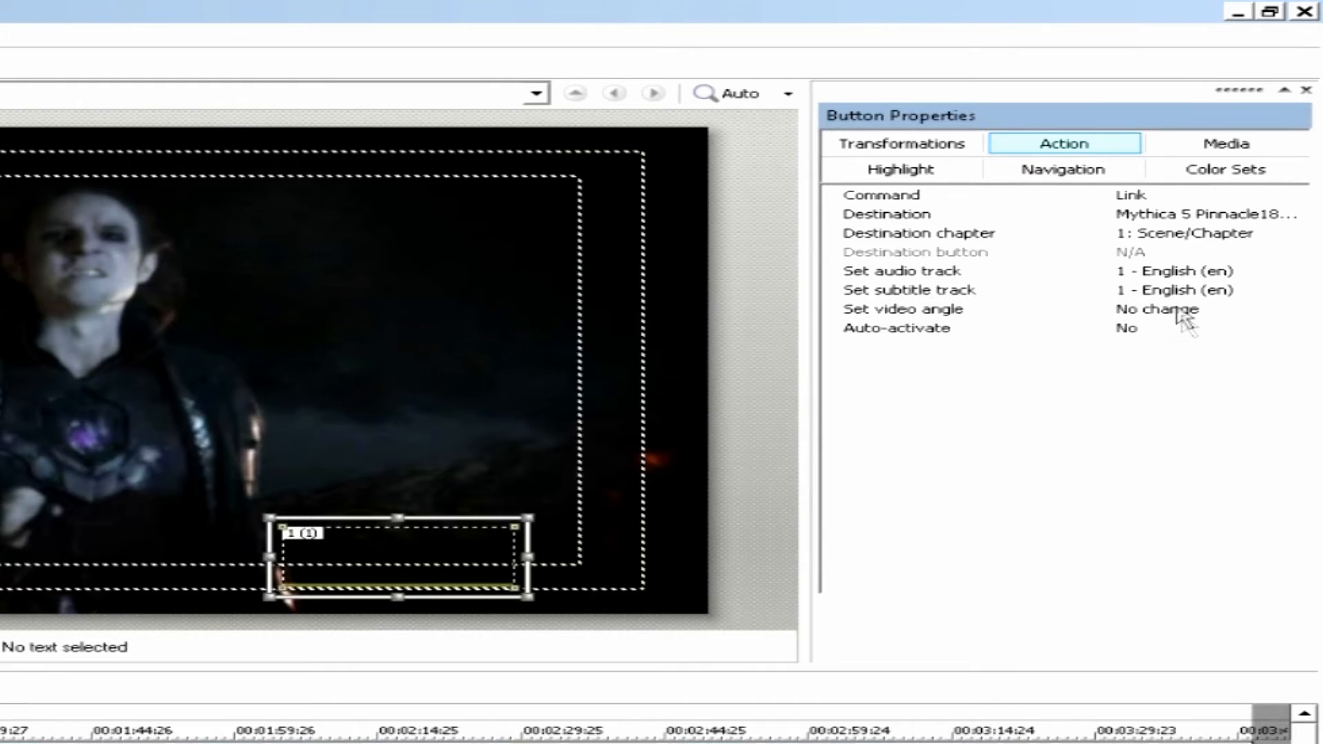
{"action": "mouse_move", "coordinate": [1157, 299]}
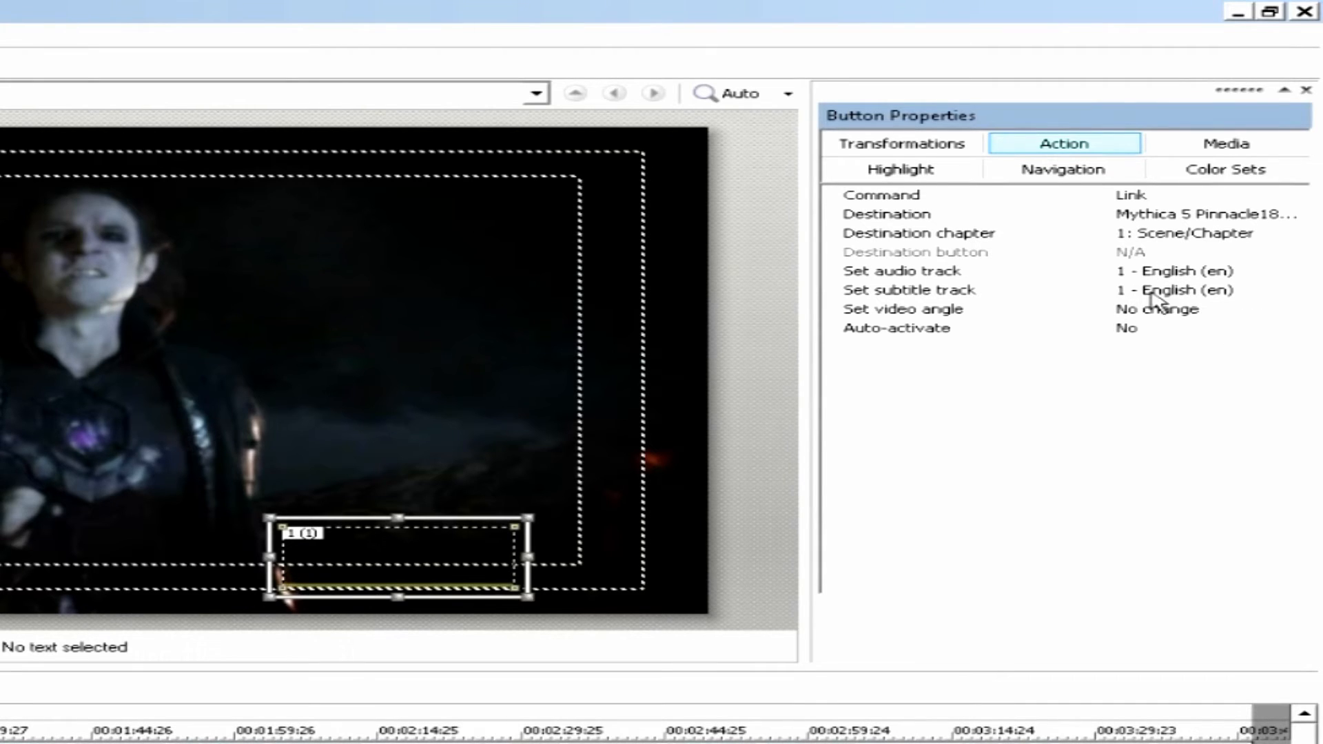
{"action": "mouse_move", "coordinate": [1195, 311]}
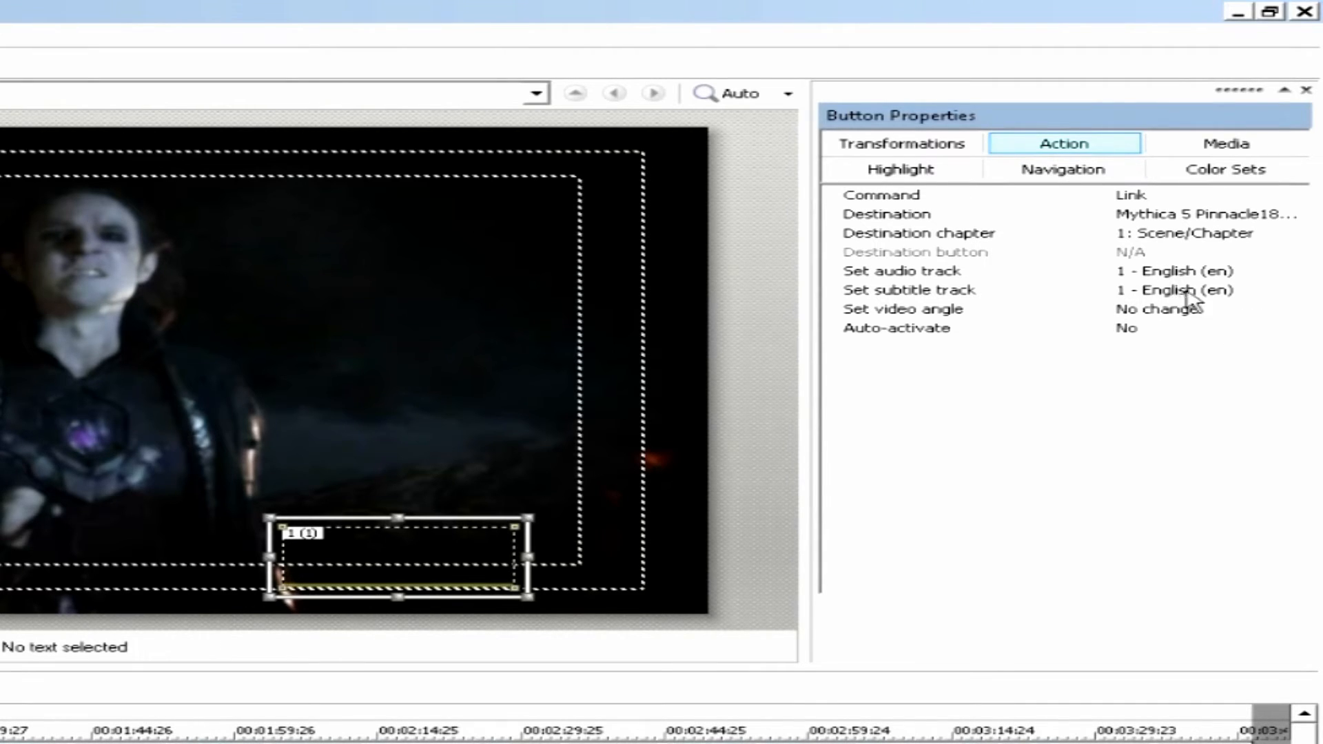
{"action": "mouse_move", "coordinate": [1130, 340]}
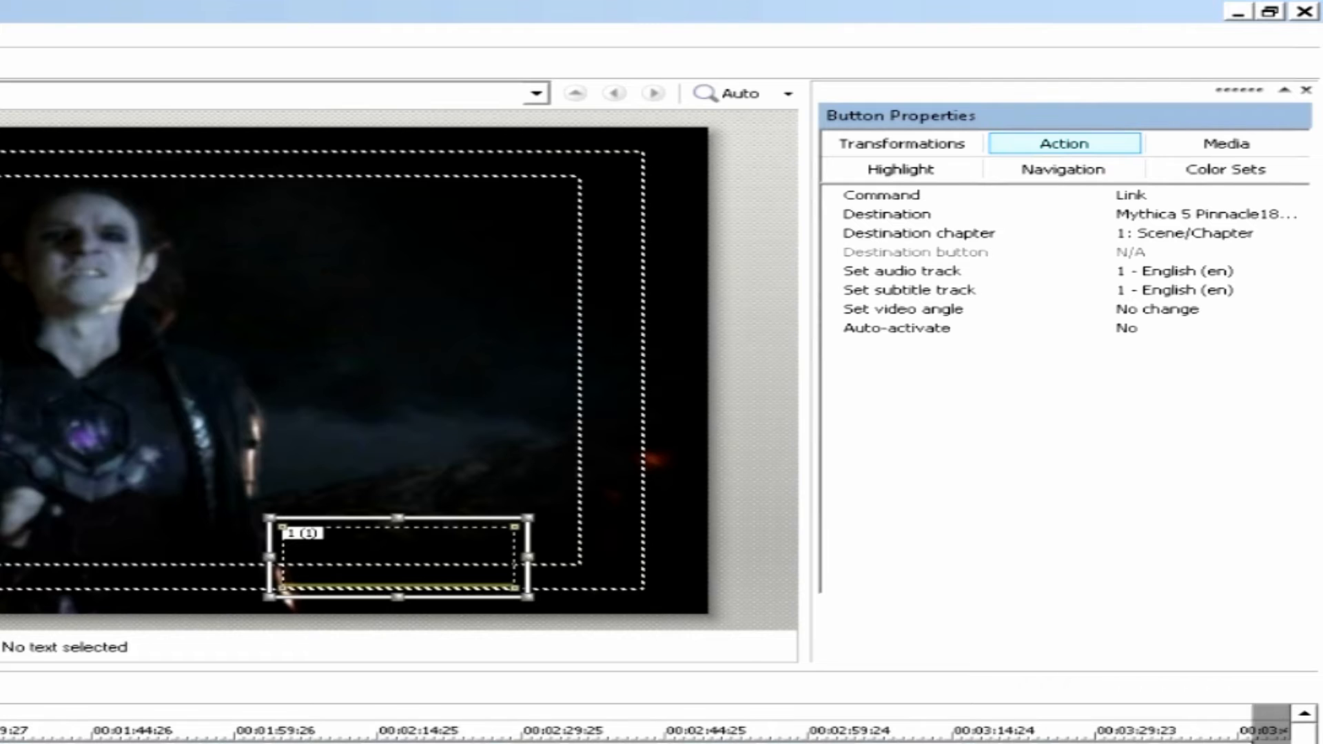
{"action": "mouse_move", "coordinate": [967, 385]}
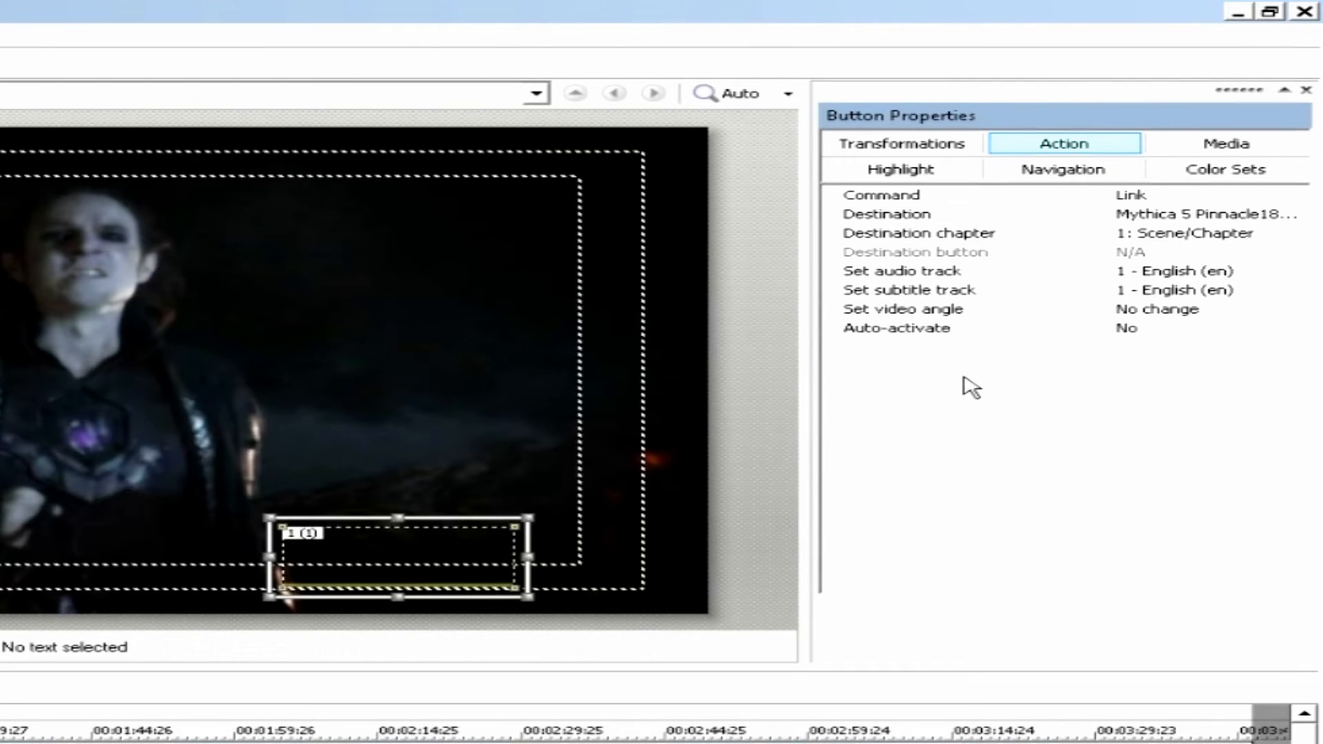
{"action": "left_click", "coordinate": [1265, 17]}
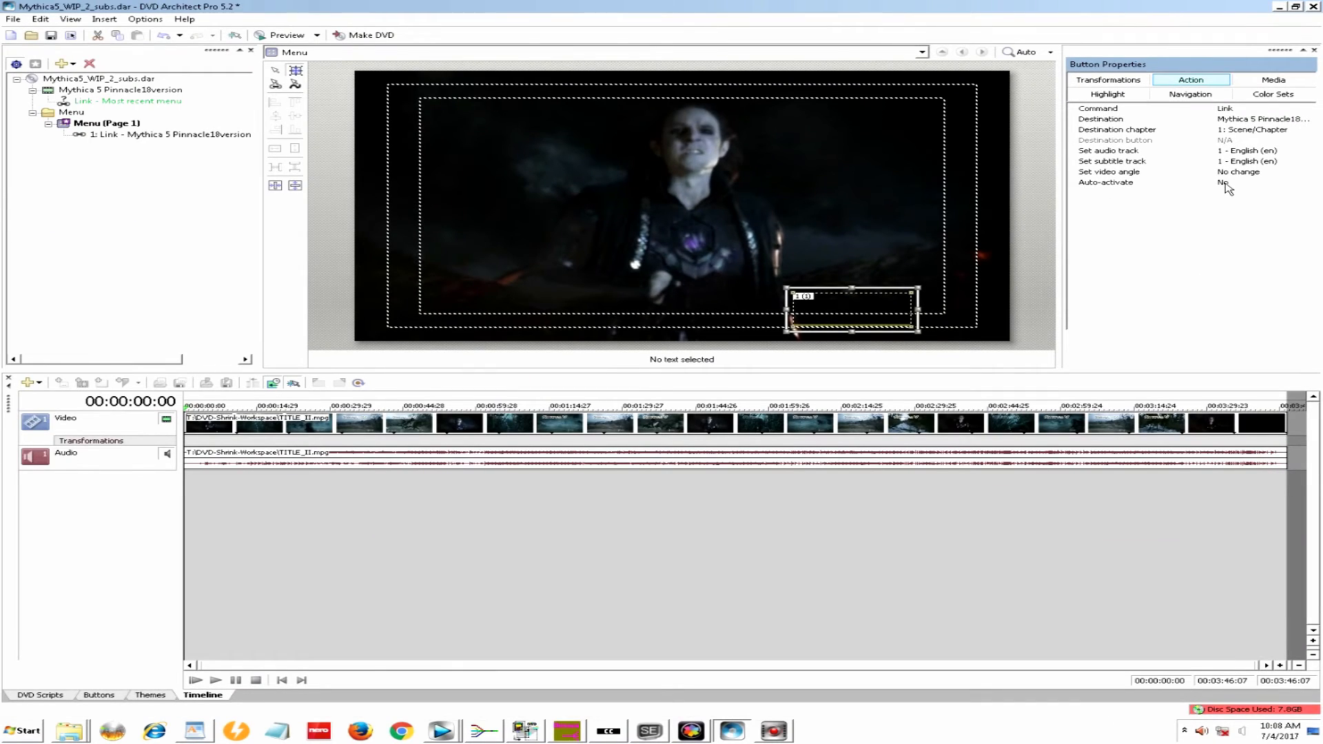
{"action": "mouse_move", "coordinate": [977, 253]}
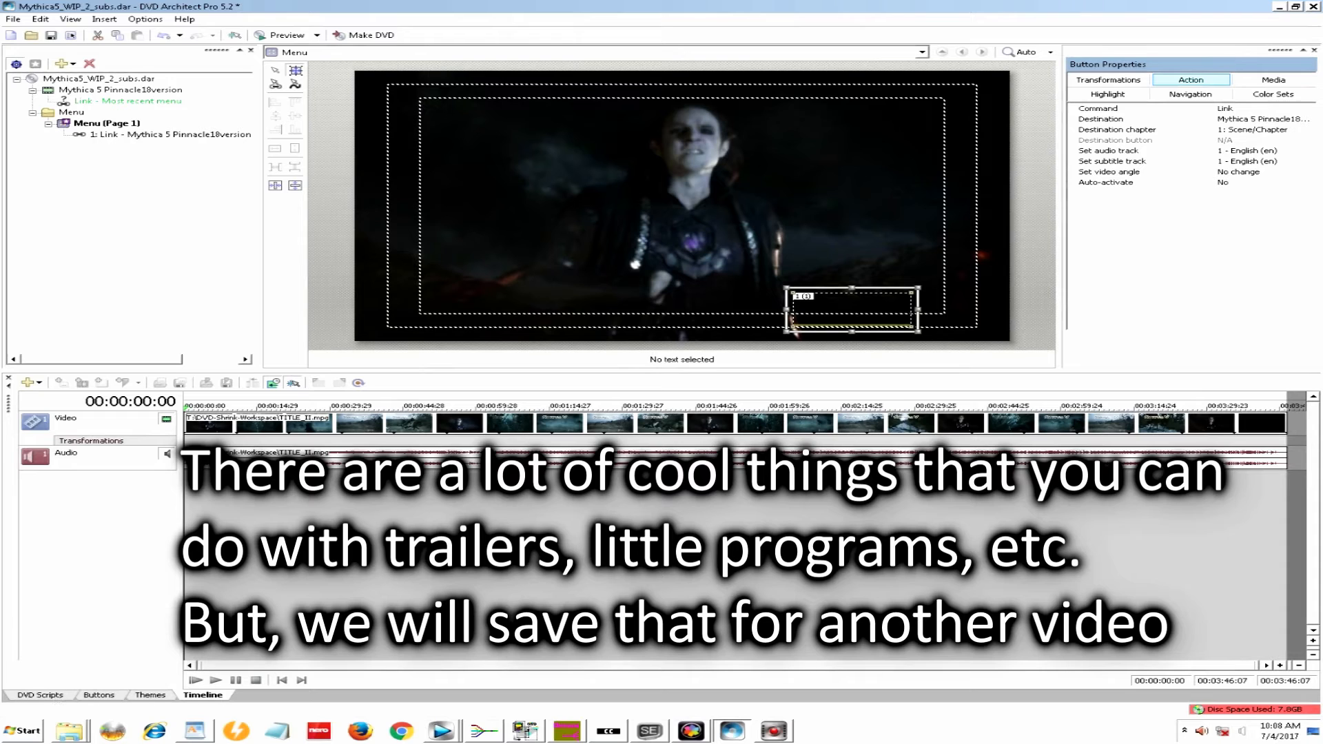
{"action": "left_click", "coordinate": [970, 221]}
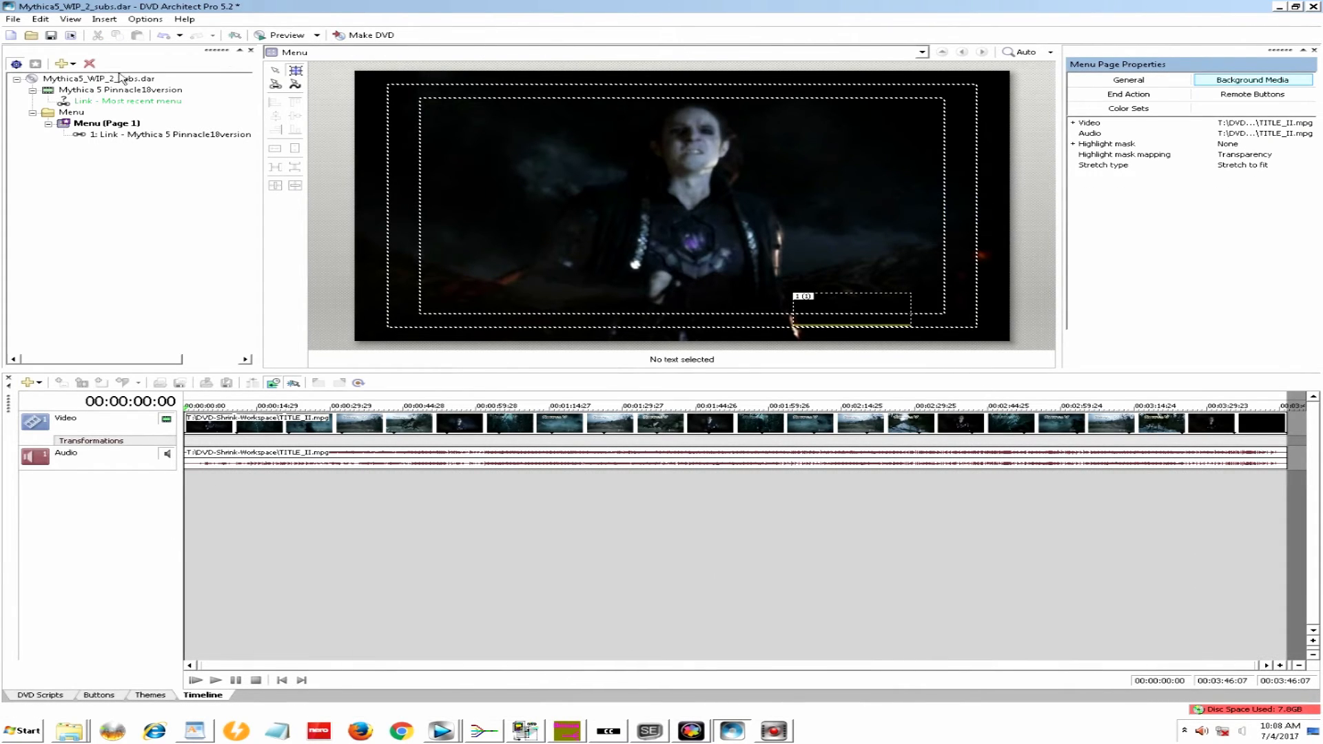
- Show the Preview dropdown's current-item and whole-disc preview options
{"action": "left_click", "coordinate": [322, 35]}
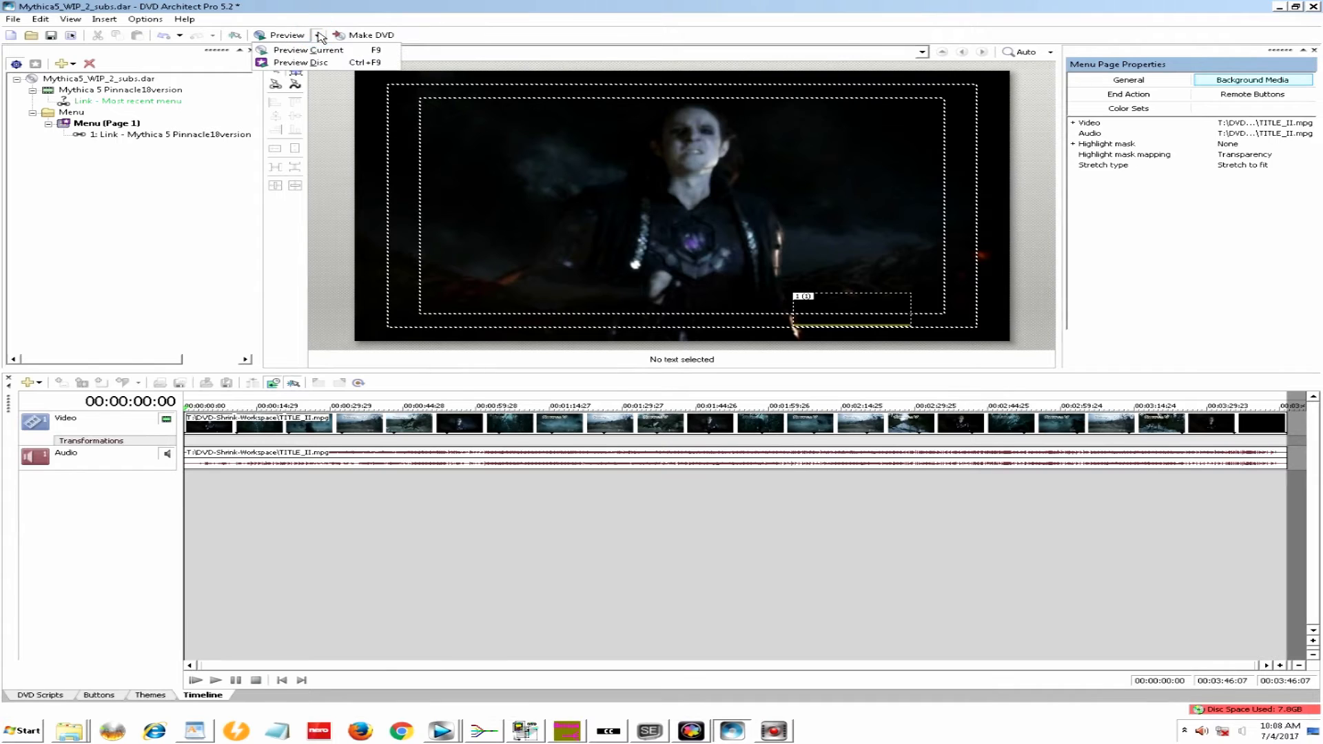
{"action": "mouse_move", "coordinate": [307, 50]}
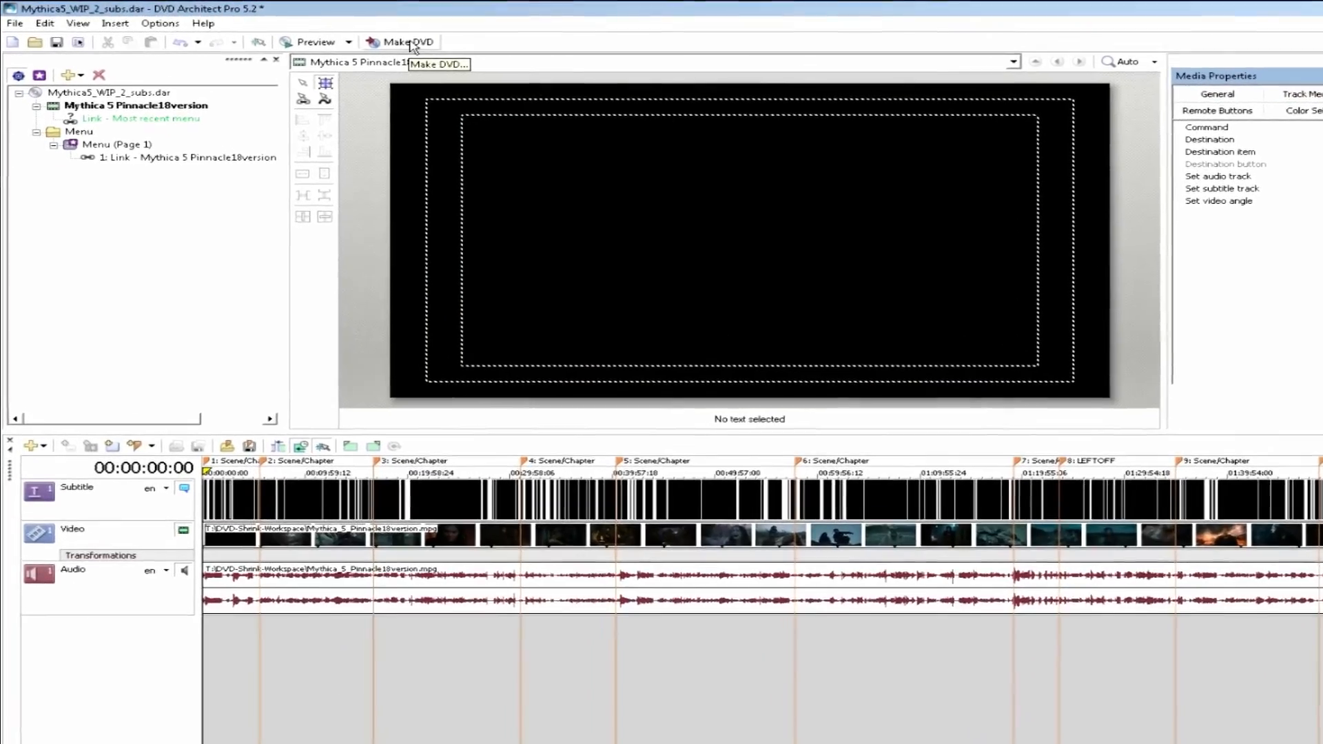
- Start Make DVD to reach the prepare, burn or master operations
{"action": "left_click", "coordinate": [407, 42]}
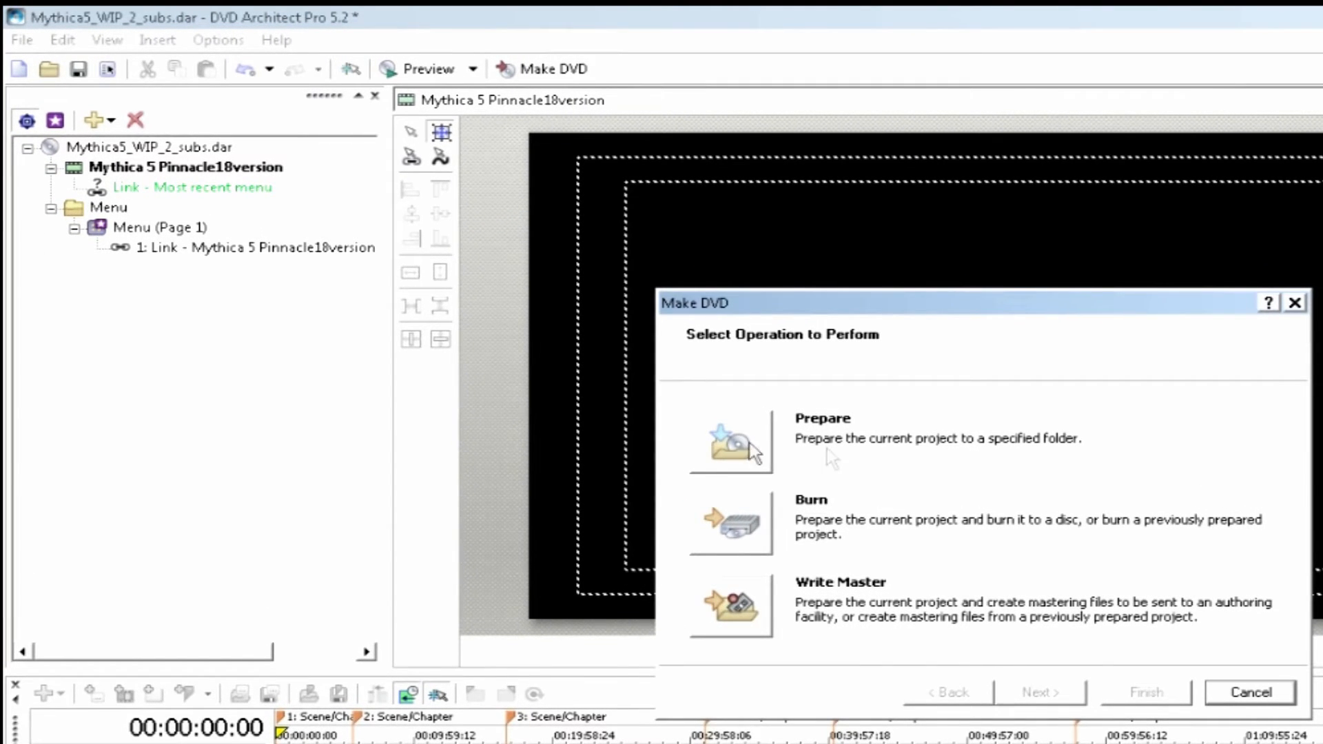
{"action": "mouse_move", "coordinate": [756, 444]}
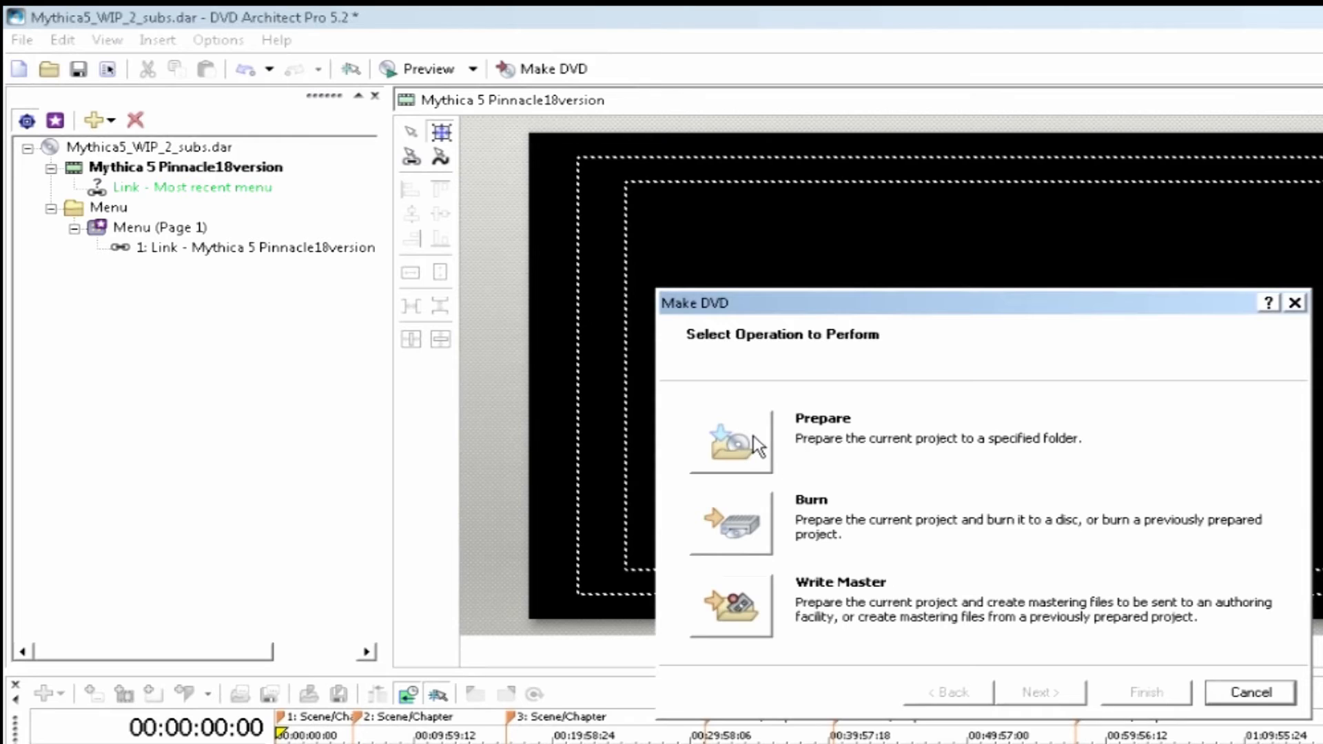
{"action": "mouse_move", "coordinate": [735, 486]}
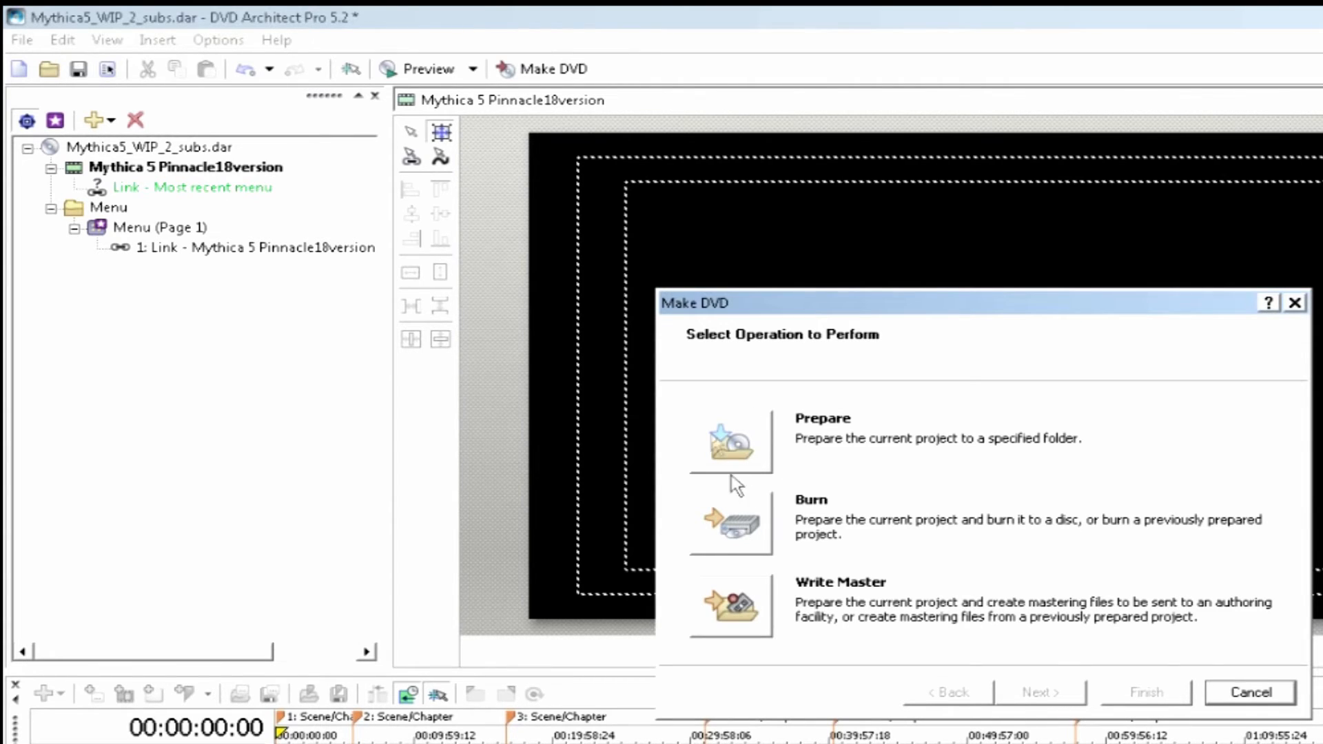
{"action": "mouse_move", "coordinate": [773, 514]}
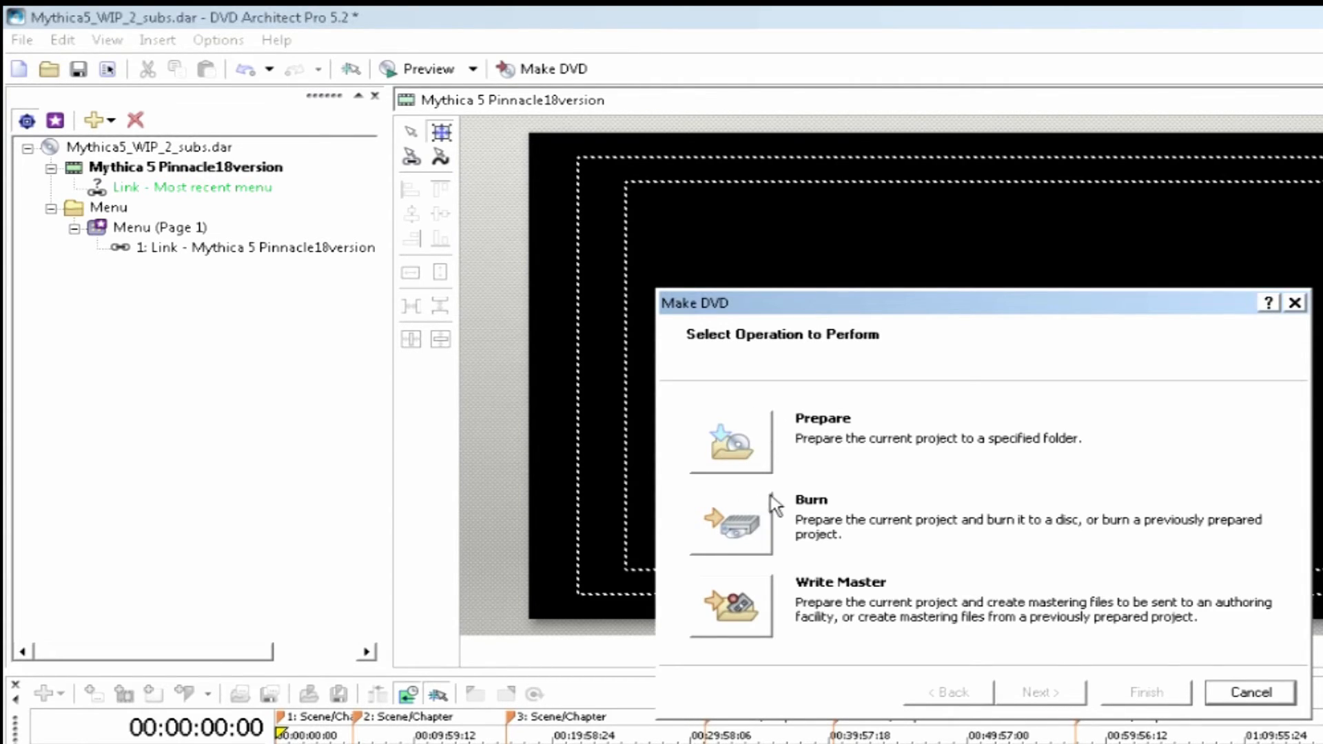
{"action": "mouse_move", "coordinate": [745, 616]}
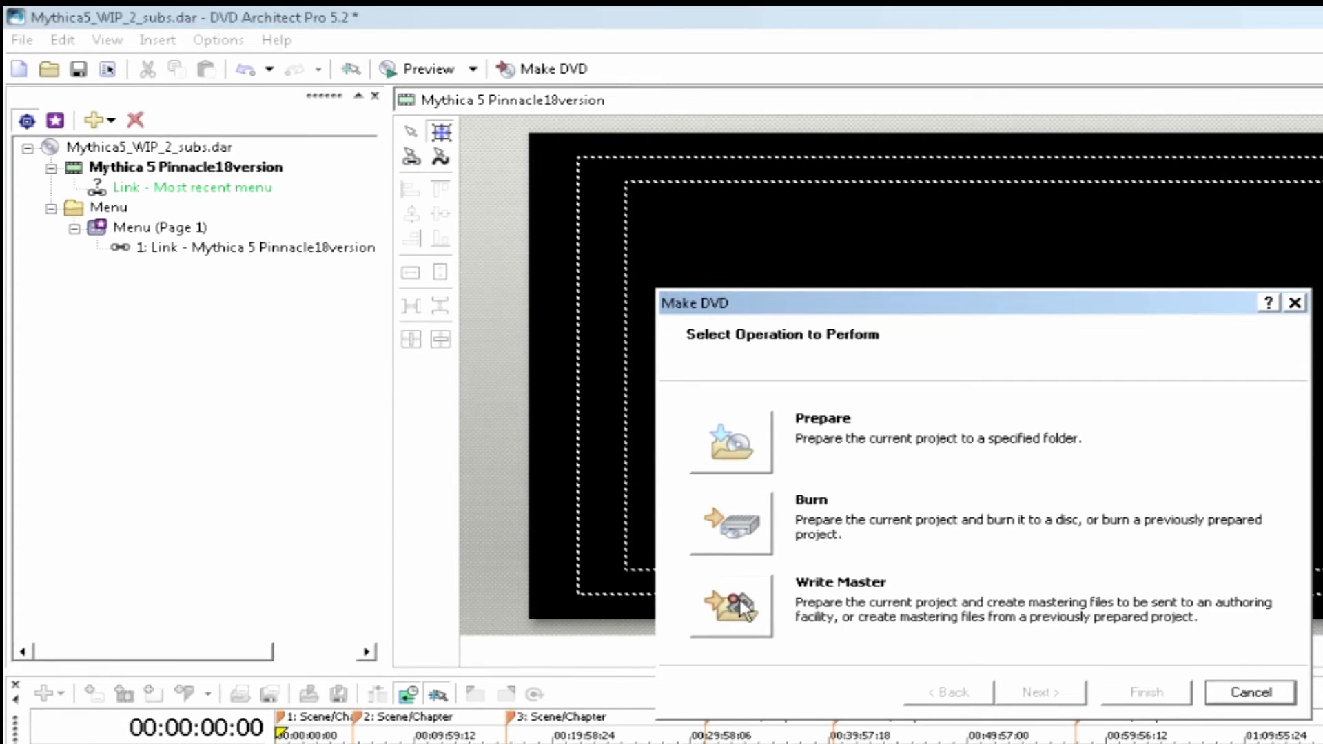
{"action": "mouse_move", "coordinate": [752, 629]}
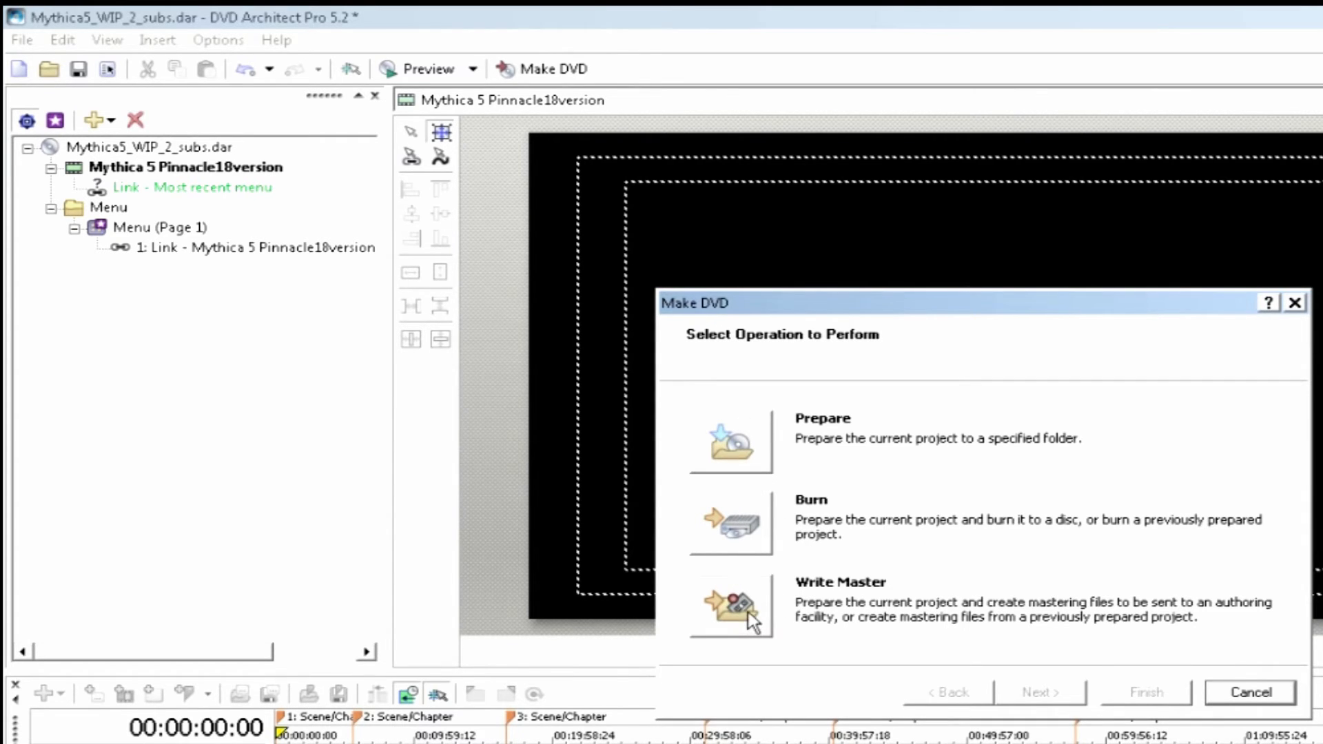
{"action": "mouse_move", "coordinate": [757, 451]}
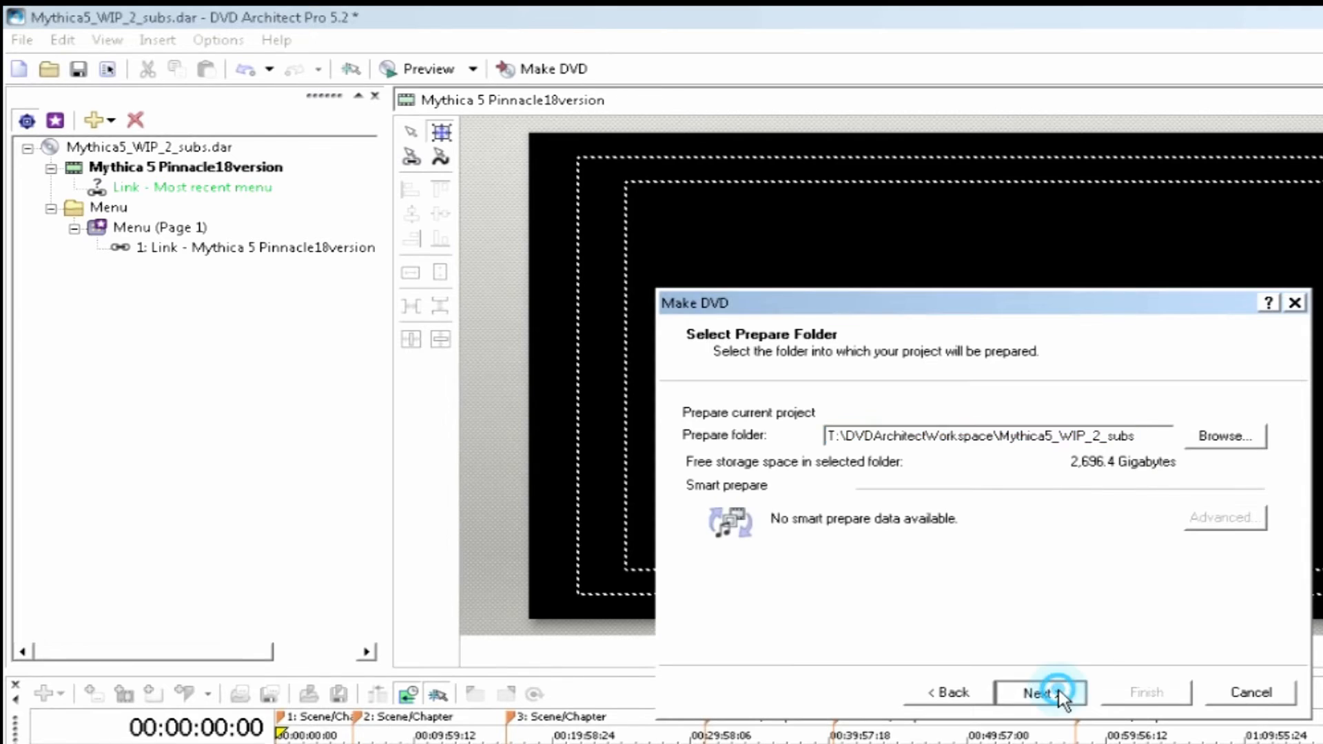
- Advance through the prepare folder and message review, then cancel after the mask check passes
{"action": "left_click", "coordinate": [1040, 692]}
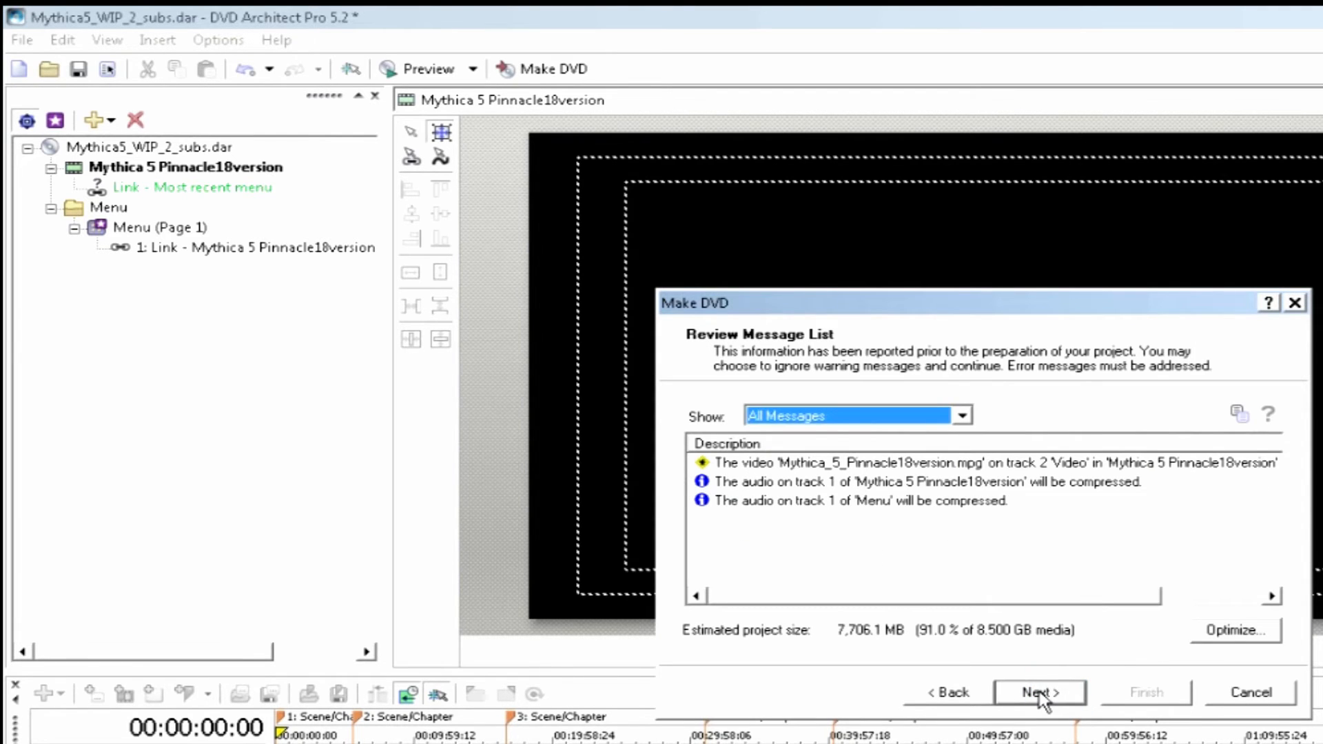
{"action": "left_click", "coordinate": [1039, 692]}
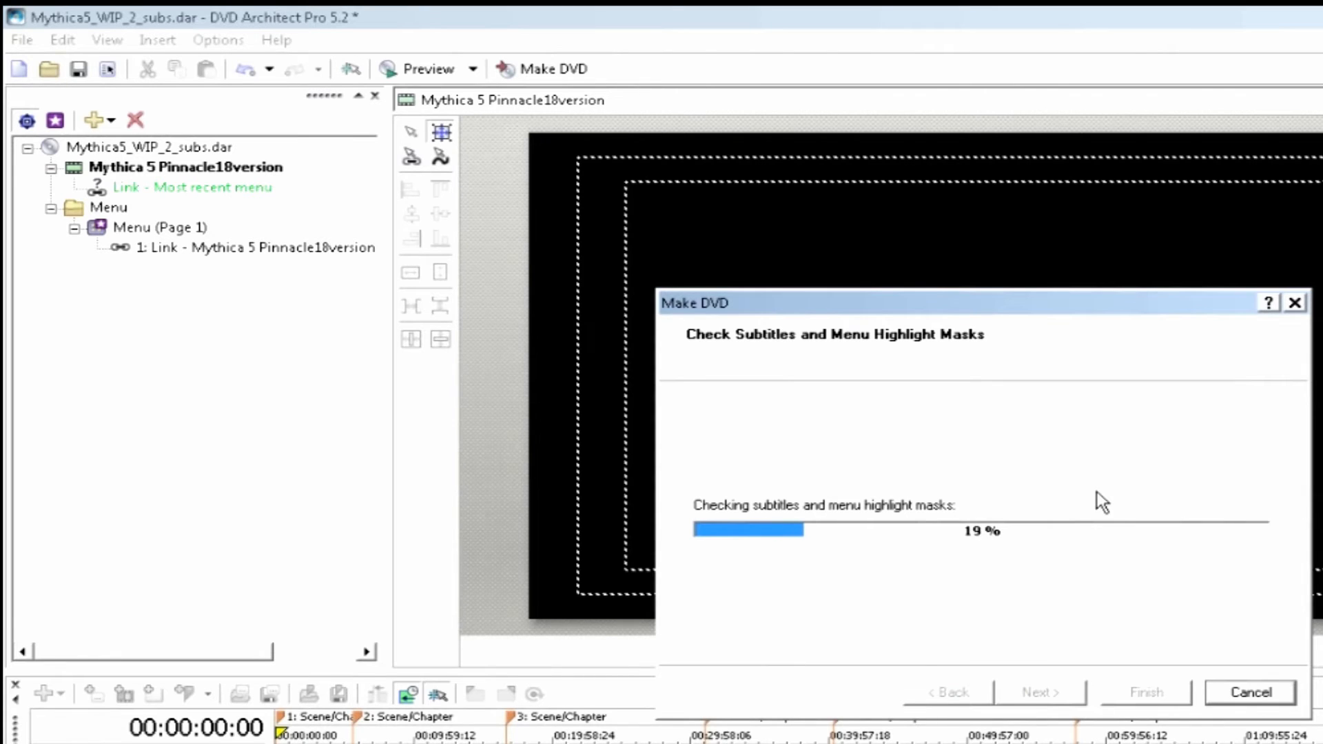
{"action": "mouse_move", "coordinate": [898, 699]}
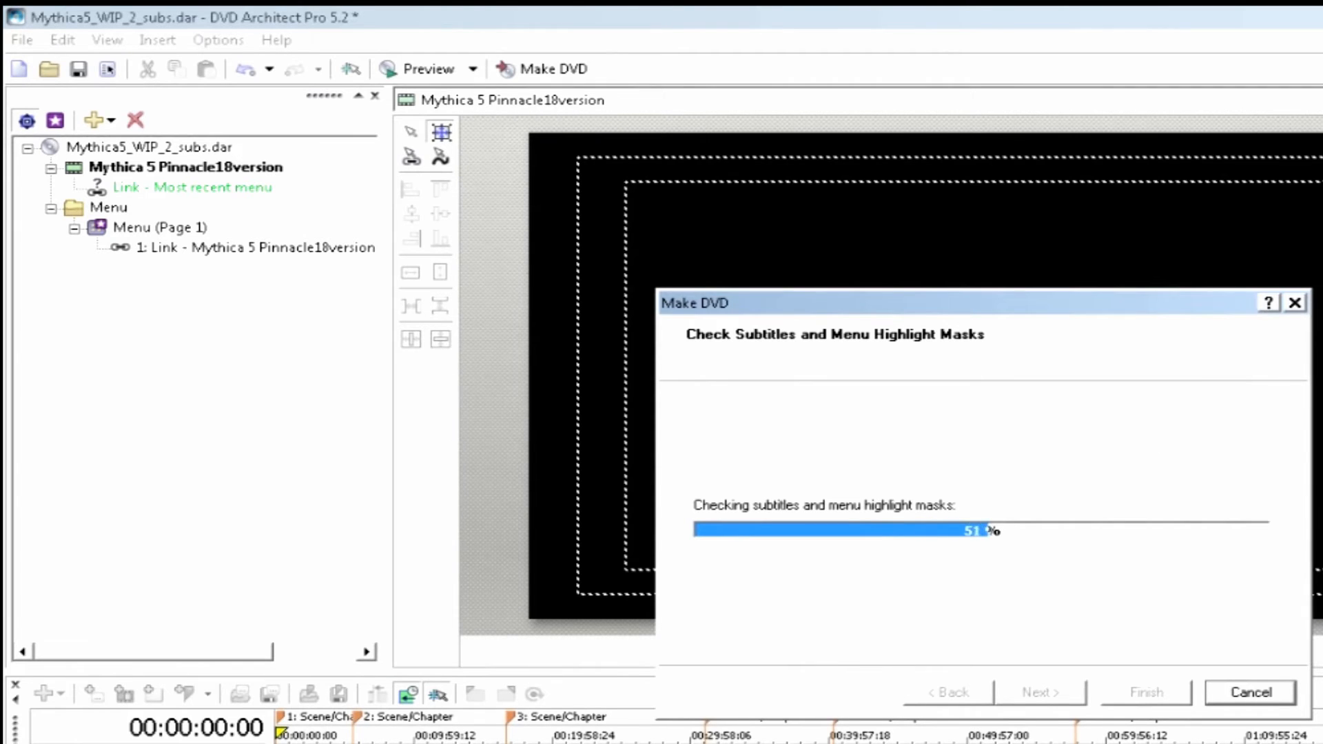
{"action": "mouse_move", "coordinate": [585, 397]}
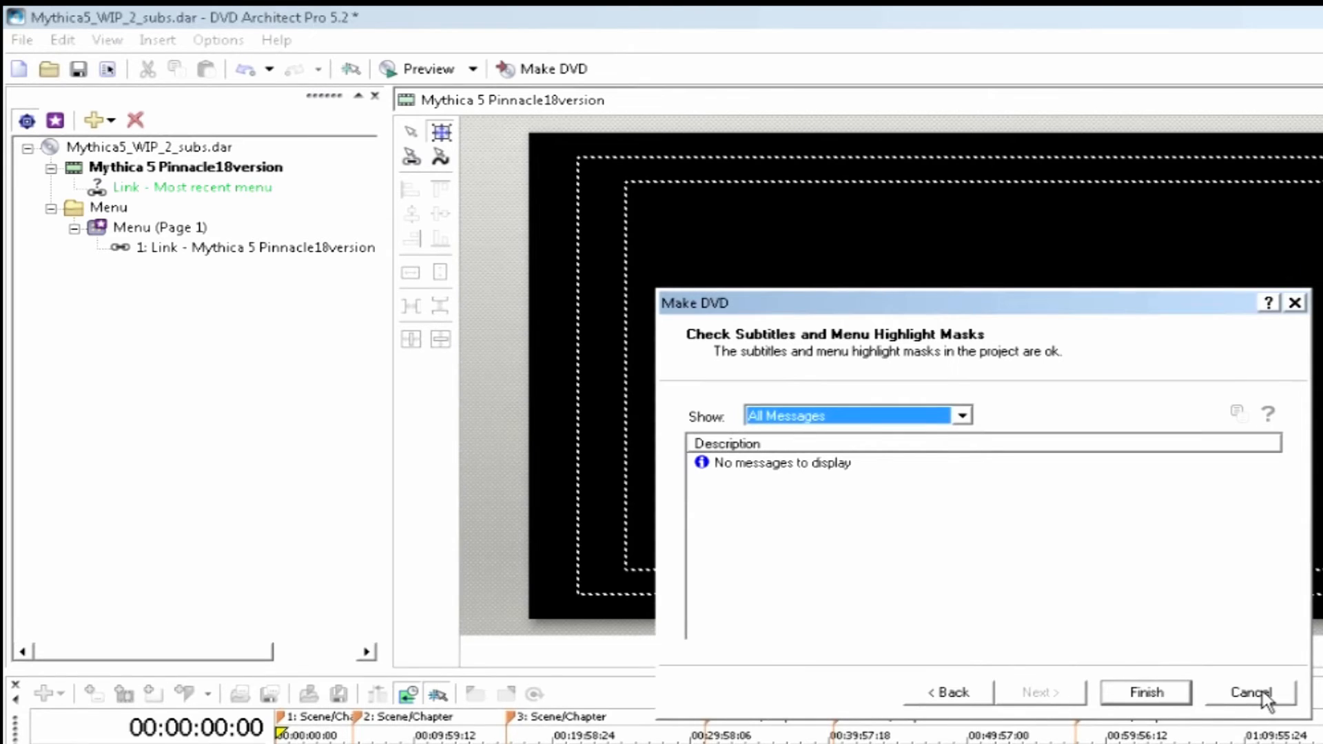
{"action": "mouse_move", "coordinate": [1174, 483]}
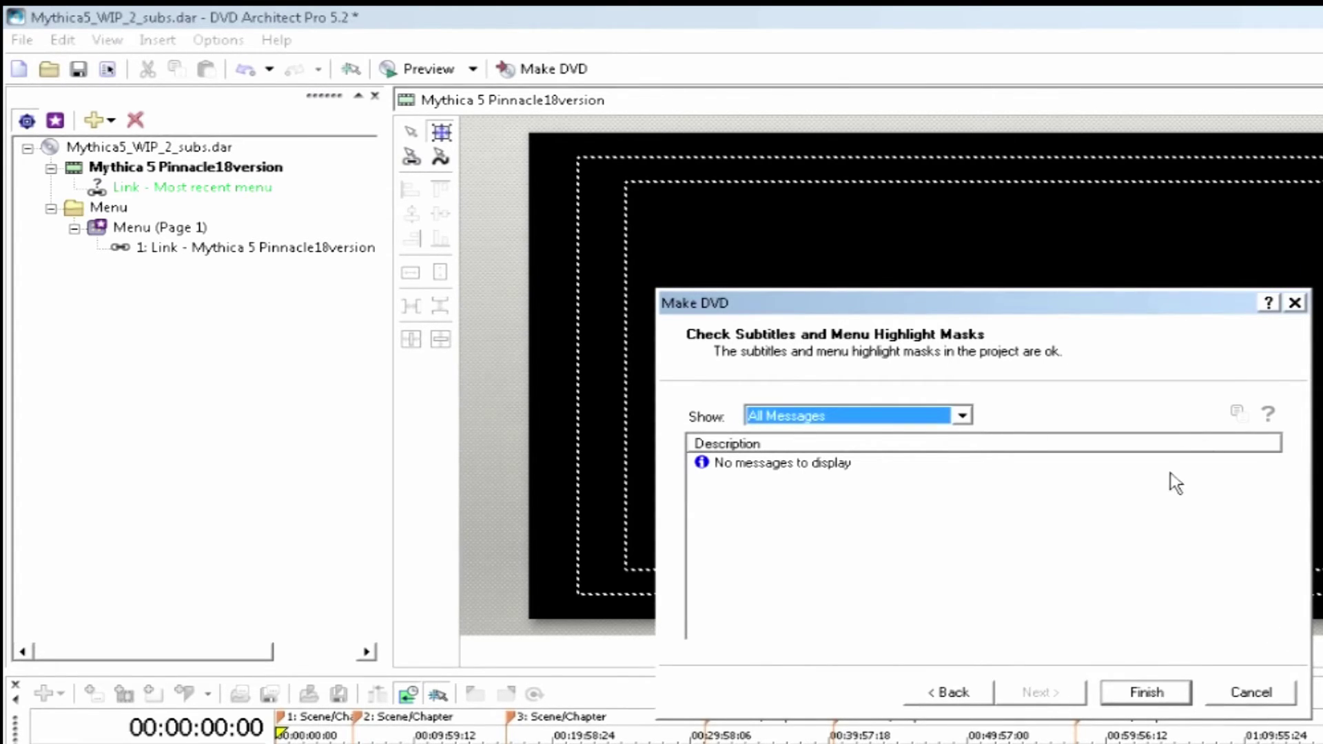
{"action": "mouse_move", "coordinate": [1168, 542]}
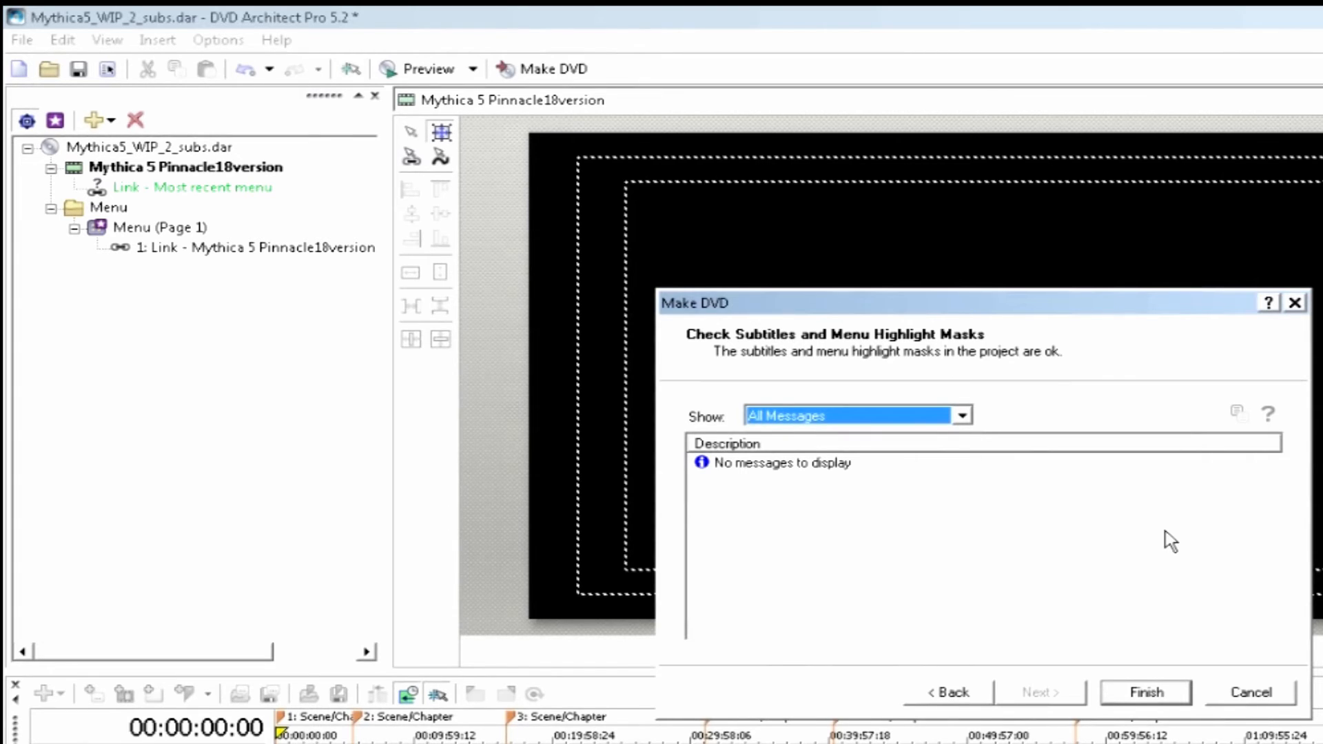
{"action": "mouse_move", "coordinate": [1261, 690]}
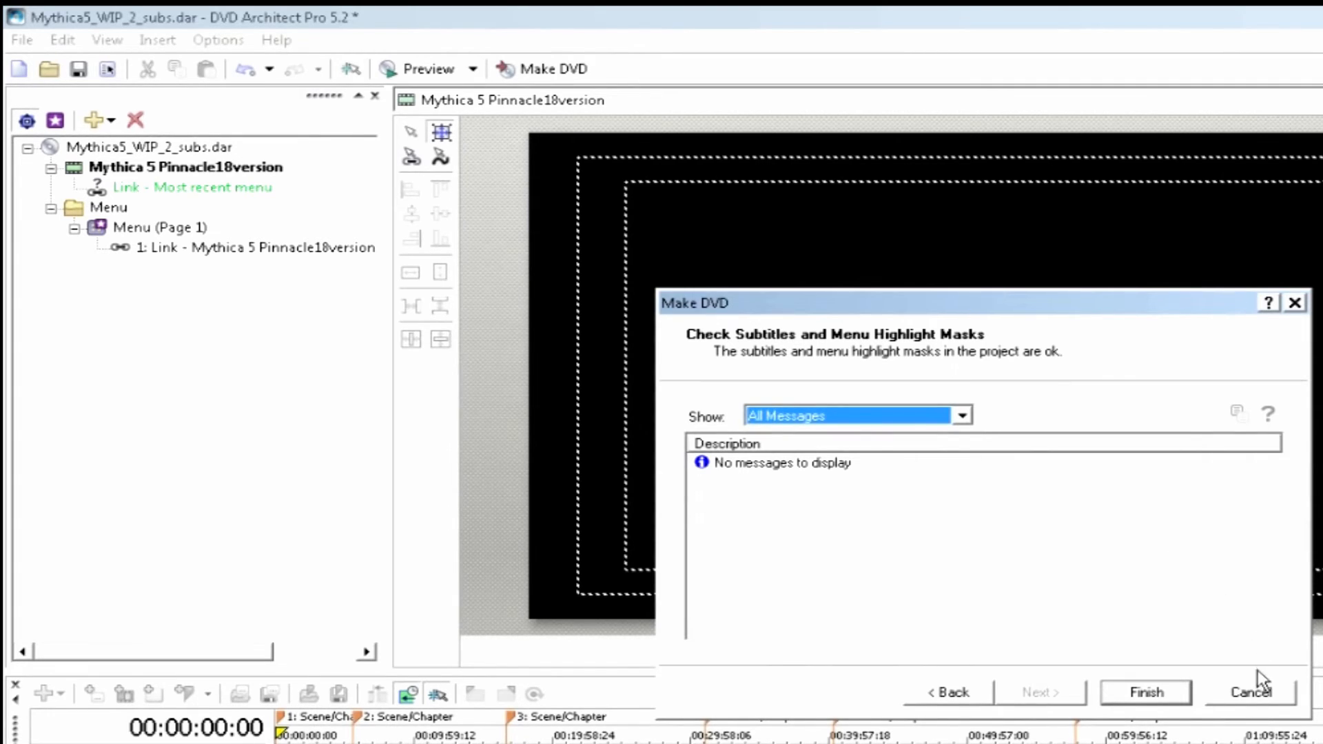
{"action": "mouse_move", "coordinate": [1262, 704]}
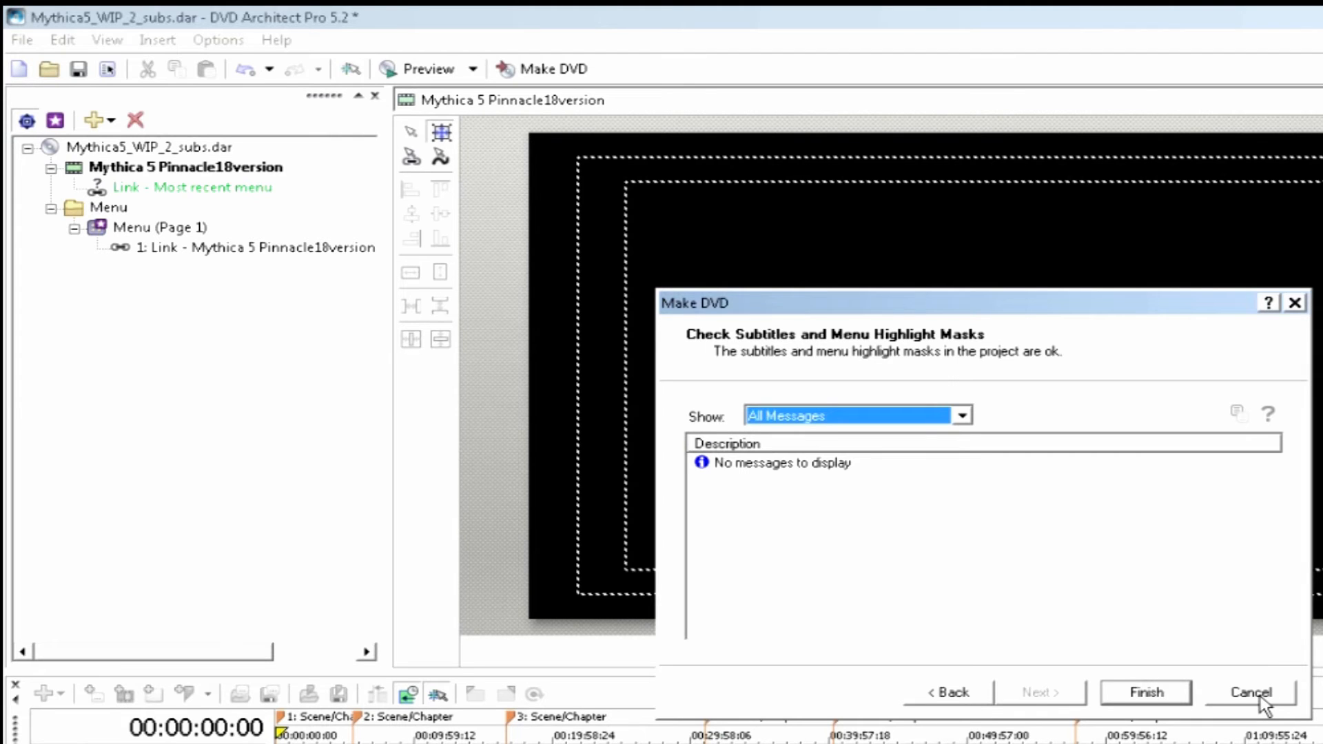
{"action": "left_click", "coordinate": [1244, 693]}
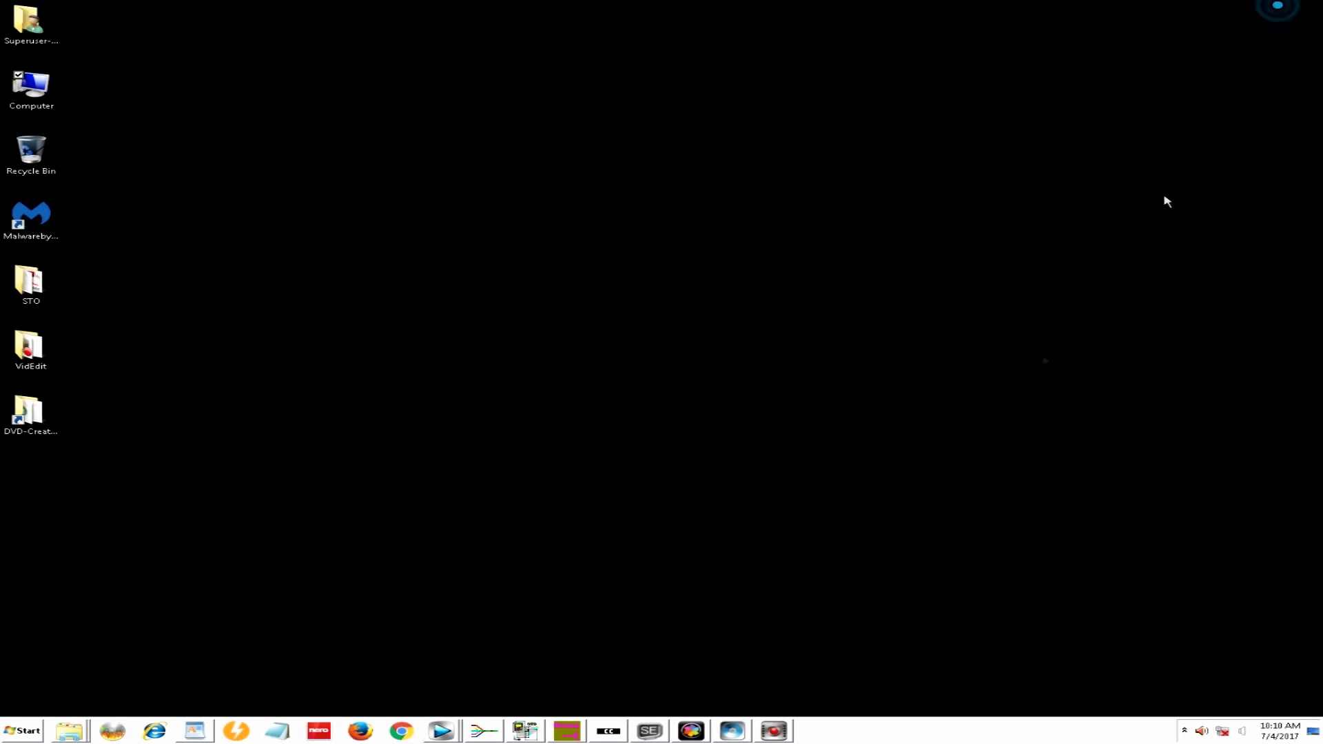
{"action": "mouse_move", "coordinate": [794, 725]}
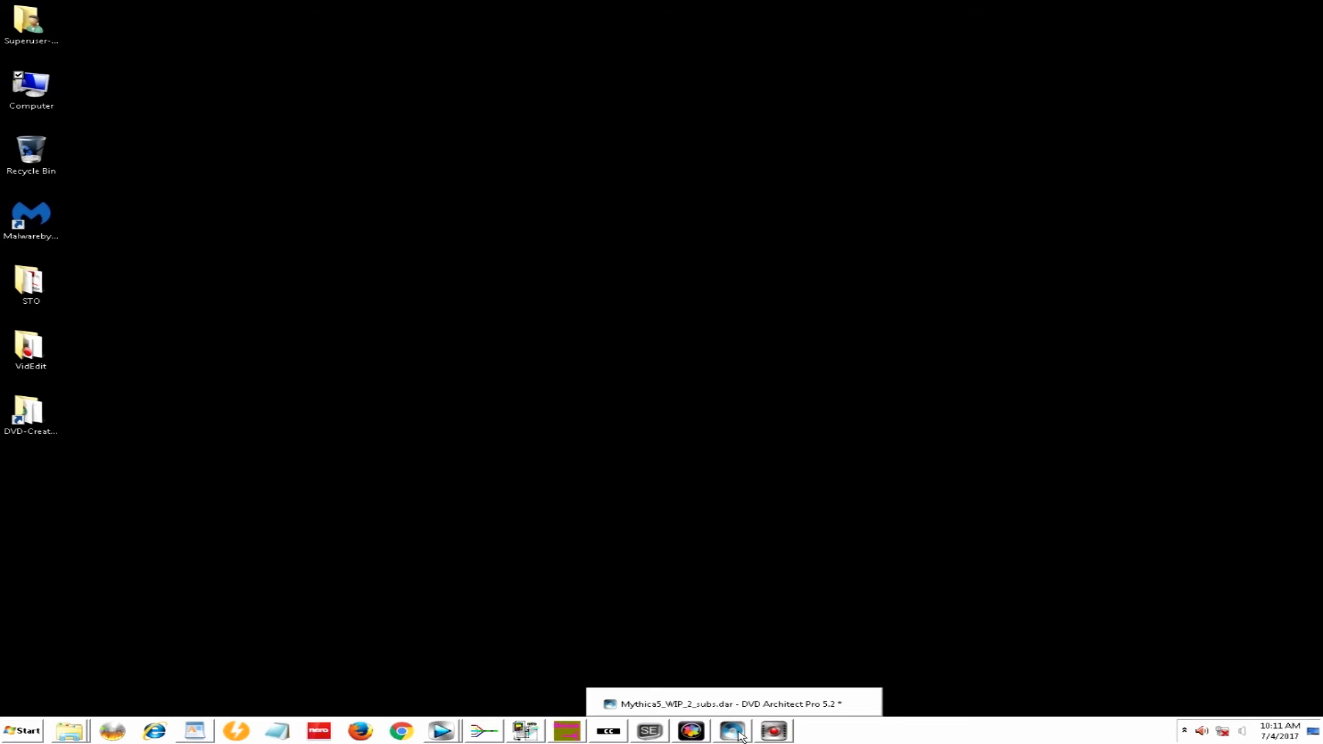
- Restore the DVD Architect Pro window from the taskbar
{"action": "left_click", "coordinate": [735, 731]}
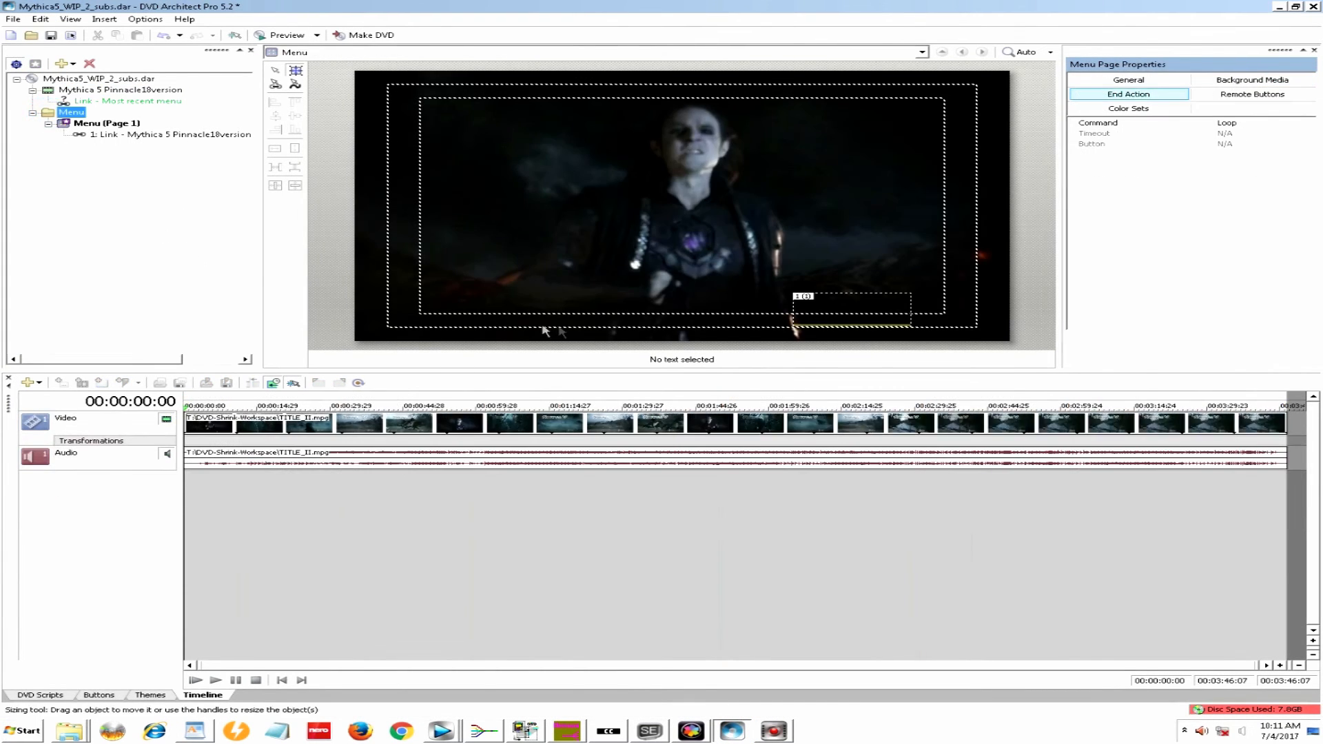
{"action": "mouse_move", "coordinate": [574, 311]}
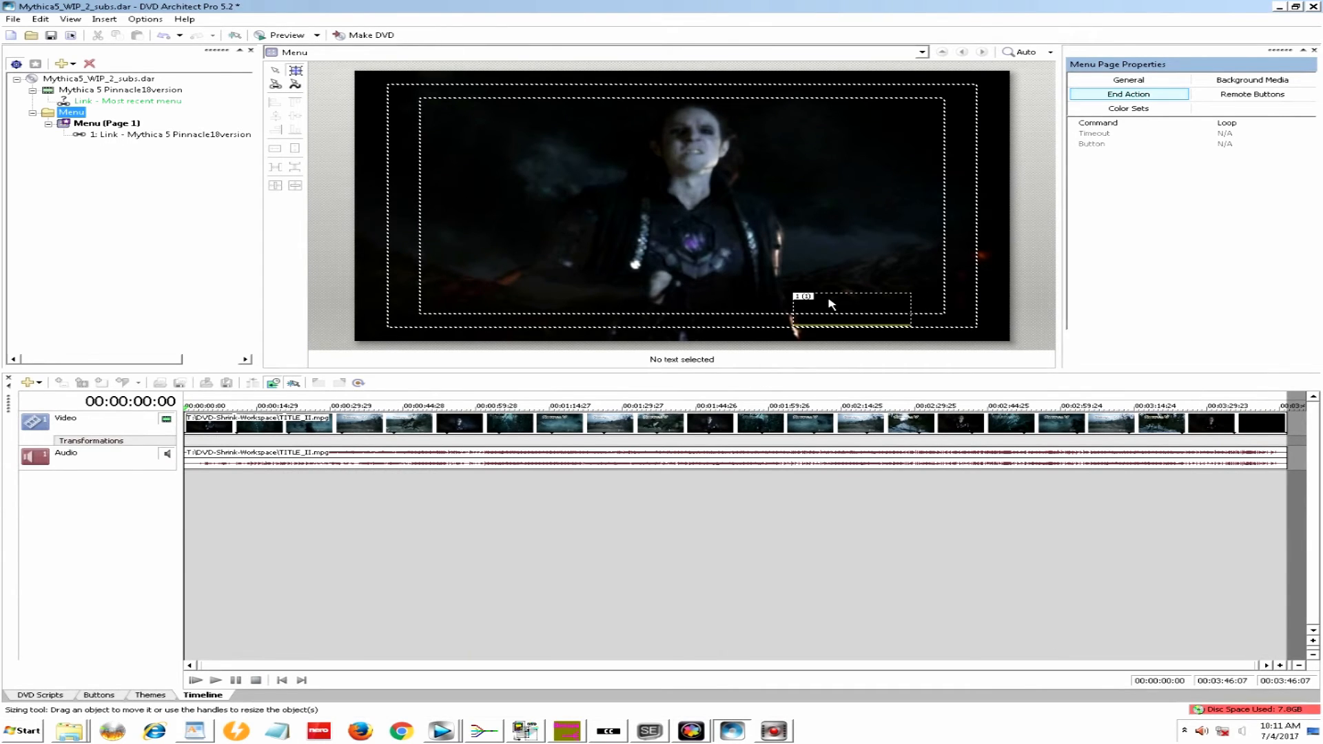
{"action": "mouse_move", "coordinate": [678, 285]}
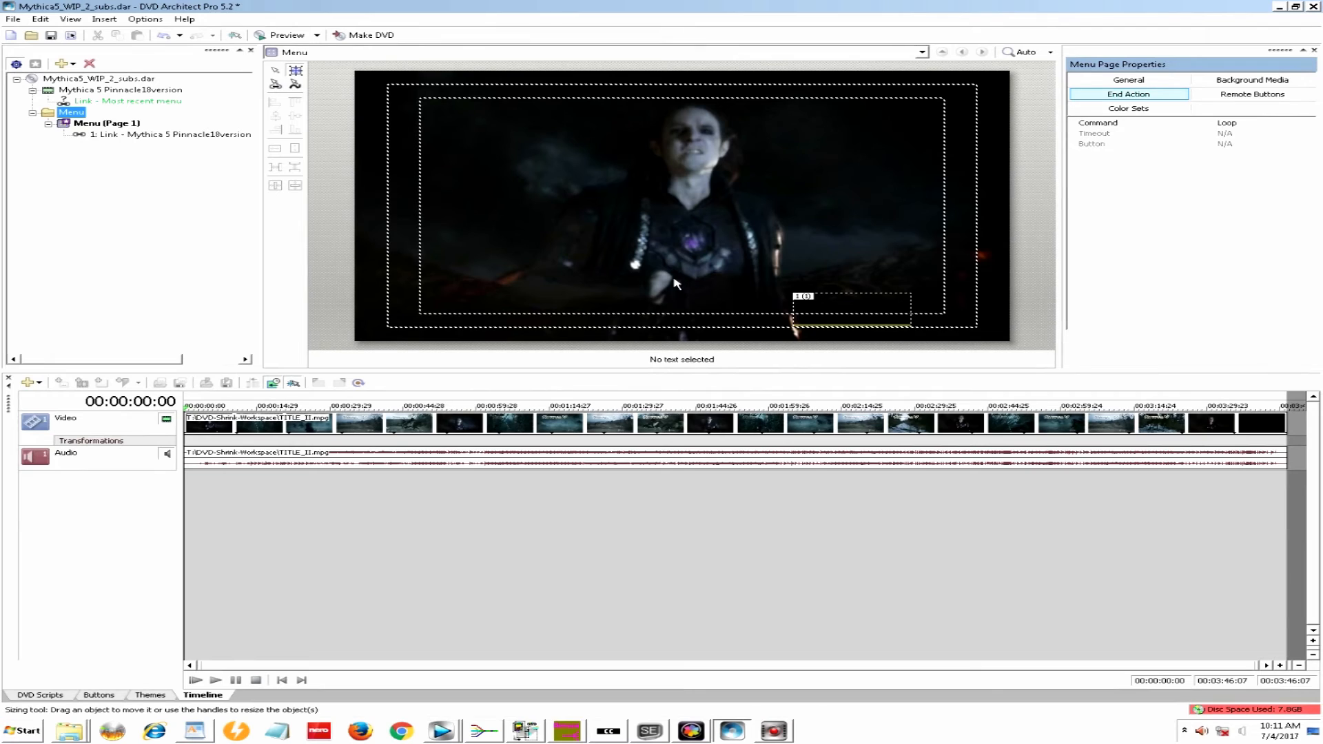
{"action": "mouse_move", "coordinate": [71, 81]}
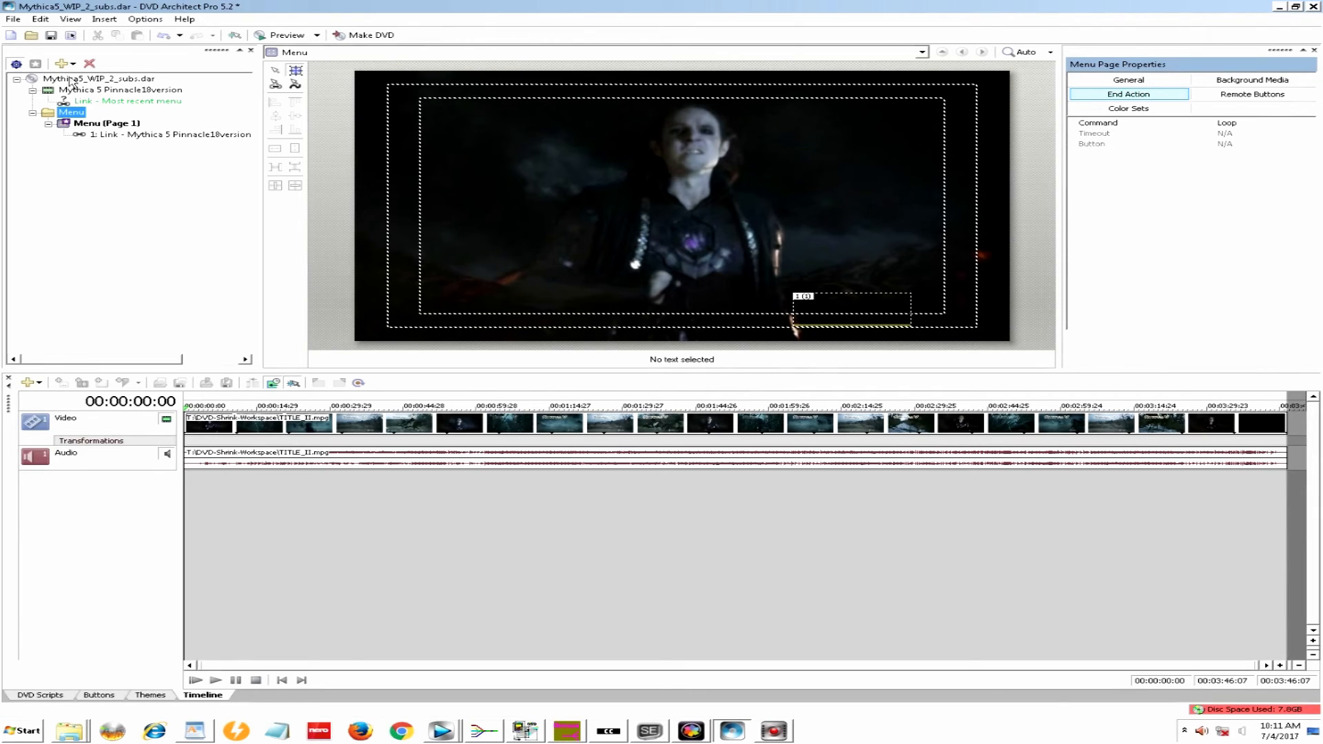
{"action": "left_click", "coordinate": [104, 19]}
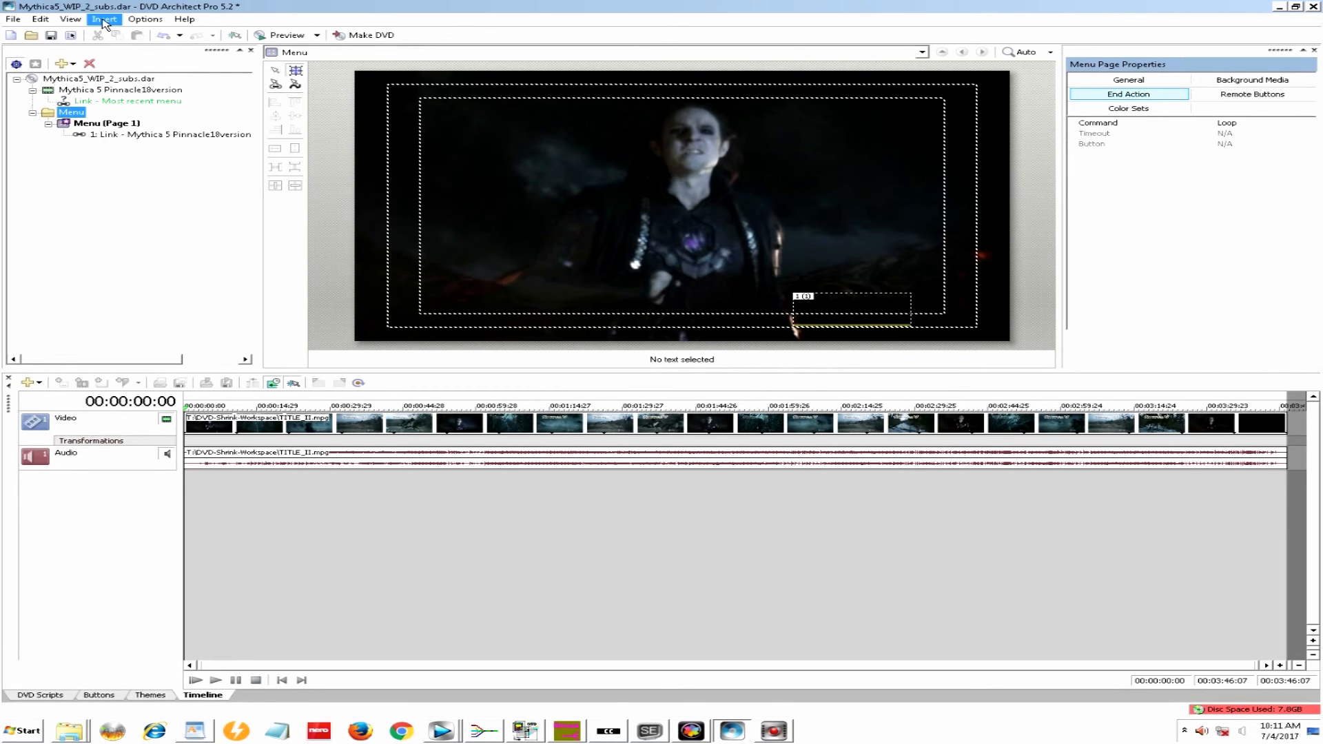
- Insert a new text object reading 'Subtitles' on the menu page
{"action": "left_click", "coordinate": [102, 19]}
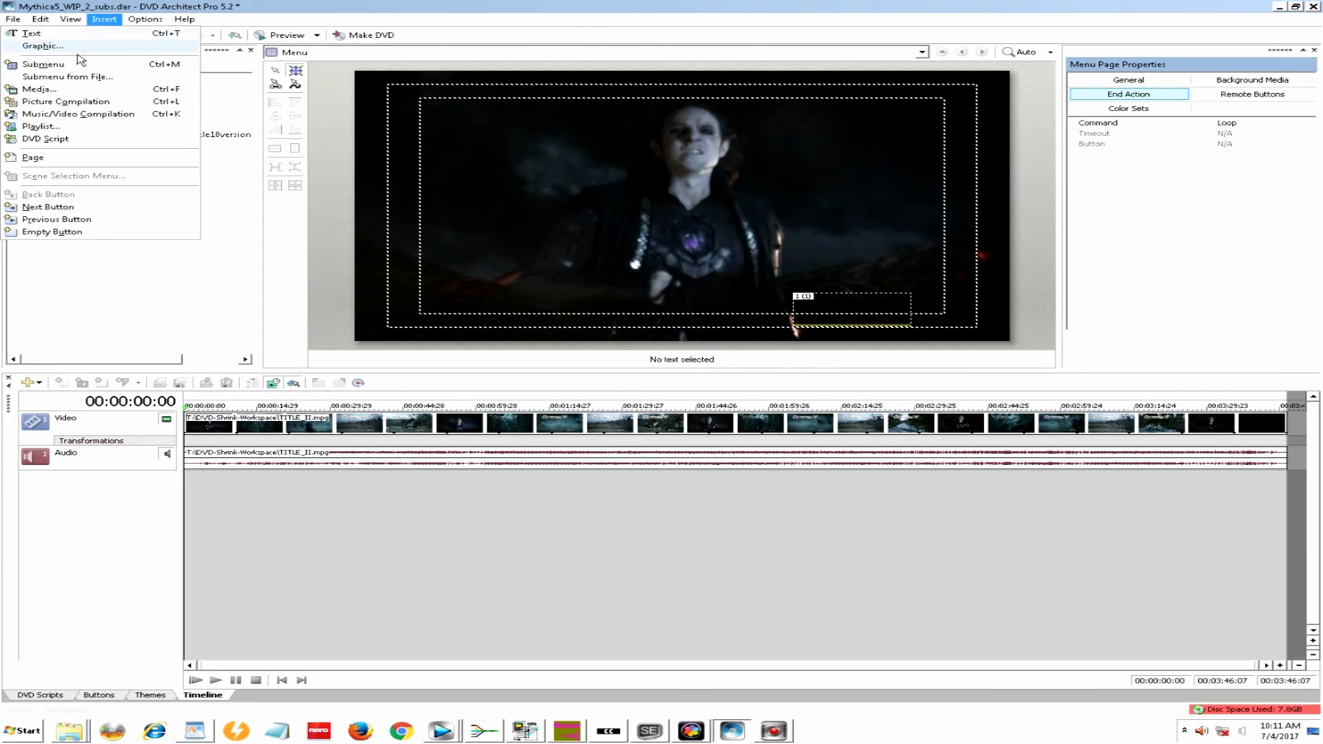
{"action": "left_click", "coordinate": [29, 32]}
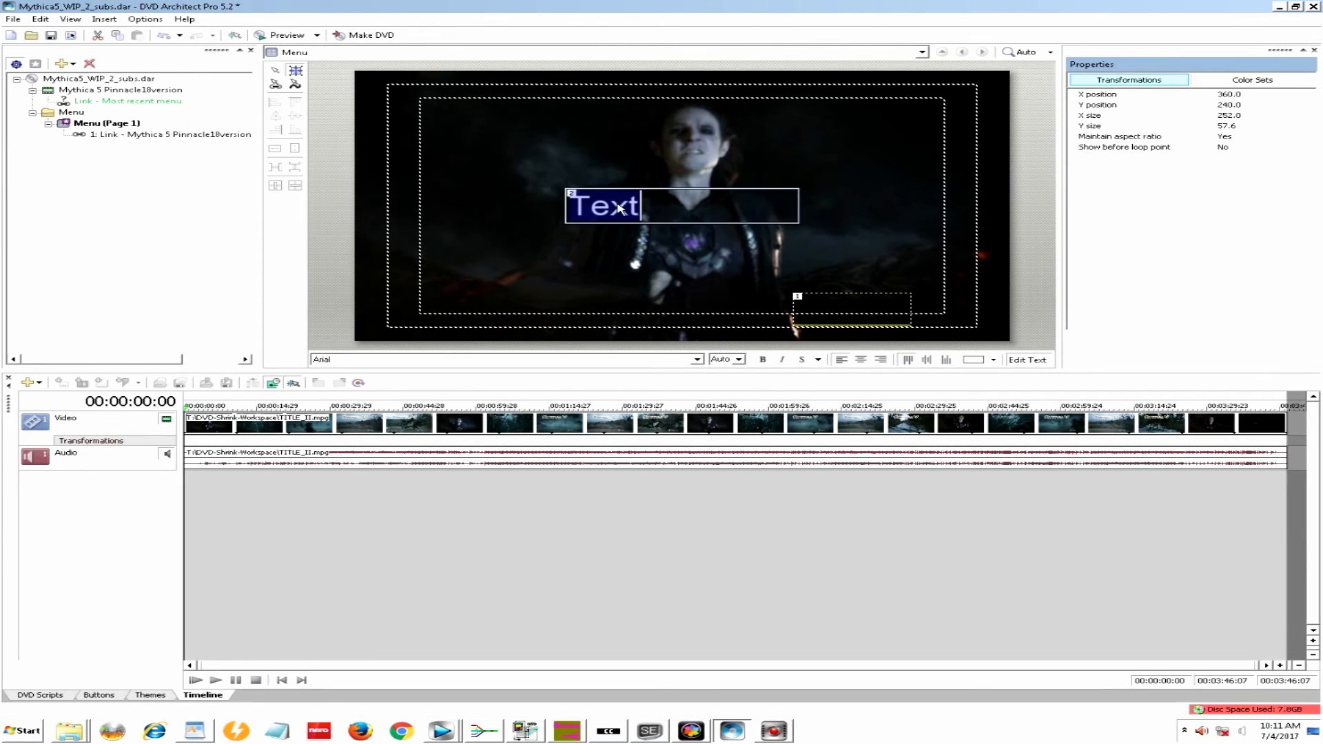
{"action": "type", "text": "Subtitles"}
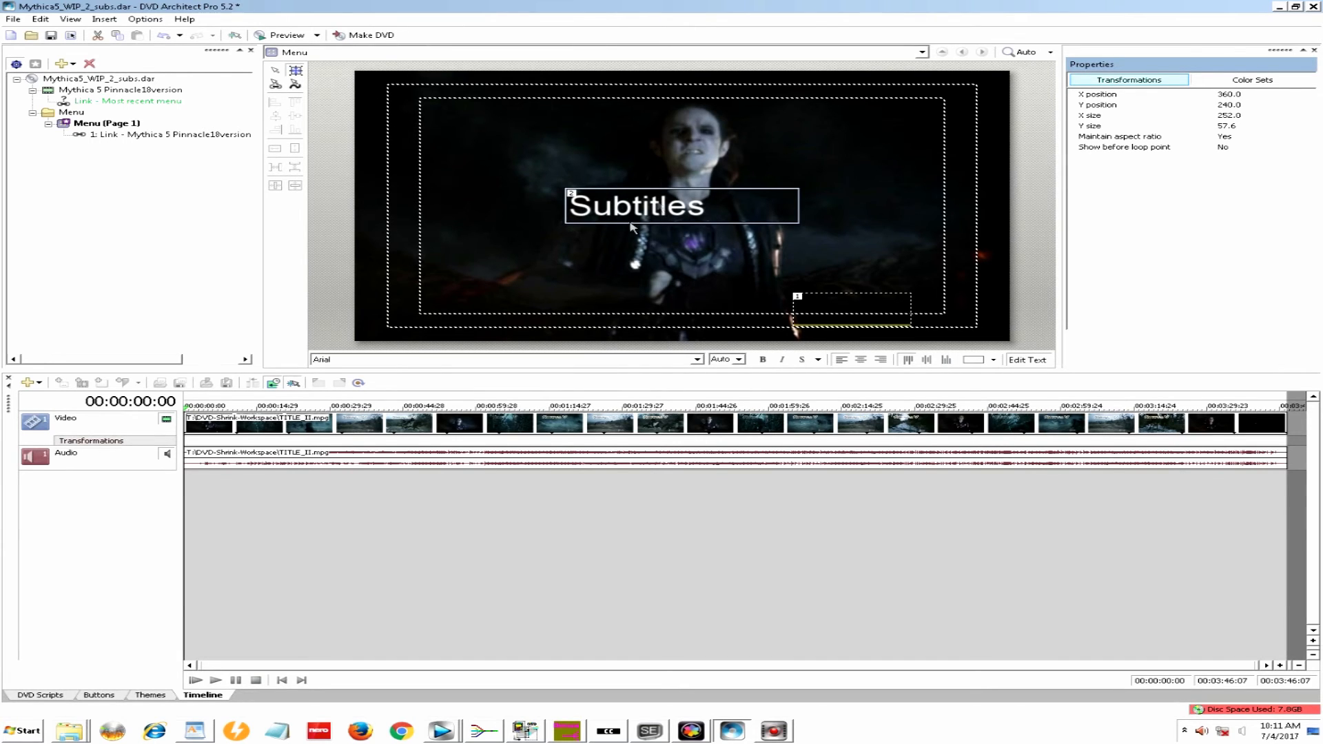
- Make the Subtitles label light green, shrink it, and move it to the lower left
{"action": "double_click", "coordinate": [637, 207]}
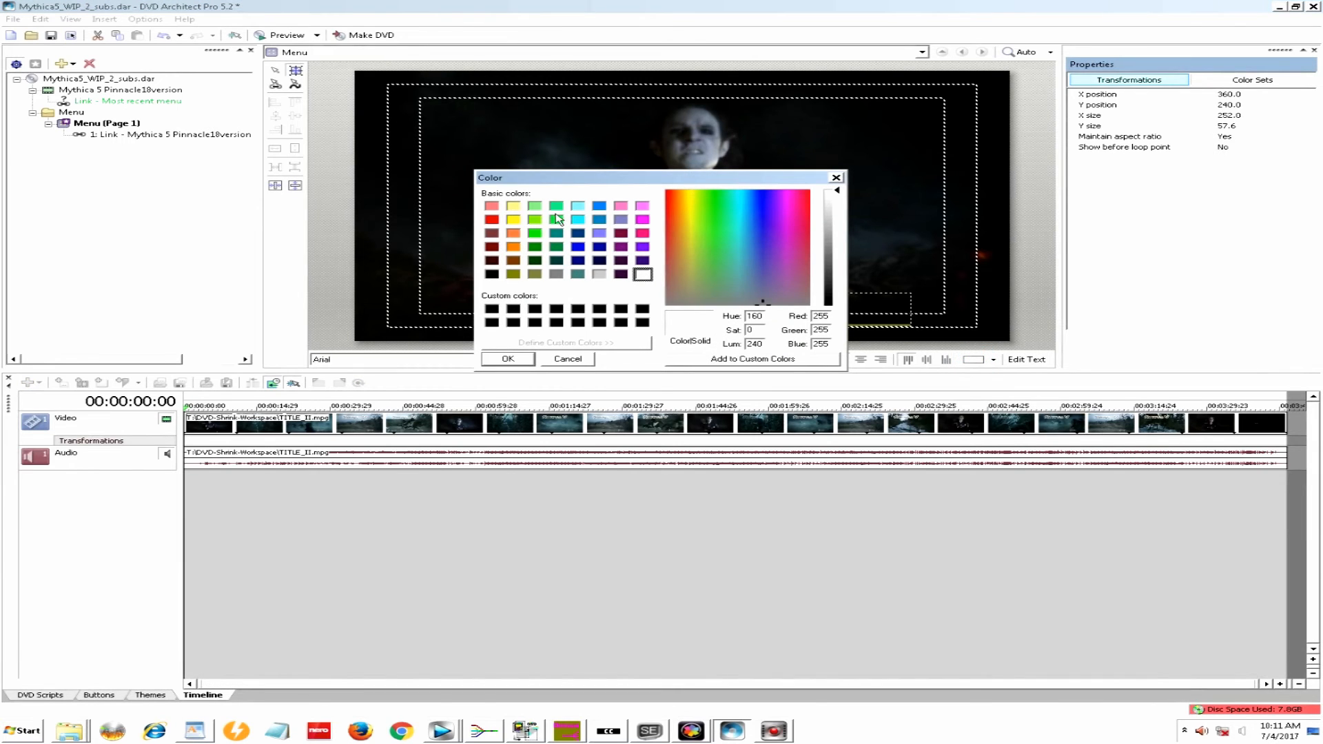
{"action": "left_click", "coordinate": [535, 206]}
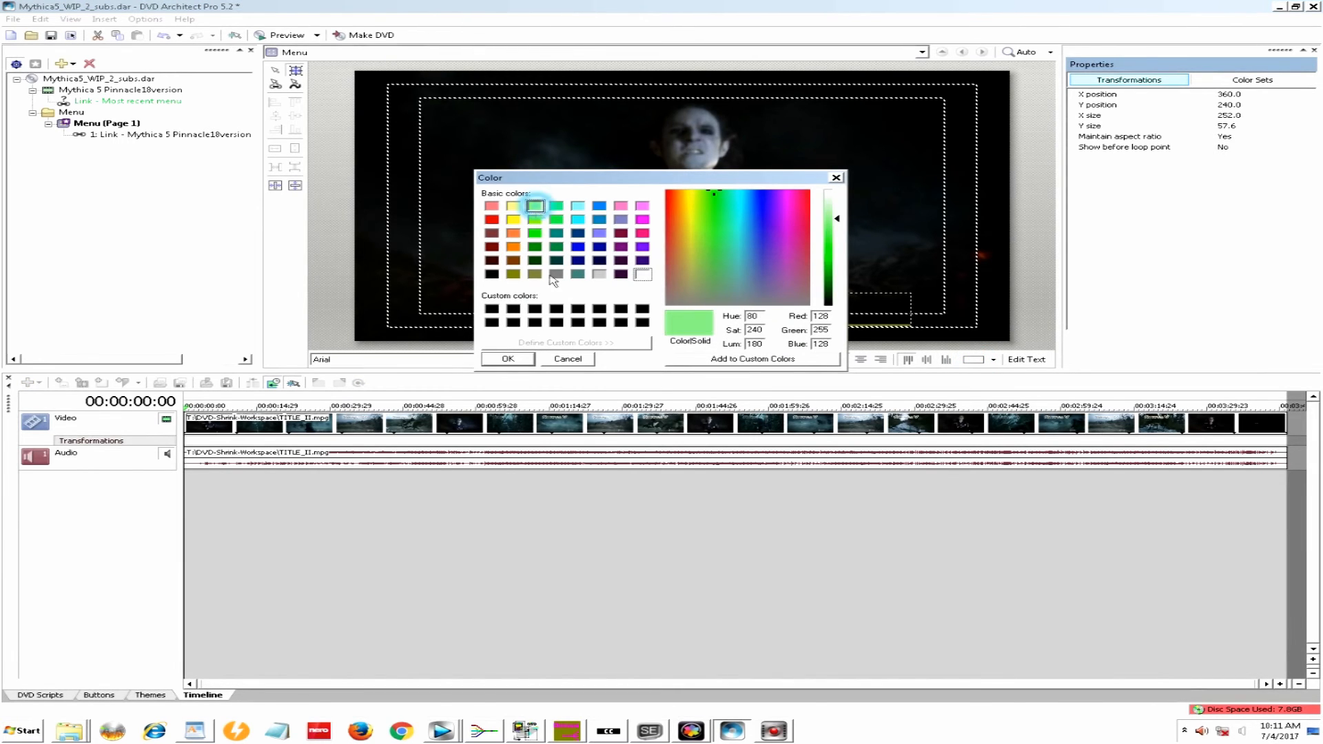
{"action": "left_click", "coordinate": [507, 359]}
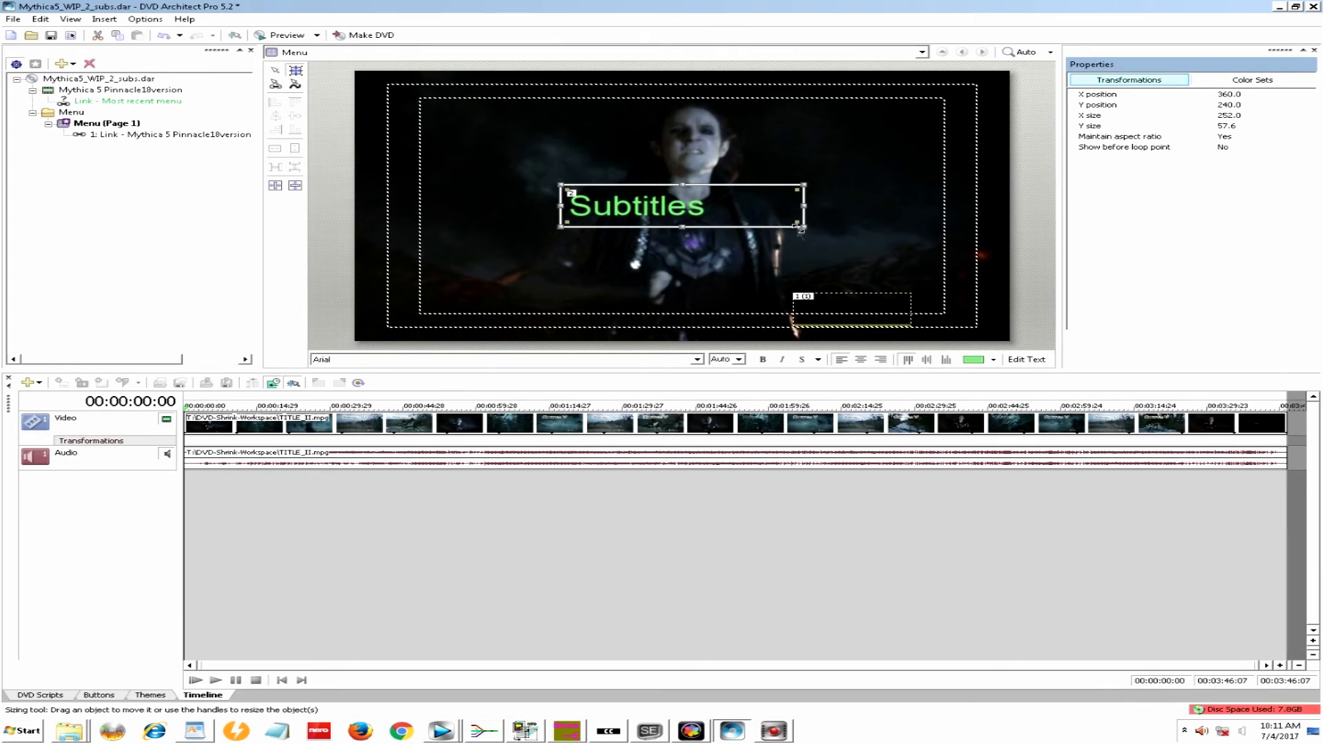
{"action": "left_click_drag", "start_coordinate": [800, 230], "coordinate": [725, 208]}
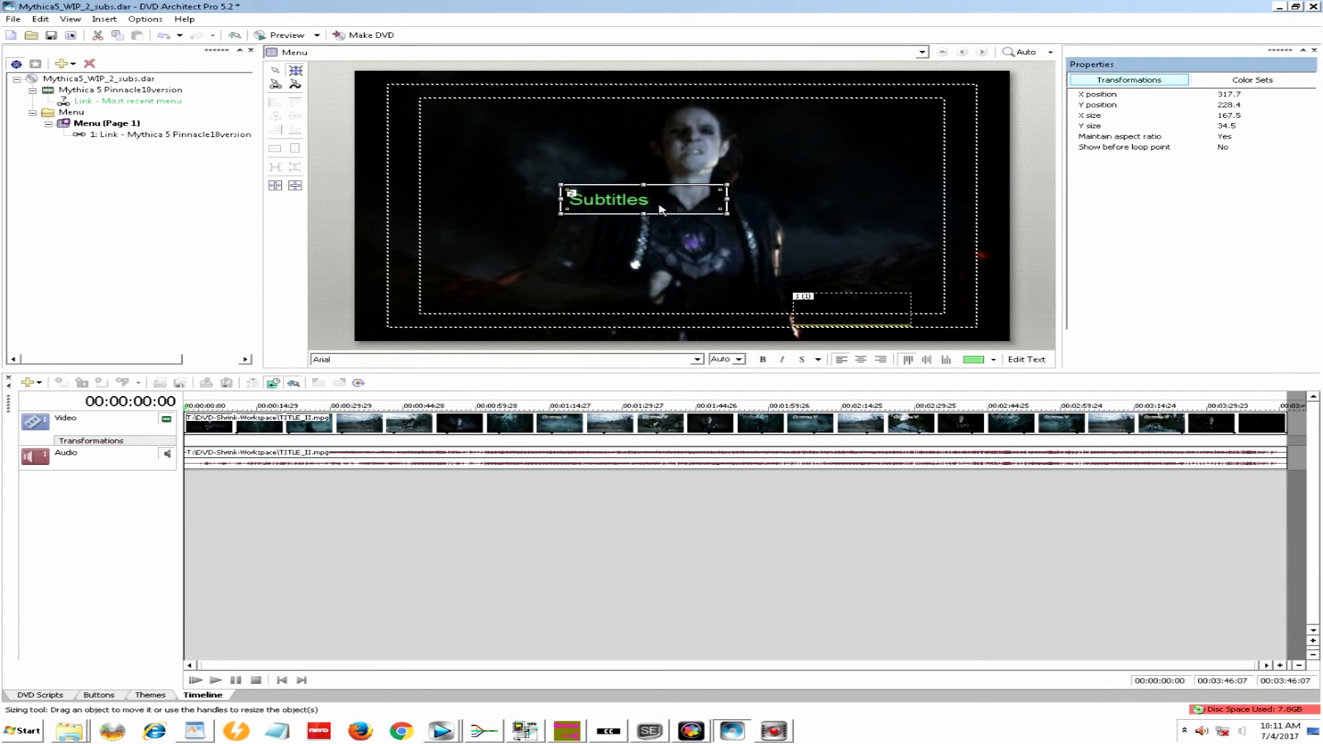
{"action": "left_click_drag", "start_coordinate": [608, 199], "coordinate": [473, 260]}
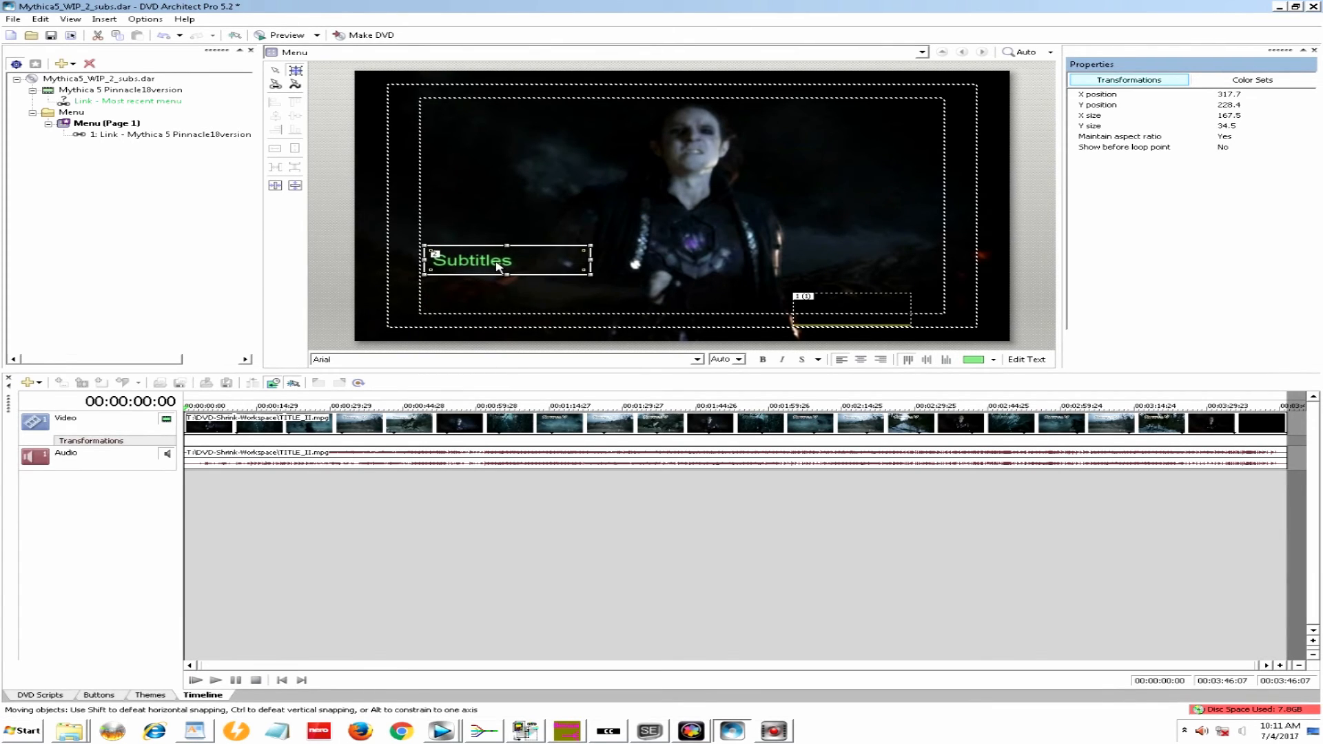
{"action": "left_click", "coordinate": [773, 250]}
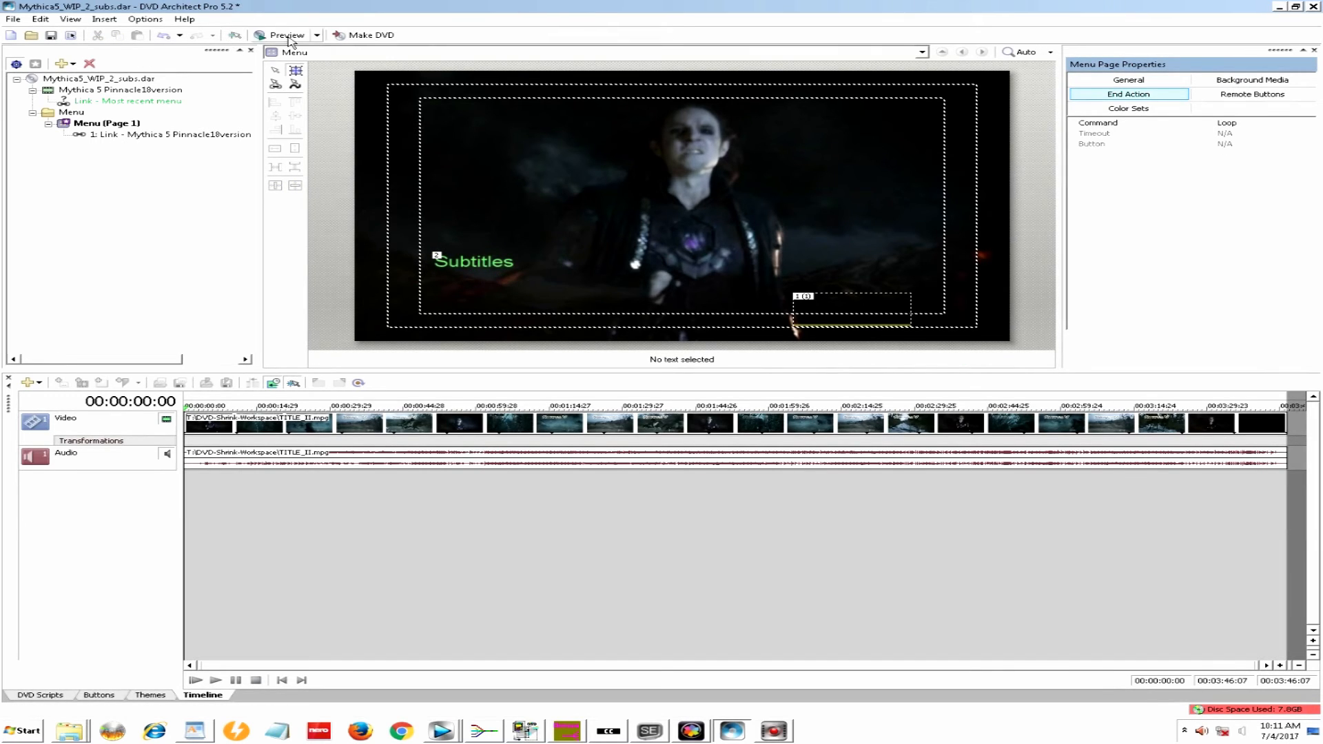
- Add a green 'On' text button, shrink it, and place it below Subtitles
{"action": "left_click", "coordinate": [99, 19]}
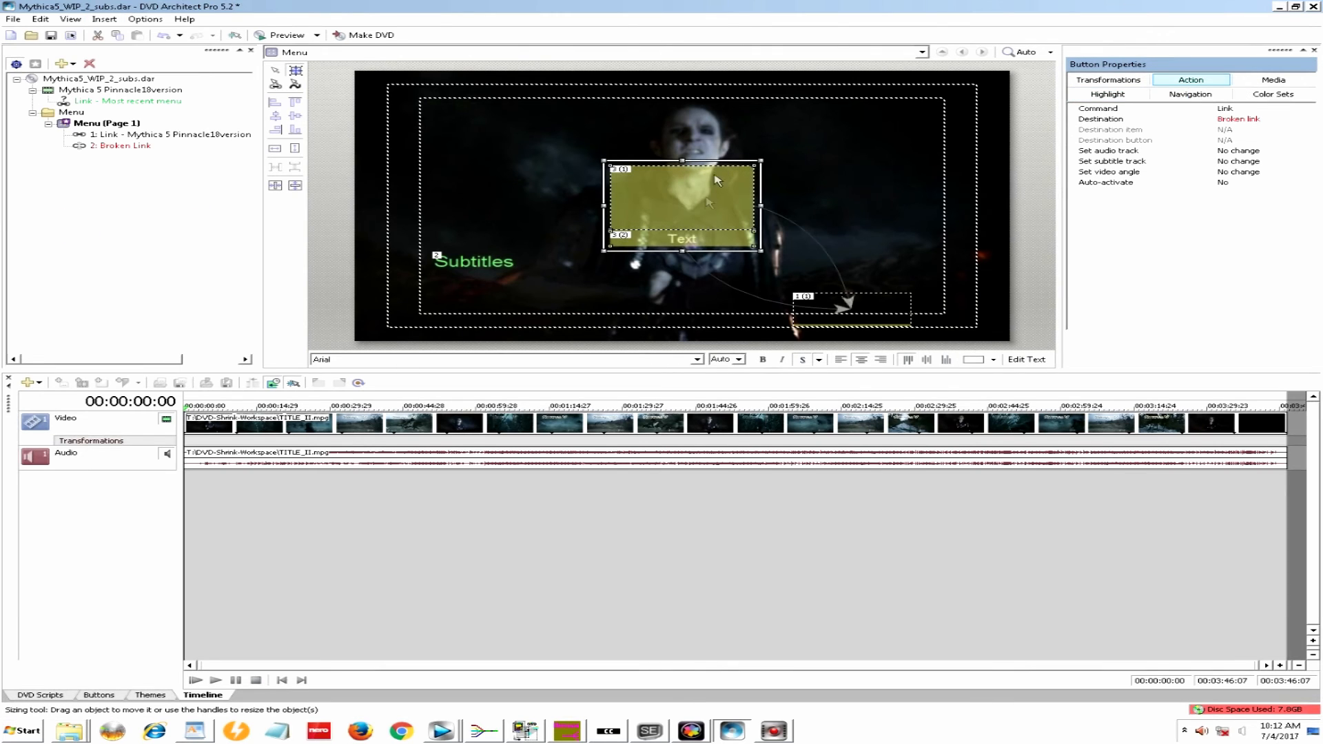
{"action": "right_click", "coordinate": [719, 196]}
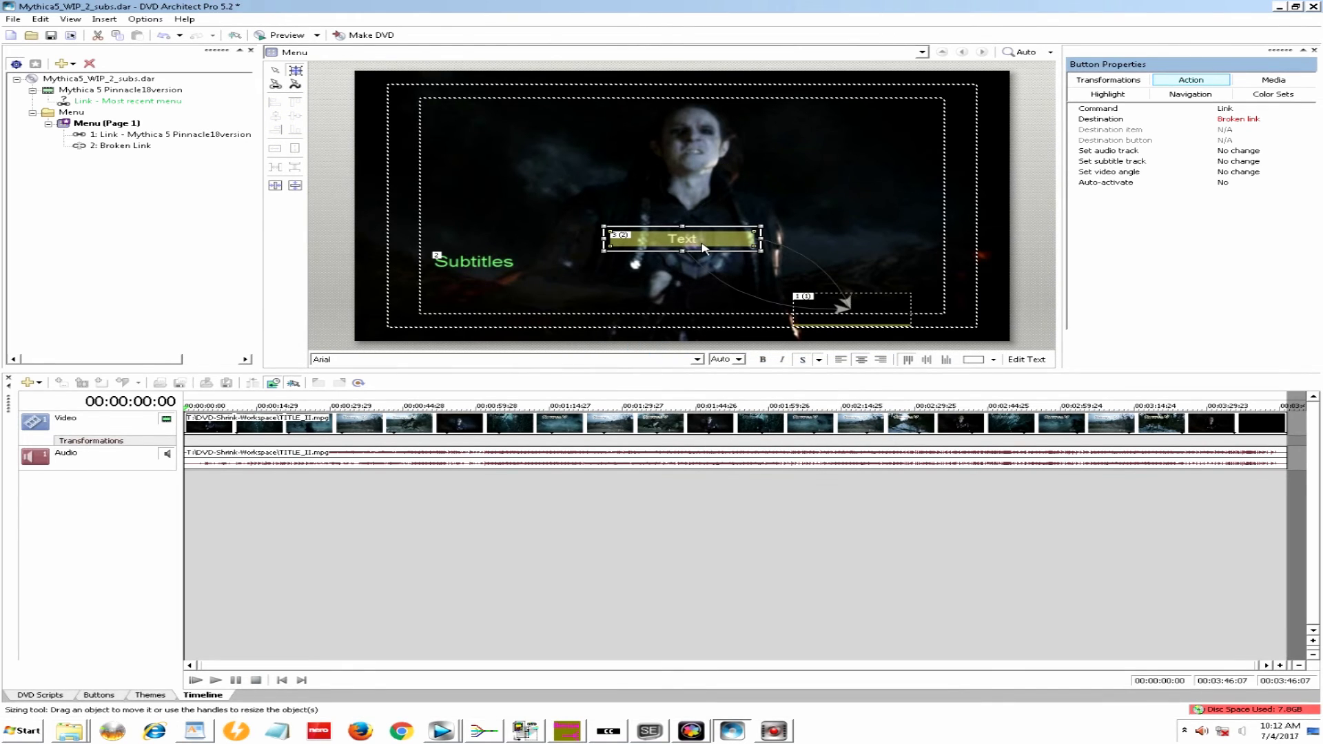
{"action": "right_click", "coordinate": [706, 248]}
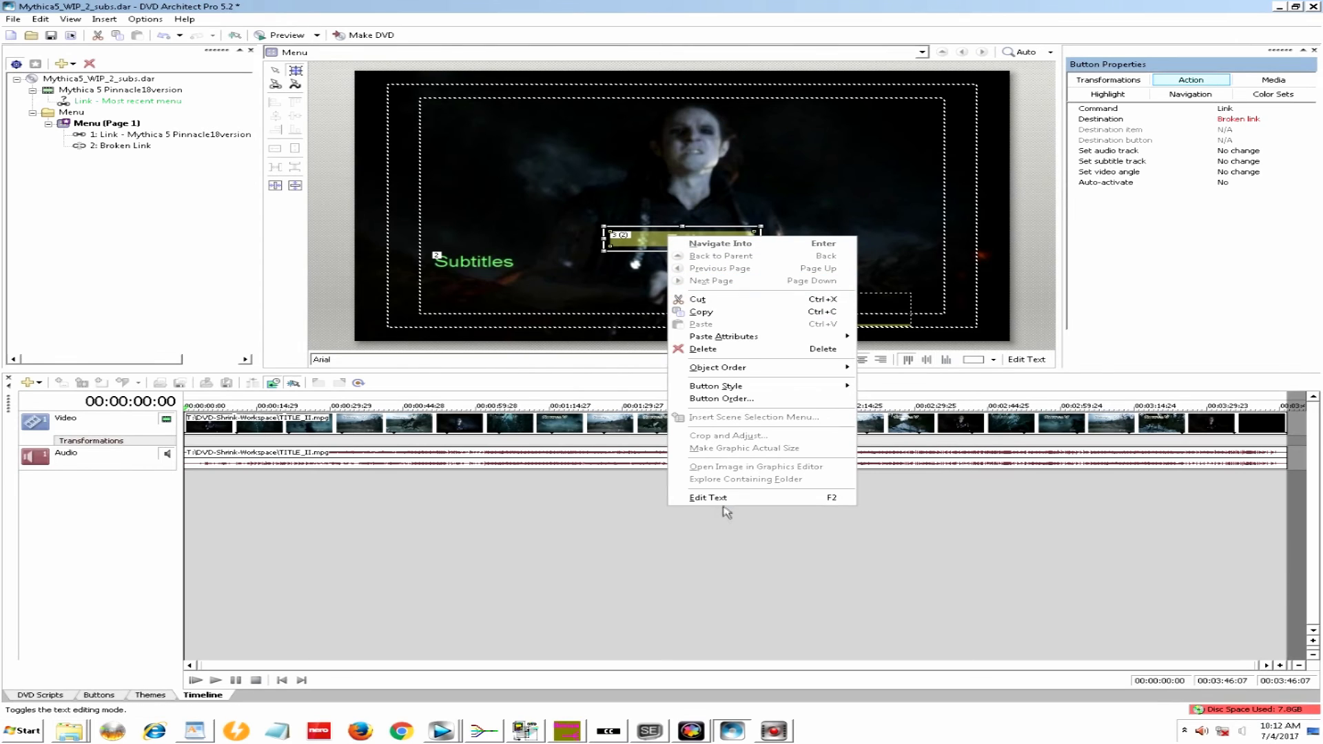
{"action": "left_click", "coordinate": [708, 498]}
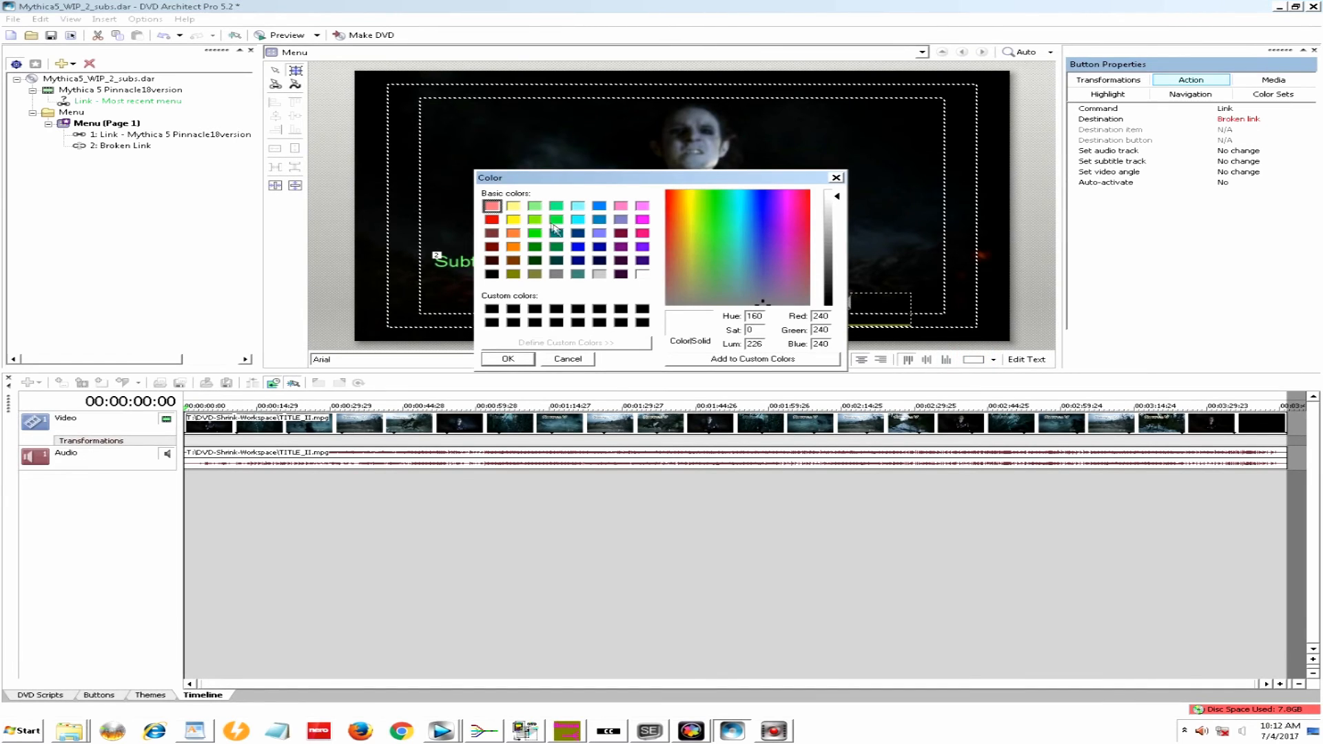
{"action": "left_click", "coordinate": [508, 359]}
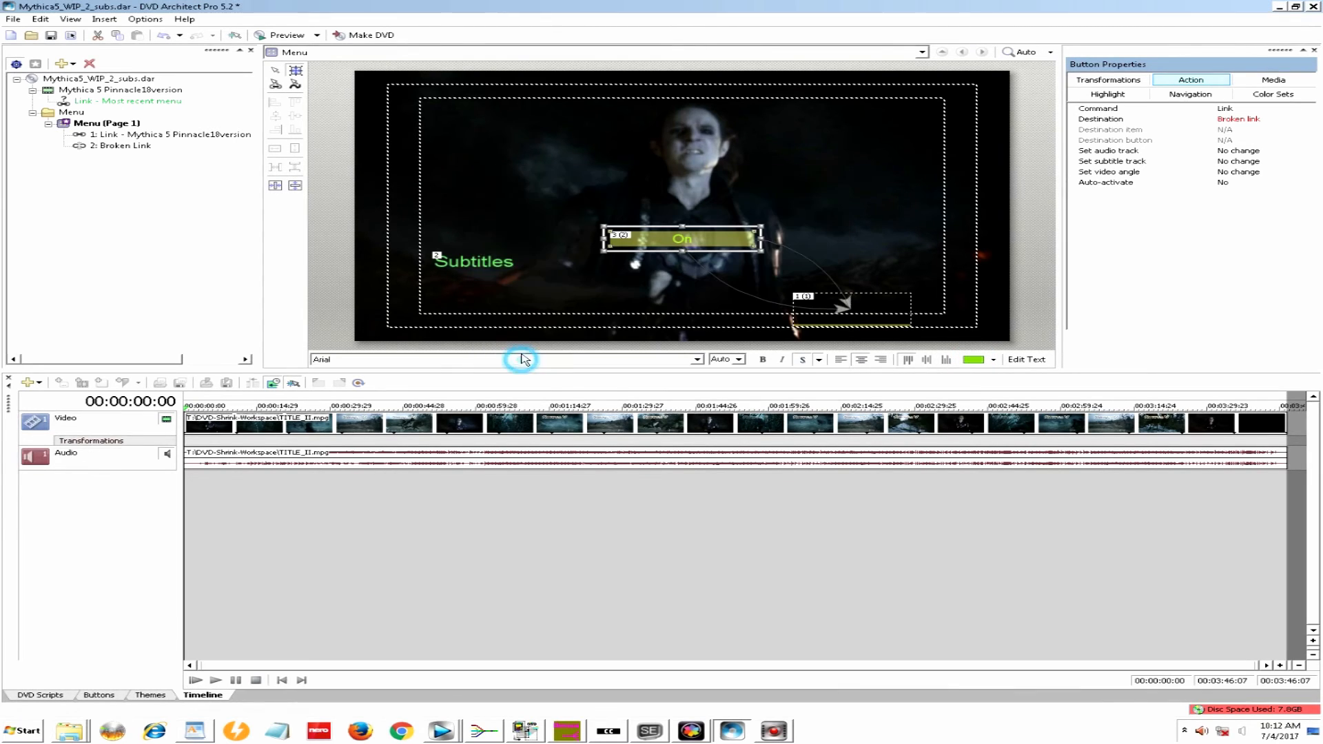
{"action": "left_click_drag", "start_coordinate": [762, 252], "coordinate": [711, 251]}
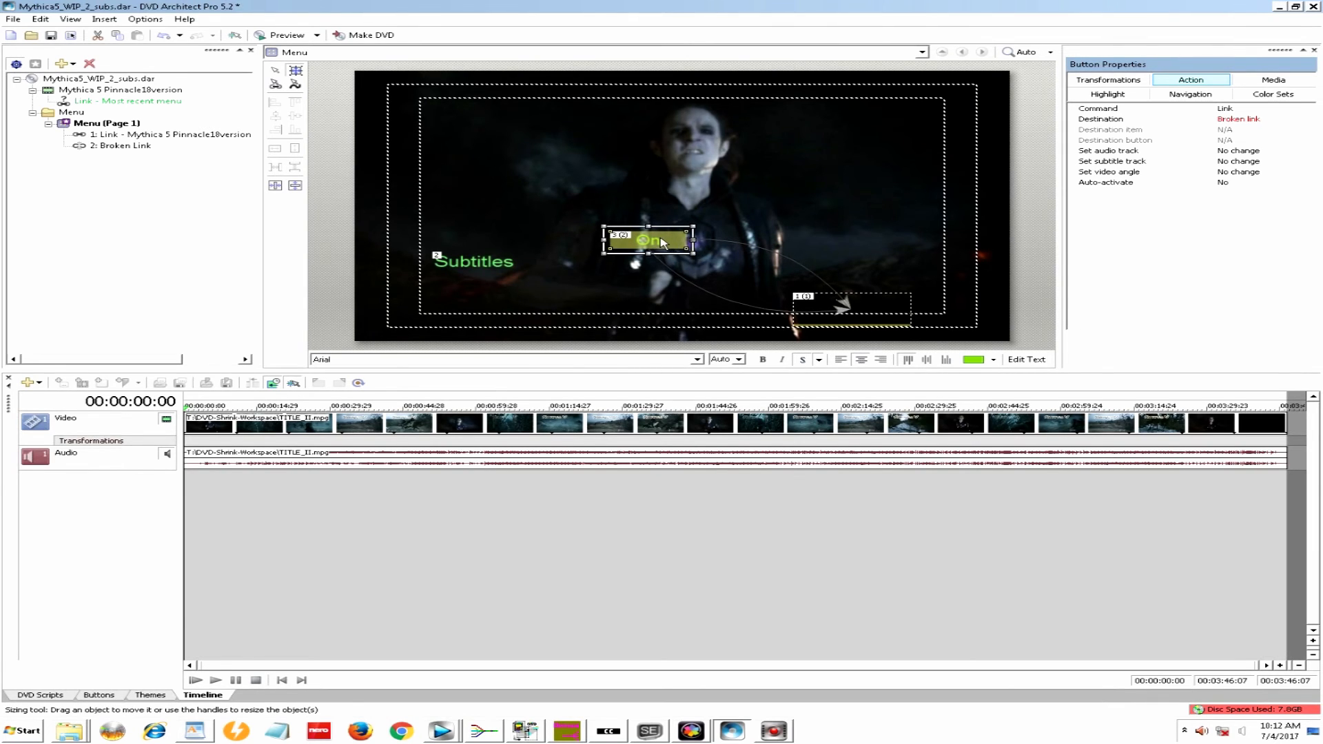
{"action": "left_click_drag", "start_coordinate": [648, 242], "coordinate": [470, 287]}
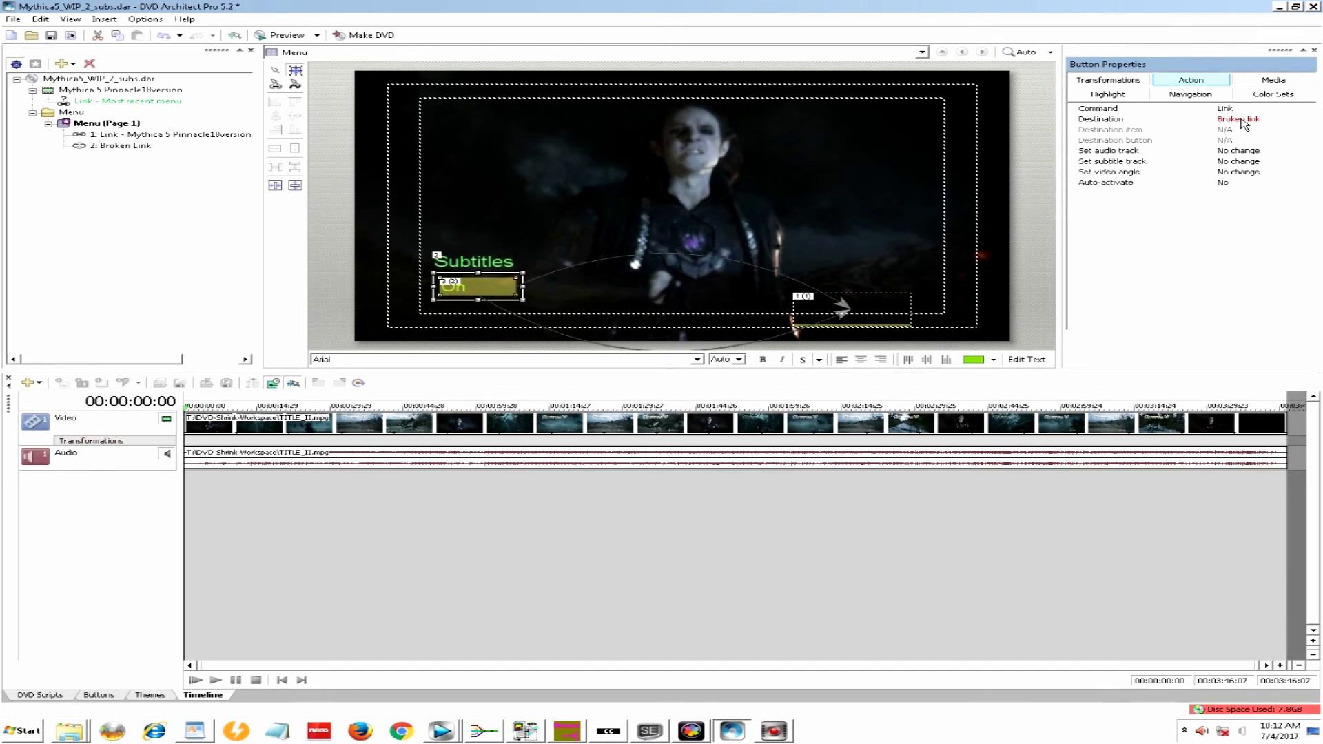
- Link the On button to Menu (Page 1) with subtitle track 1
{"action": "left_click", "coordinate": [1312, 119]}
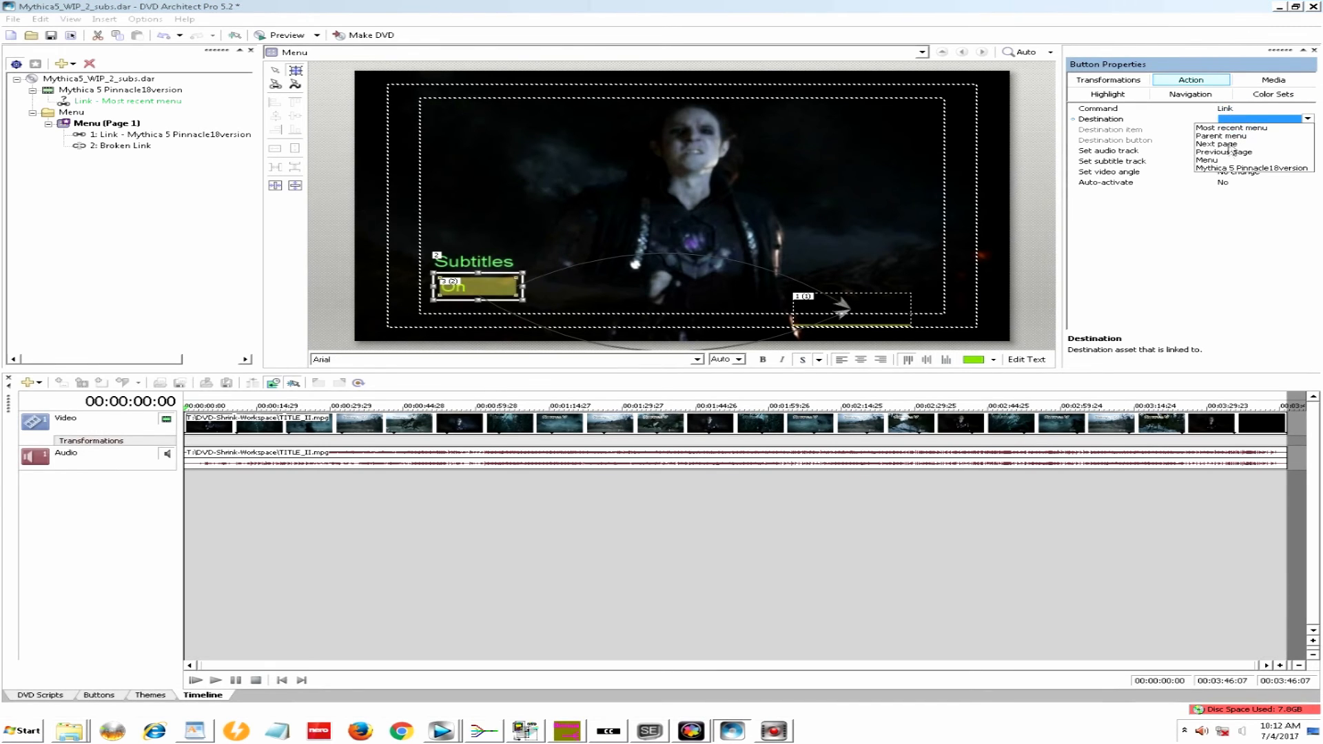
{"action": "left_click", "coordinate": [1207, 159]}
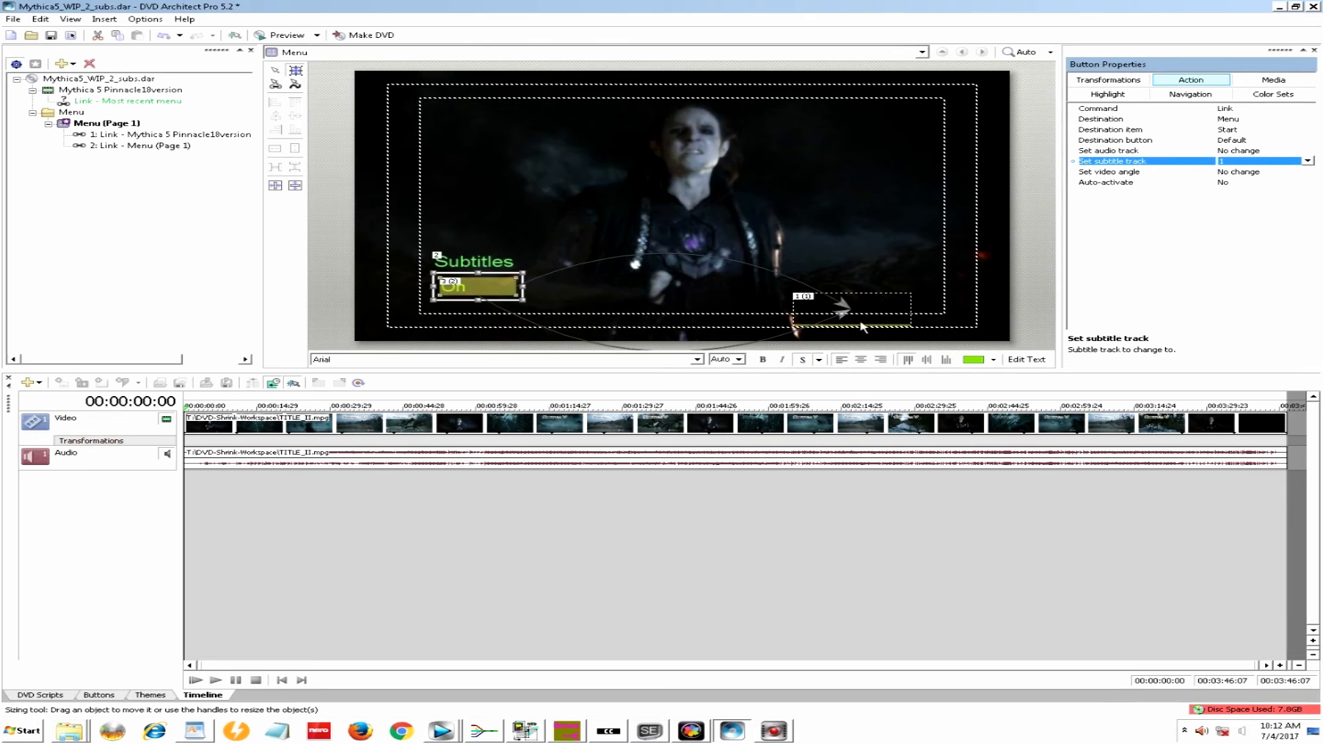
{"action": "left_click", "coordinate": [849, 319]}
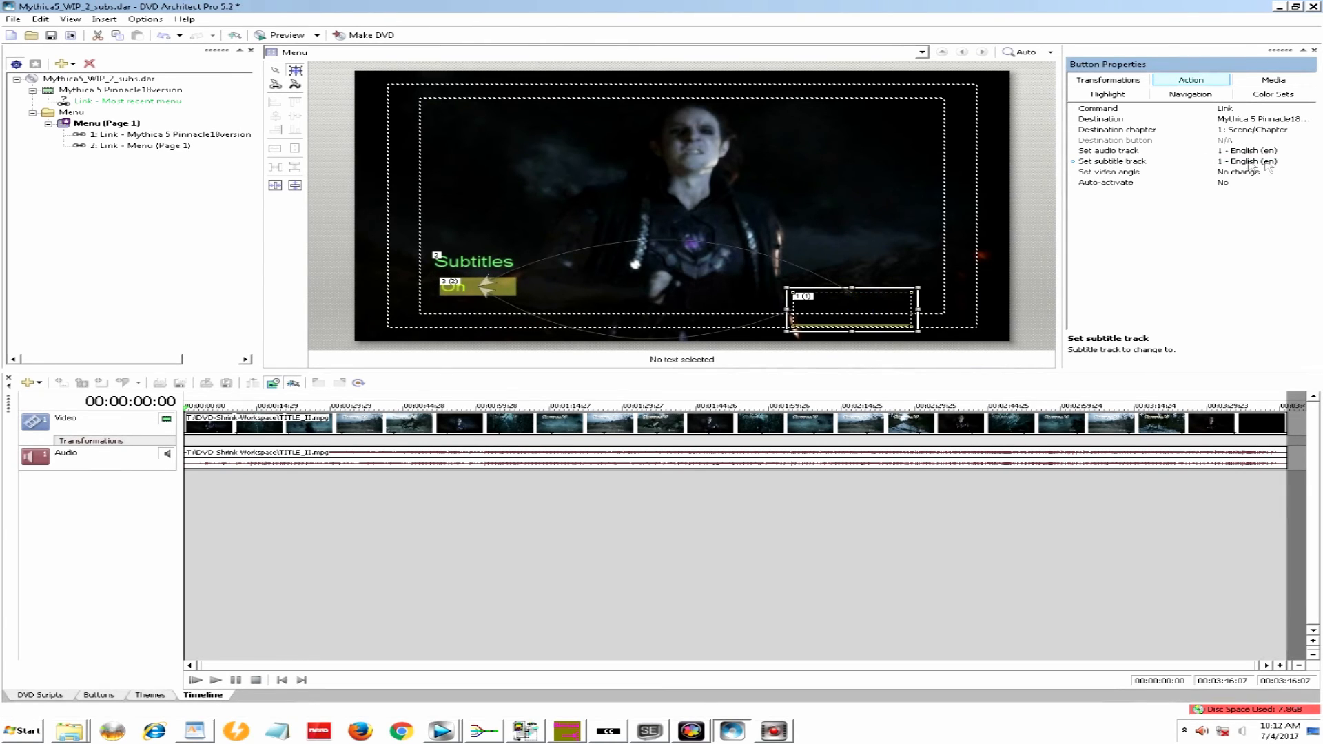
{"action": "left_click", "coordinate": [1307, 160]}
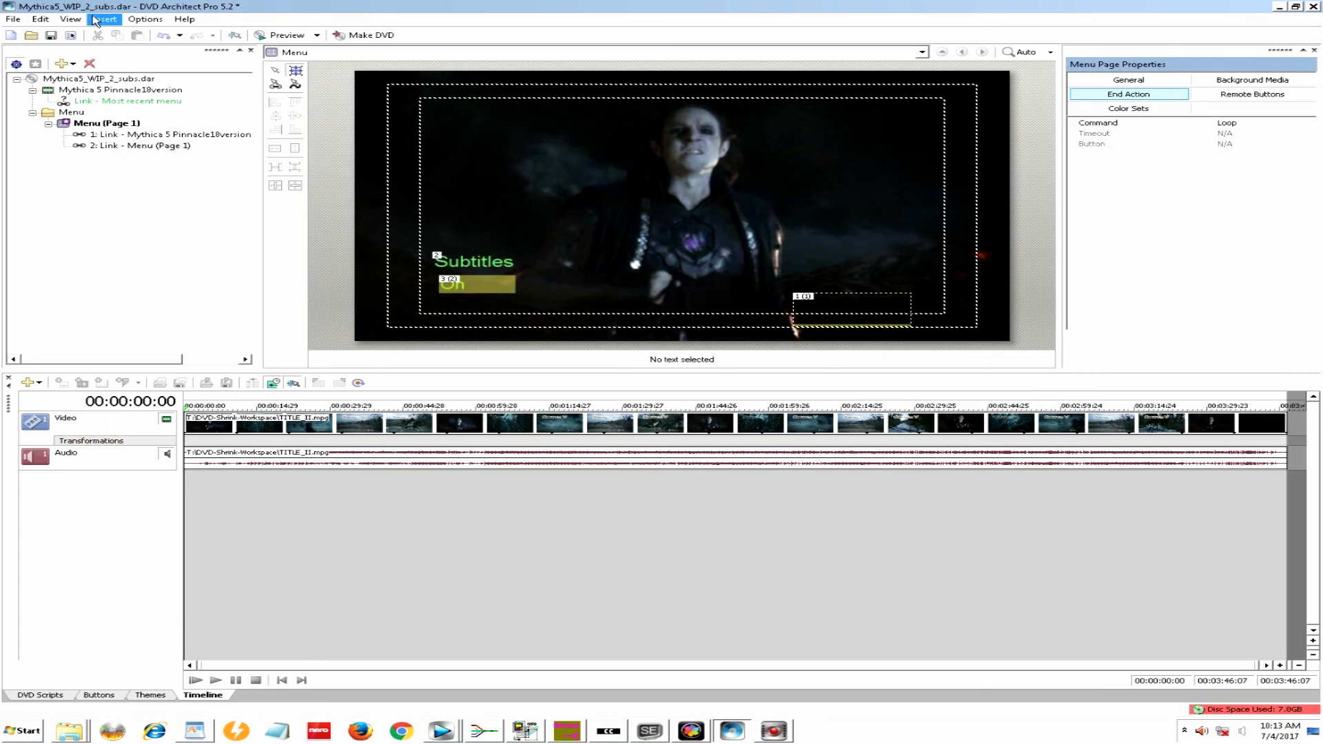
- Add a recoloured 'Off' text button stacked below On under the Subtitles label
{"action": "left_click", "coordinate": [105, 18]}
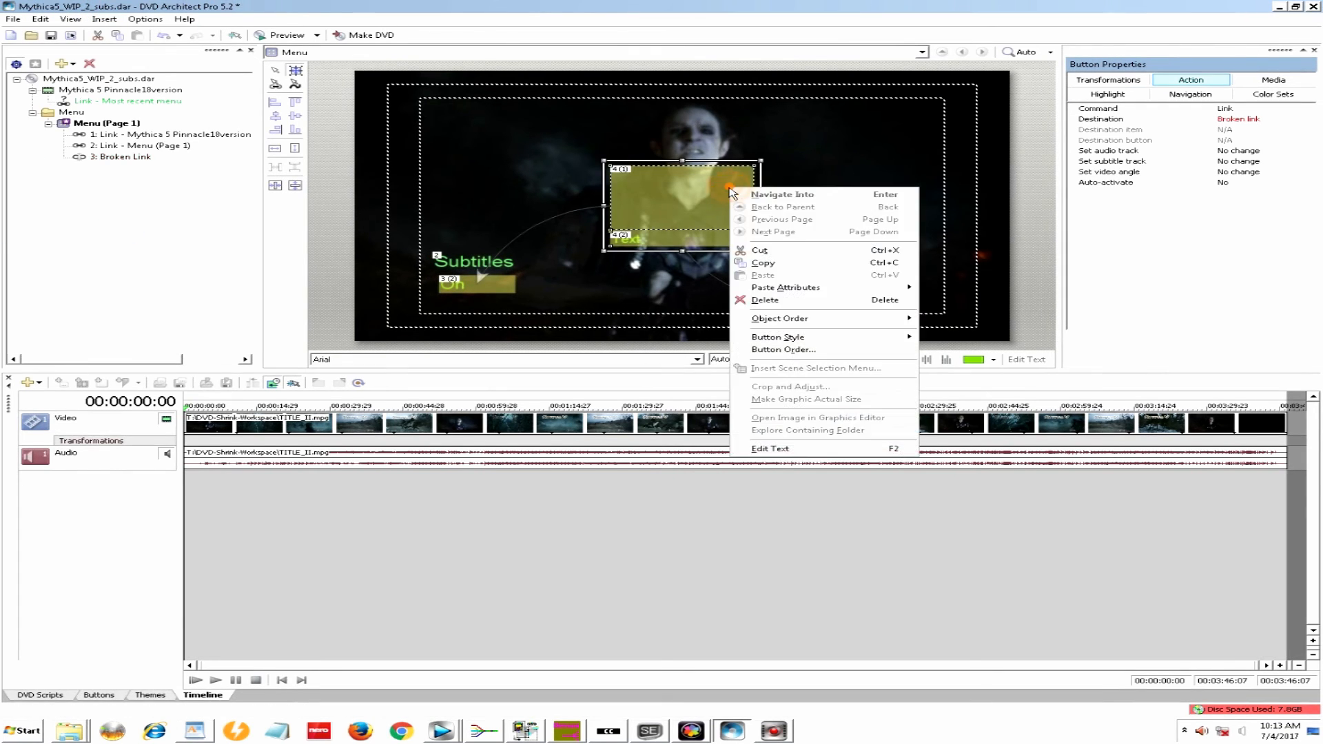
{"action": "mouse_move", "coordinate": [778, 337]}
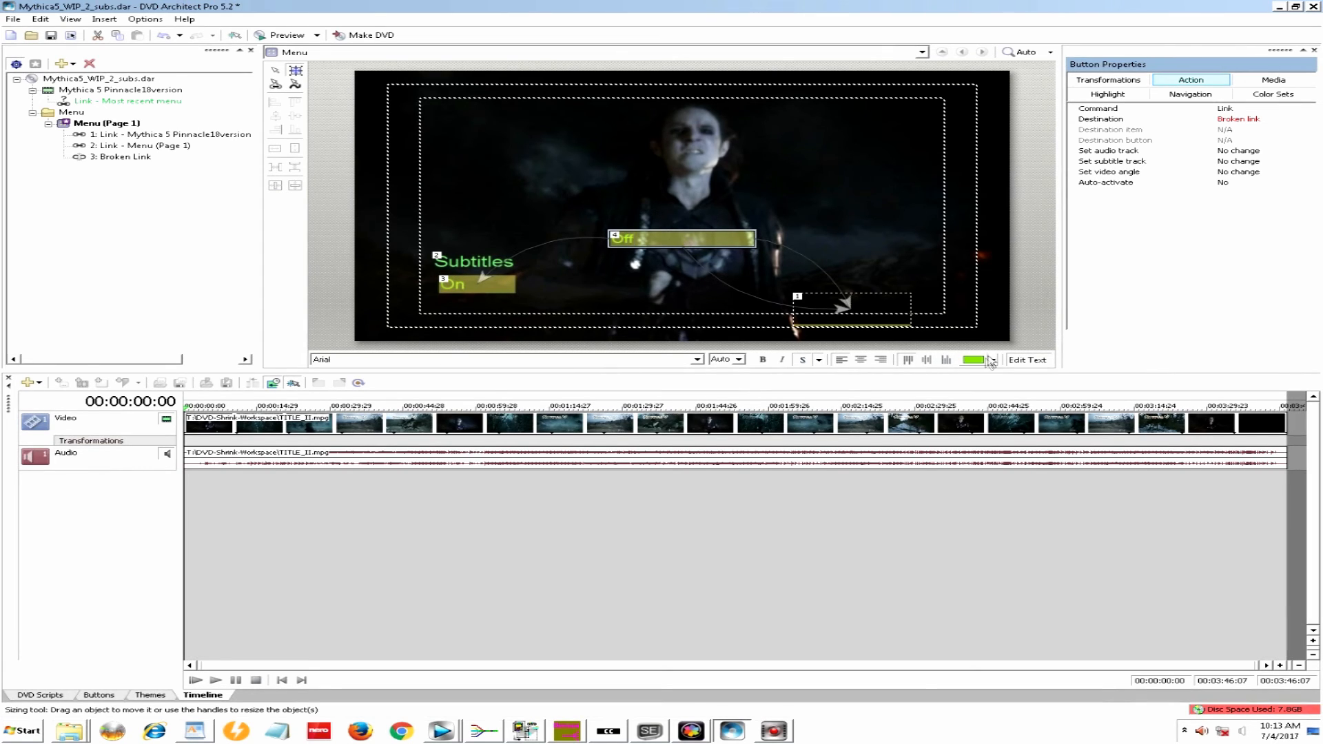
{"action": "left_click", "coordinate": [993, 360]}
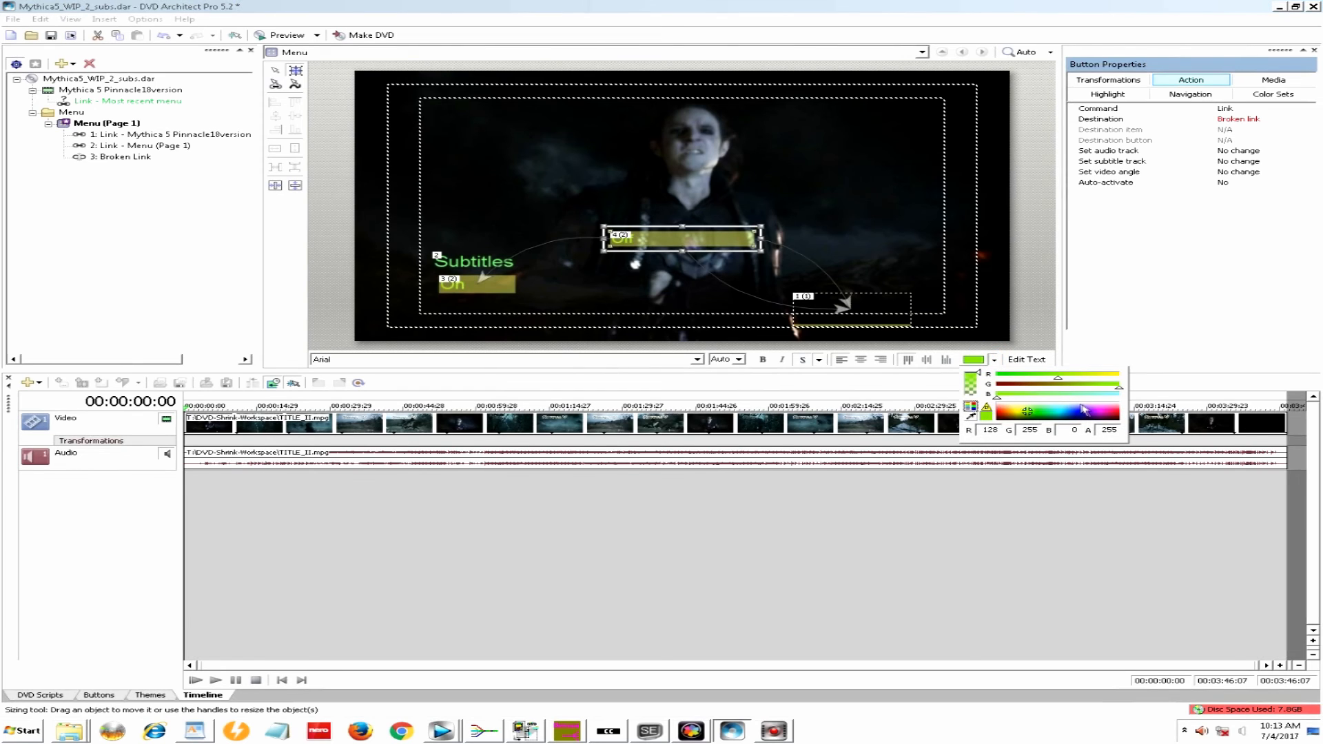
{"action": "left_click", "coordinate": [1105, 410]}
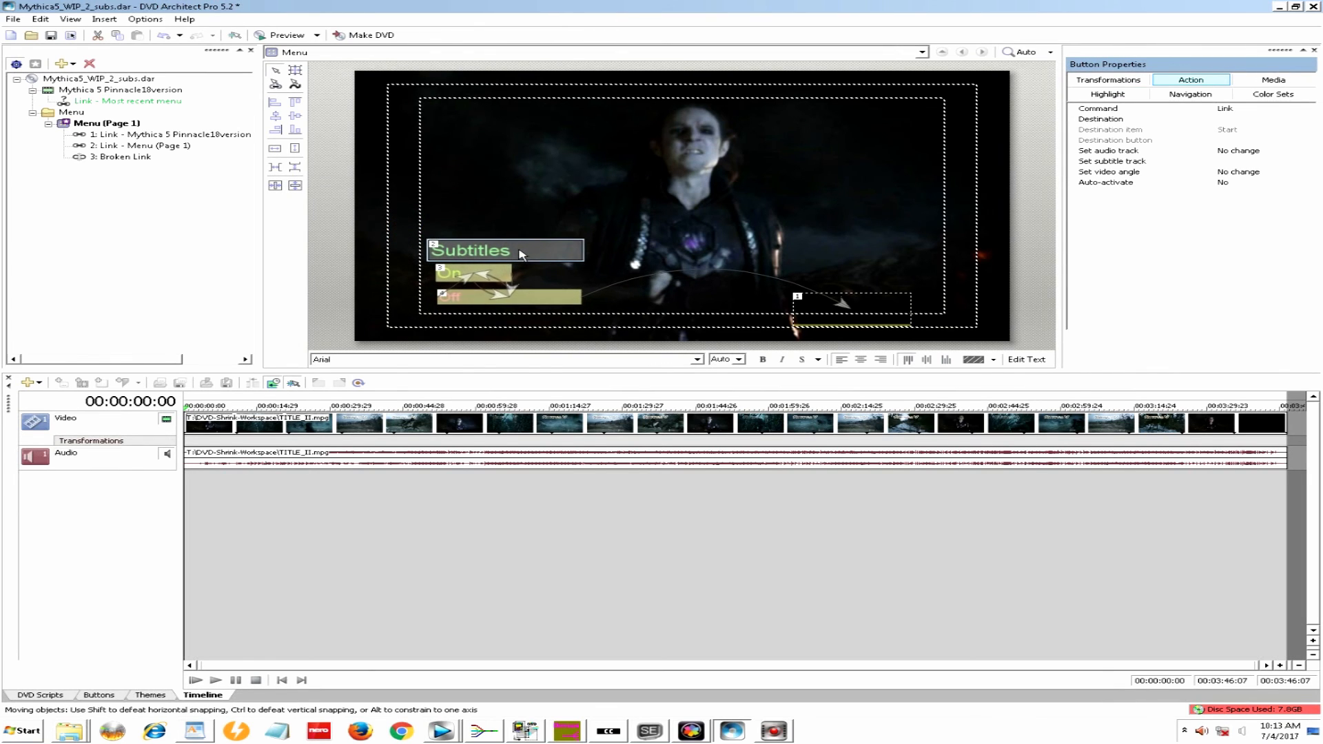
{"action": "left_click", "coordinate": [470, 296]}
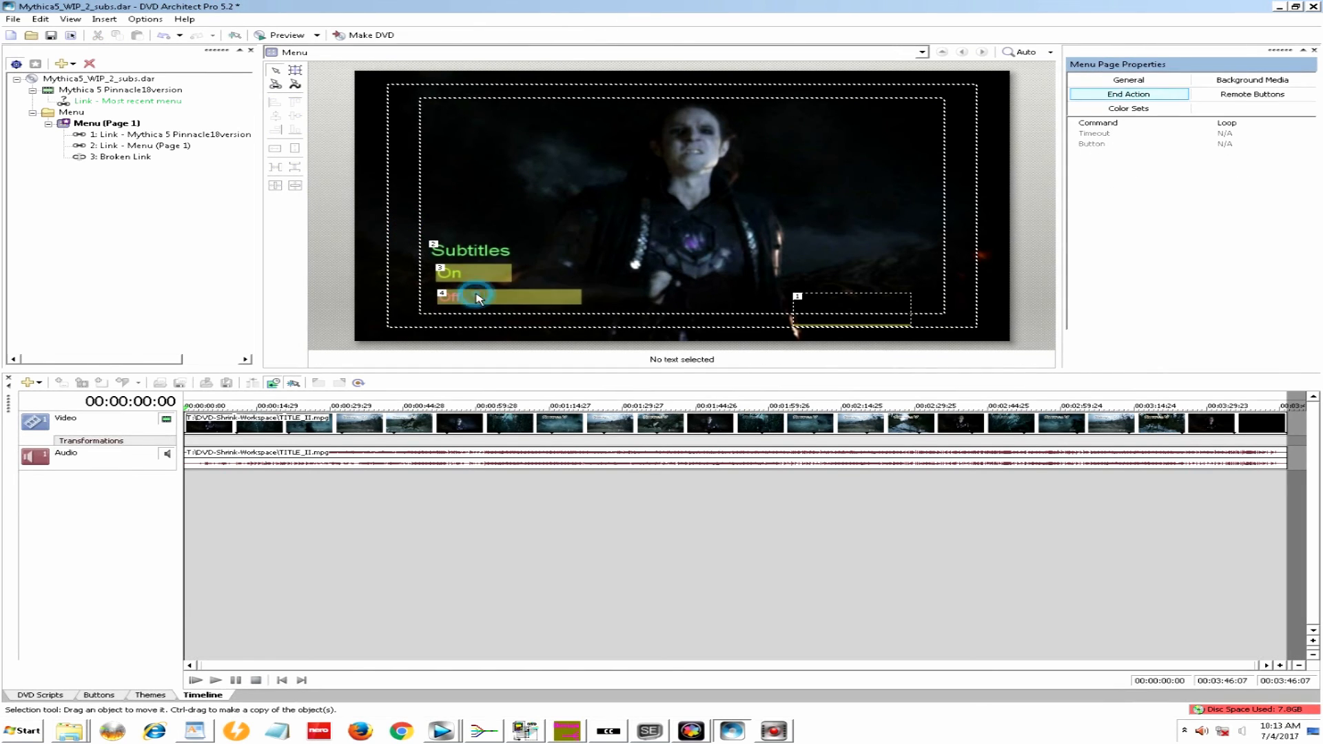
- Set the Off button's destination to Menu (Page 1)
{"action": "left_click", "coordinate": [476, 296]}
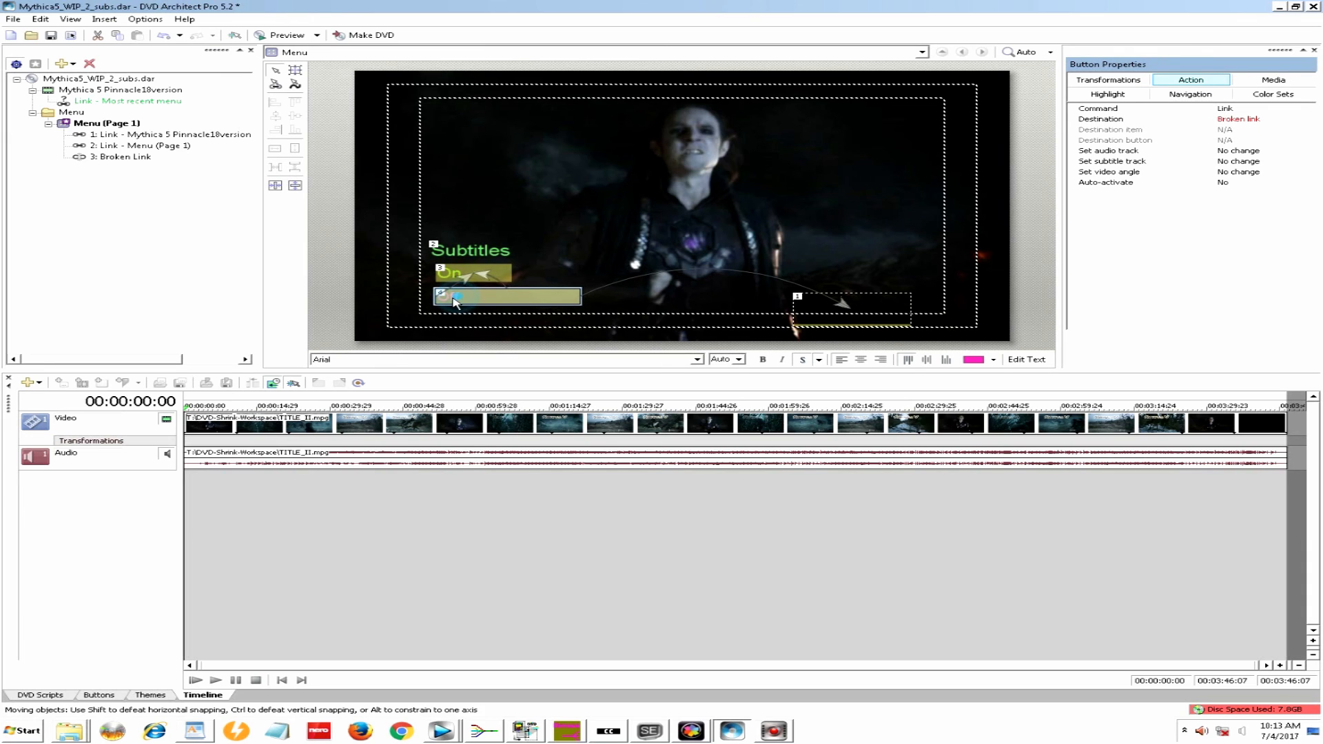
{"action": "left_click", "coordinate": [1309, 117]}
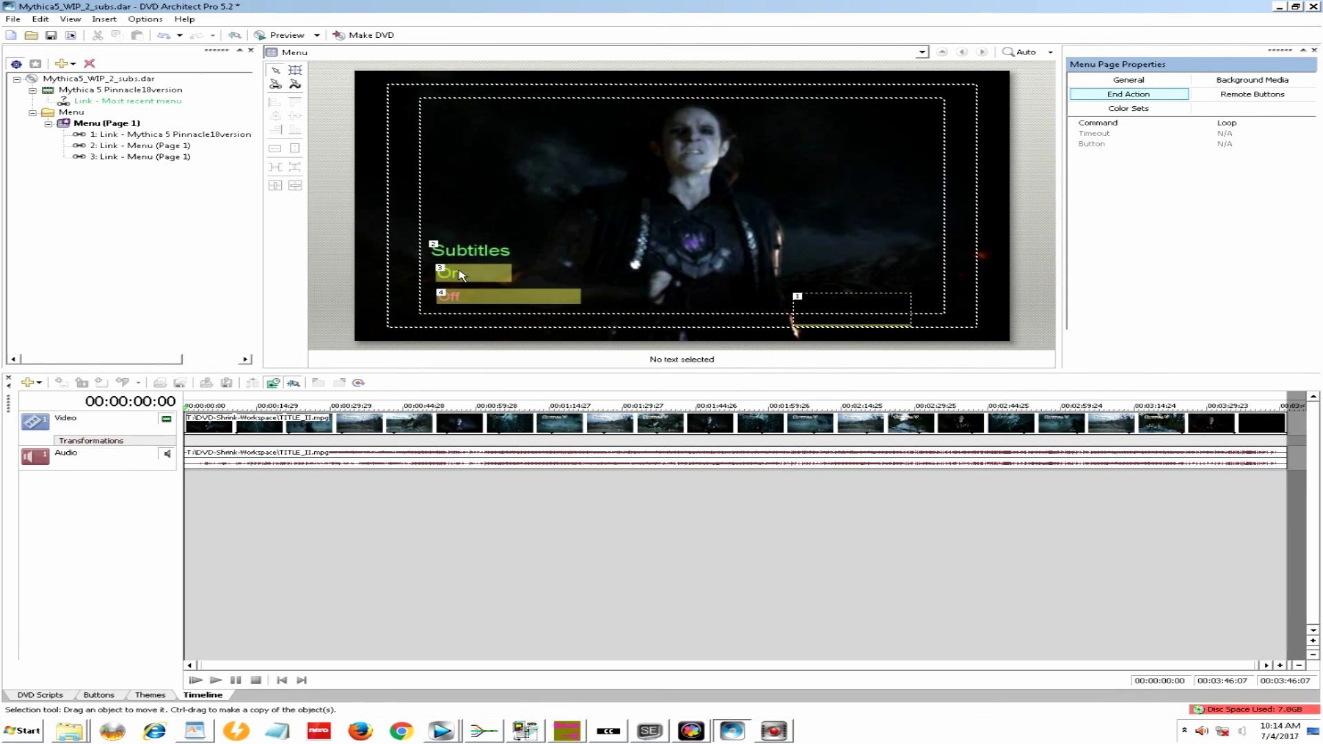
{"action": "left_click", "coordinate": [468, 274]}
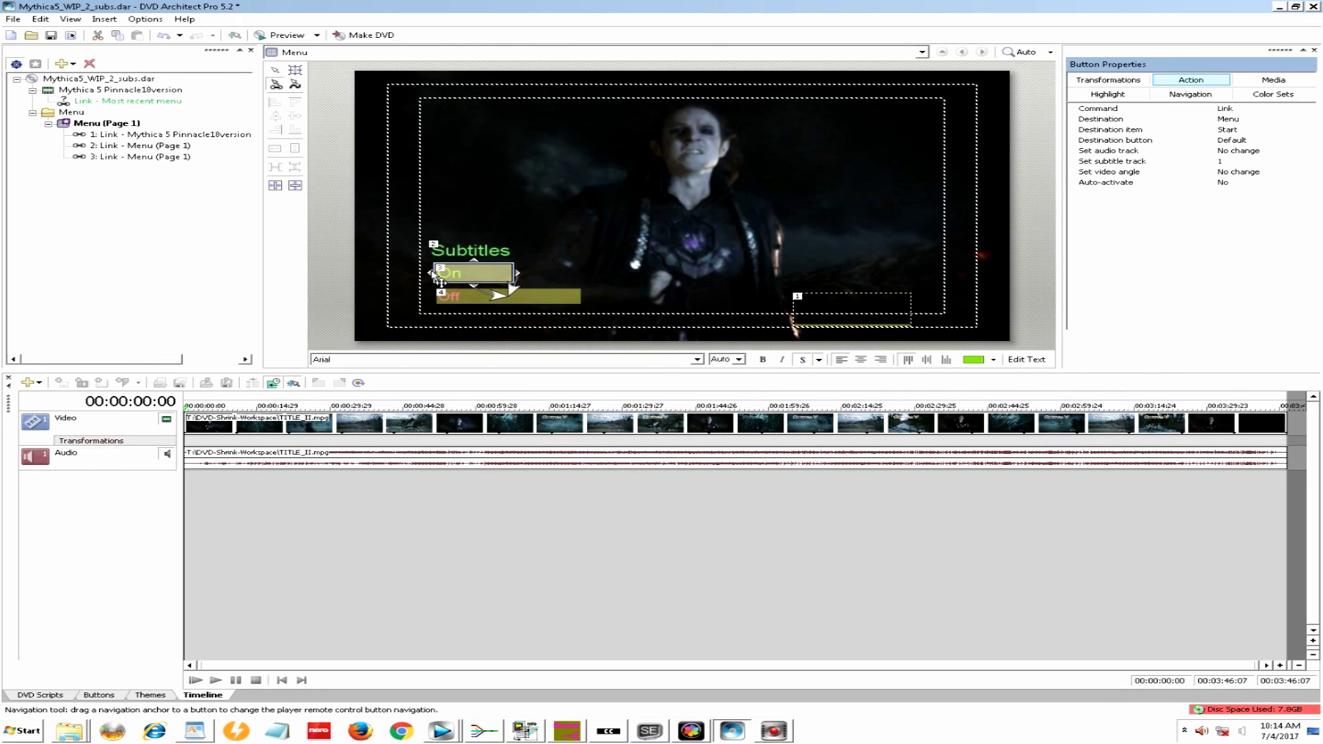
- Connect remote navigation between the On, Off and play buttons, and set Off's subtitle track to Off
{"action": "left_click_drag", "start_coordinate": [473, 271], "coordinate": [835, 316]}
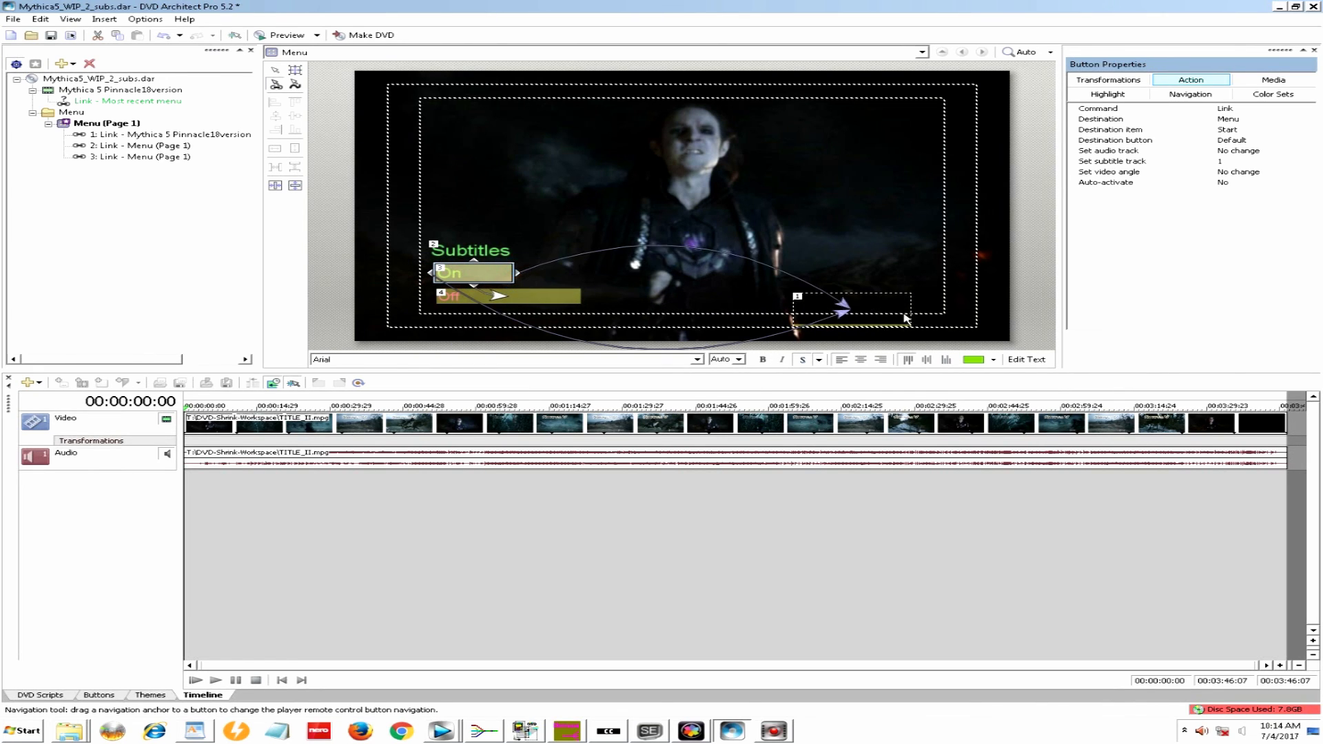
{"action": "left_click", "coordinate": [851, 306]}
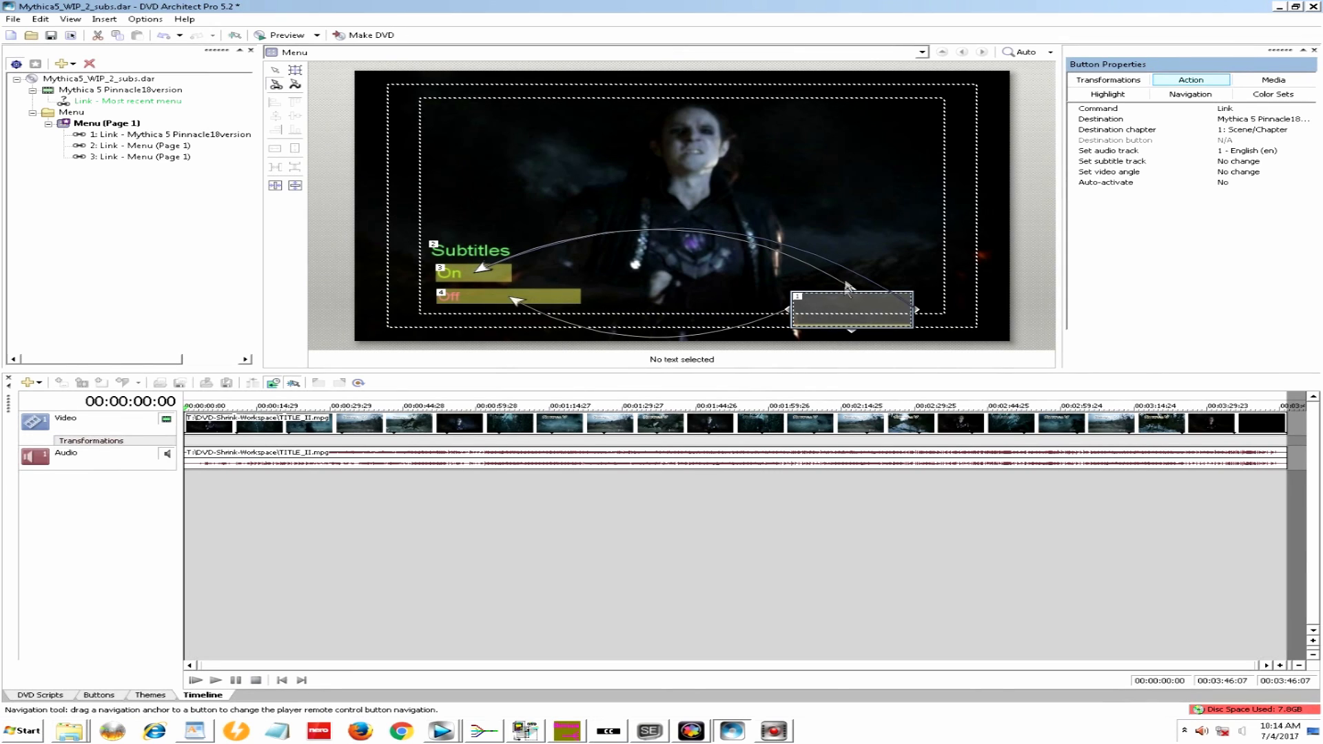
{"action": "mouse_move", "coordinate": [664, 252]}
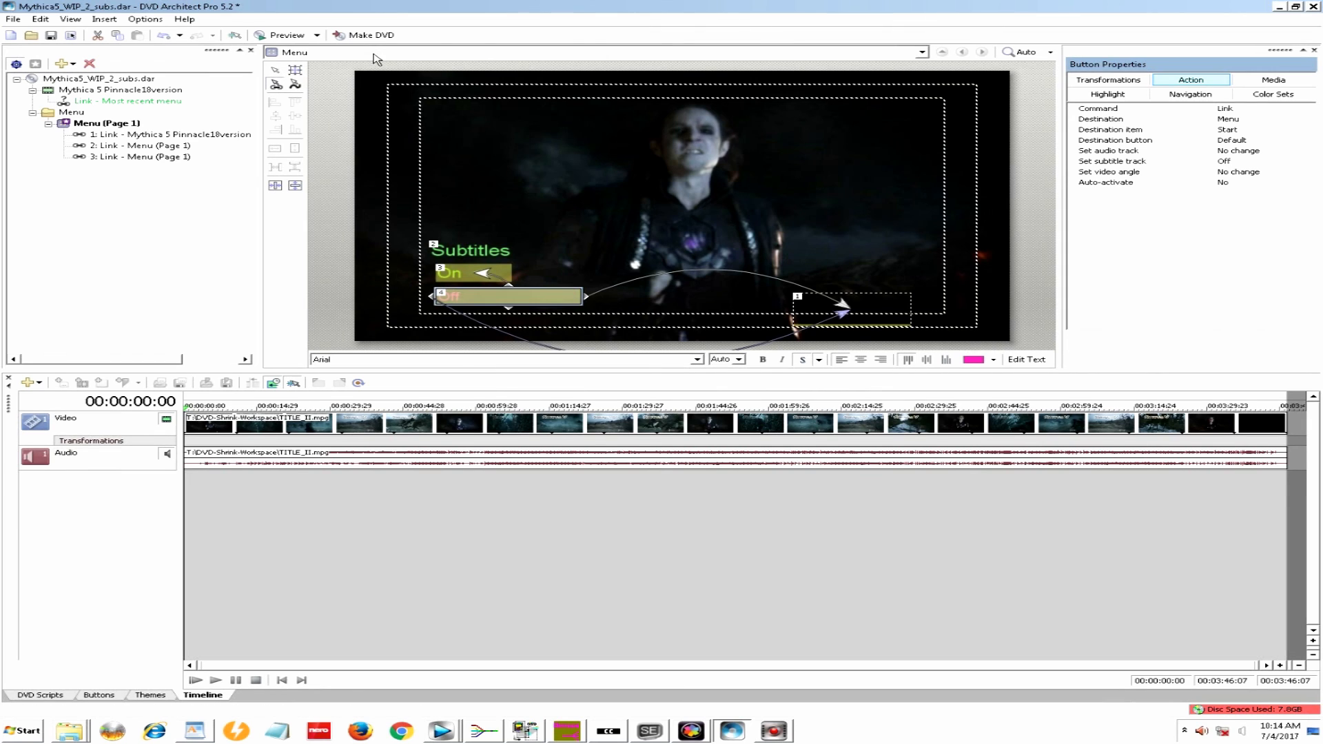
{"action": "left_click", "coordinate": [321, 35]}
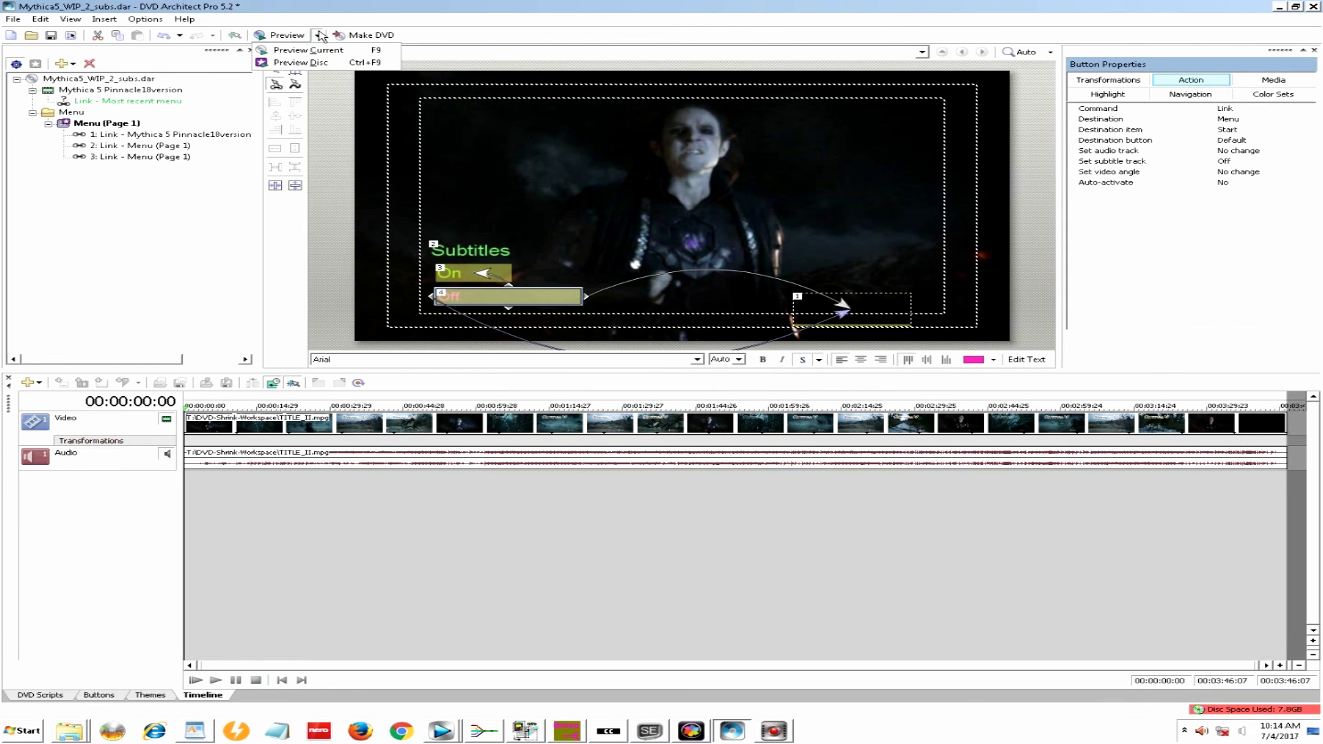
{"action": "left_click", "coordinate": [306, 50]}
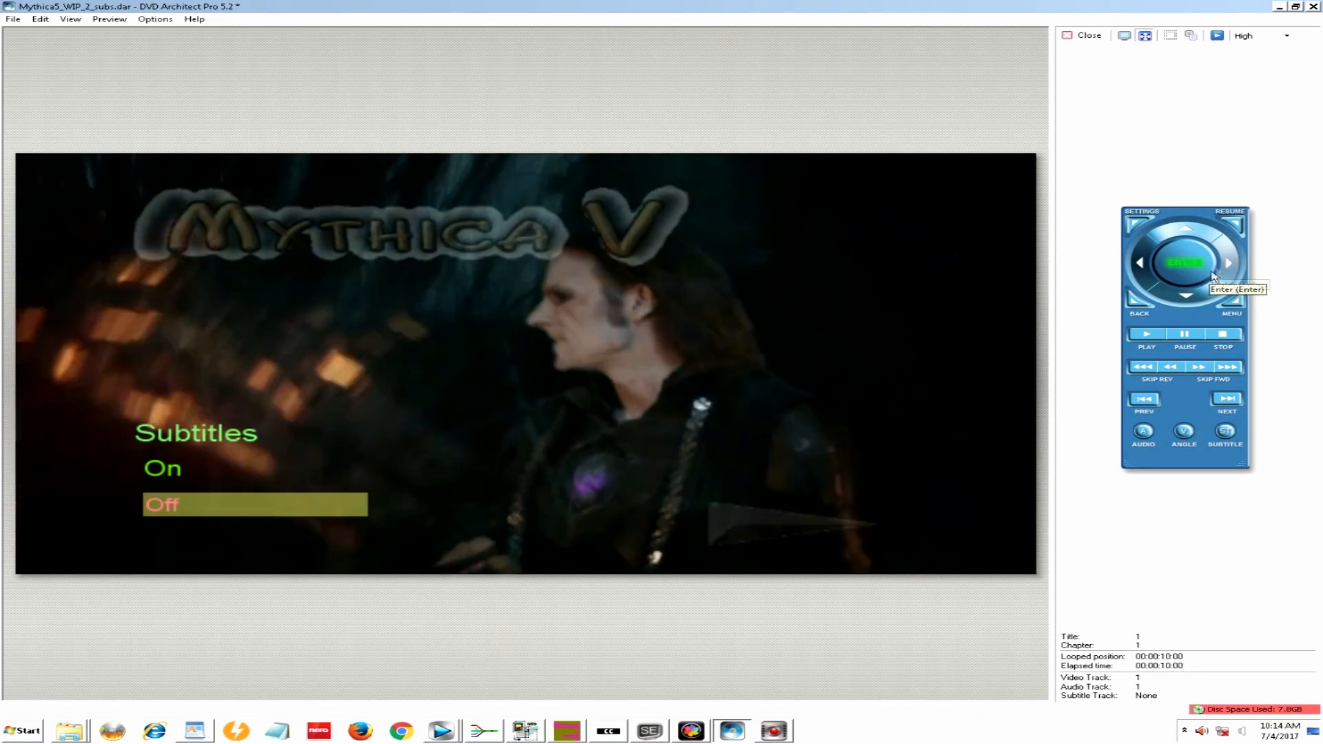
{"action": "left_click", "coordinate": [1184, 232]}
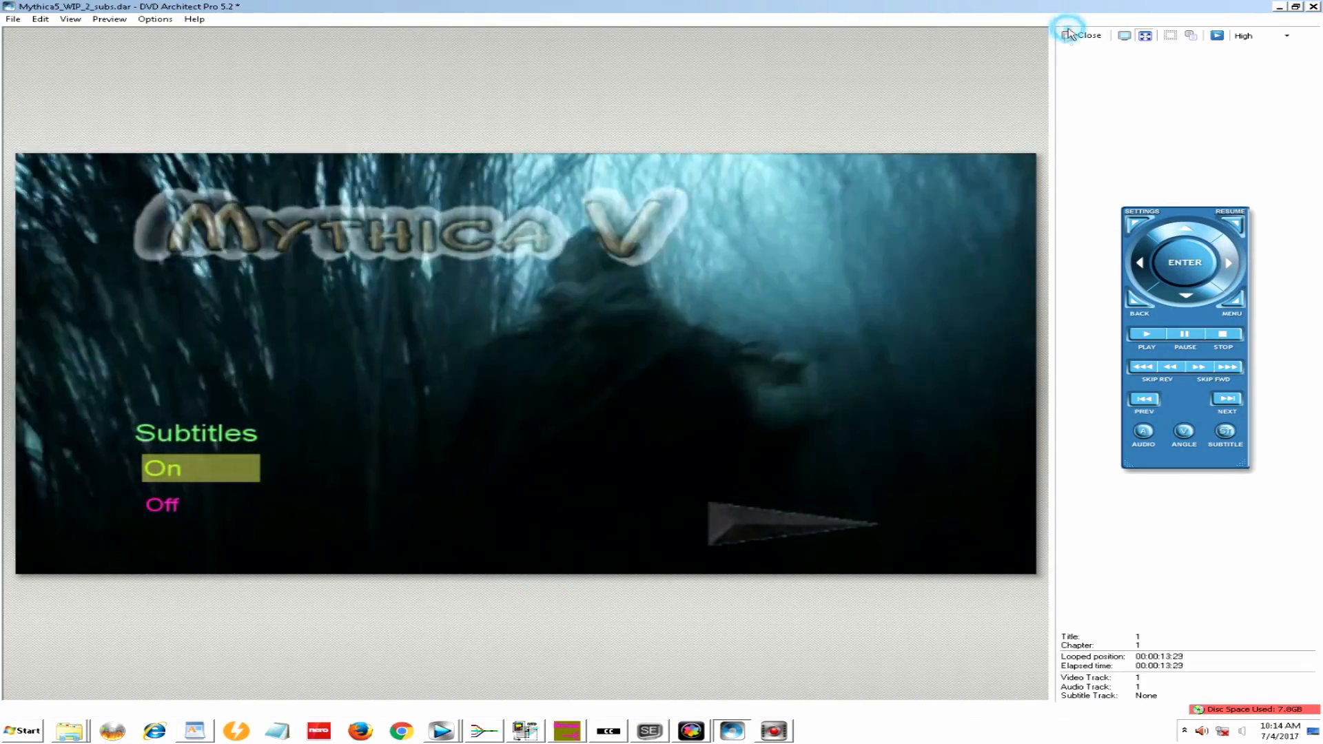
{"action": "left_click", "coordinate": [1085, 36]}
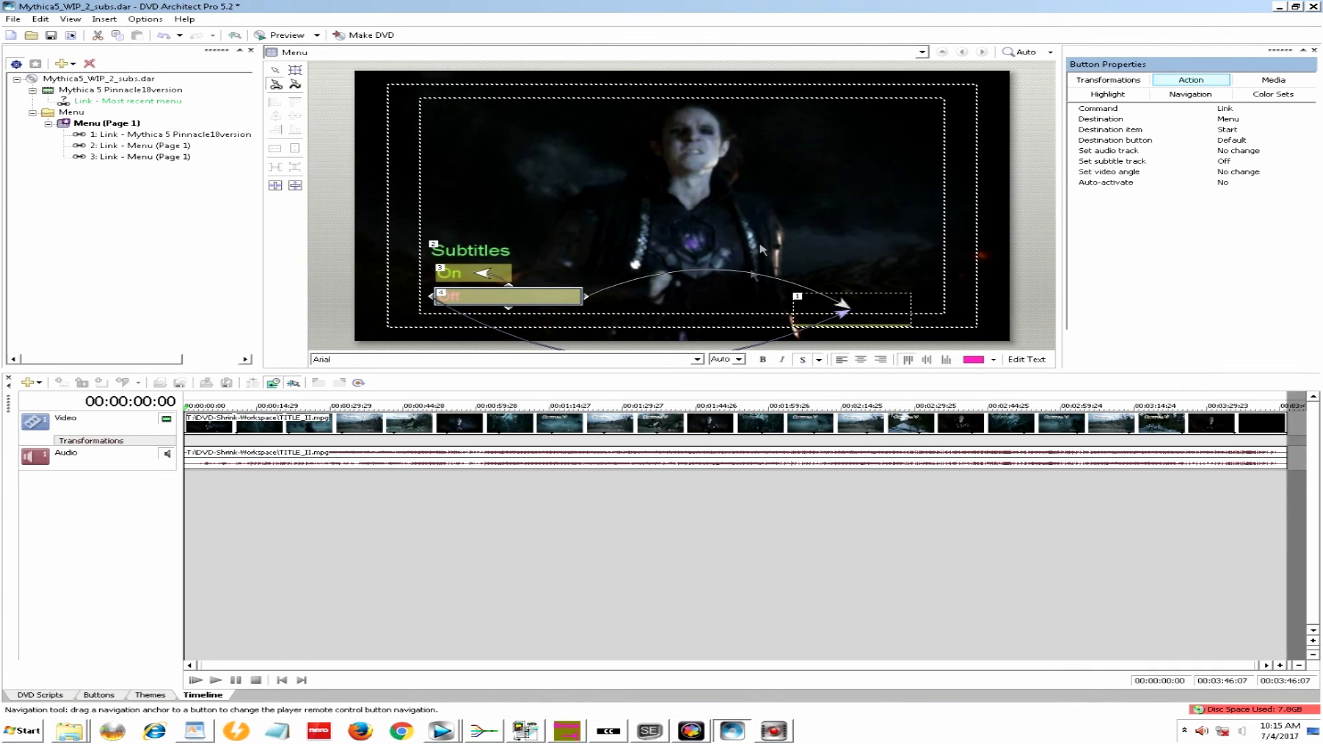
{"action": "mouse_move", "coordinate": [1175, 43]}
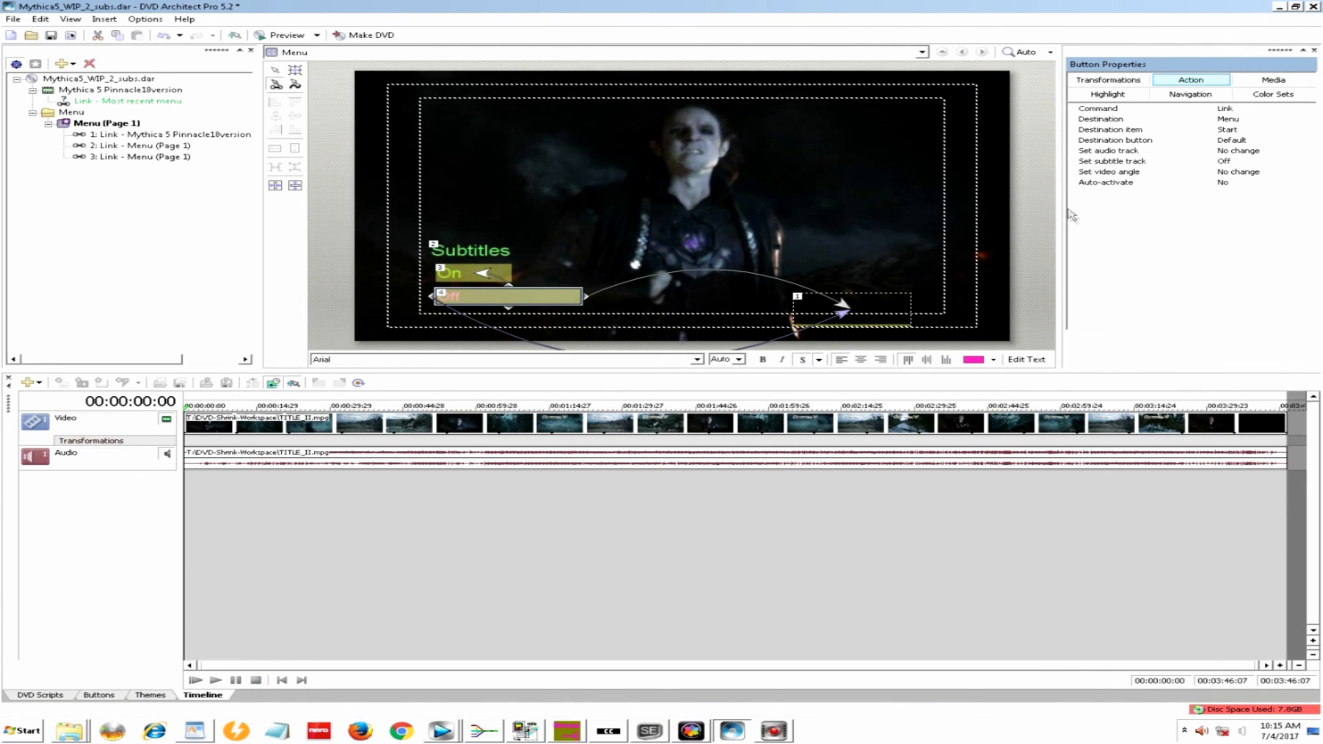
{"action": "mouse_move", "coordinate": [1093, 219]}
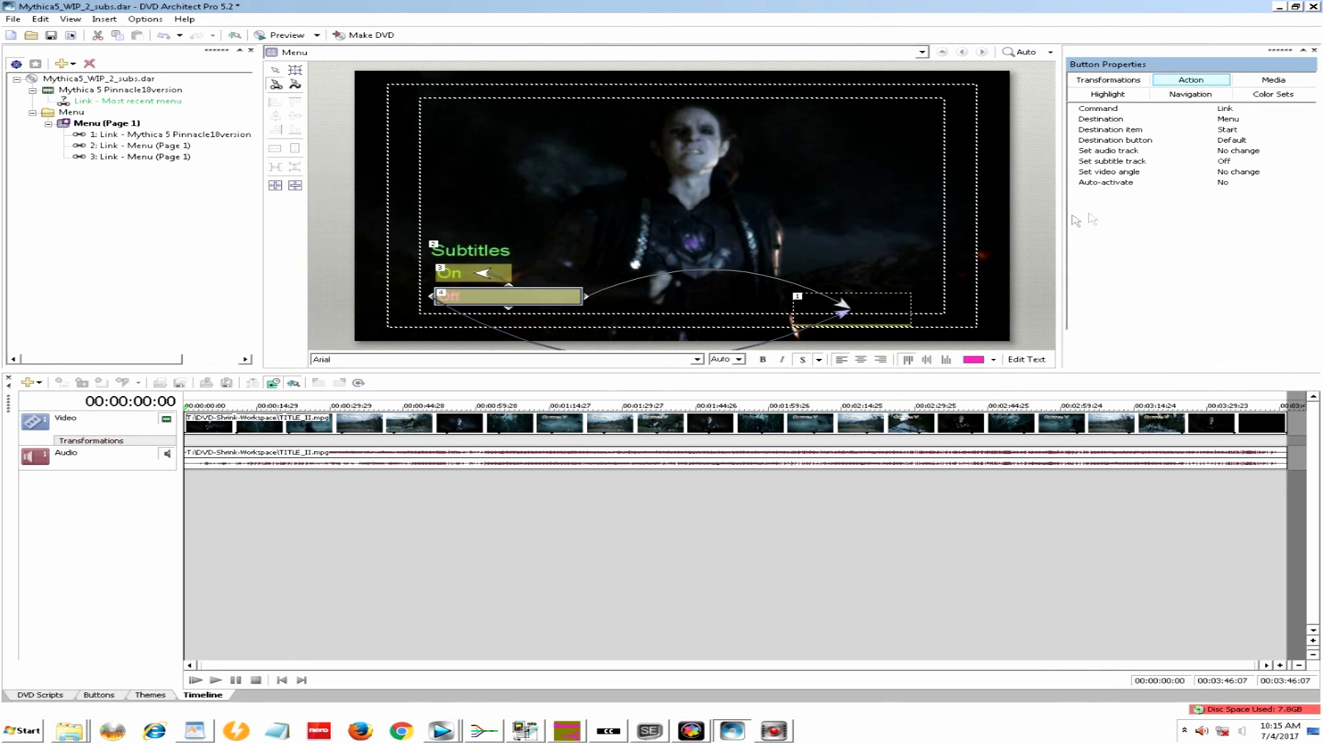